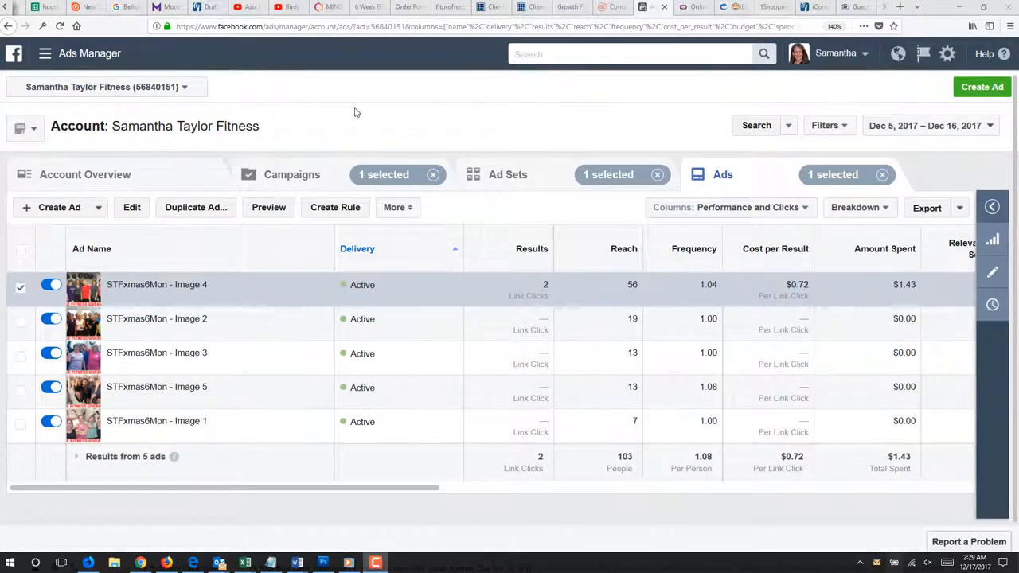
mouse_move(385, 98)
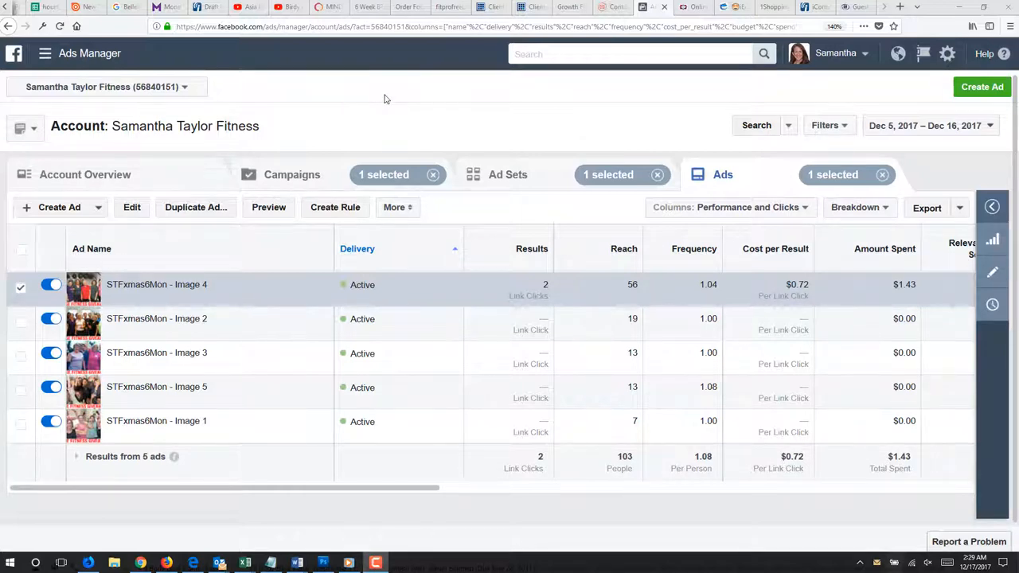
mouse_move(704, 97)
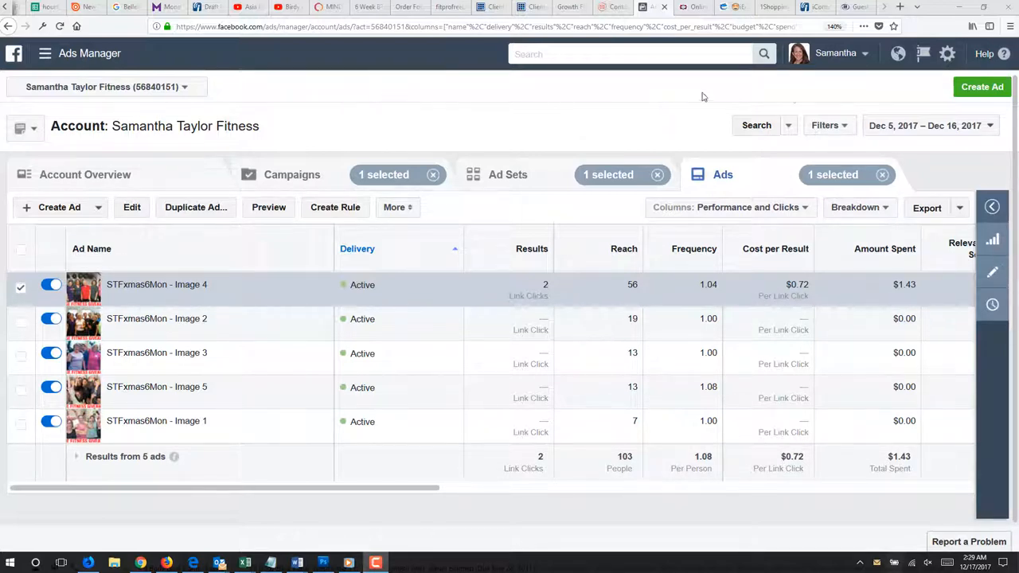
mouse_move(981, 86)
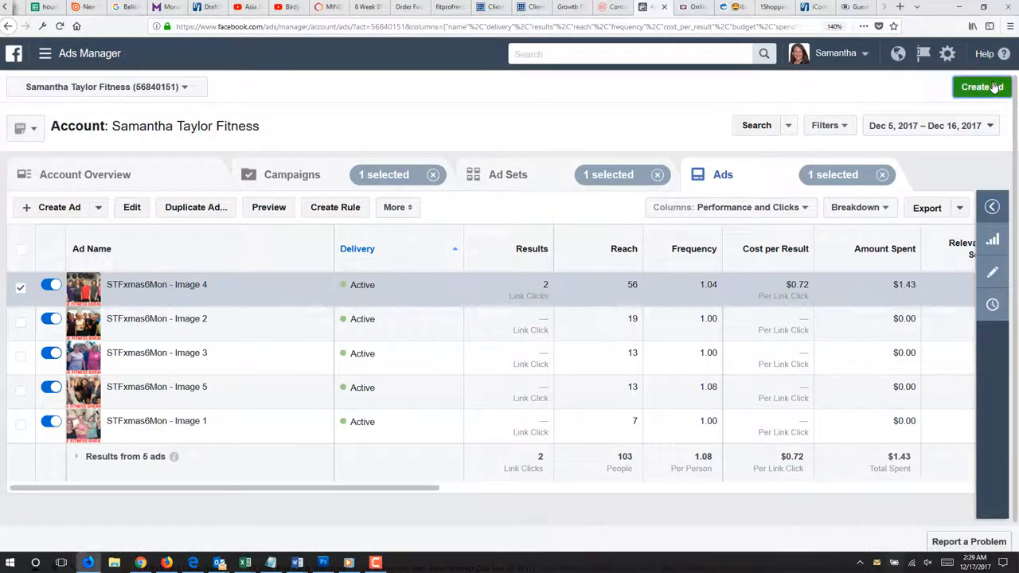
- Begin a new ad and reveal the full list of marketing objectives
click(981, 86)
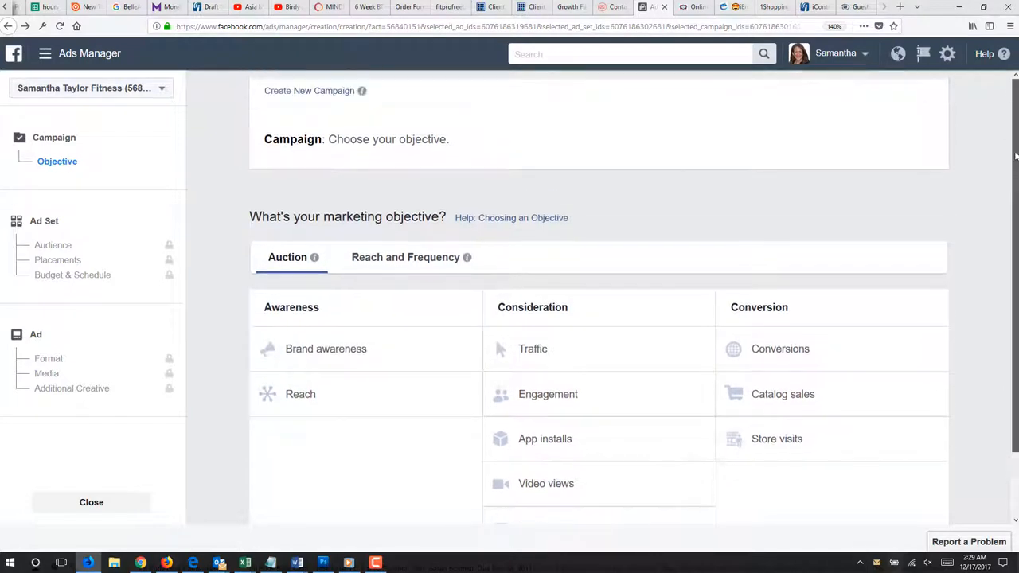
scroll(down, 3)
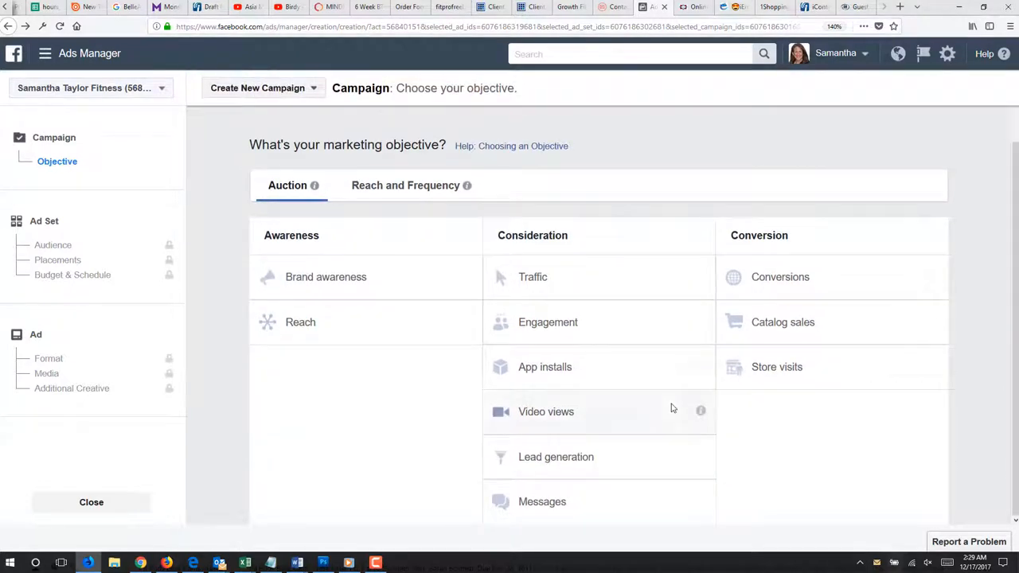
mouse_move(602, 321)
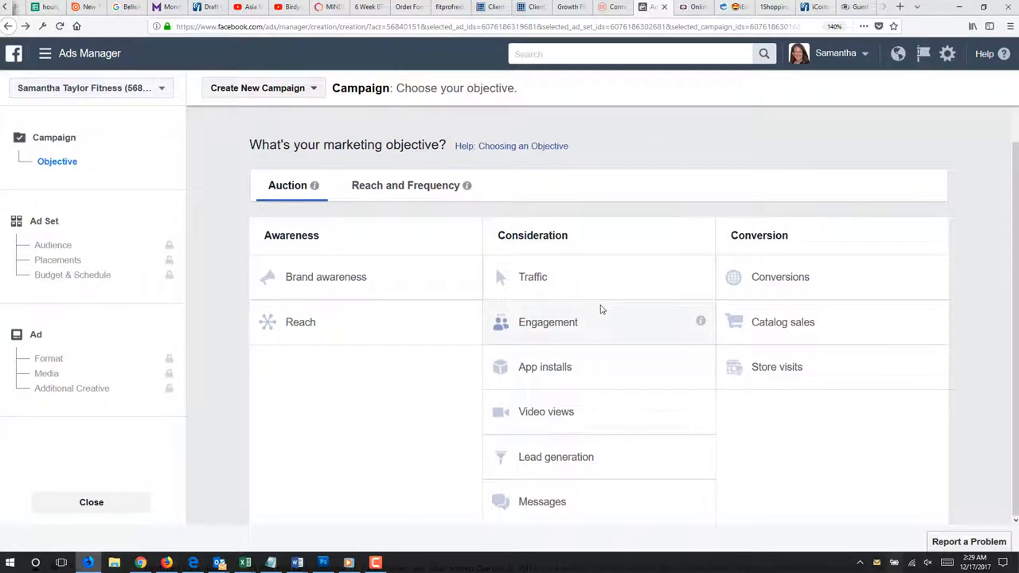
mouse_move(556, 457)
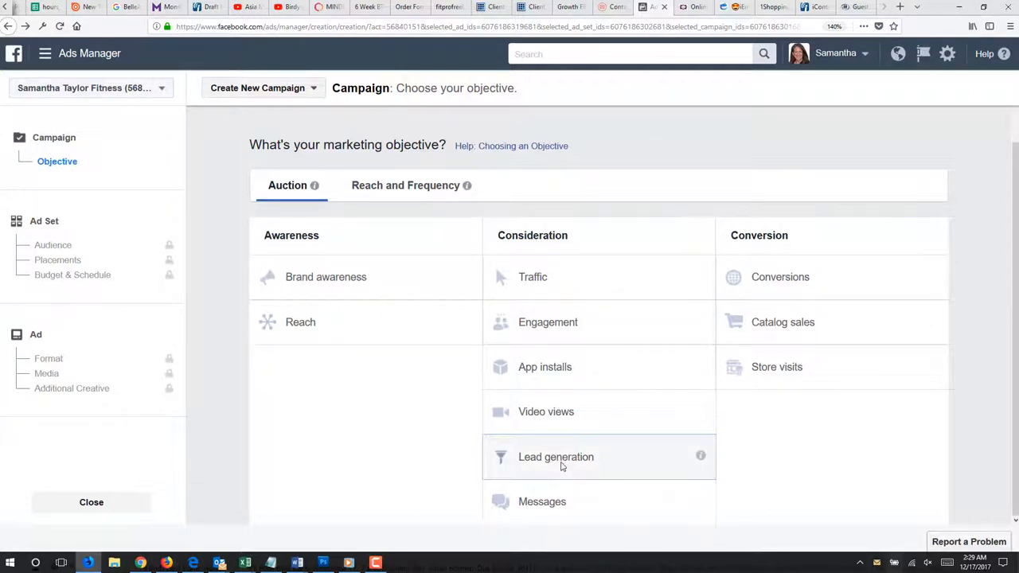
- Choose Lead generation and name the campaign LeadsFBBCxmas6monLOL
click(556, 456)
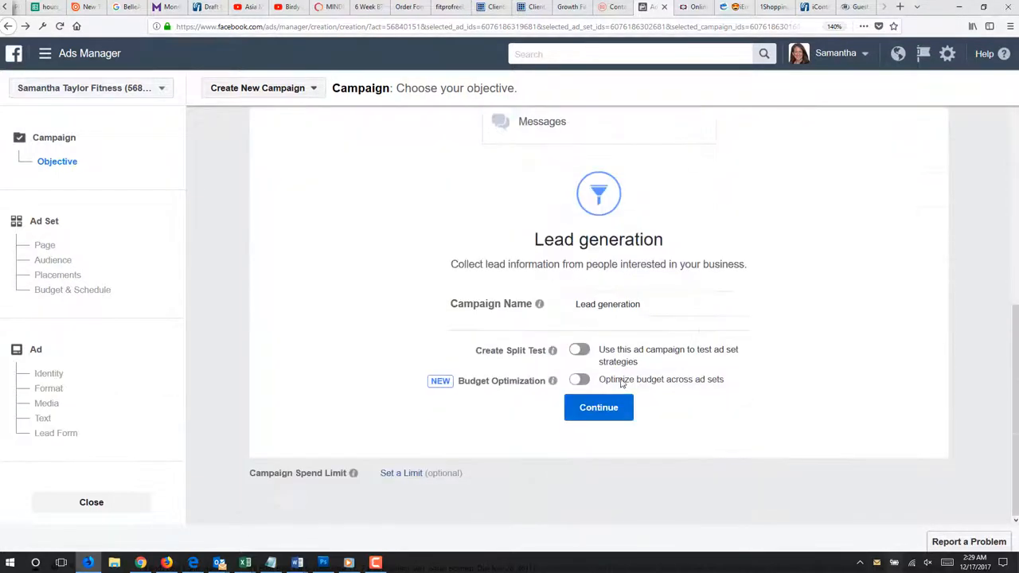
click(654, 303)
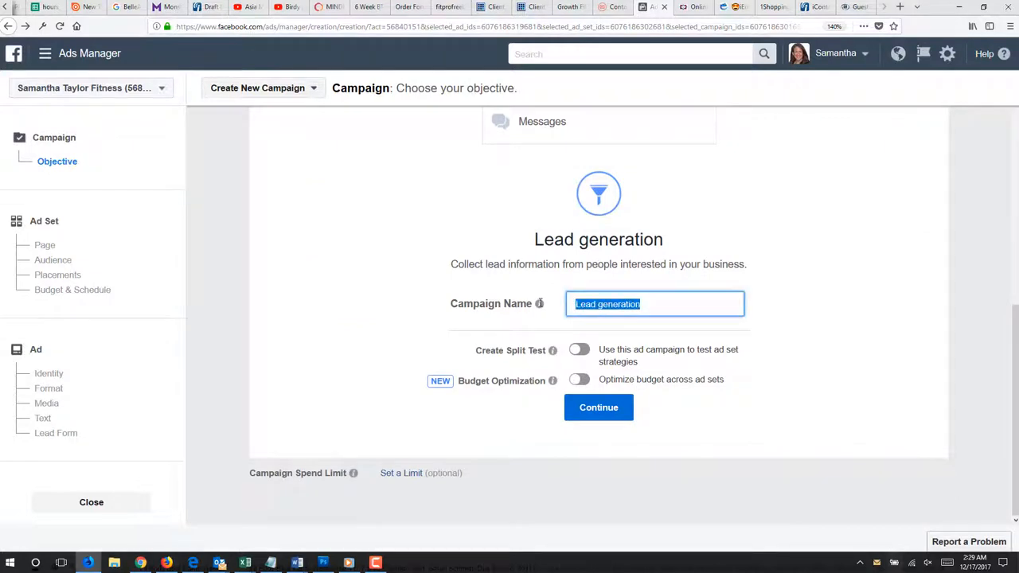
text(Leads)
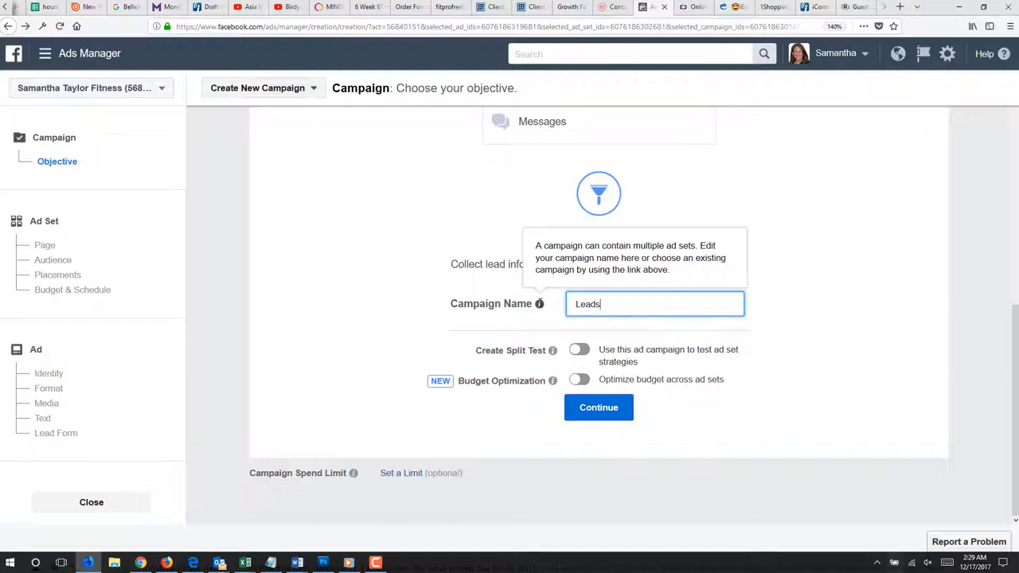
text(FBBC)
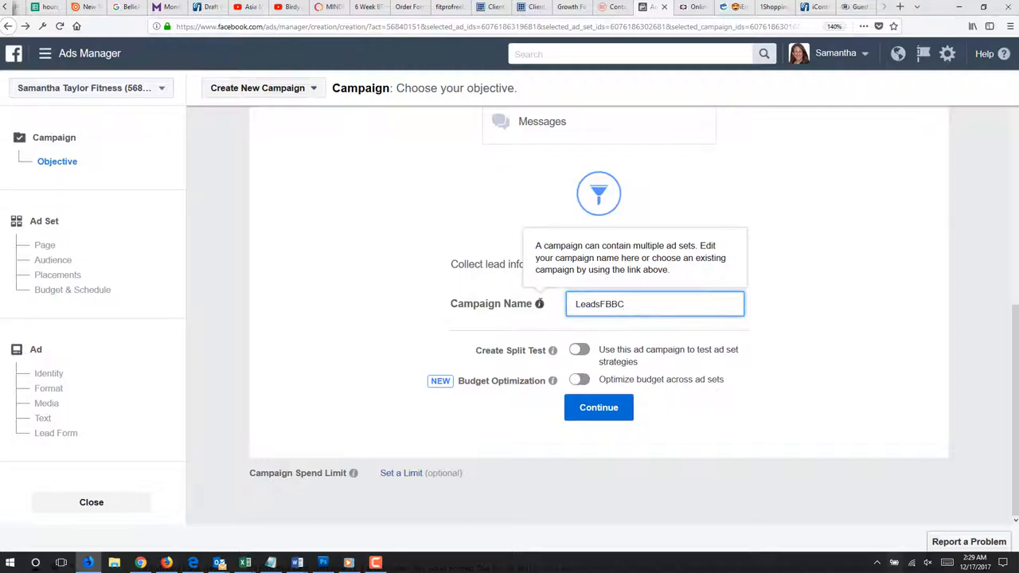
text(xmas)
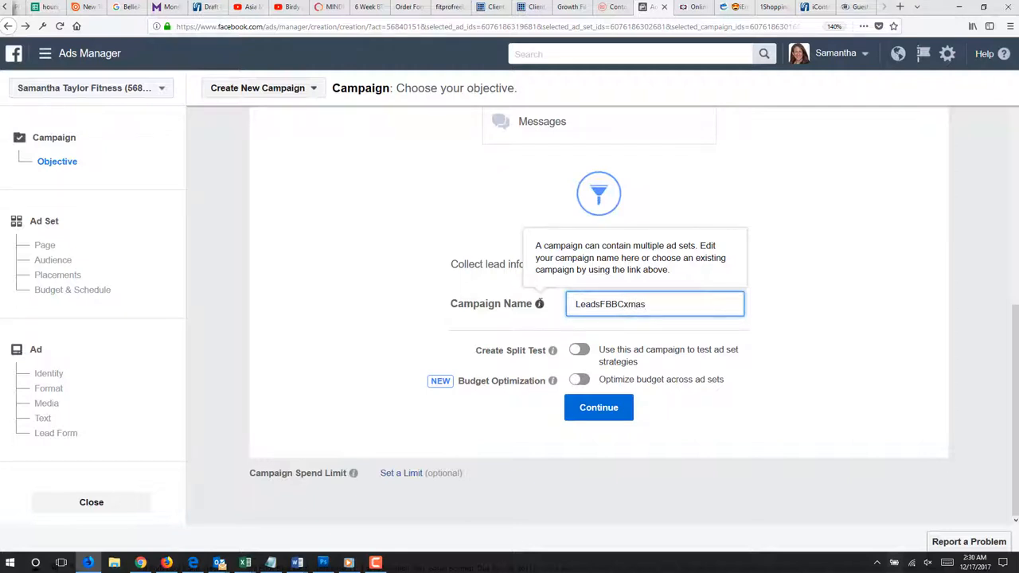
text(6mon)
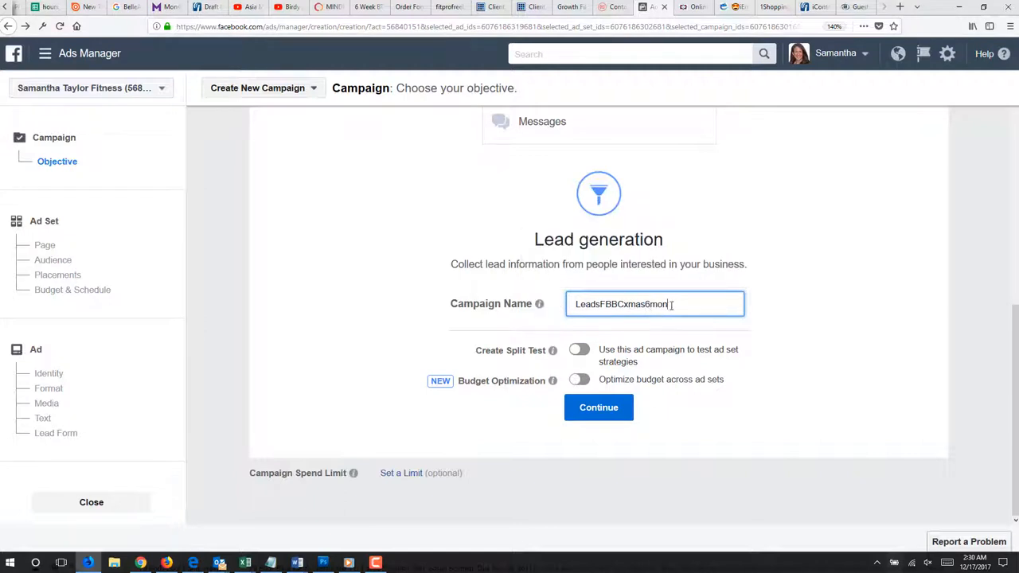
triple_click(621, 302)
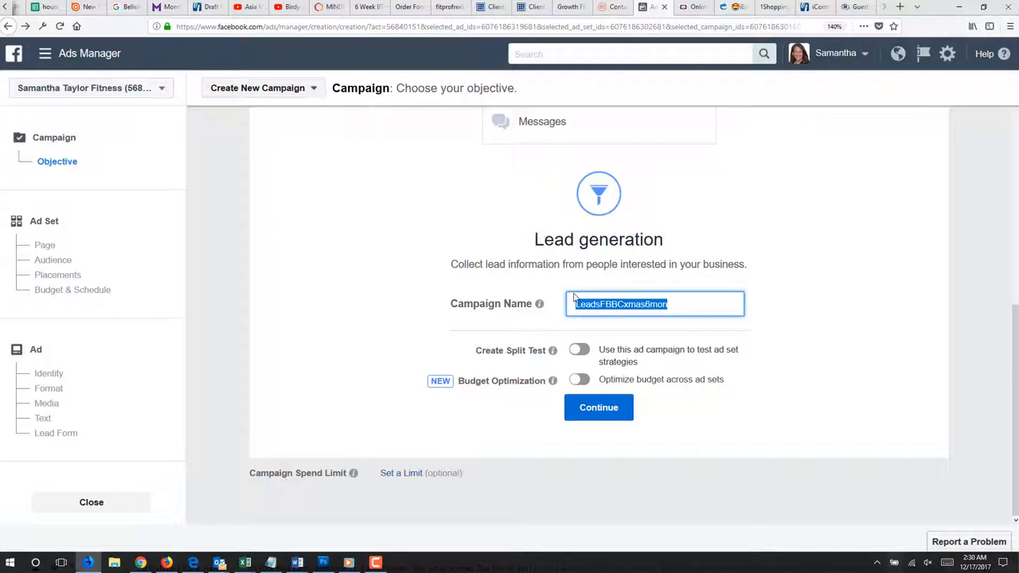
mouse_move(651, 376)
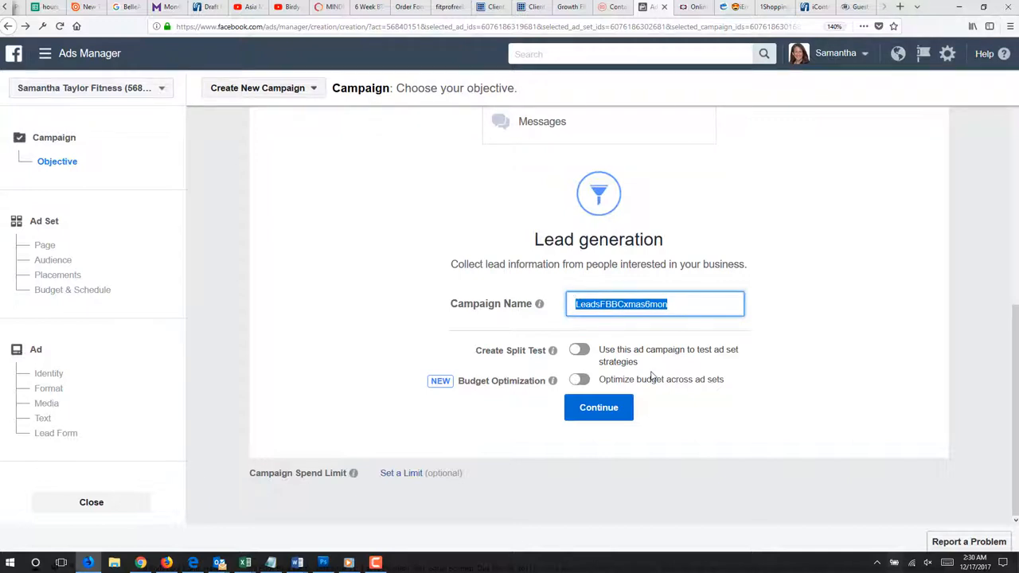
mouse_move(633, 324)
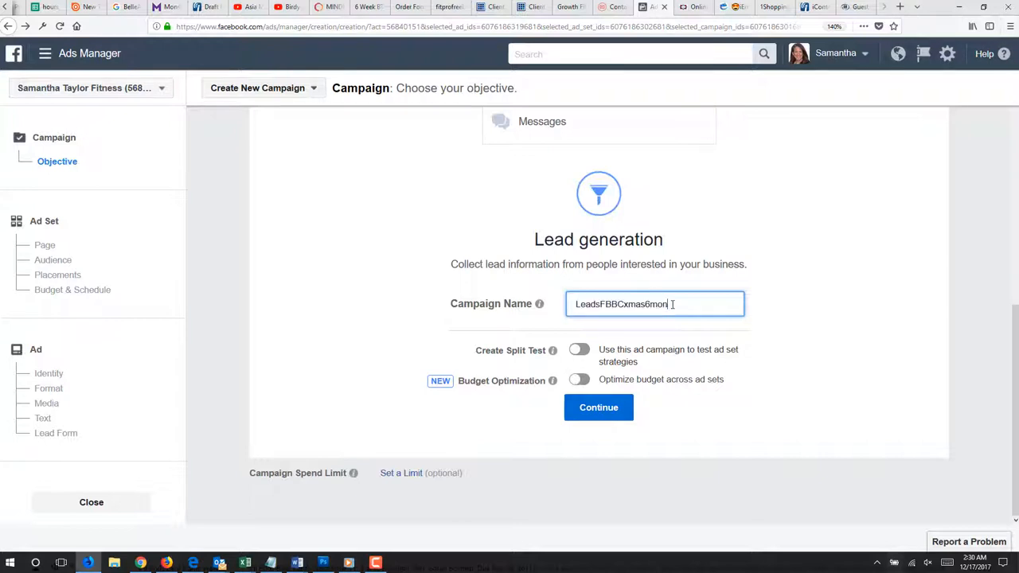
text(LOL)
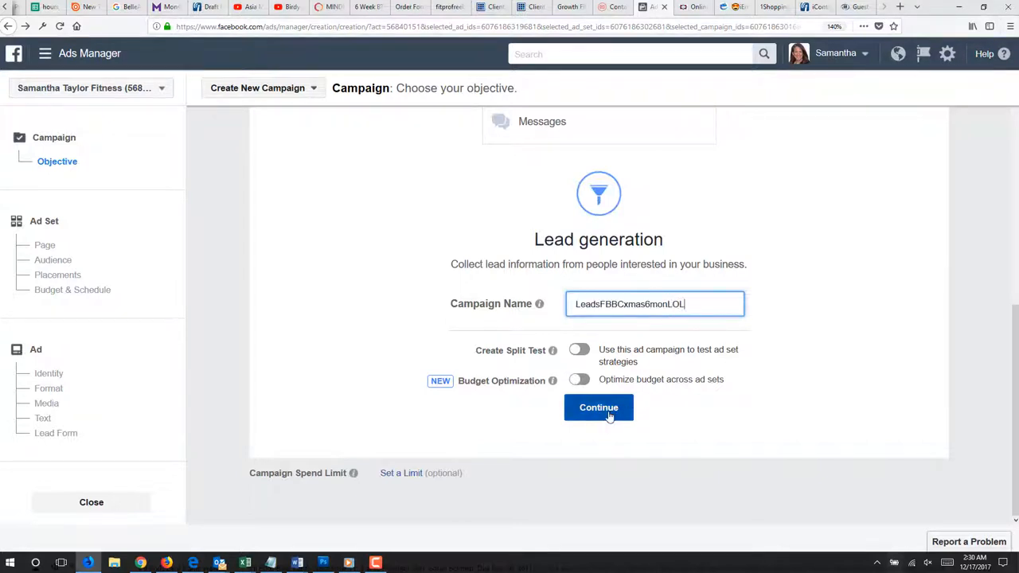
- Continue to the ad set and name it LeadsFBBCxmas6monLOL
click(599, 408)
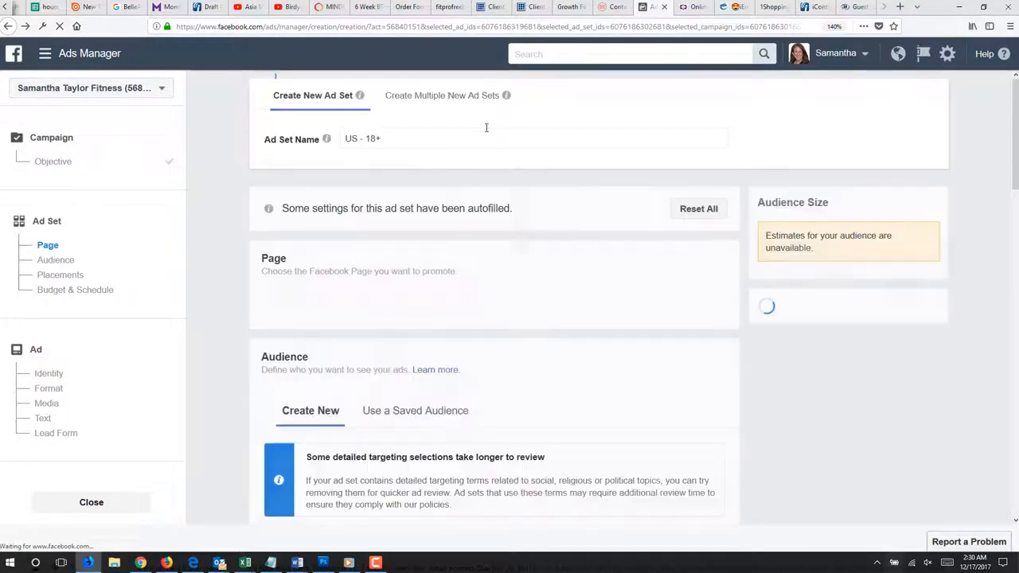
click(534, 139)
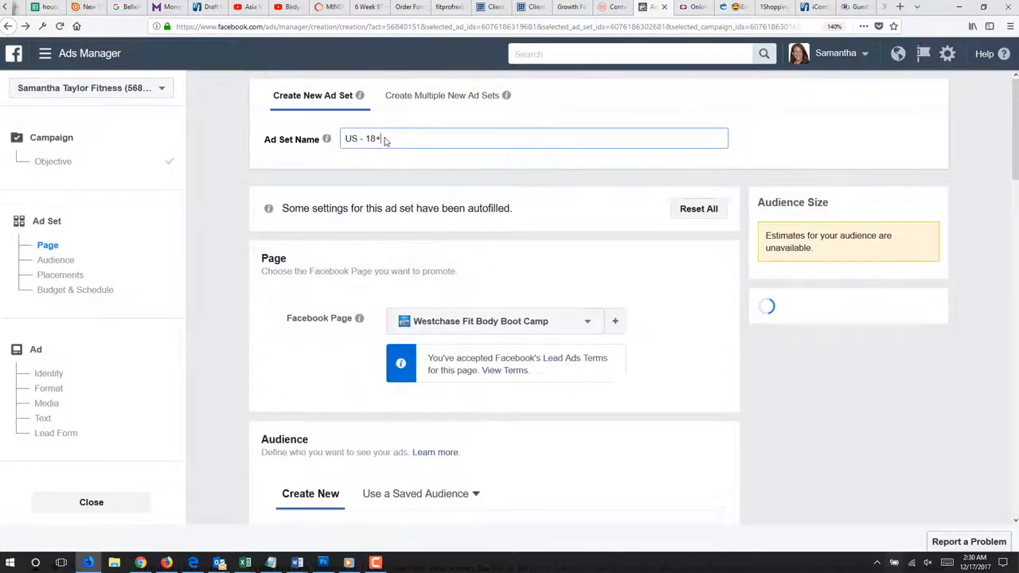
text(LeadsFBBCxmas6mon)
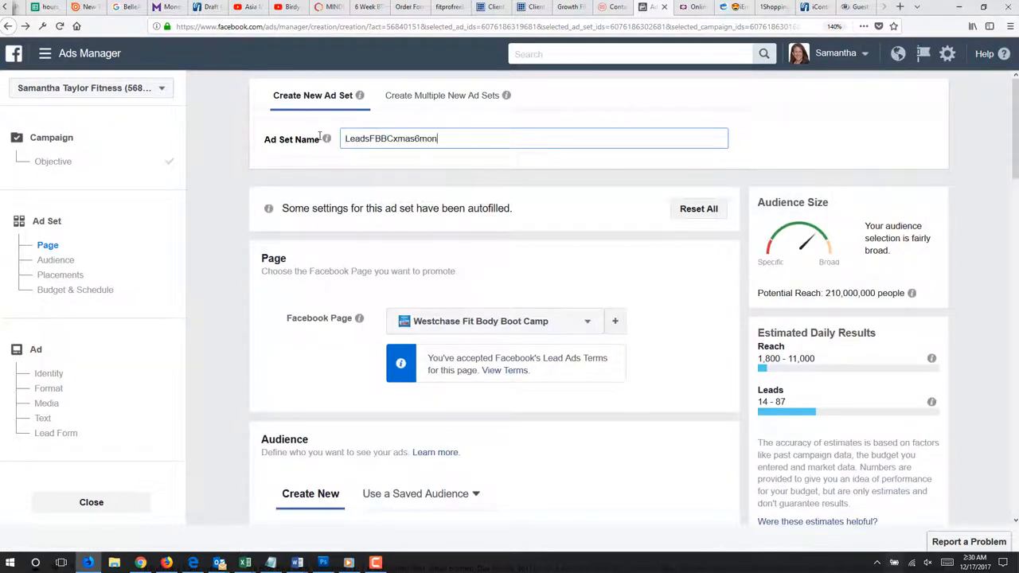
text(LOL)
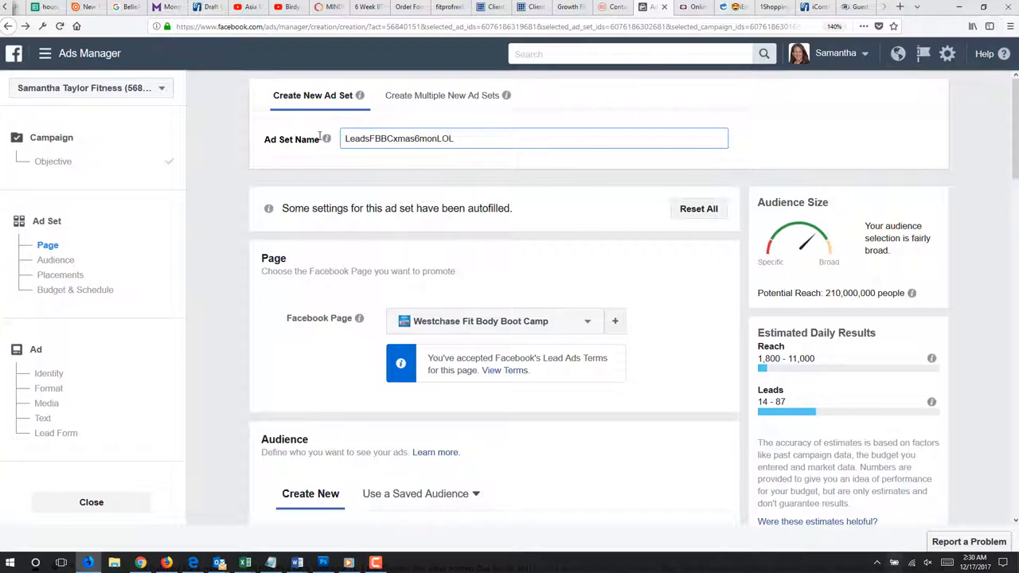
click(534, 137)
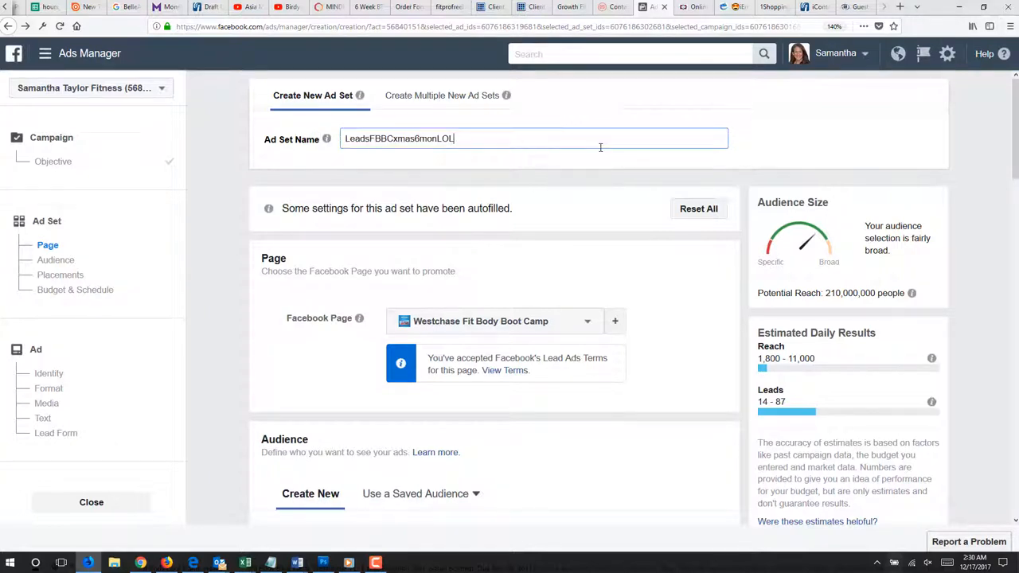
mouse_move(599, 320)
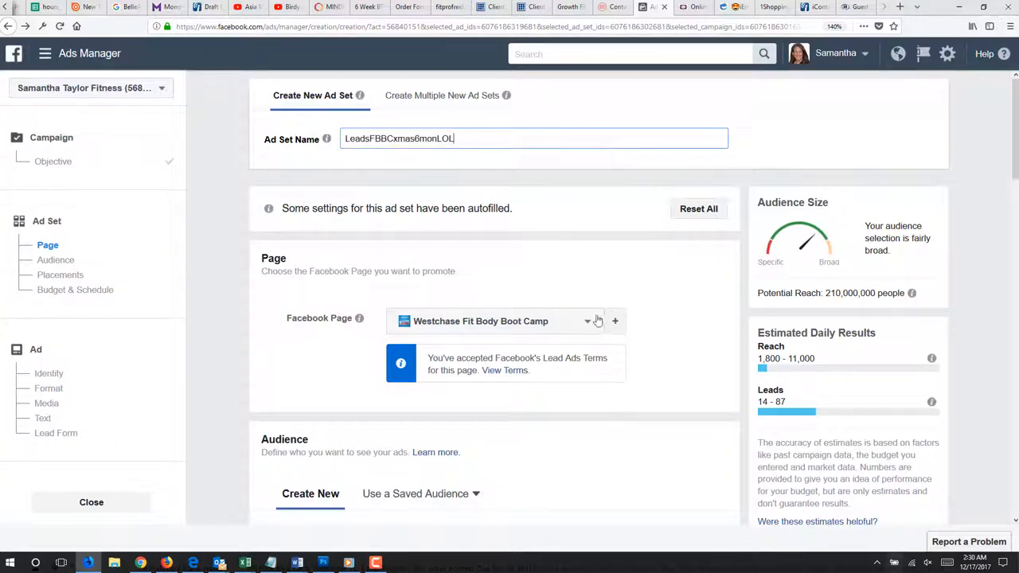
- Promote the Lutz Fit Body Boot Camp Facebook page
click(589, 321)
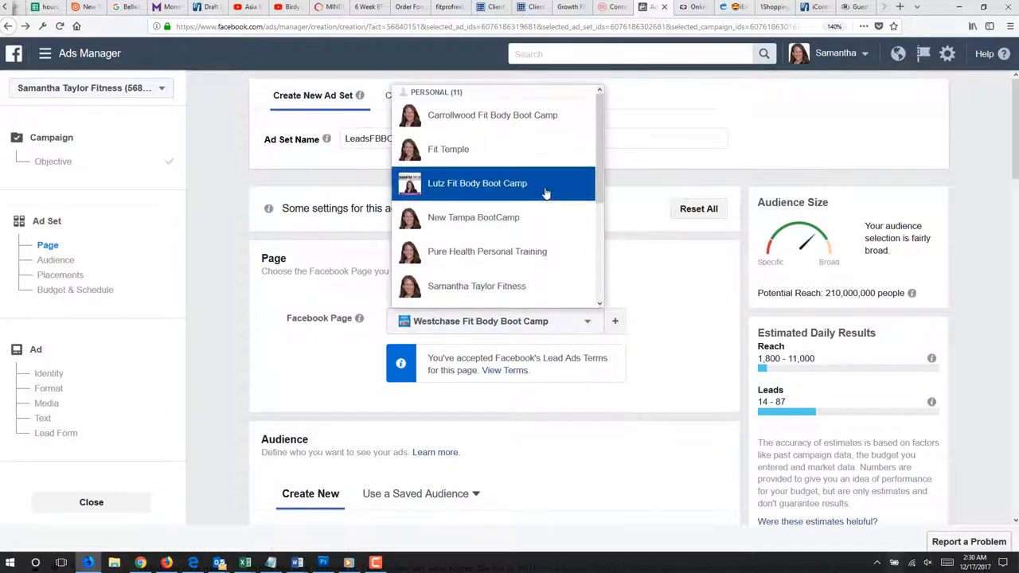
click(477, 183)
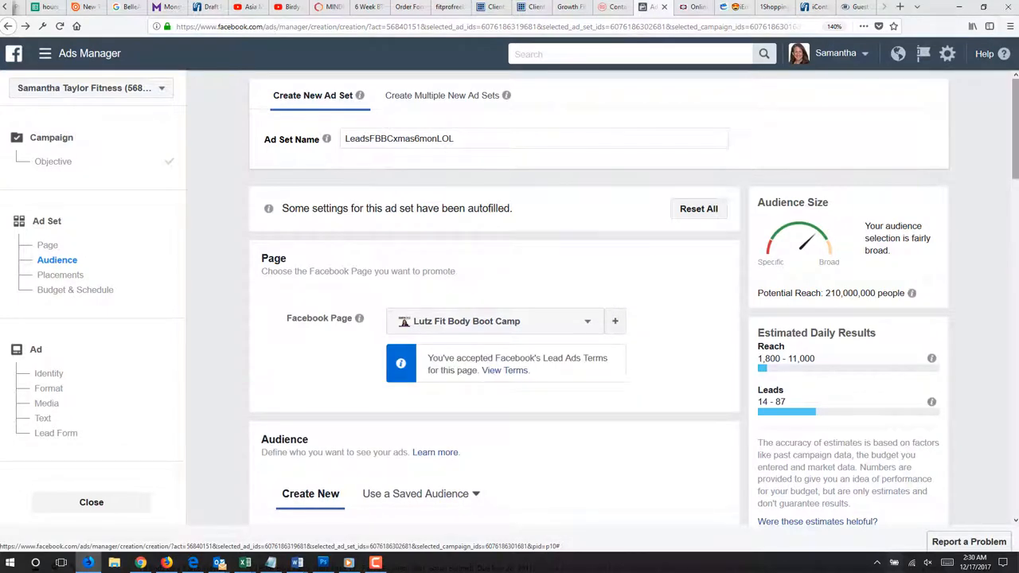
- Exclude the i-contact mass export and membersFBBCOct2017 custom audiences
scroll(down, 3)
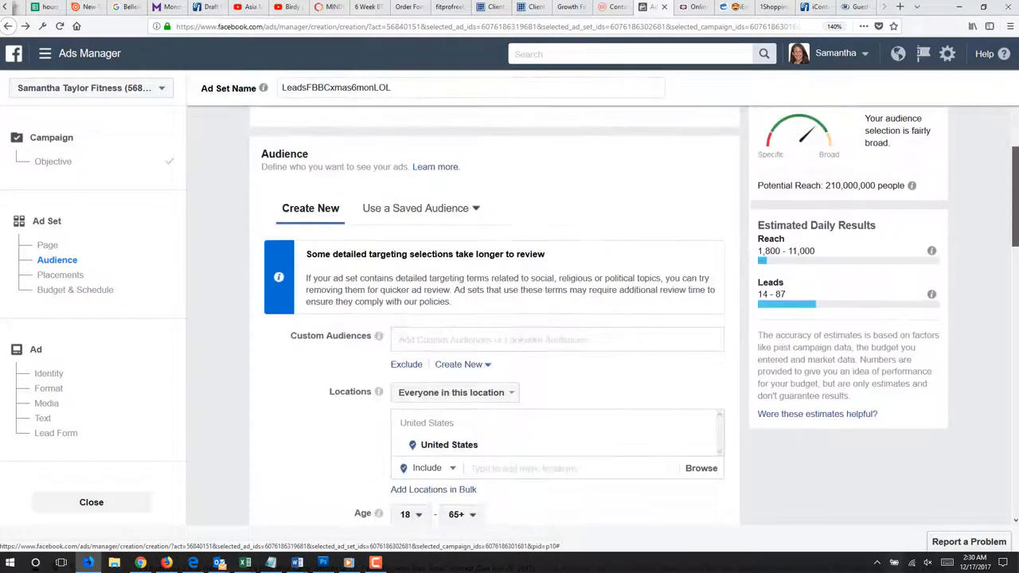
scroll(down, 3)
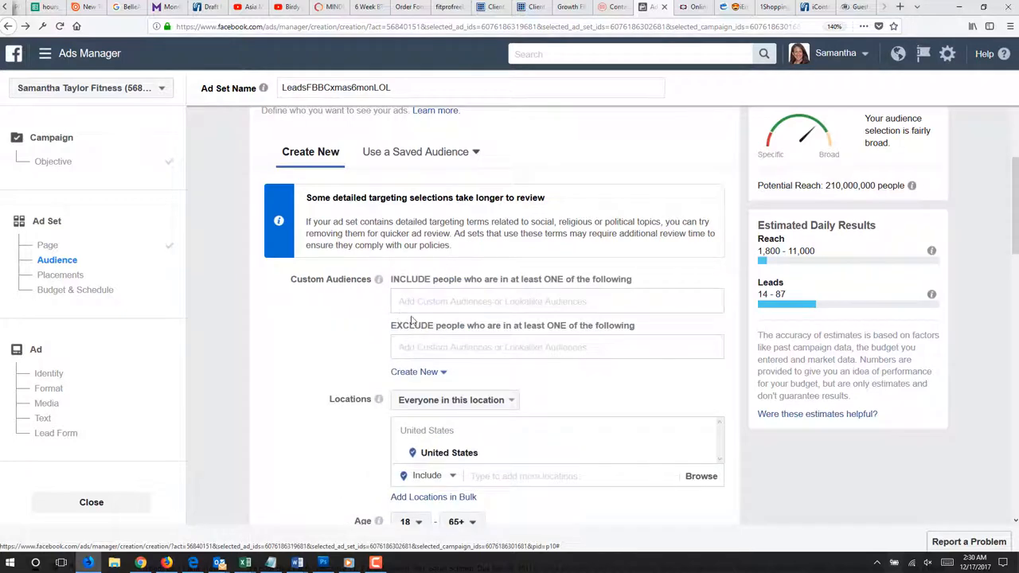
click(557, 347)
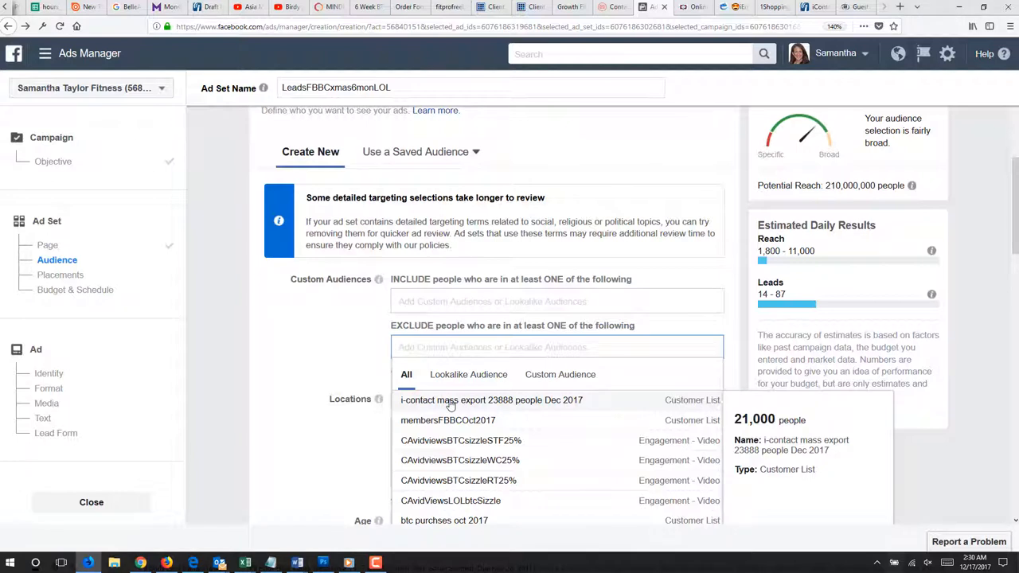
click(490, 400)
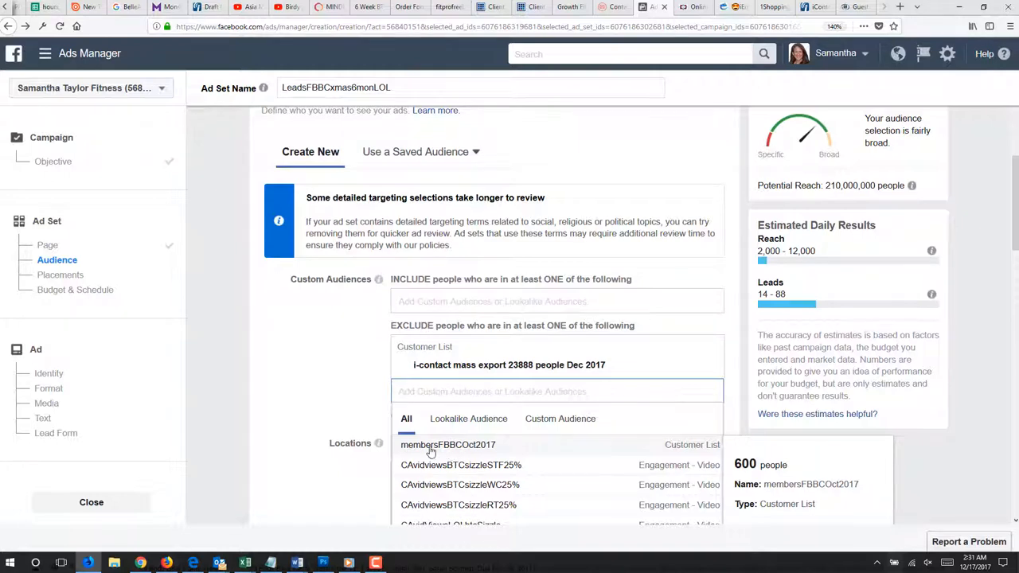
click(448, 444)
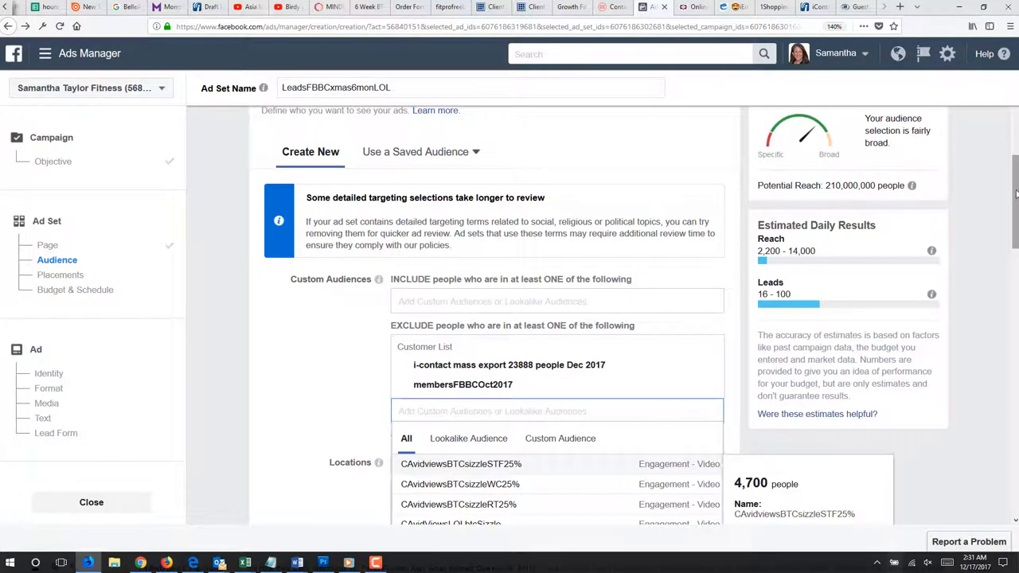
scroll(down, 3)
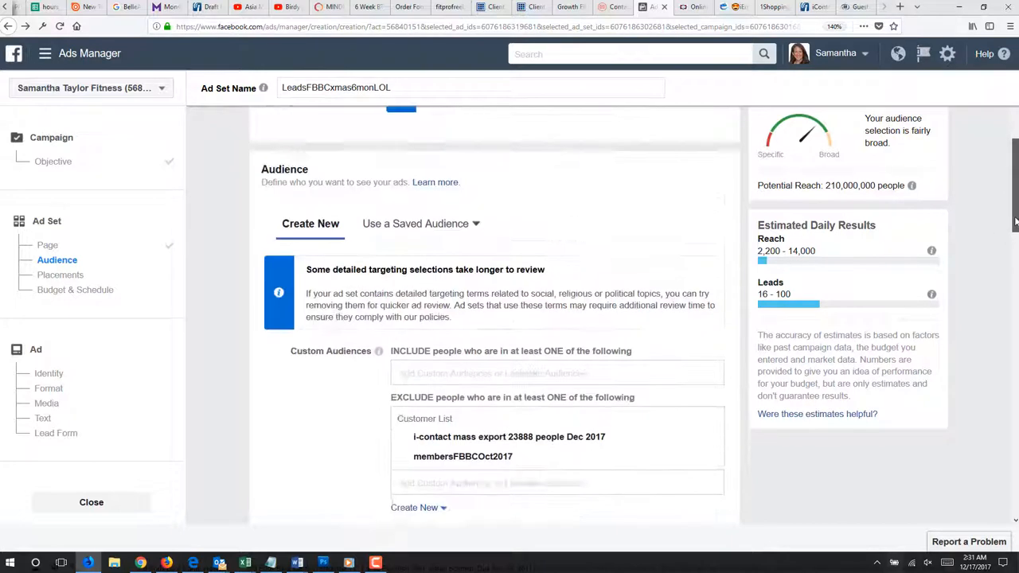
scroll(down, 3)
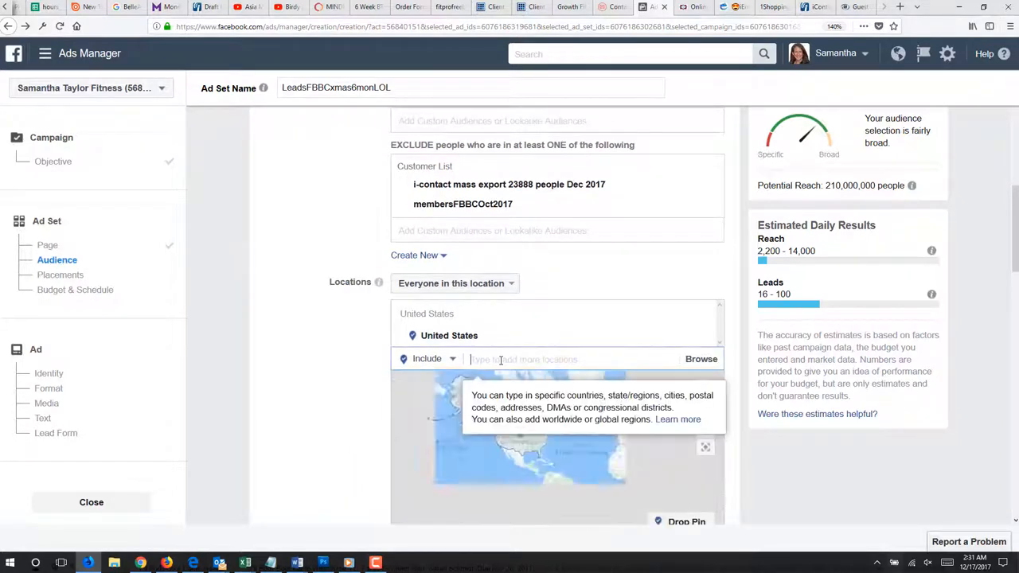
text(2206 Knight Road Land O lakes FL)
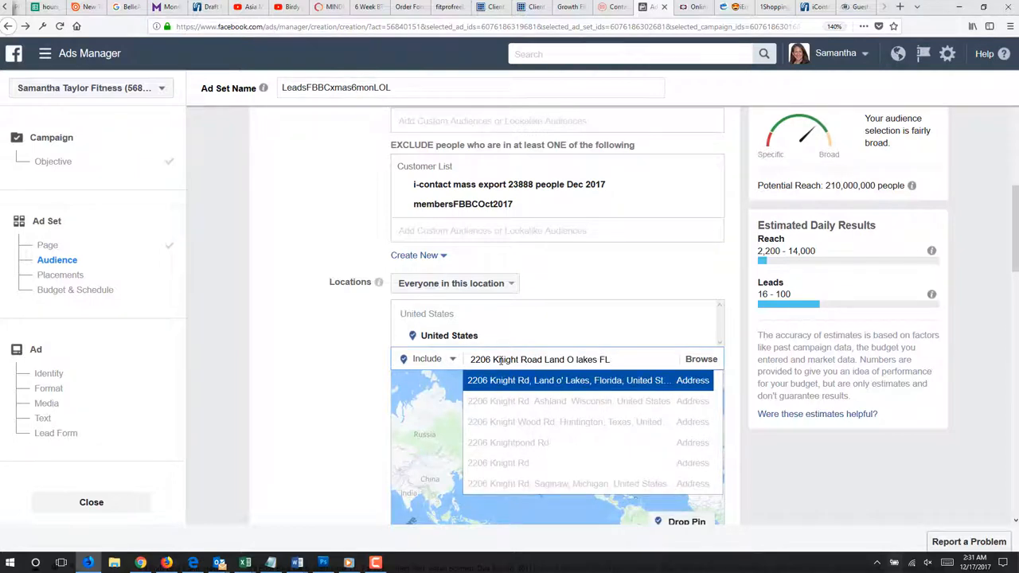
click(567, 379)
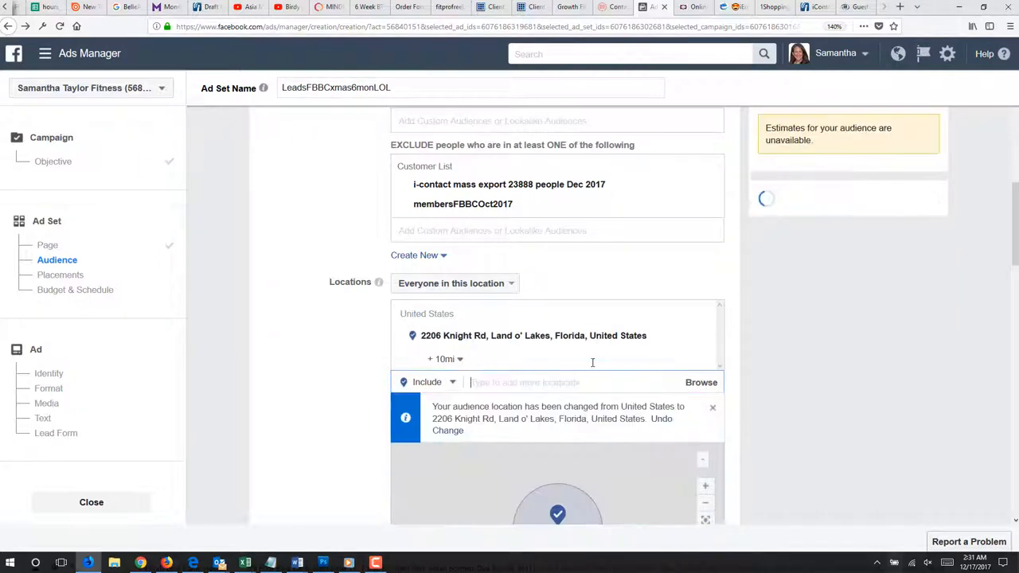
click(446, 360)
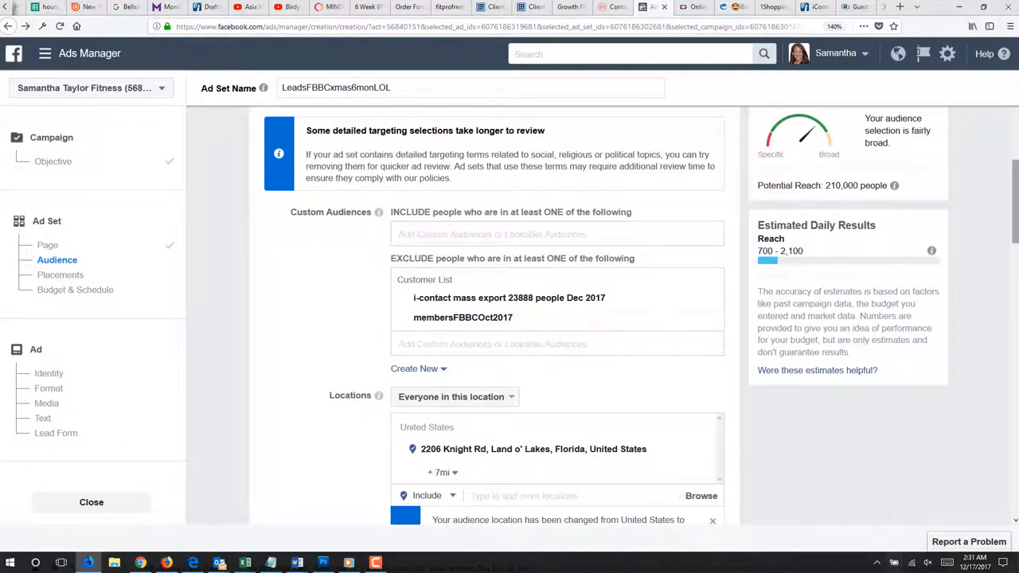
- Restrict the audience to women with maximum age 59
scroll(down, 3)
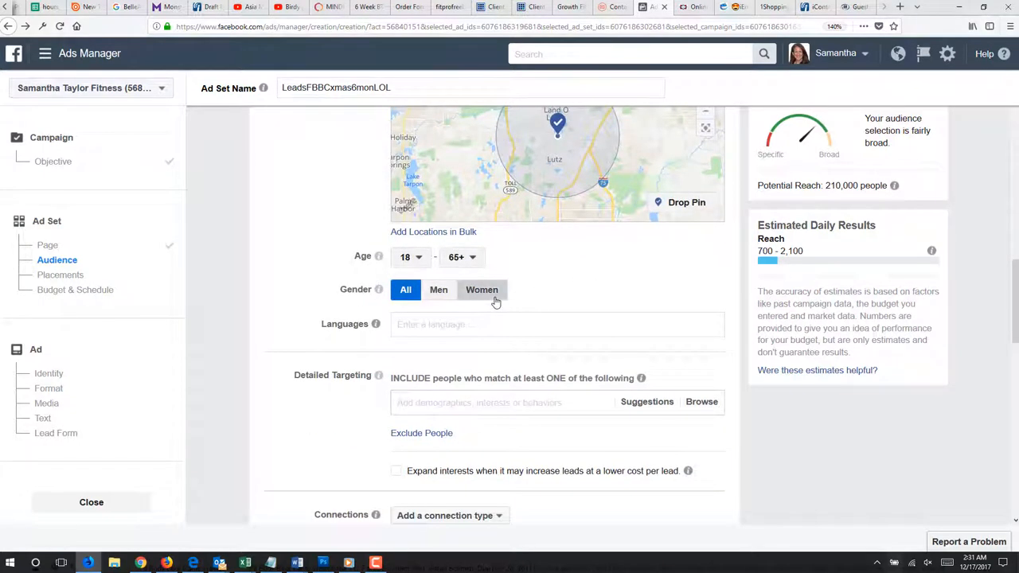
click(481, 290)
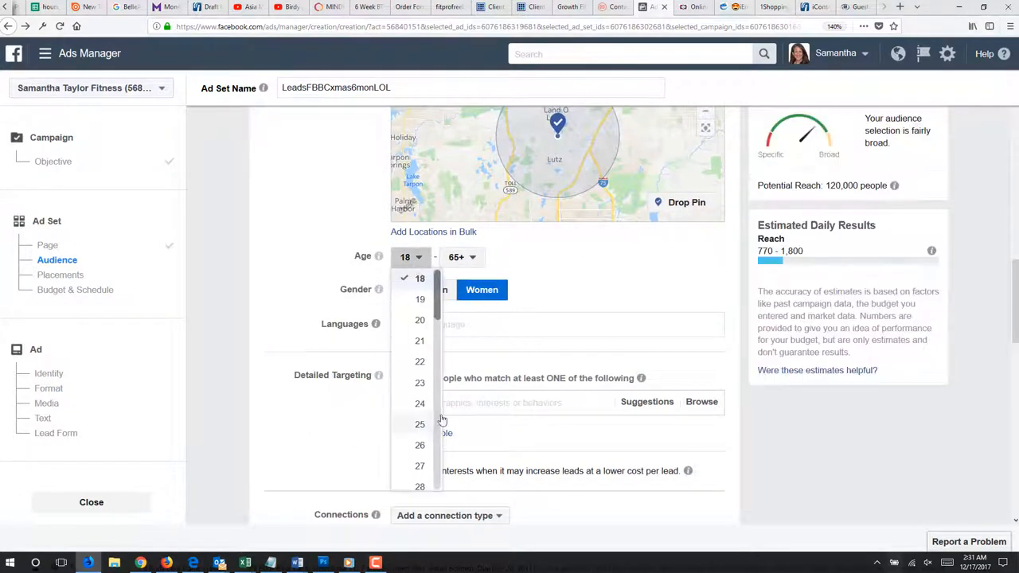
scroll(down, 3)
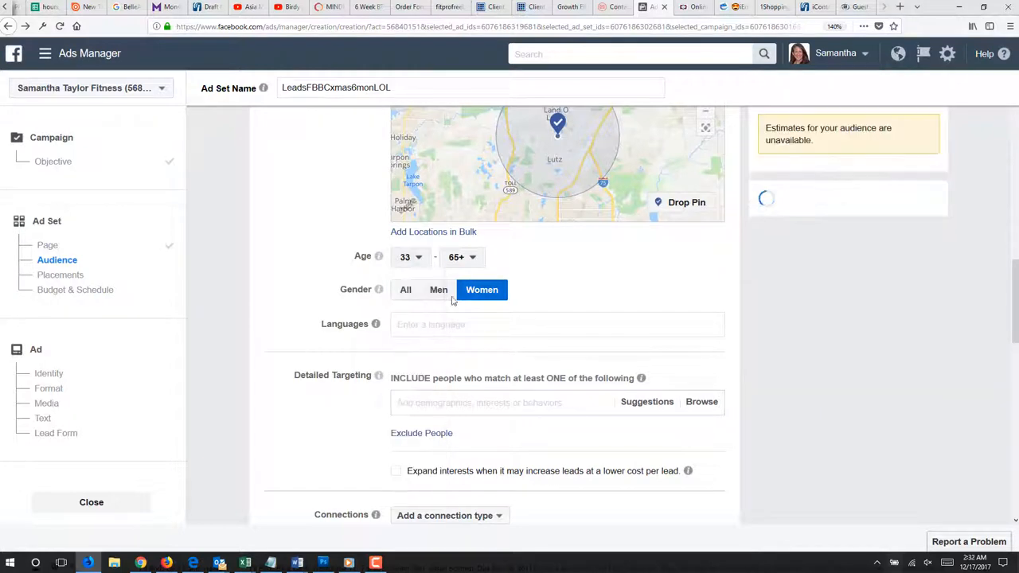
click(462, 257)
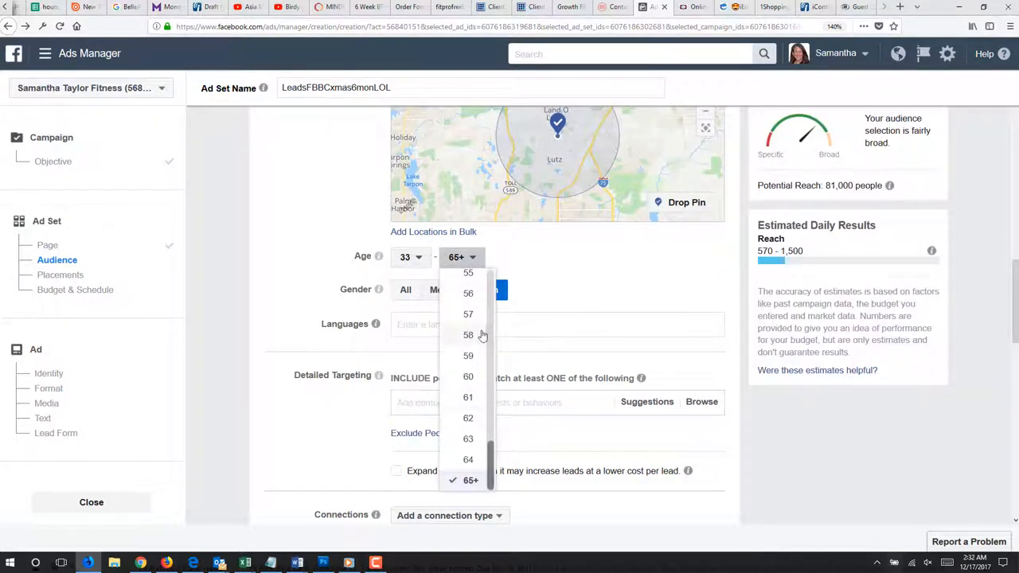
click(468, 355)
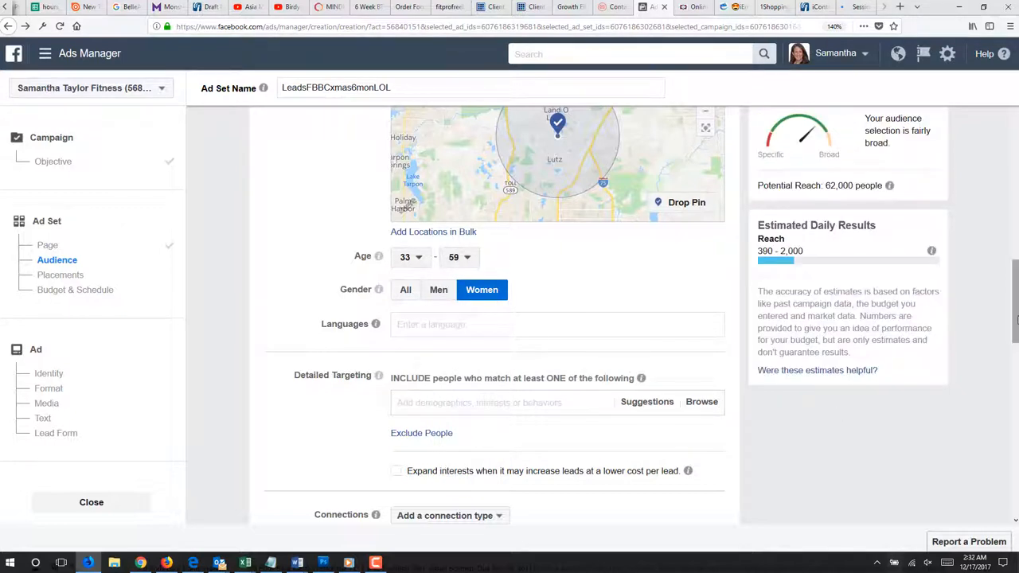
- Keep a Daily Budget of $30.00 and set the end date to Dec 20, 2017, 7:14 PM
scroll(down, 3)
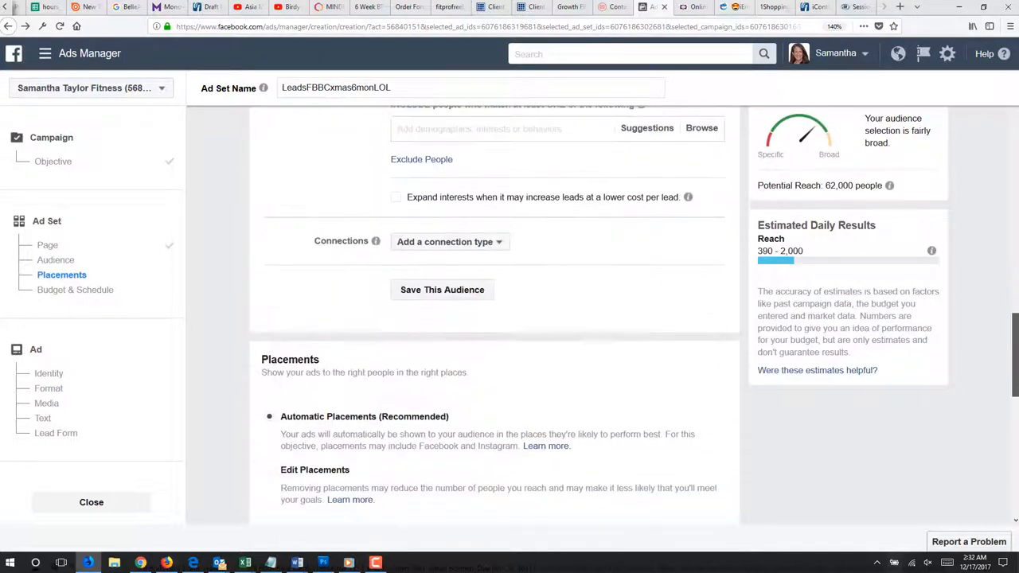
scroll(down, 3)
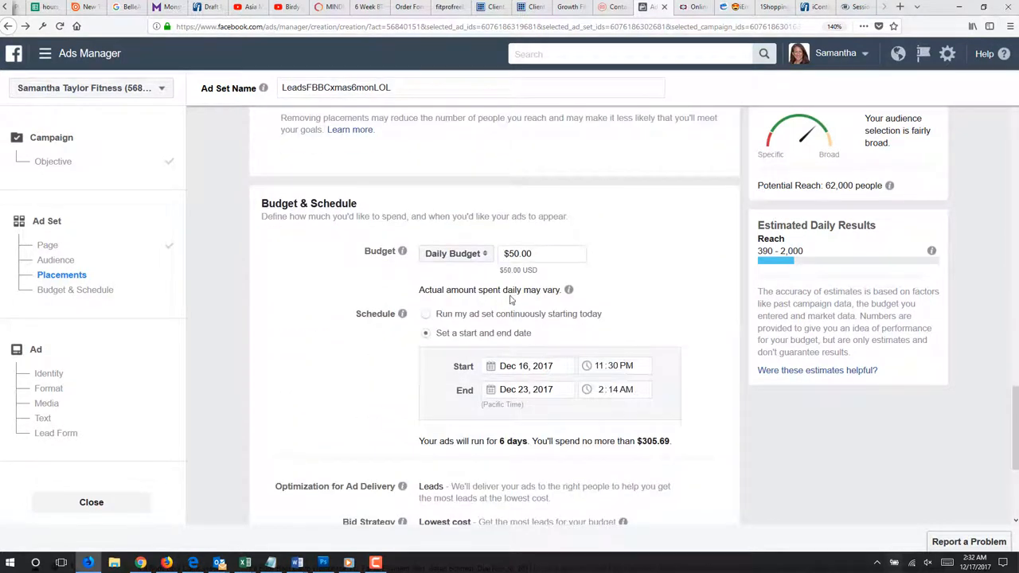
click(456, 254)
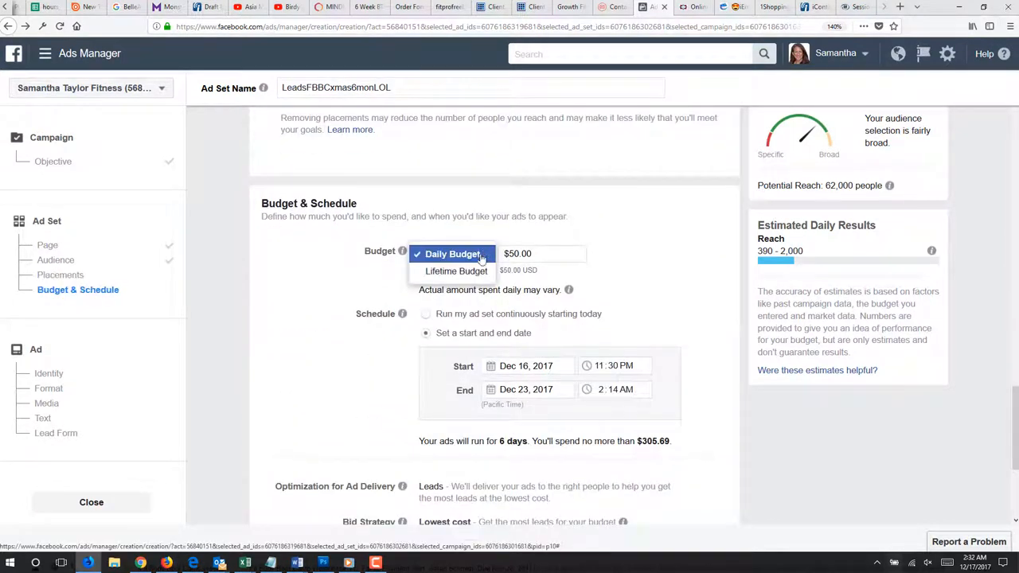
click(452, 253)
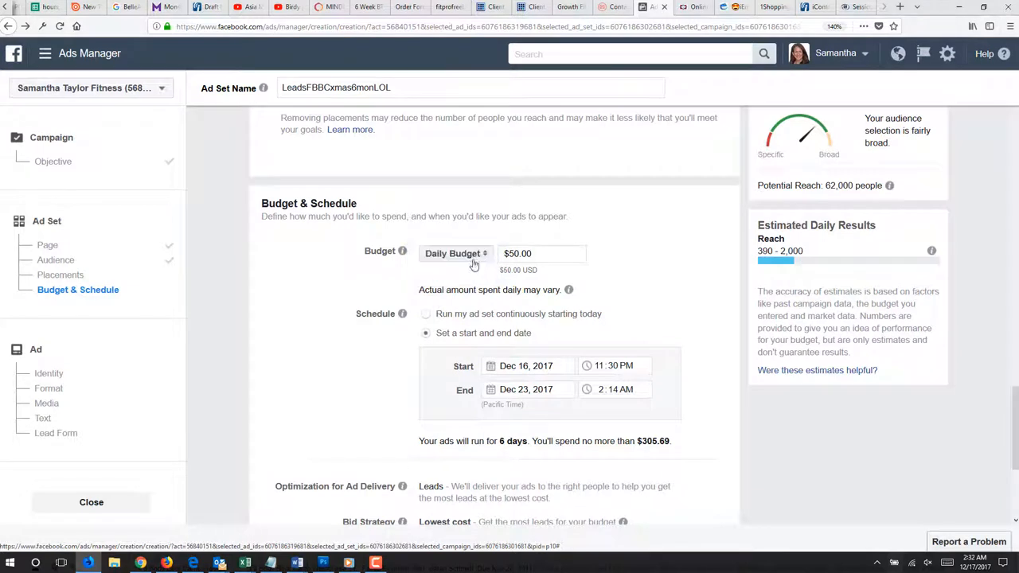
click(541, 253)
text(3)
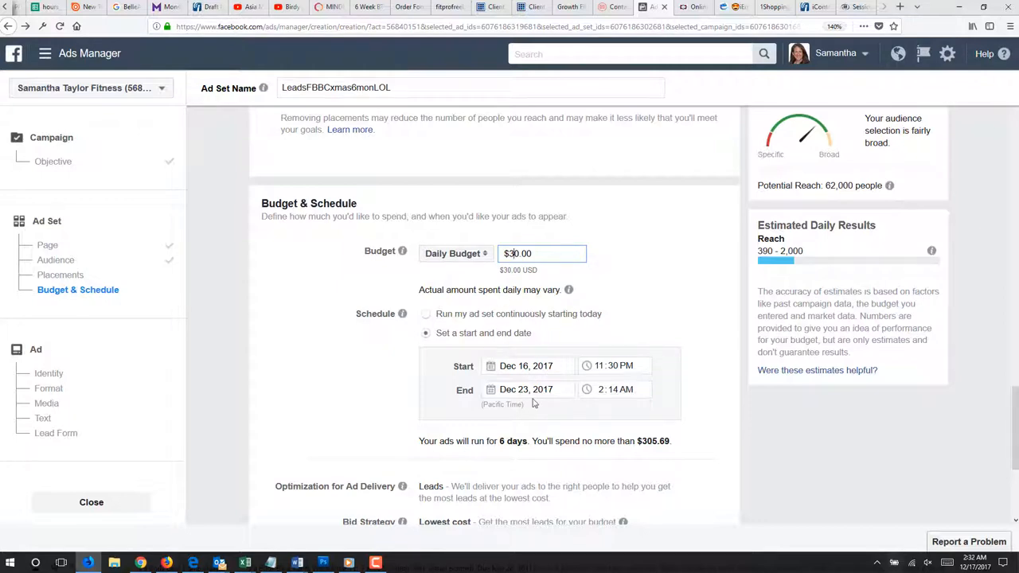
click(526, 388)
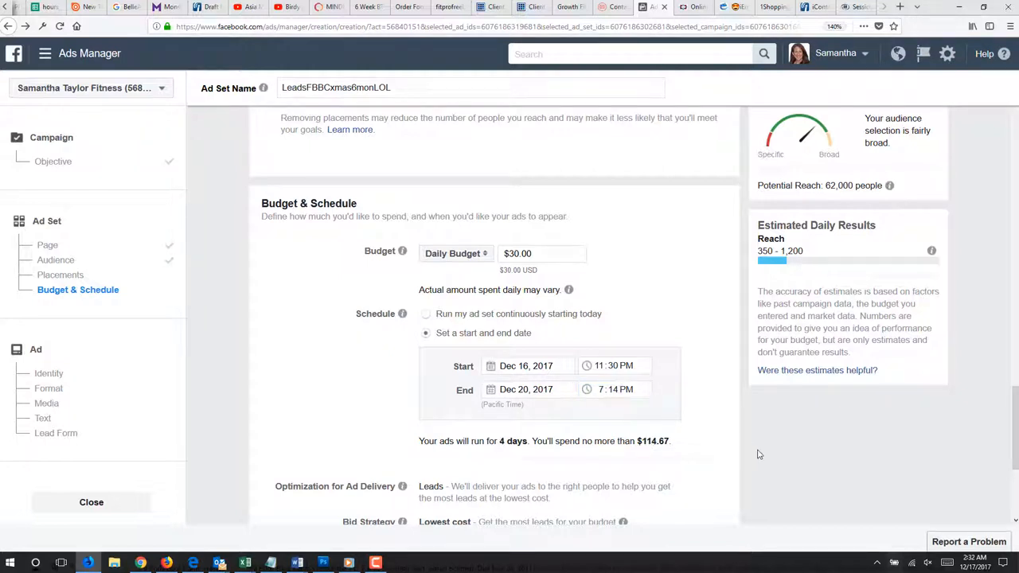
- Turn on a bid cap of $2.00 per lead under Bid Strategy
scroll(down, 3)
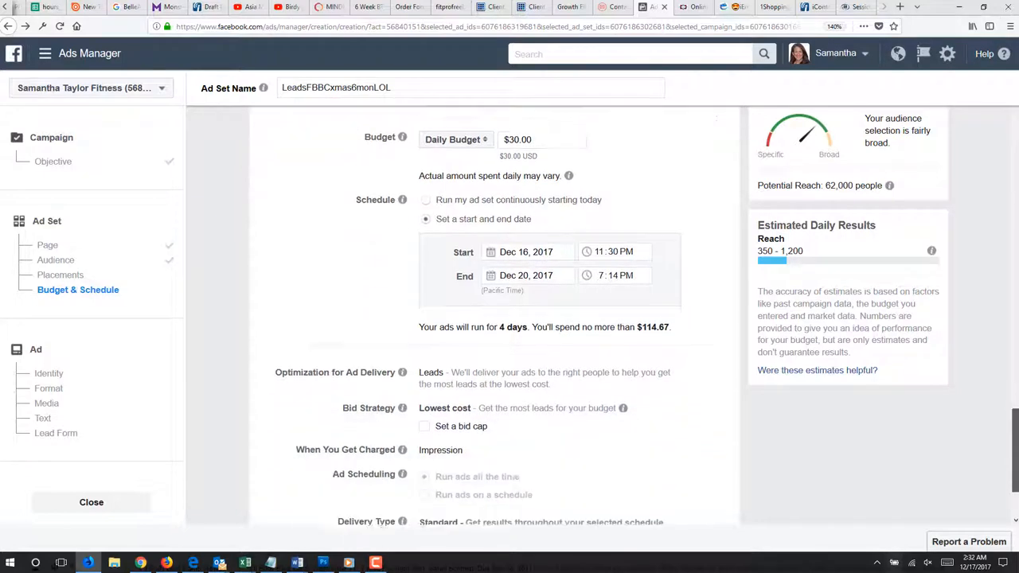
scroll(down, 3)
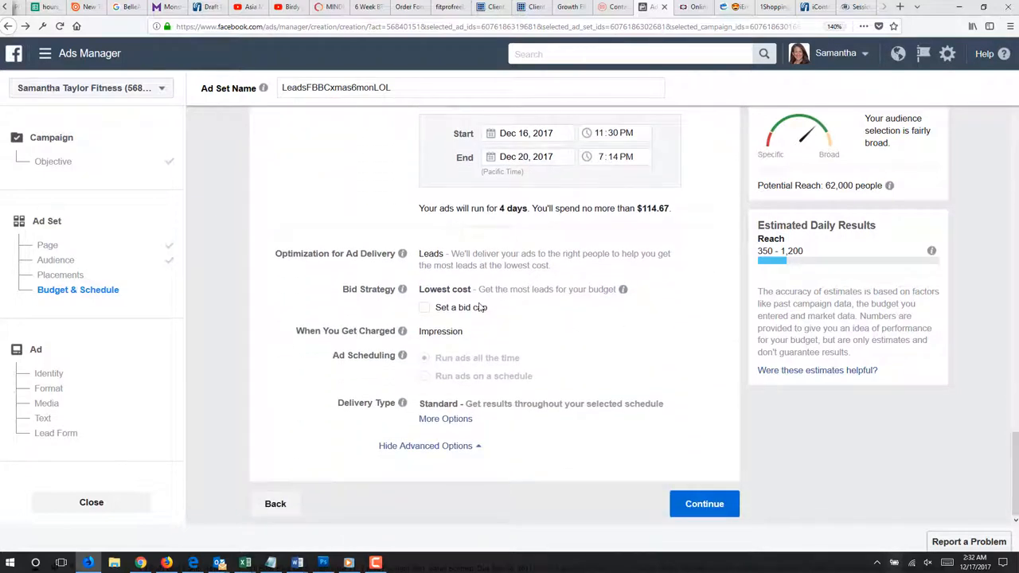
click(424, 308)
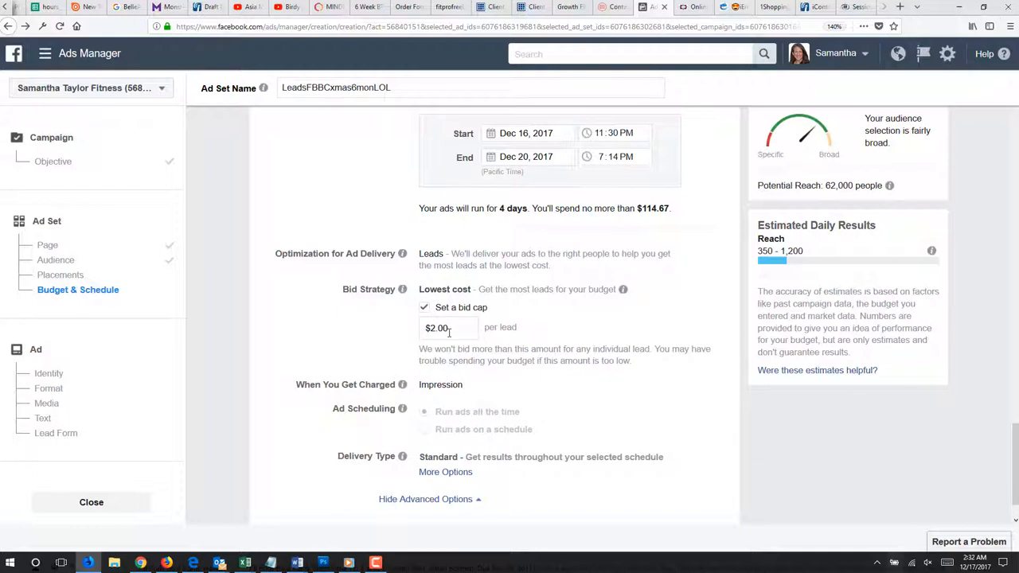
mouse_move(622, 290)
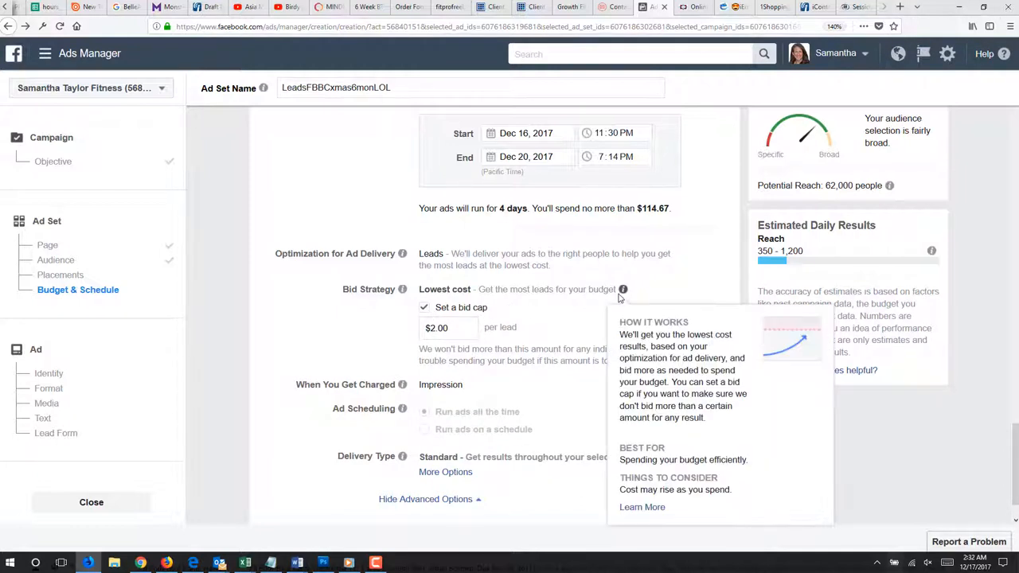
mouse_move(457, 306)
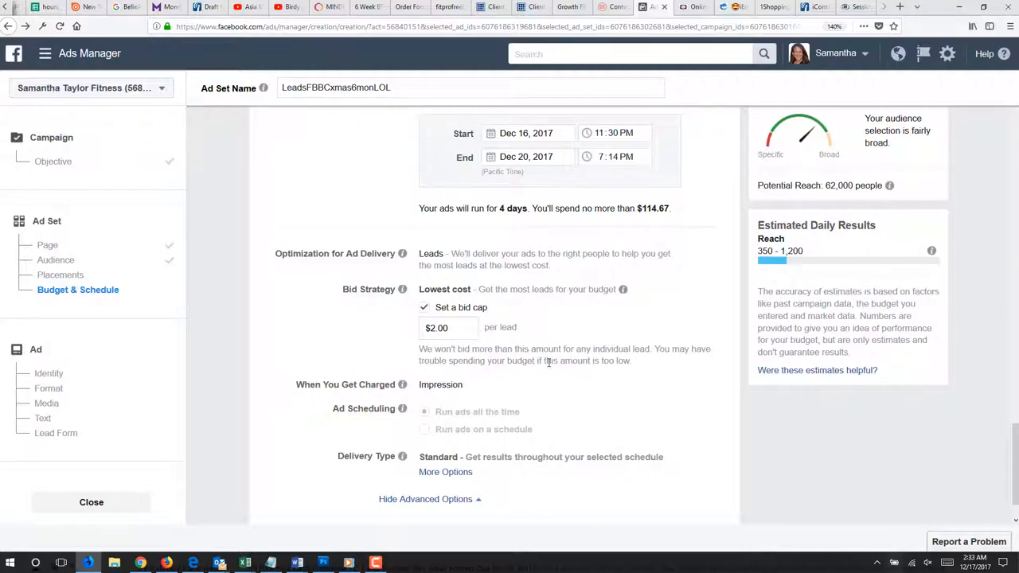
scroll(up, 3)
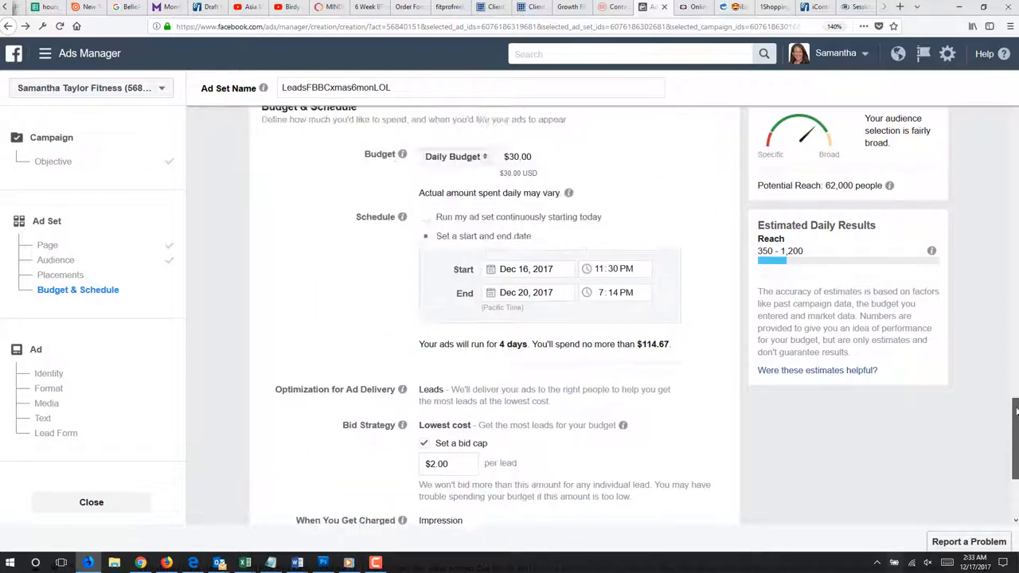
click(56, 259)
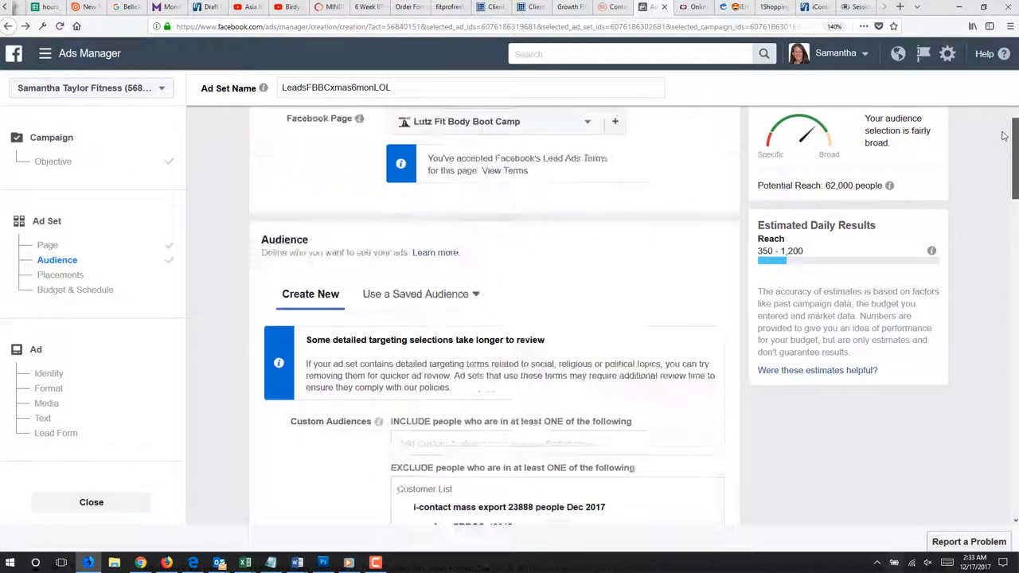
scroll(up, 3)
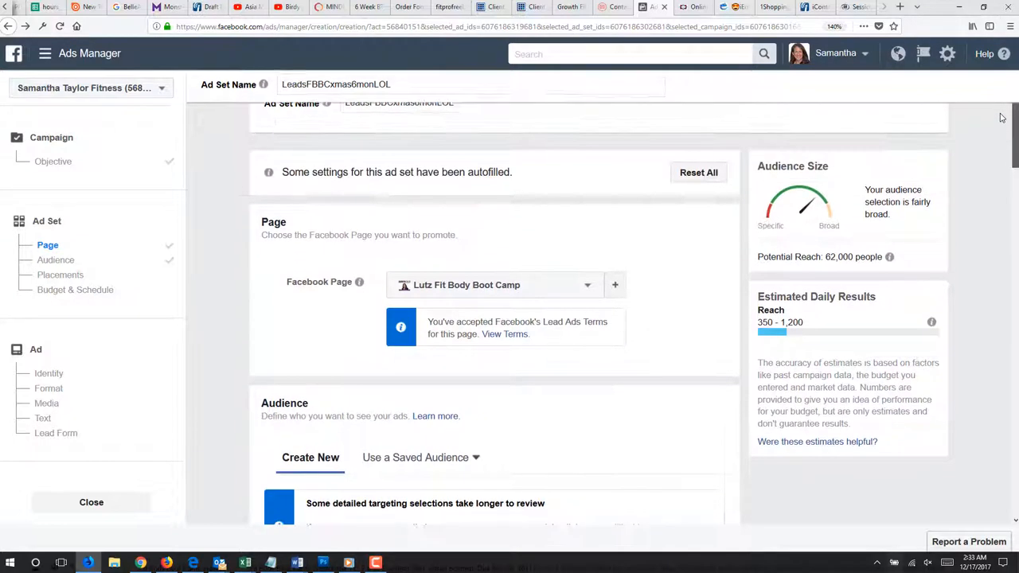
scroll(up, 3)
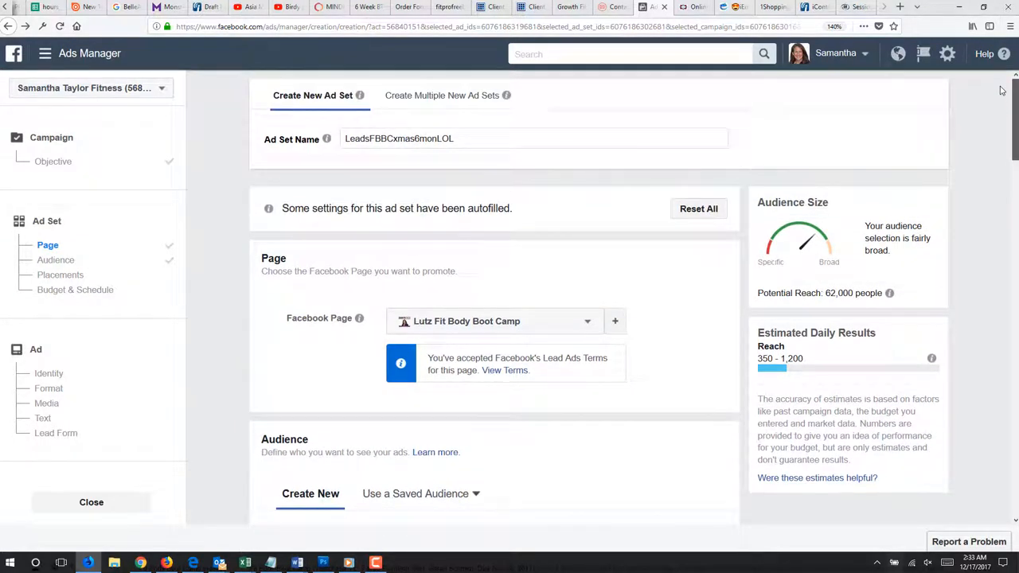
scroll(down, 3)
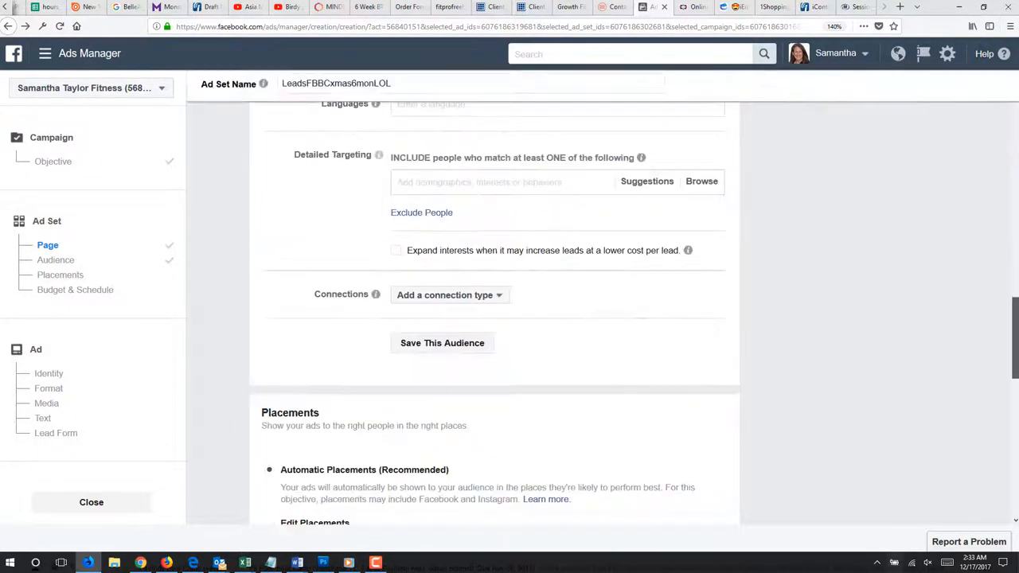
scroll(down, 3)
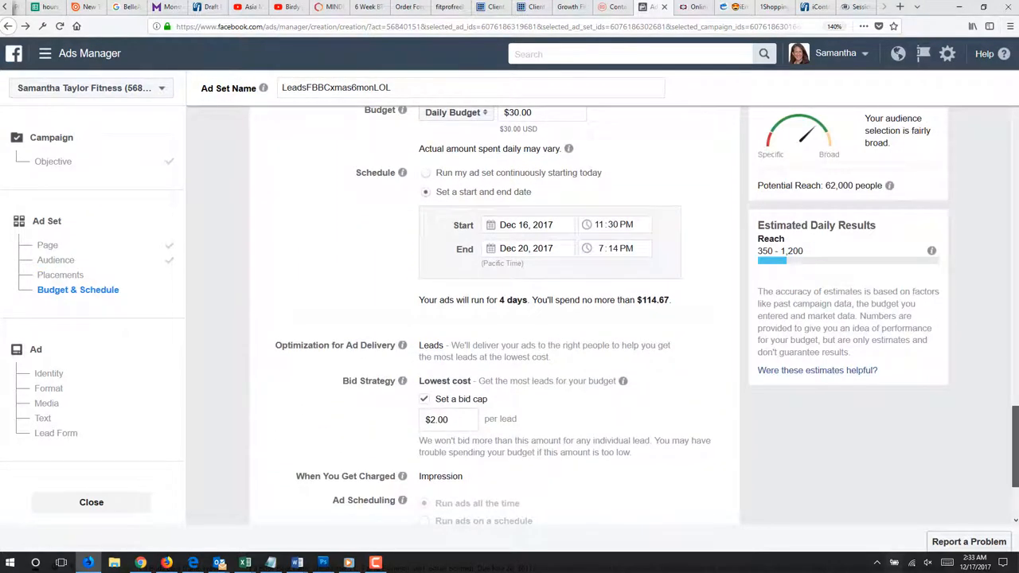
scroll(down, 3)
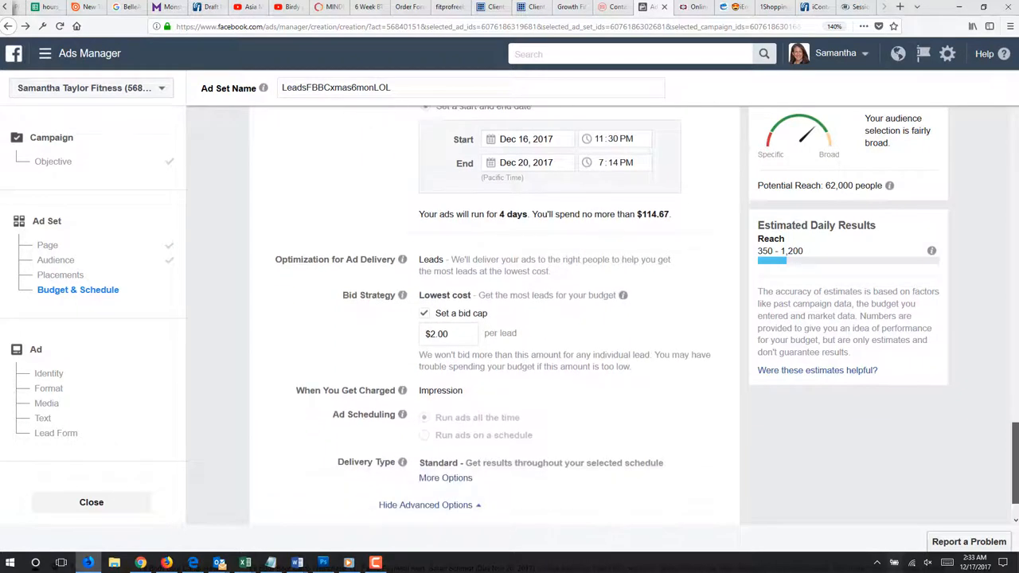
scroll(down, 3)
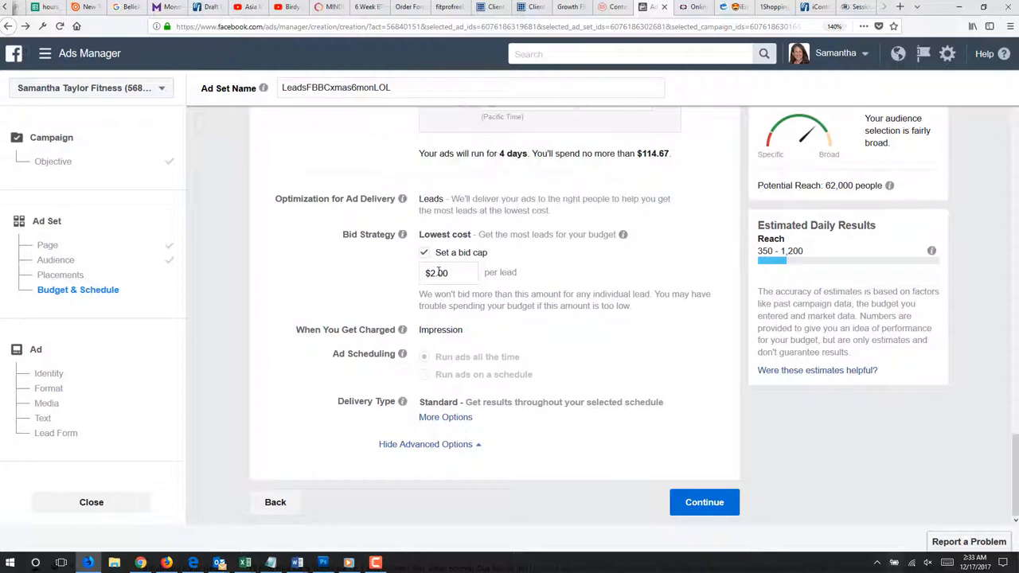
- Briefly edit the bid cap, then revert it to $2.00 per lead
click(449, 272)
text(3)
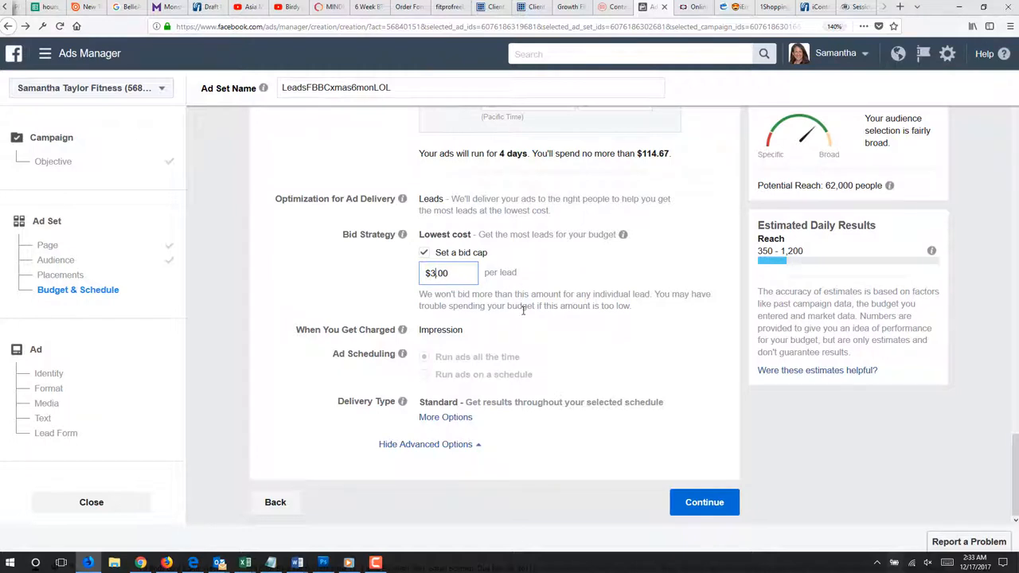
key(Backspace)
text(2)
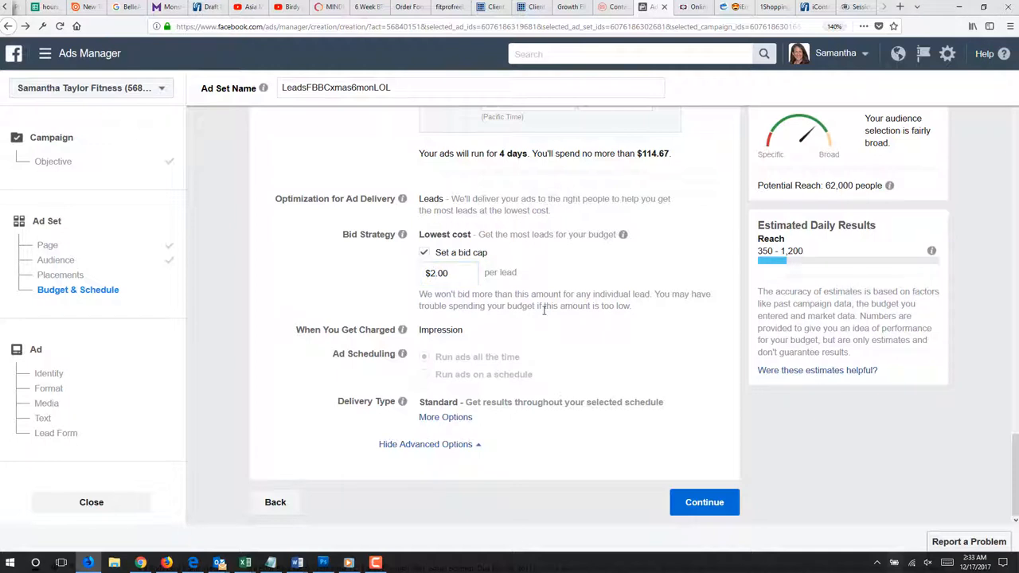
mouse_move(548, 395)
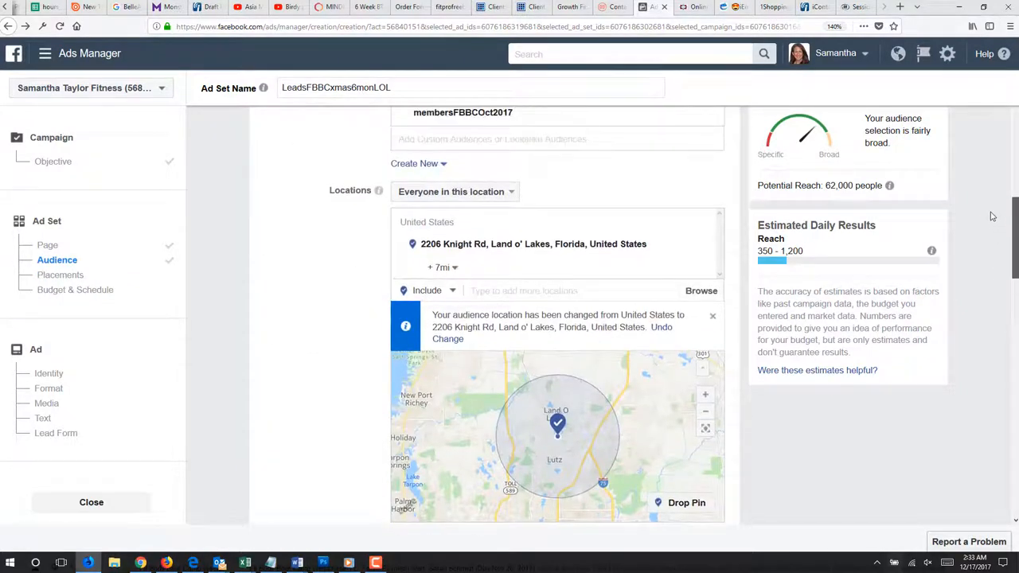
scroll(down, 3)
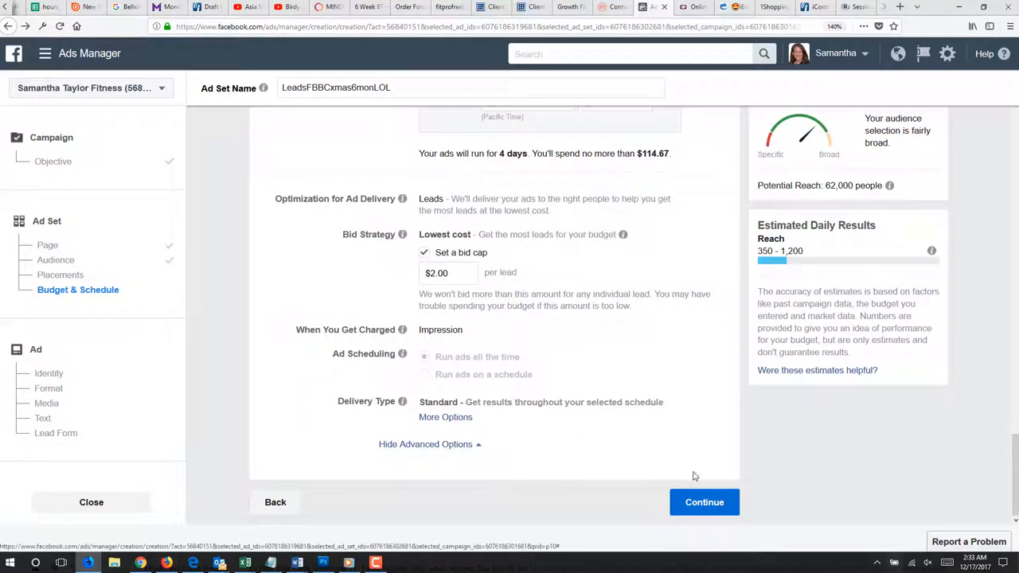
- Continue to the ad and rename it LeadsFBBCxmas6monLOL
click(704, 501)
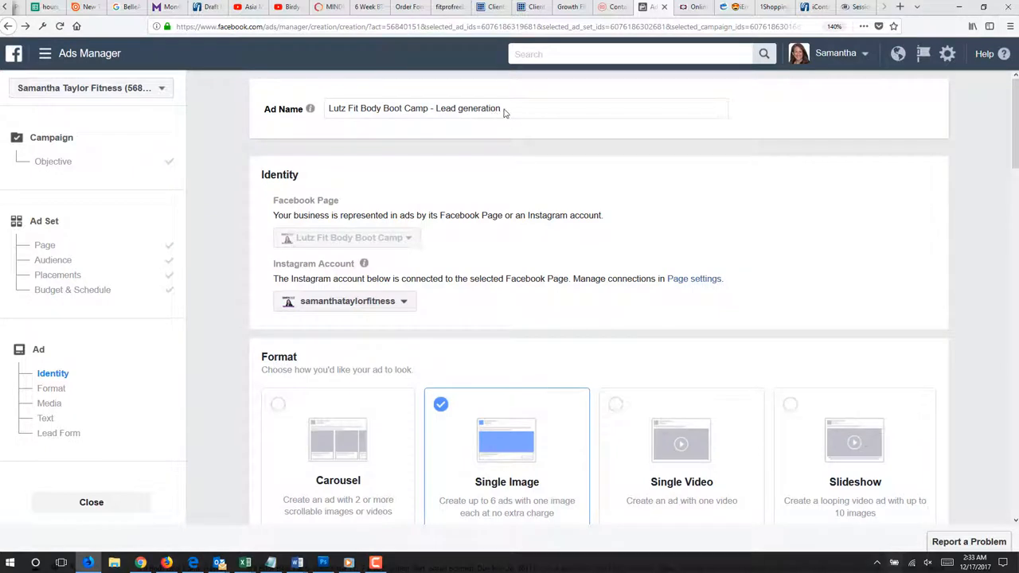
click(525, 108)
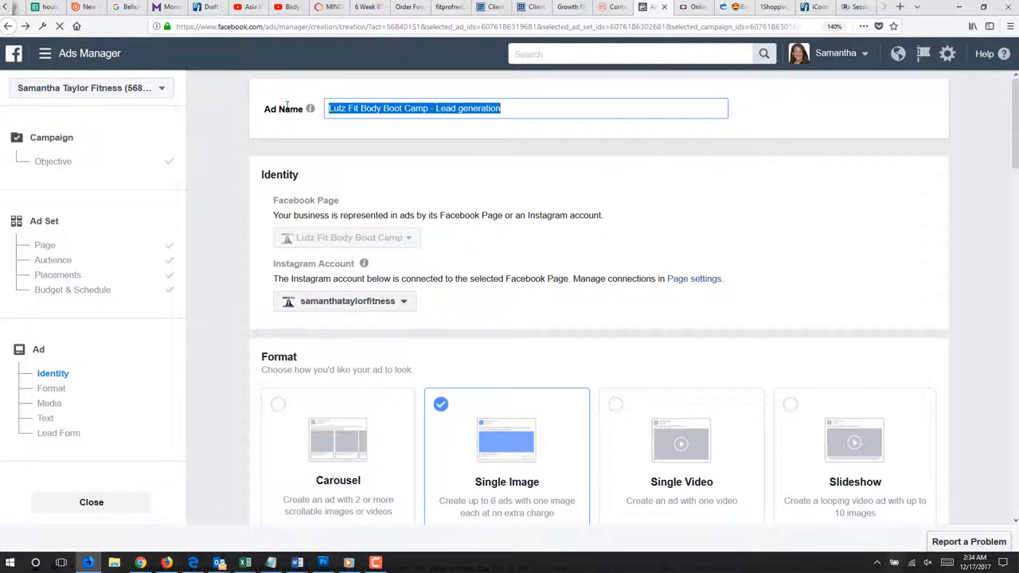
text(LeadsFBBCxmas6monLO)
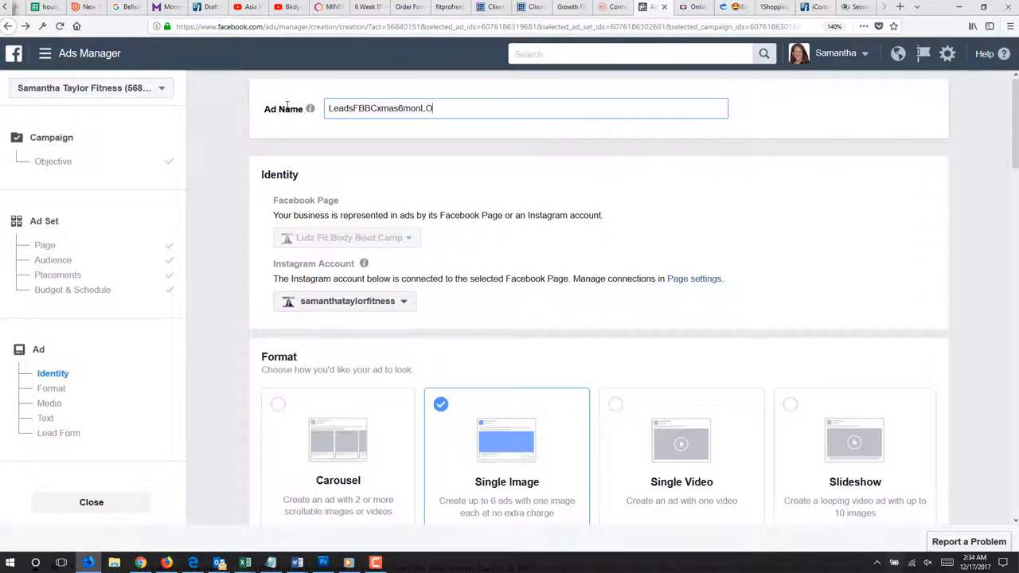
mouse_move(309, 108)
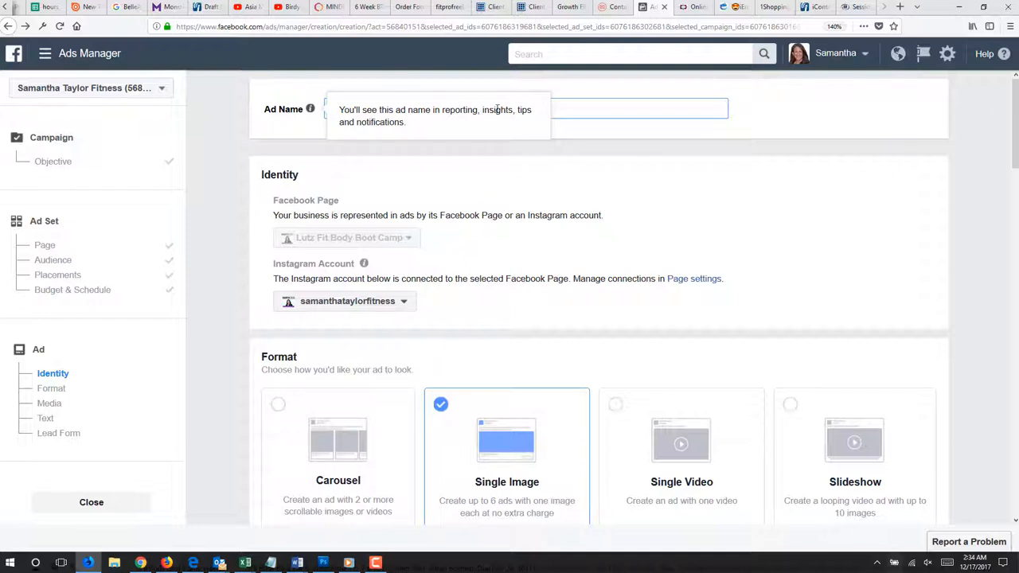
text(LeadsFBBCxmas6monLOL)
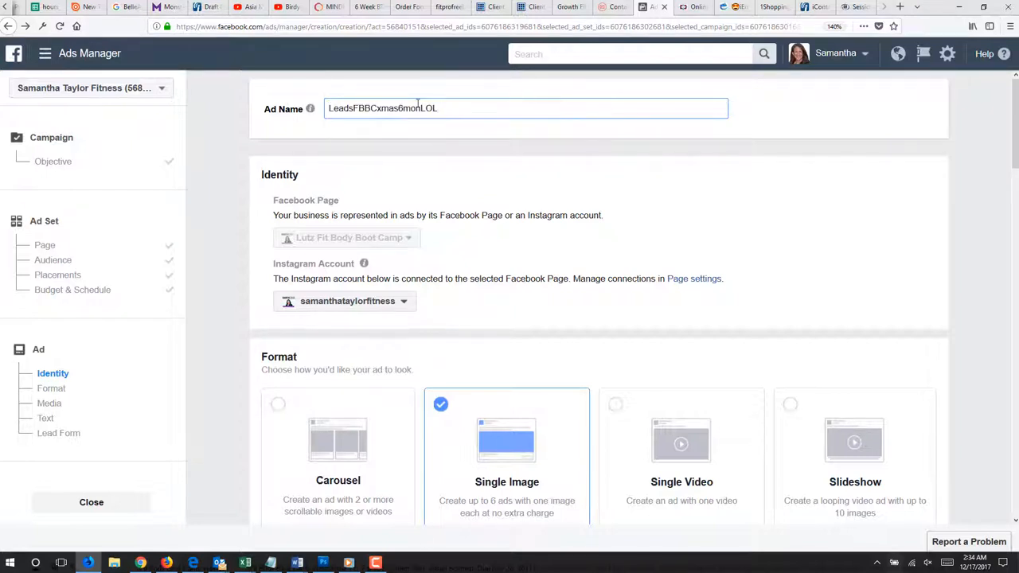
mouse_move(745, 146)
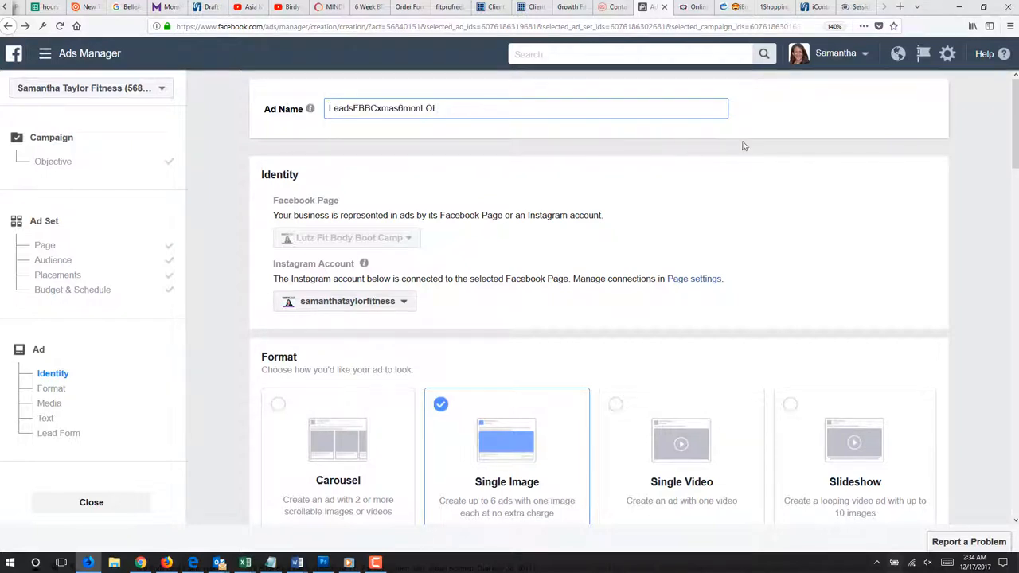
scroll(down, 3)
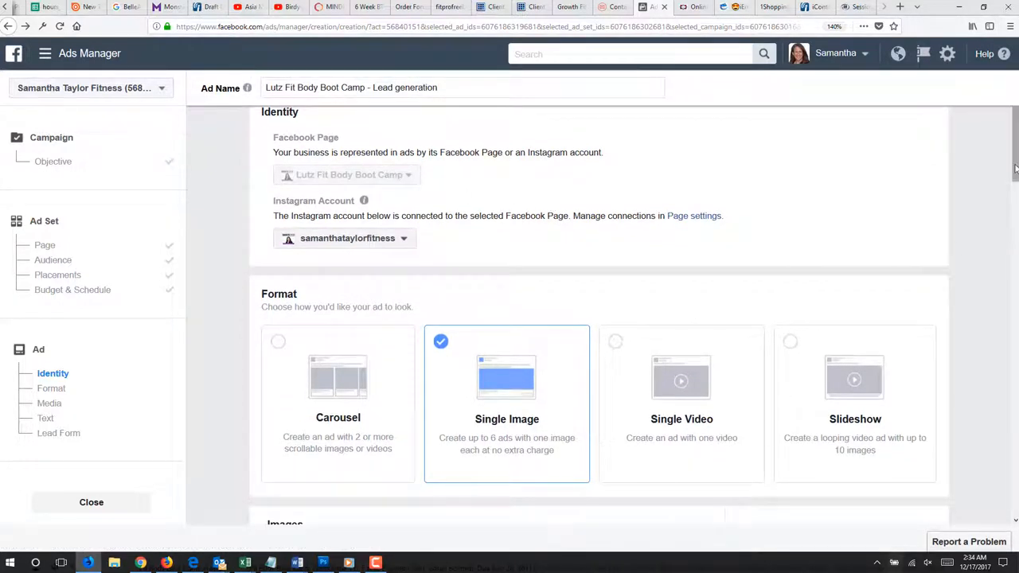
- Remove the ad's existing image and bring up the file picker on the Facebook Ads Christmas folder
scroll(down, 3)
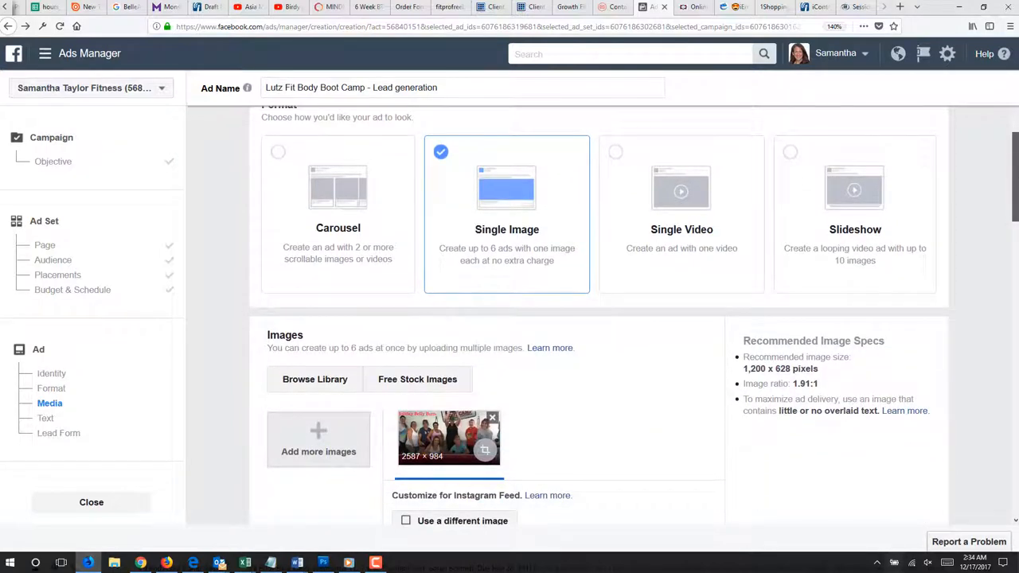
scroll(down, 3)
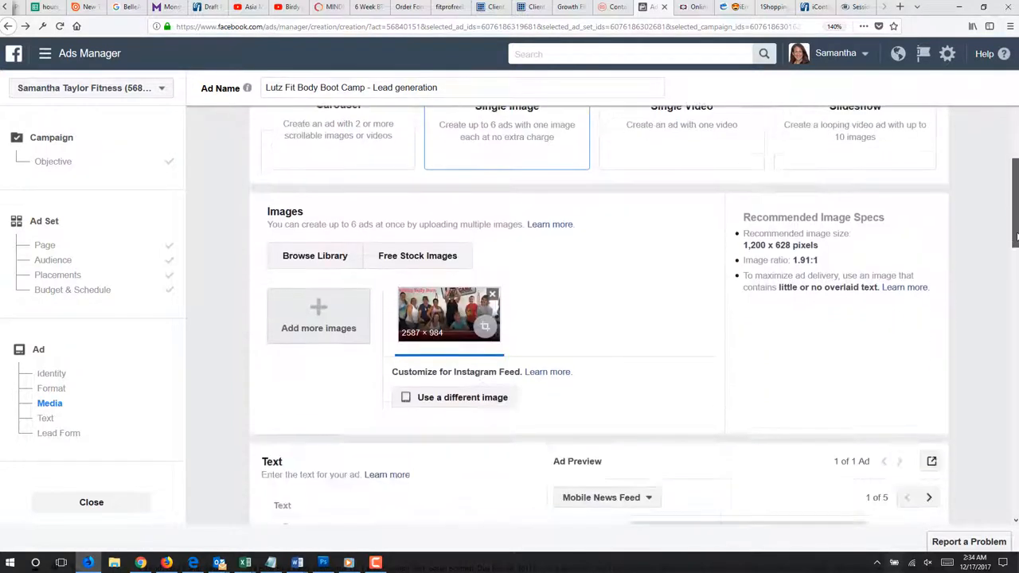
scroll(down, 3)
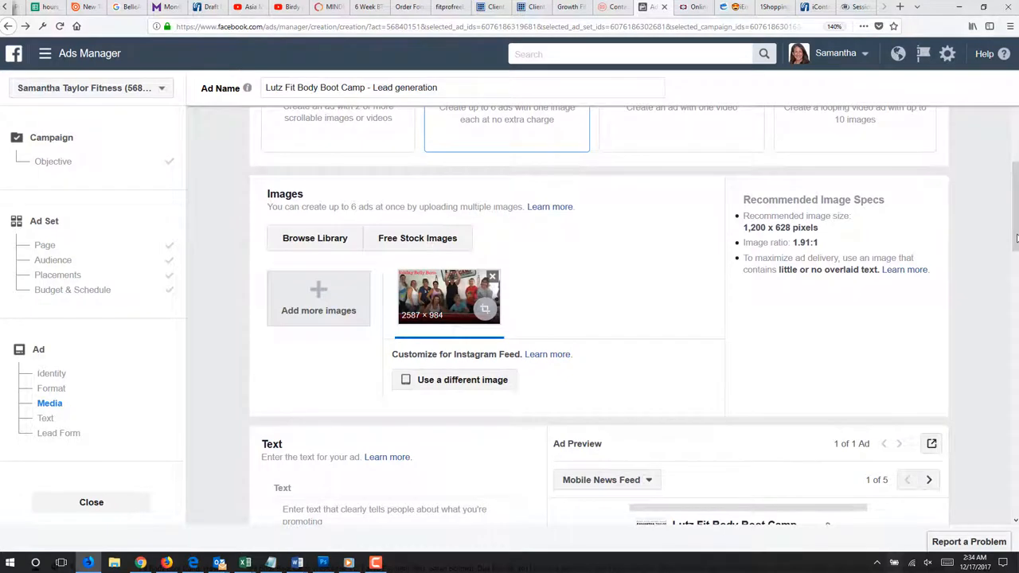
mouse_move(503, 258)
text(LeadsFBBCxmas6monLOL)
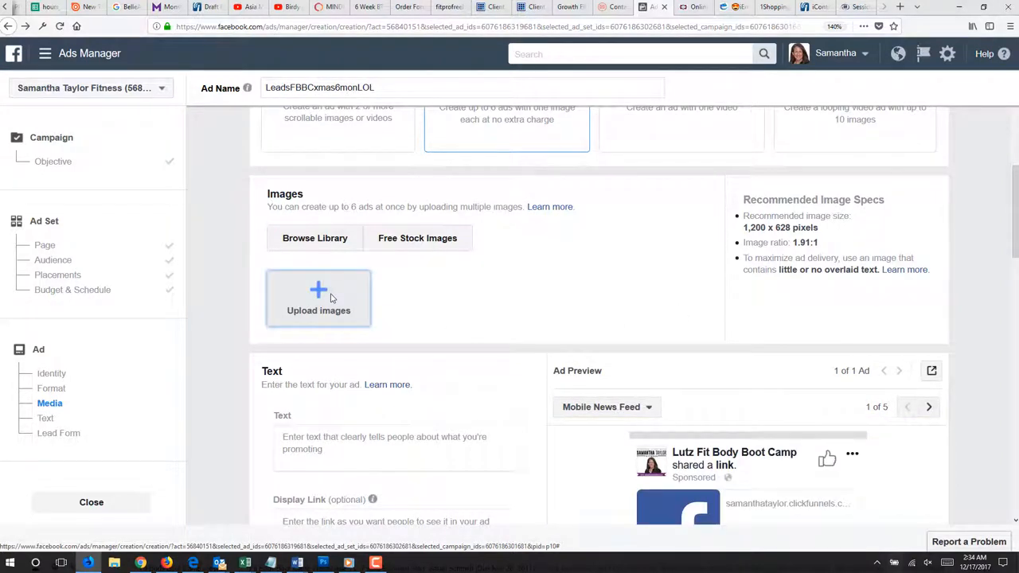
click(318, 299)
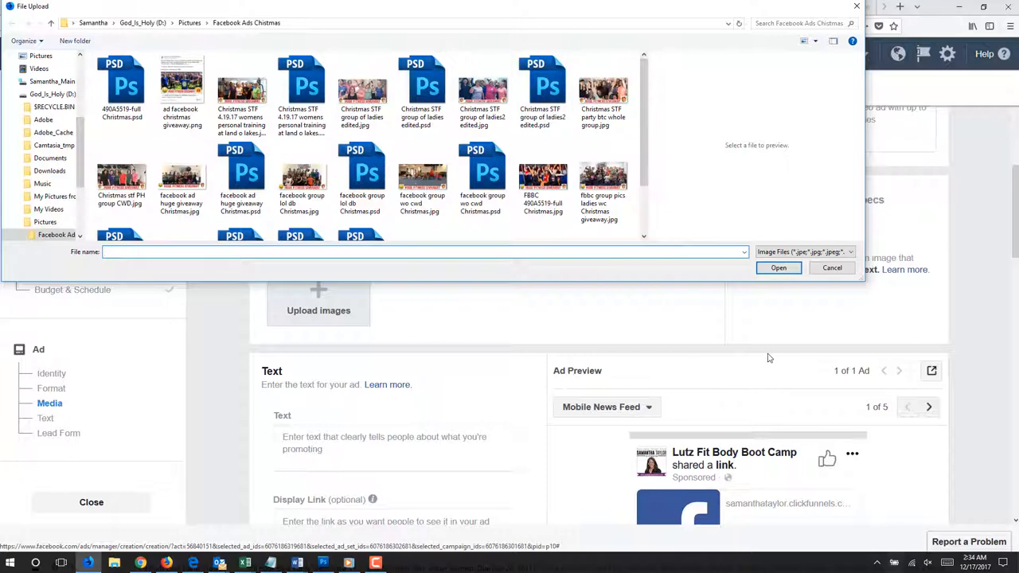
- Select several Christmas giveaway JPGs in the folder and confirm their upload to the ad
click(543, 175)
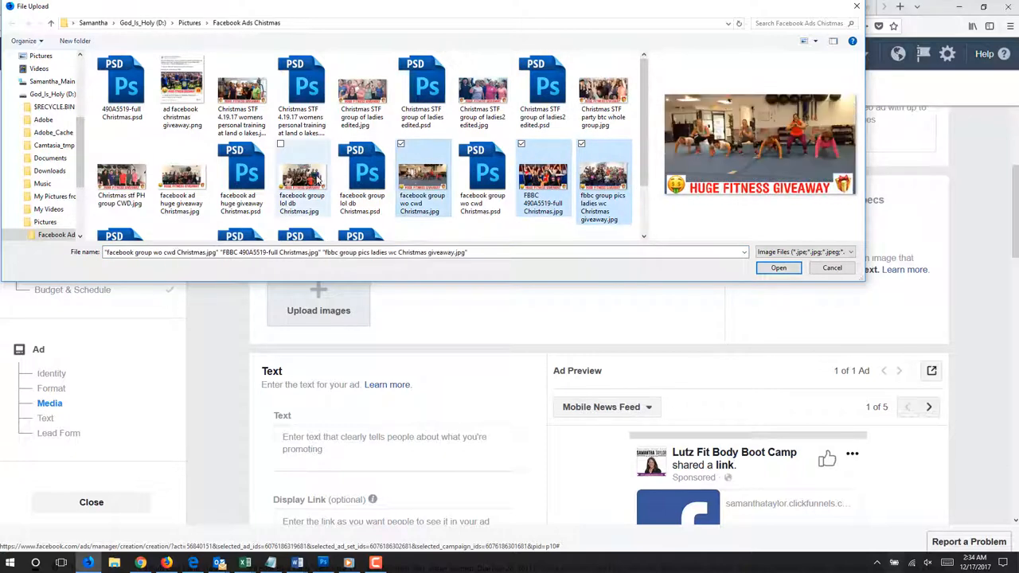
click(182, 176)
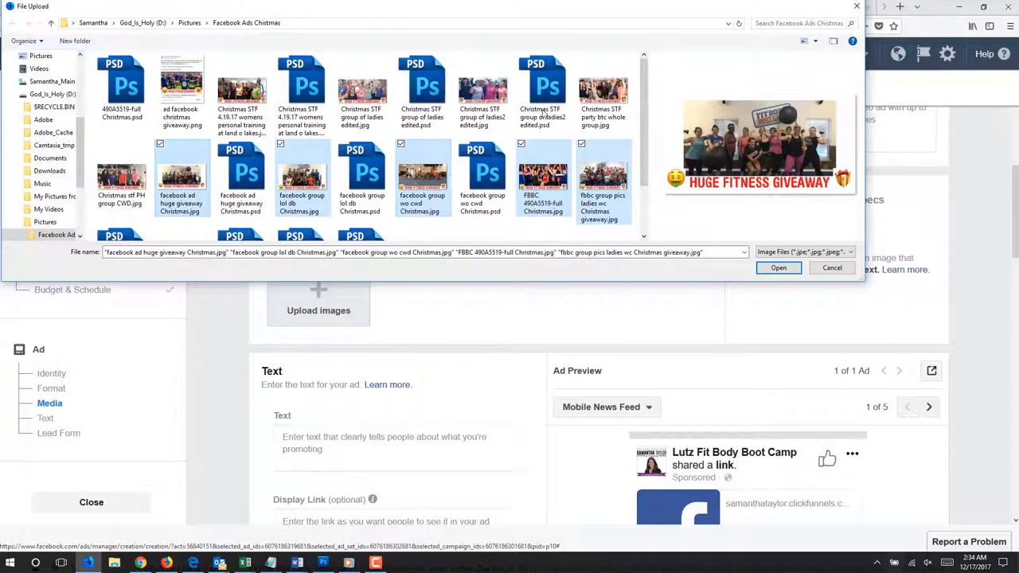
scroll(down, 3)
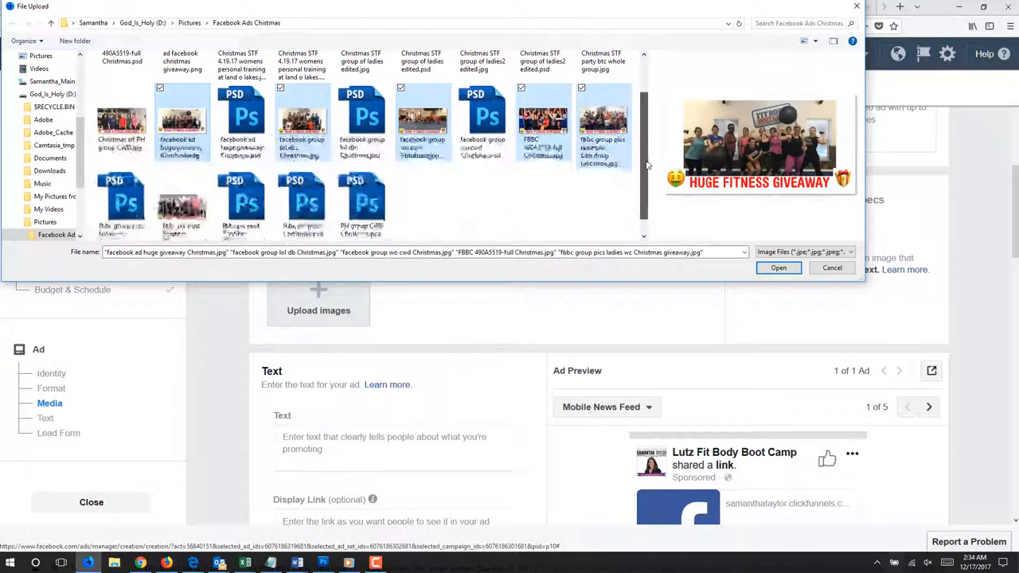
scroll(down, 3)
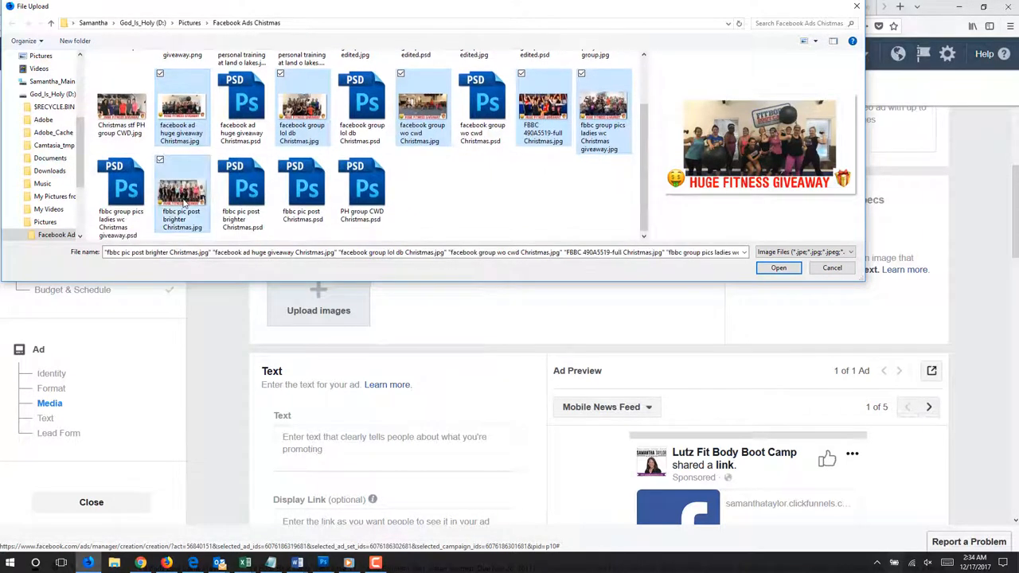
click(777, 267)
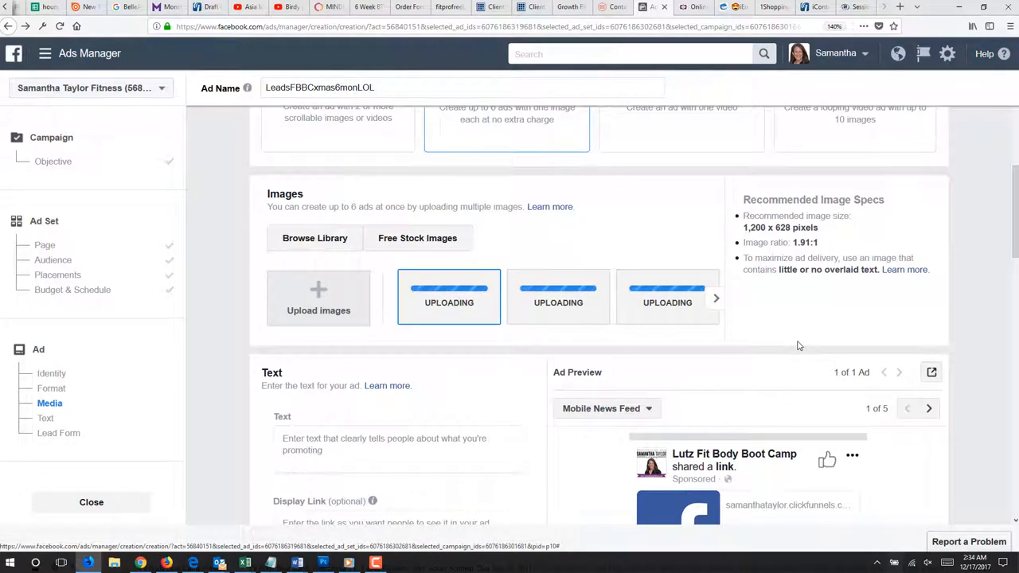
mouse_move(862, 408)
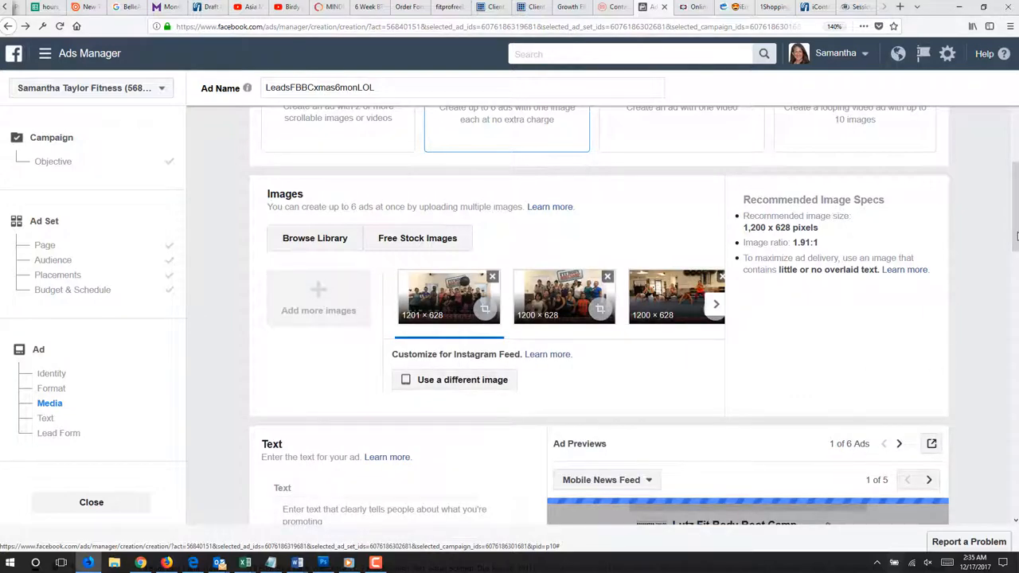
- Let the uploads finish so the ad shows six image variations, reaching the text section
scroll(down, 3)
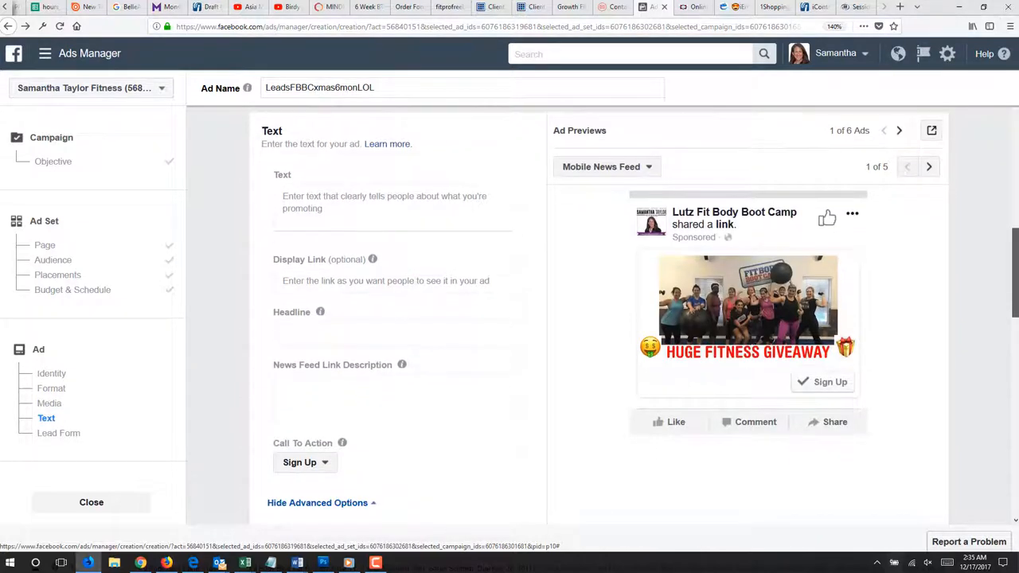
- Review the selected lead form and return to the top of the ad settings
scroll(down, 3)
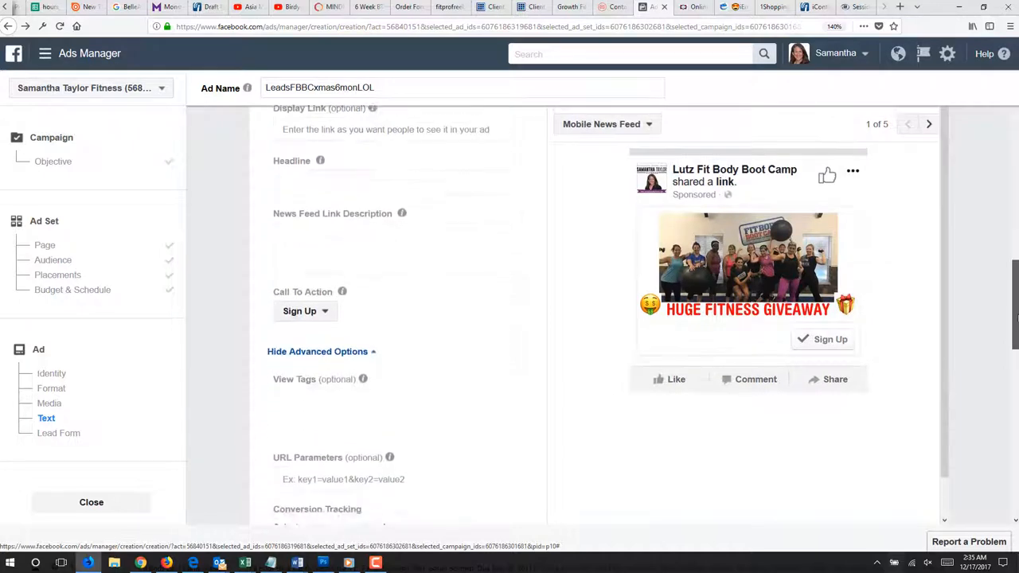
scroll(down, 3)
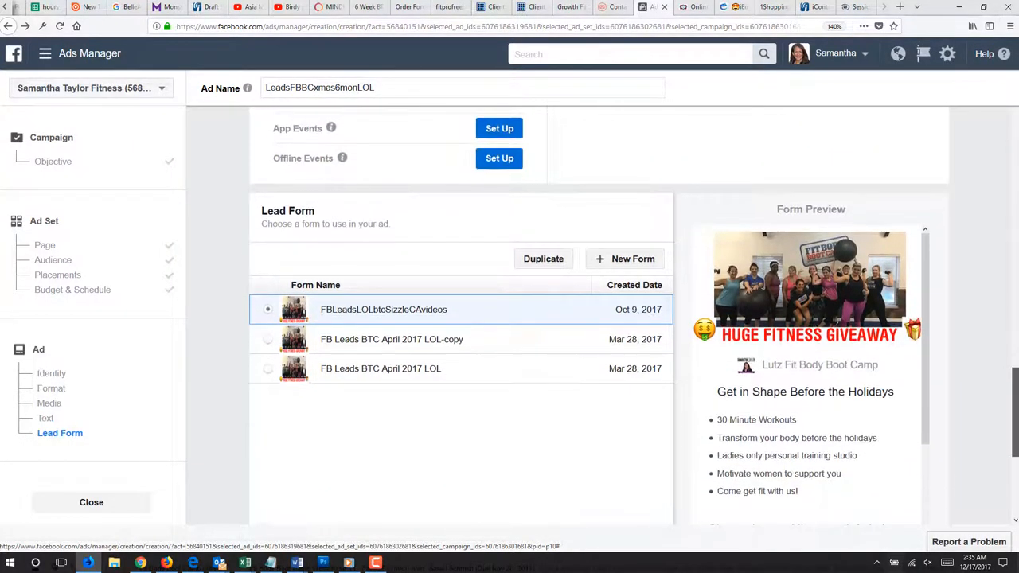
click(45, 417)
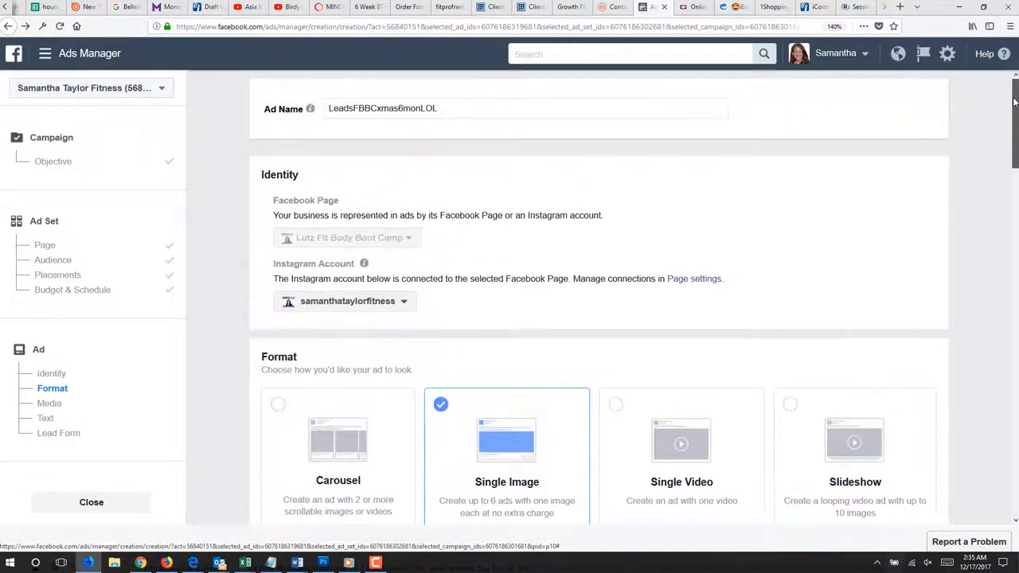
scroll(down, 3)
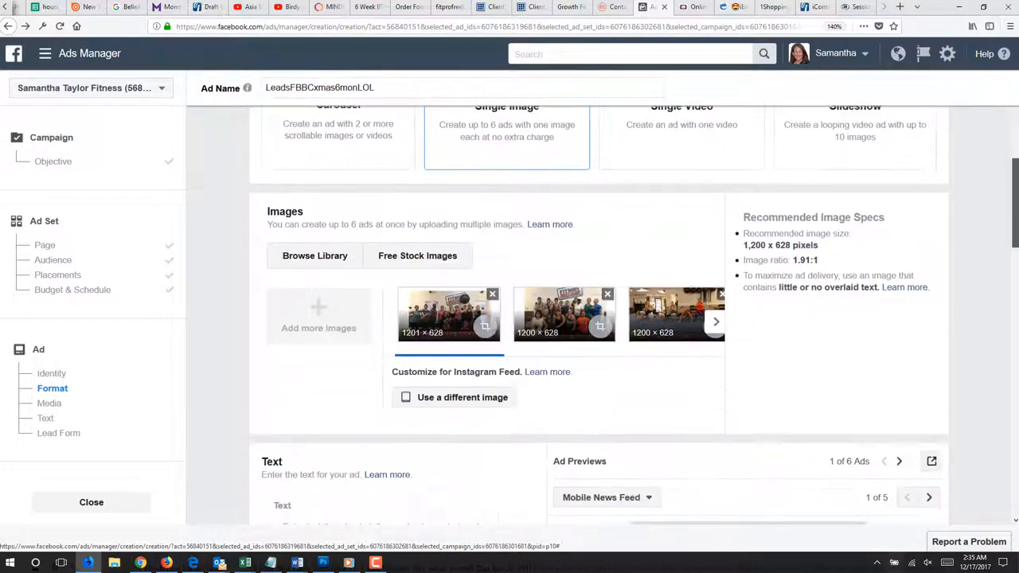
scroll(down, 3)
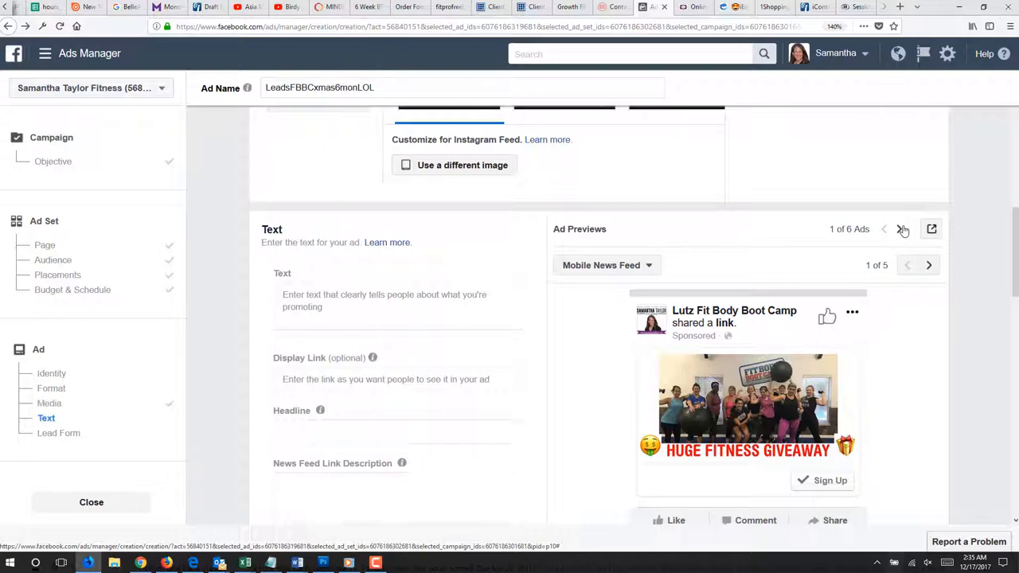
- Step the Ad Previews forward to the fifth of six Christmas images
click(901, 229)
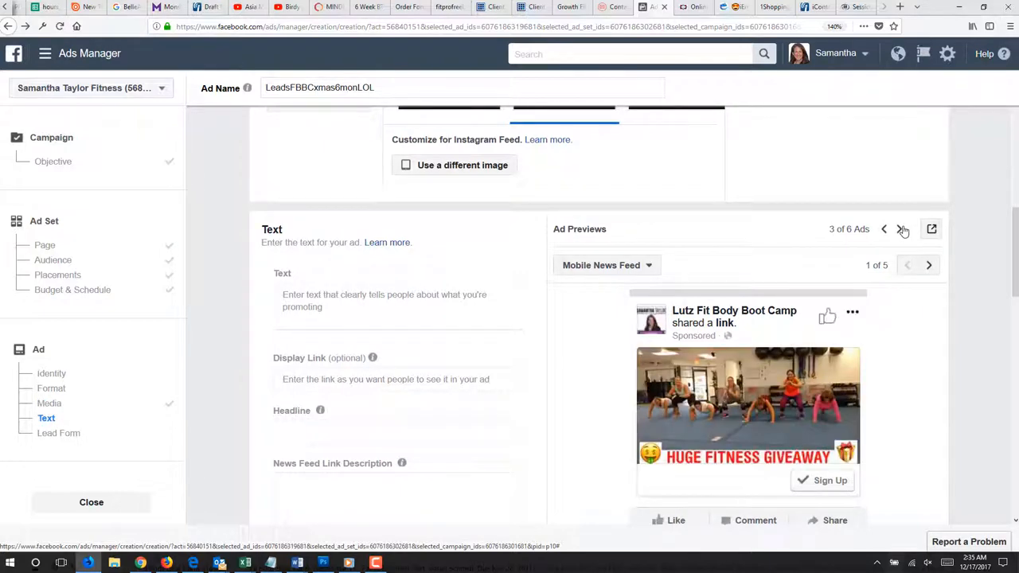
click(903, 229)
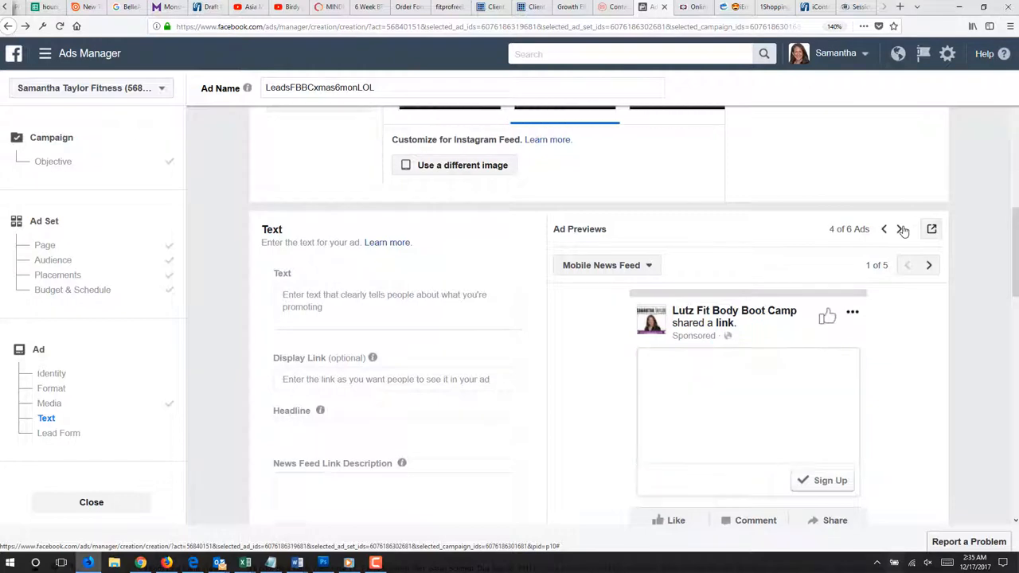
click(902, 229)
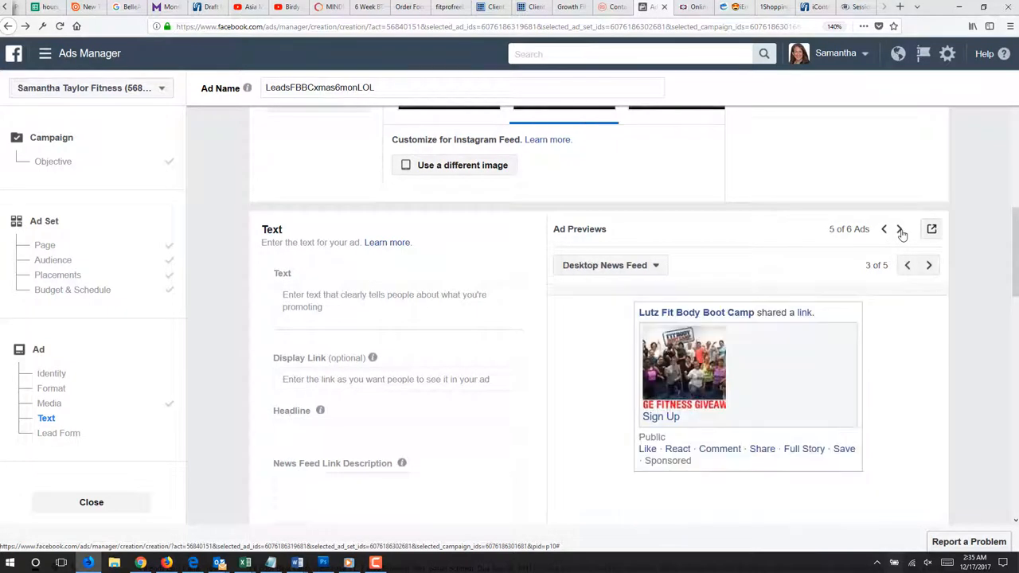
click(609, 264)
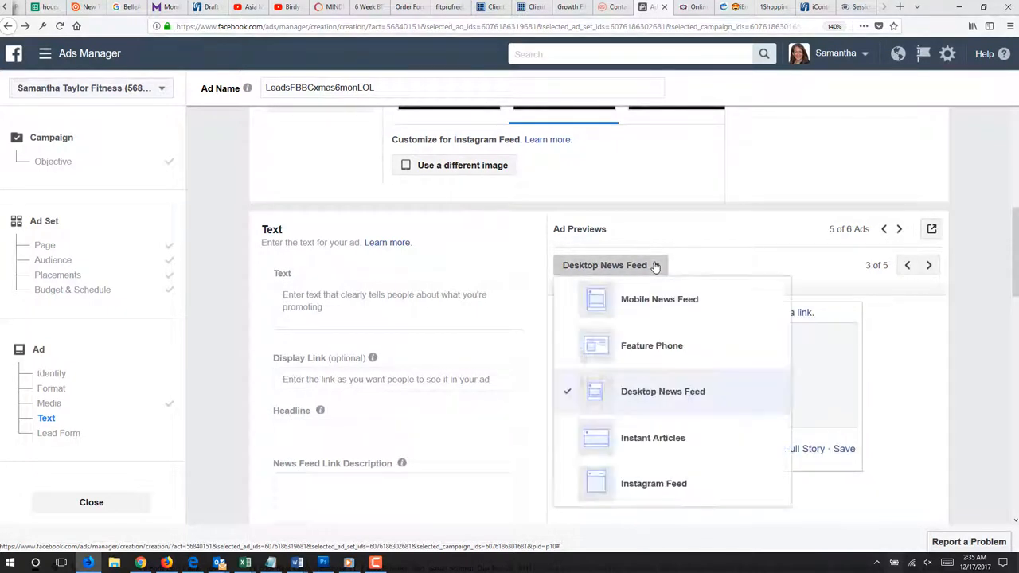
click(659, 299)
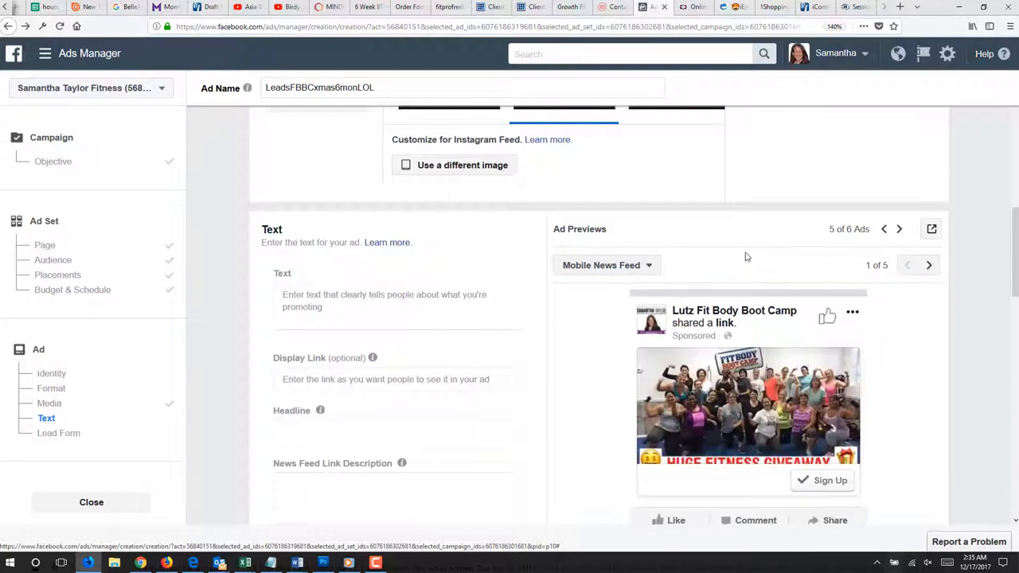
mouse_move(900, 242)
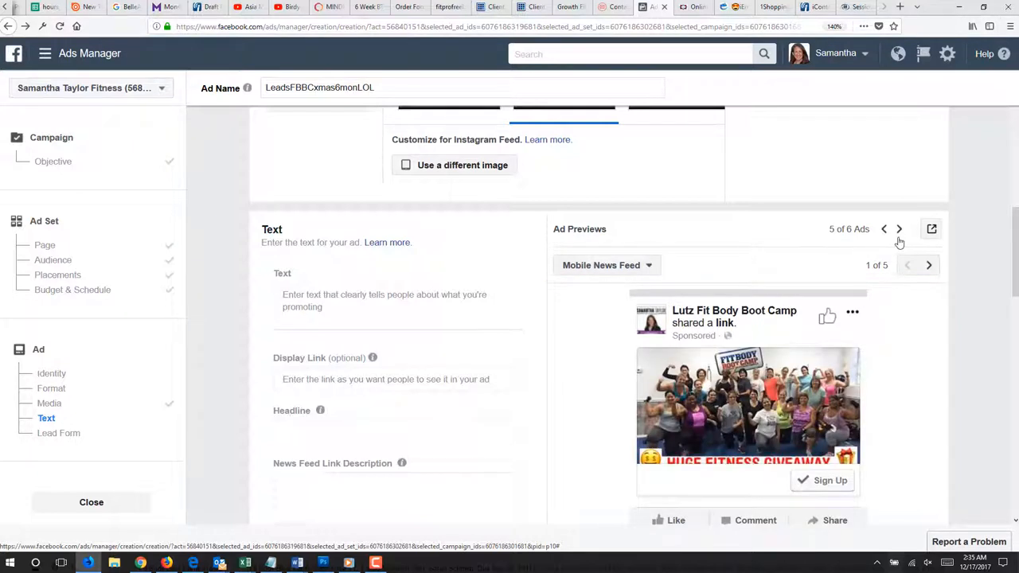
click(898, 229)
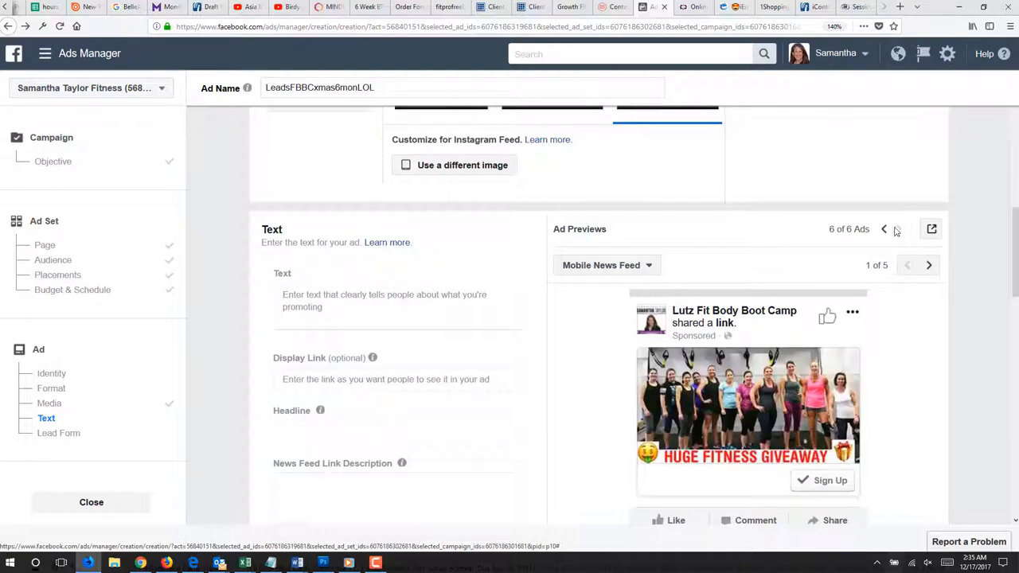
click(884, 229)
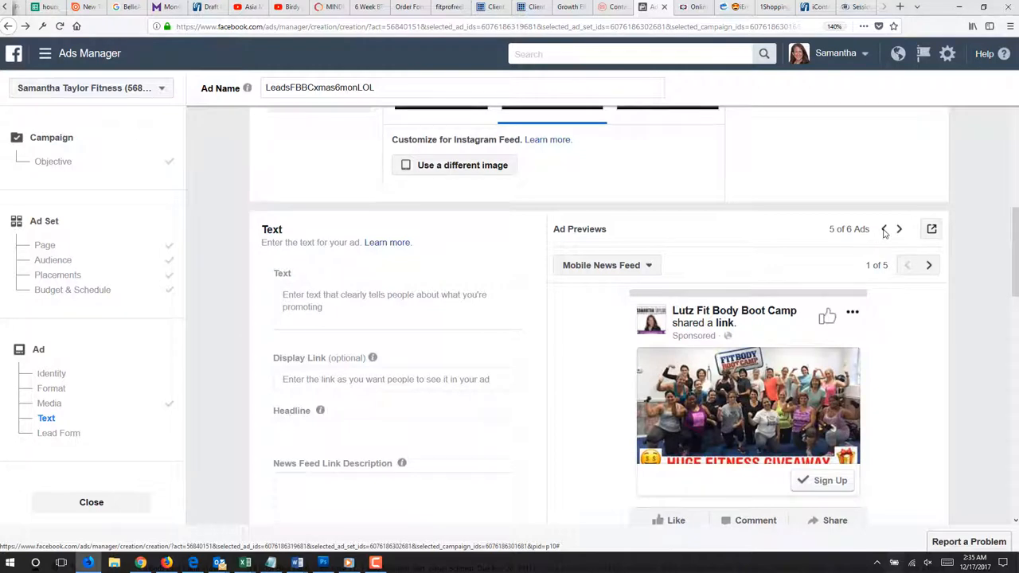
click(882, 229)
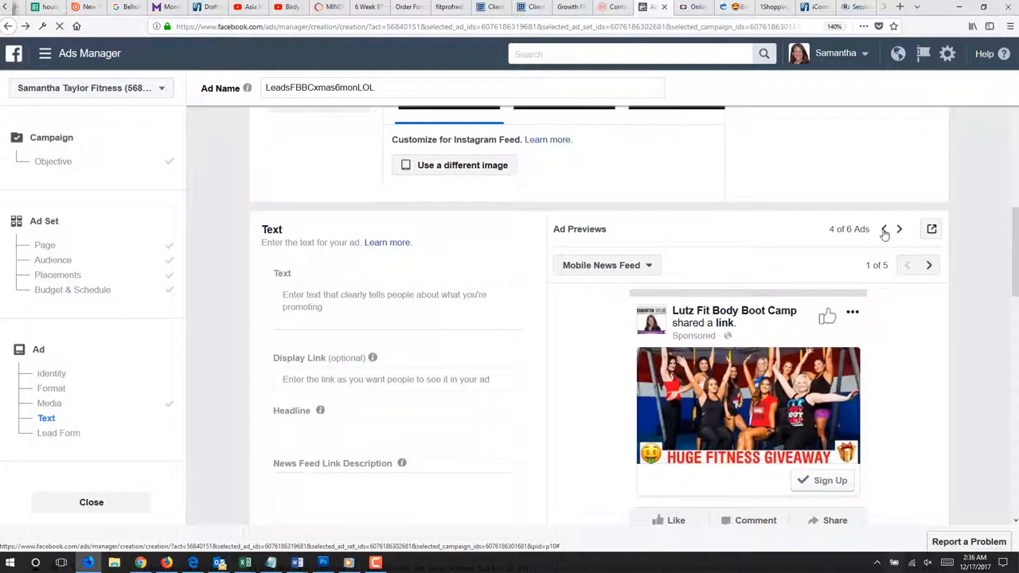
click(883, 232)
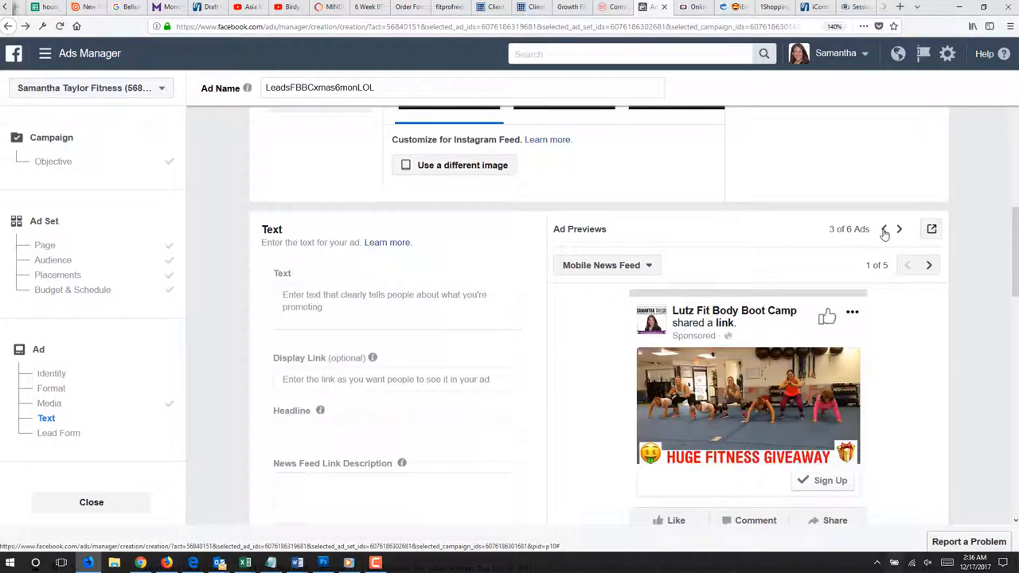
click(884, 229)
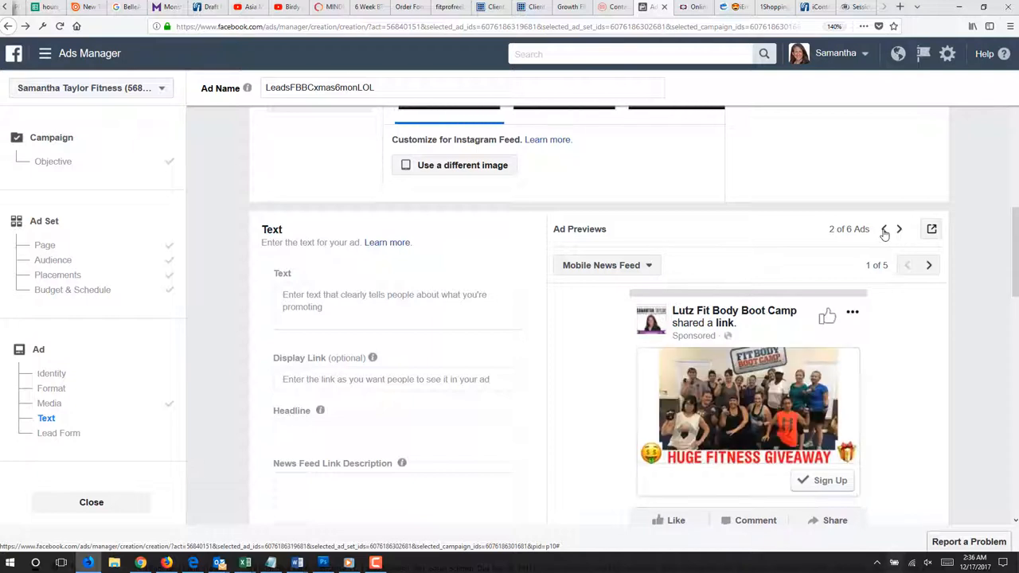
click(883, 229)
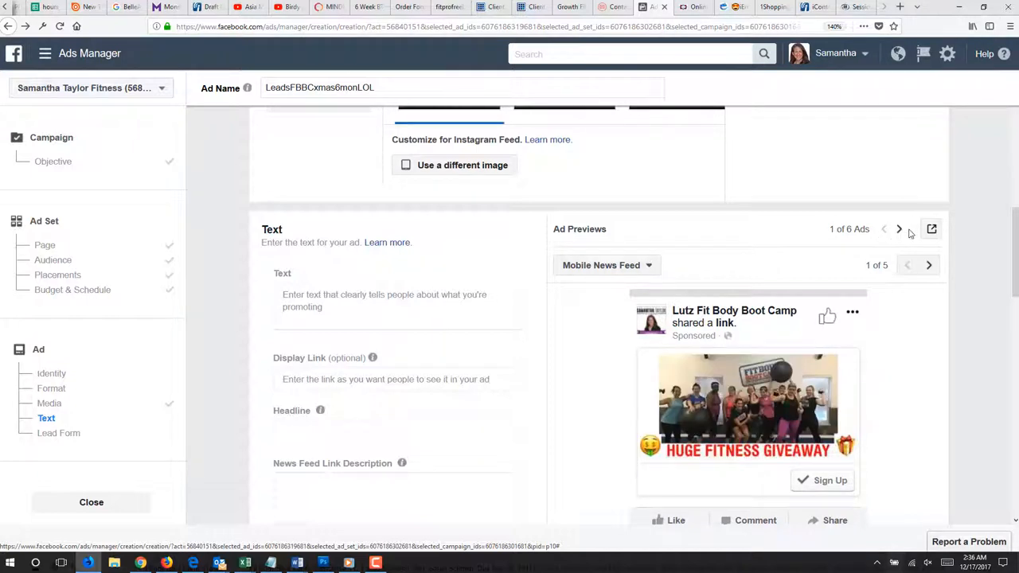
click(900, 229)
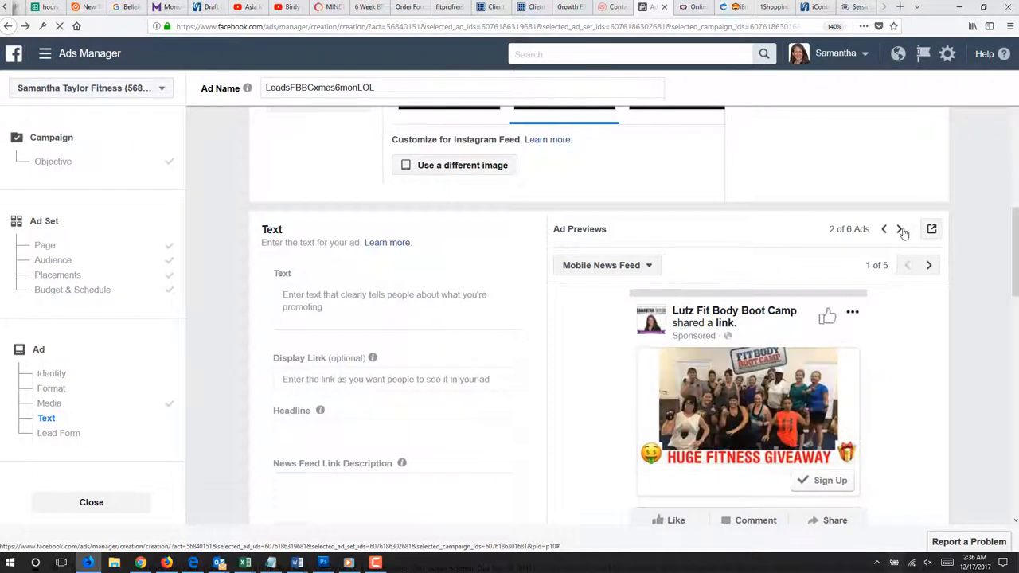
click(898, 230)
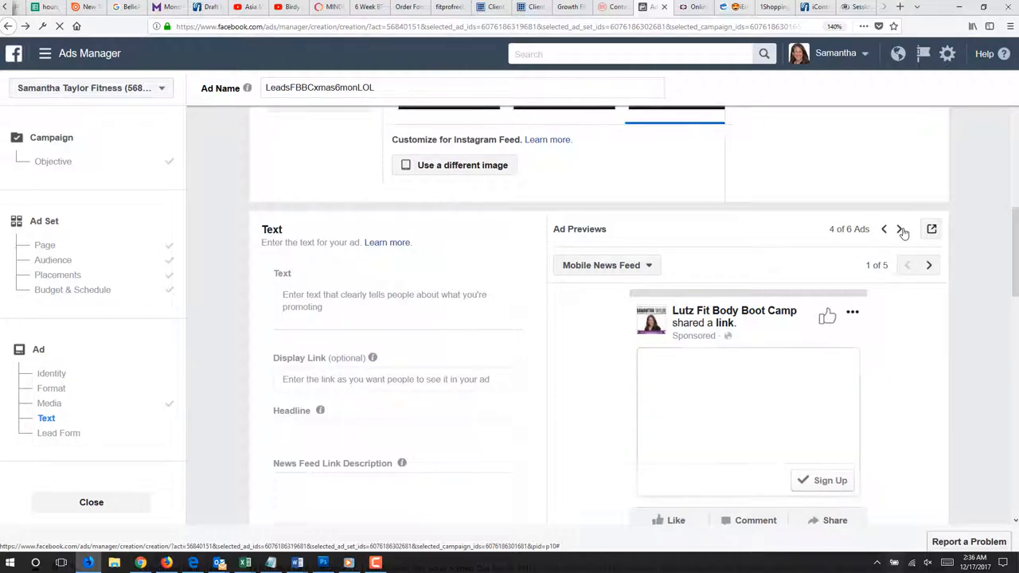
click(896, 230)
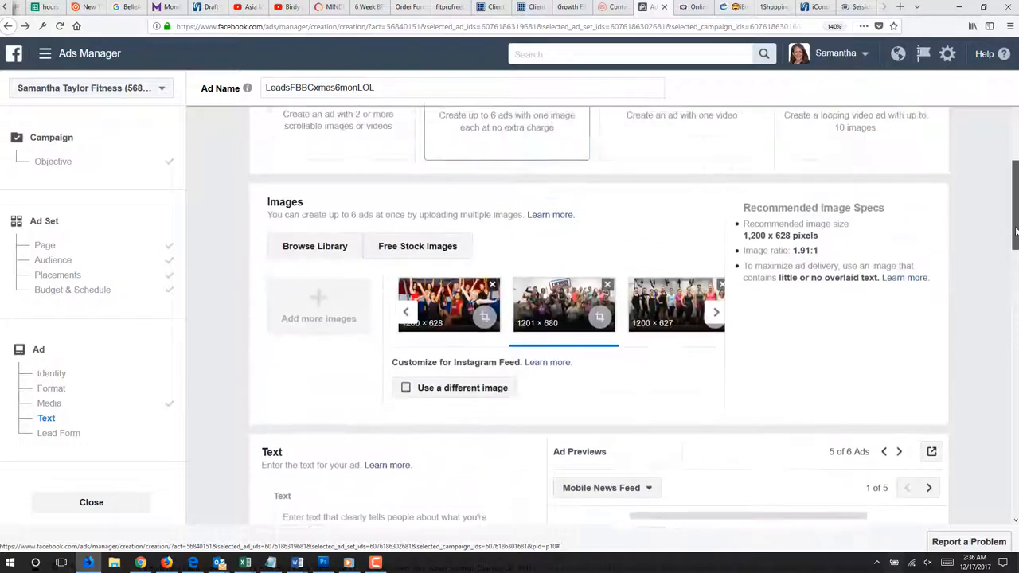
scroll(down, 3)
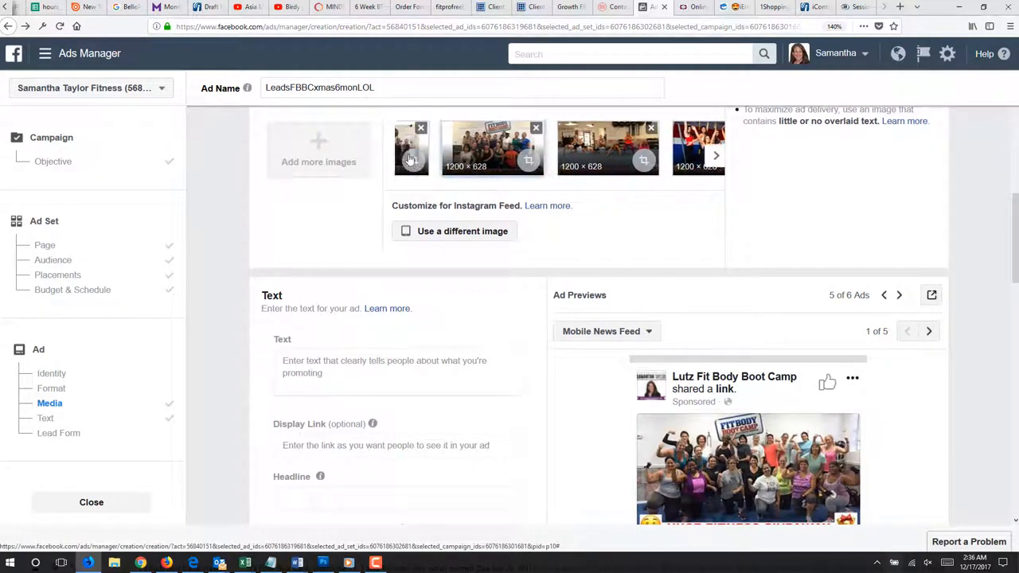
click(715, 156)
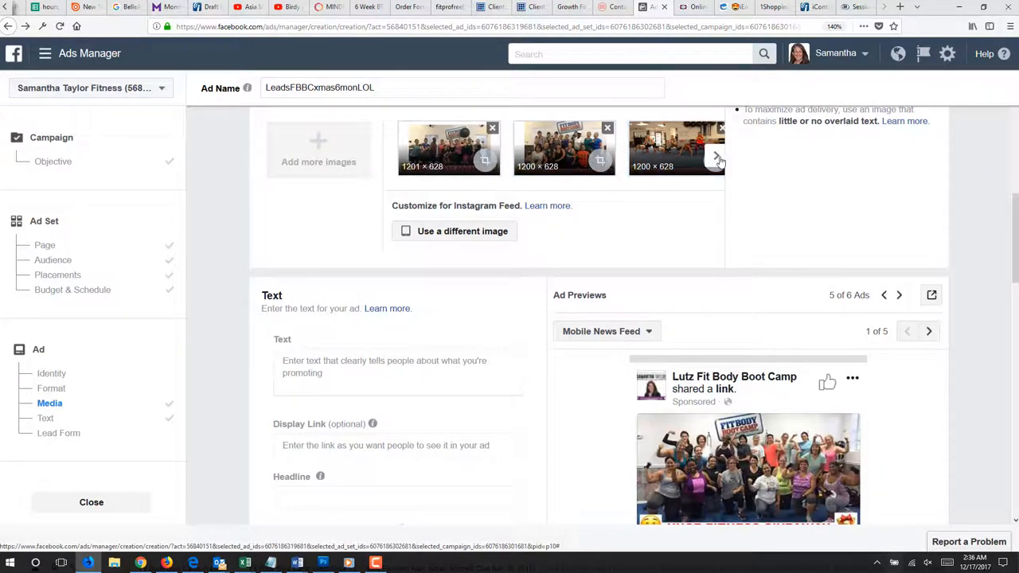
click(716, 158)
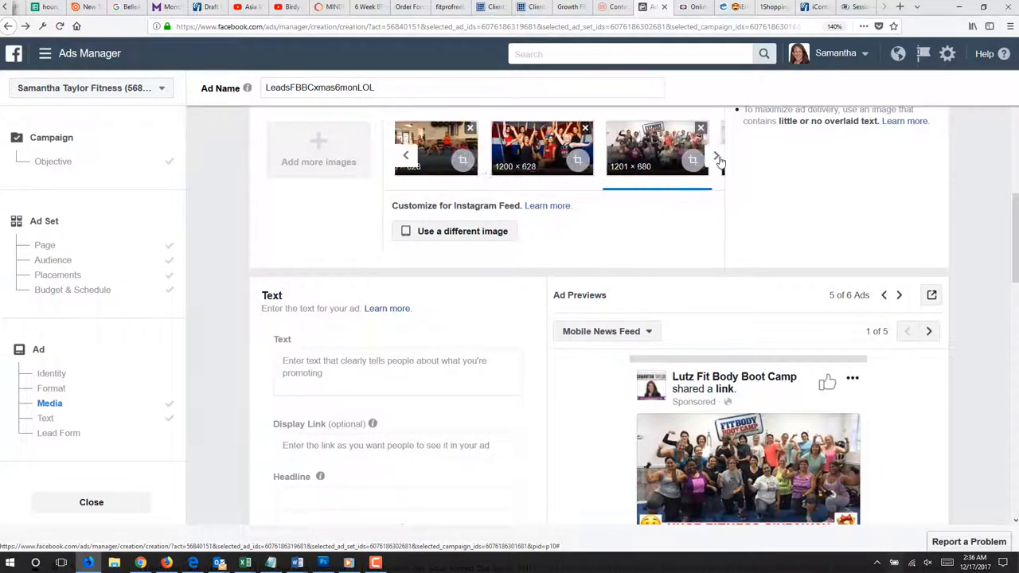
click(716, 156)
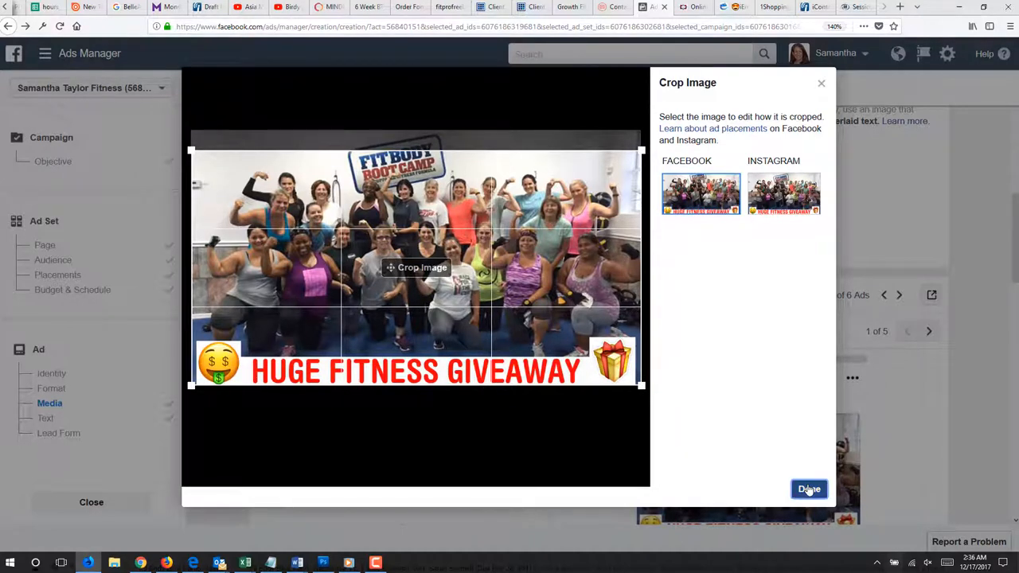
click(808, 489)
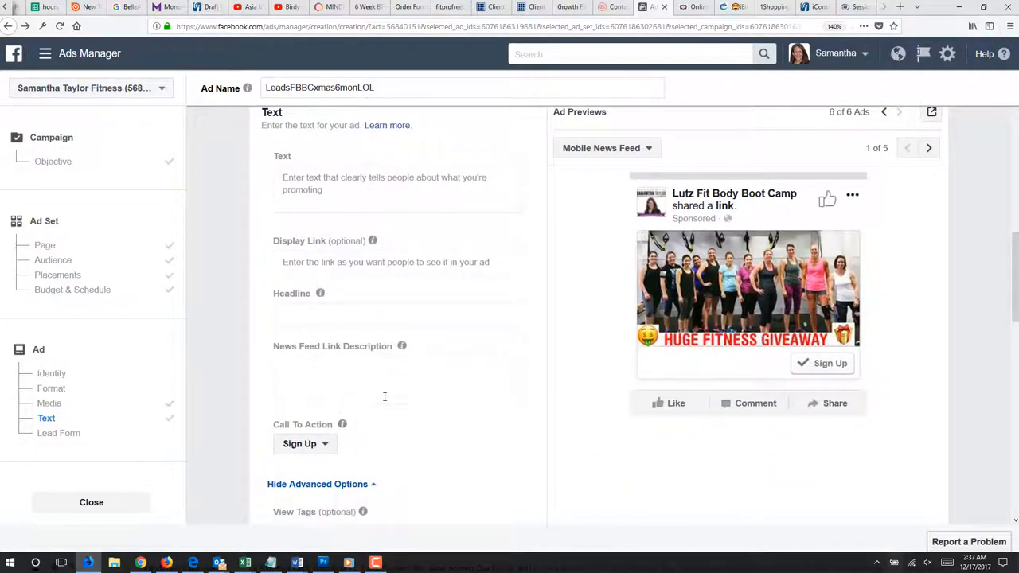
- Switch the ad's call to action from Sign Up to Learn More
click(306, 443)
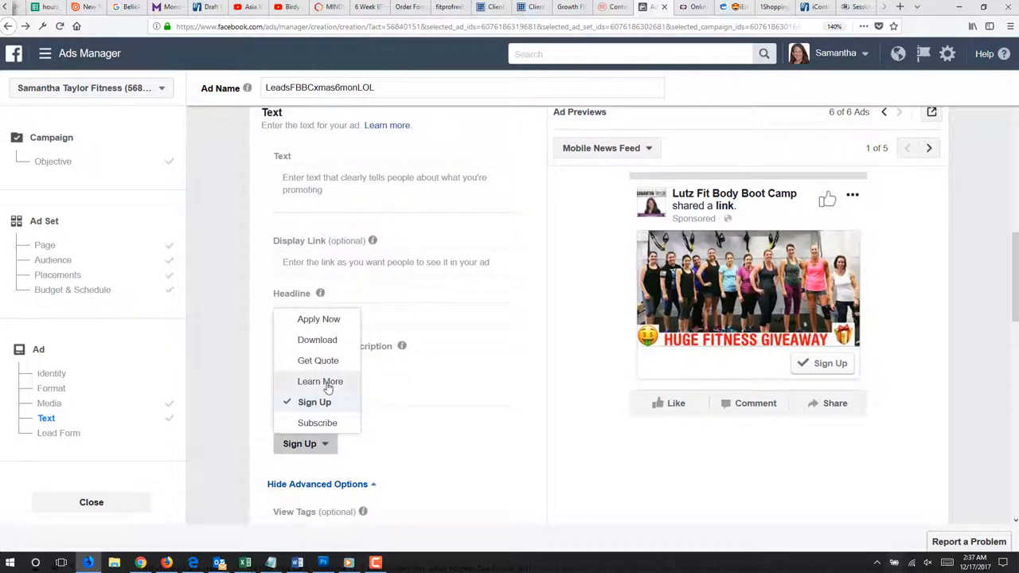
click(320, 382)
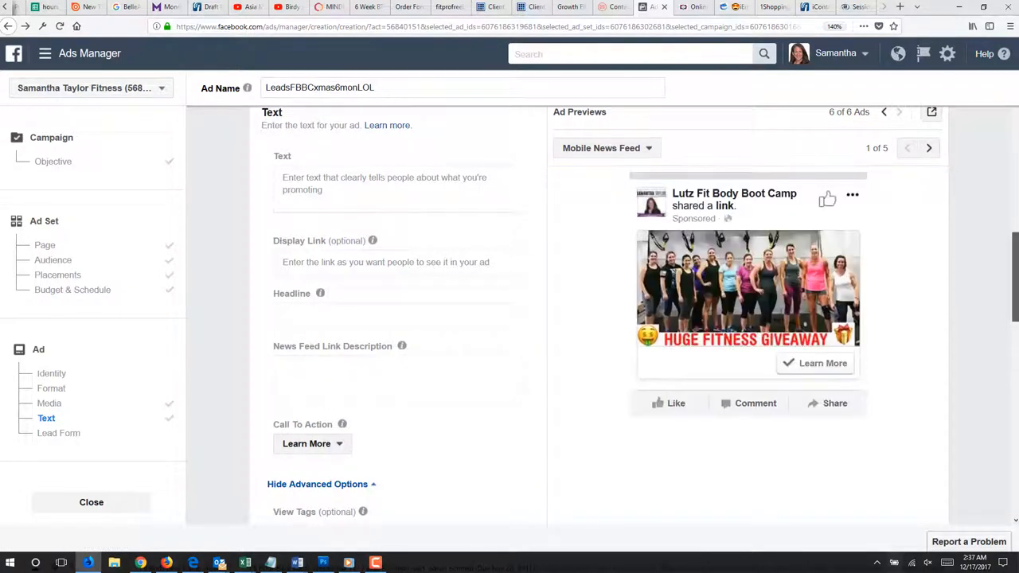
scroll(down, 3)
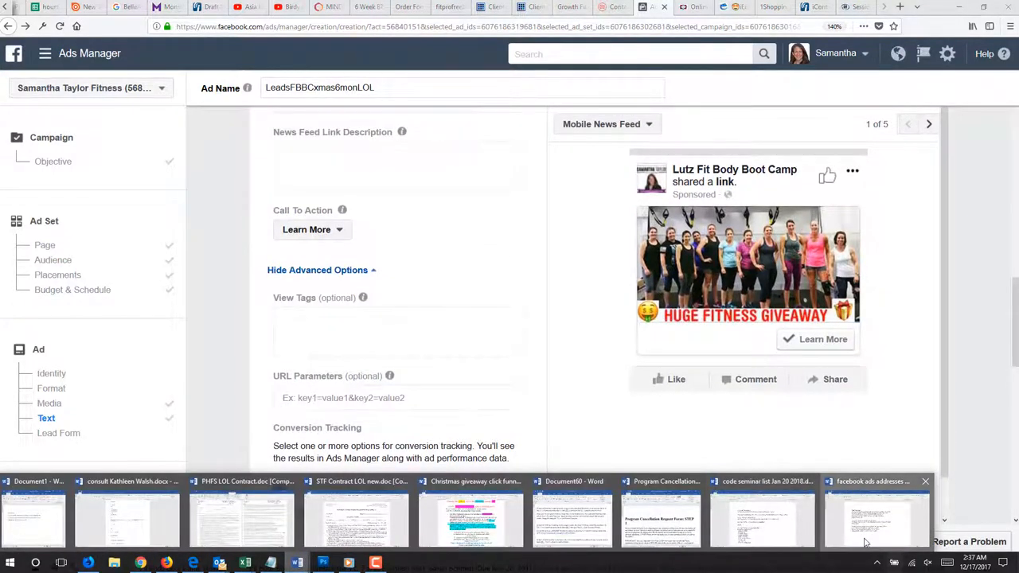
- In Word, open the Christmas giveaway ad copy document
click(876, 522)
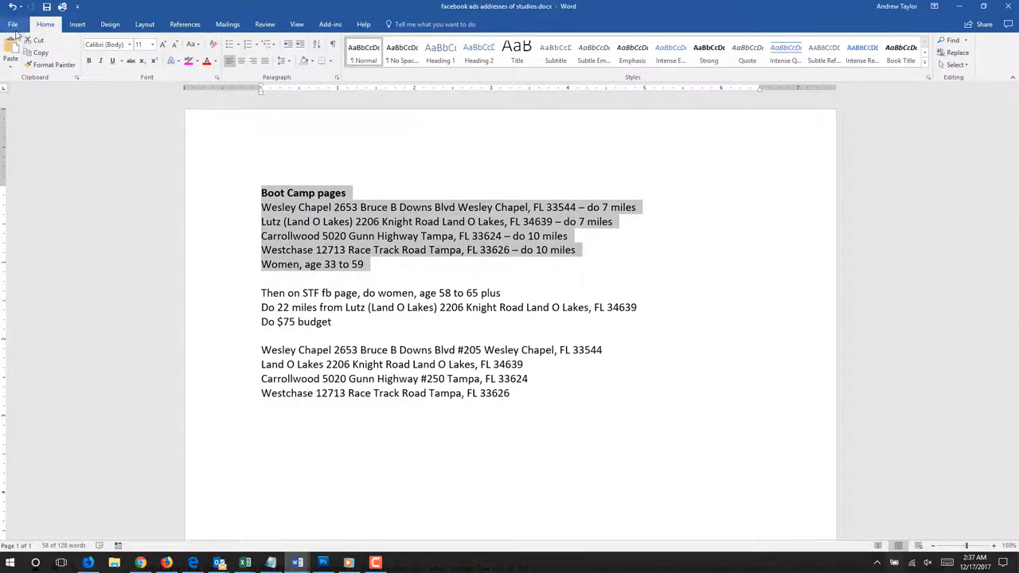
click(12, 24)
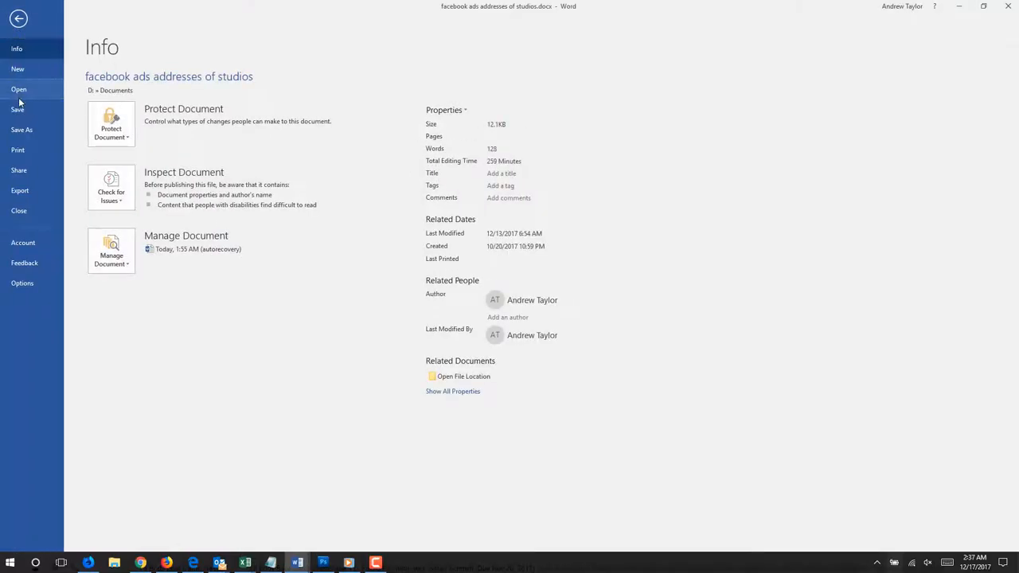
click(19, 89)
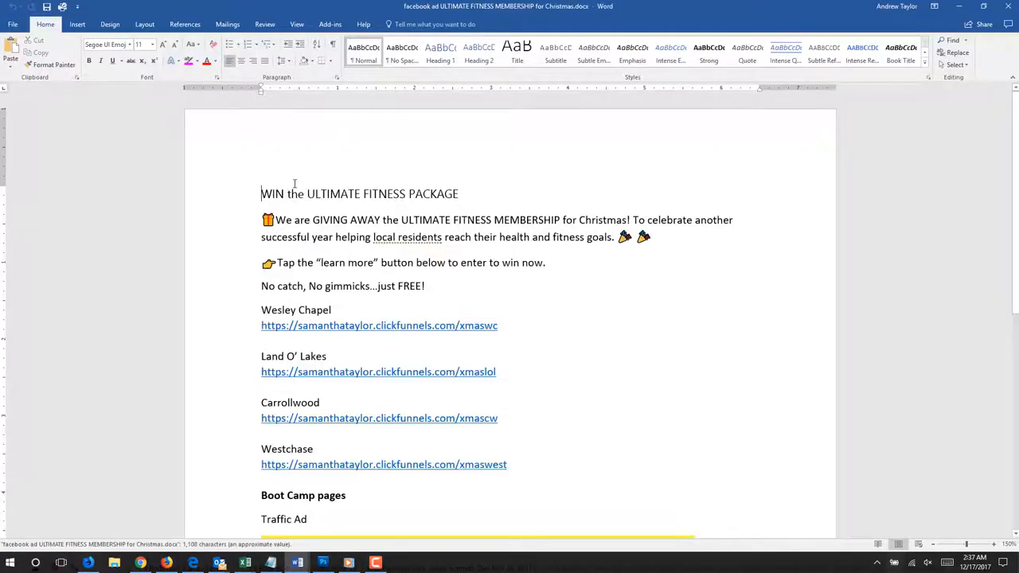
- Carry the 'WIN the ULTIMATE FITNESS PACKAGE' headline and giveaway text into the ad's fields
triple_click(358, 194)
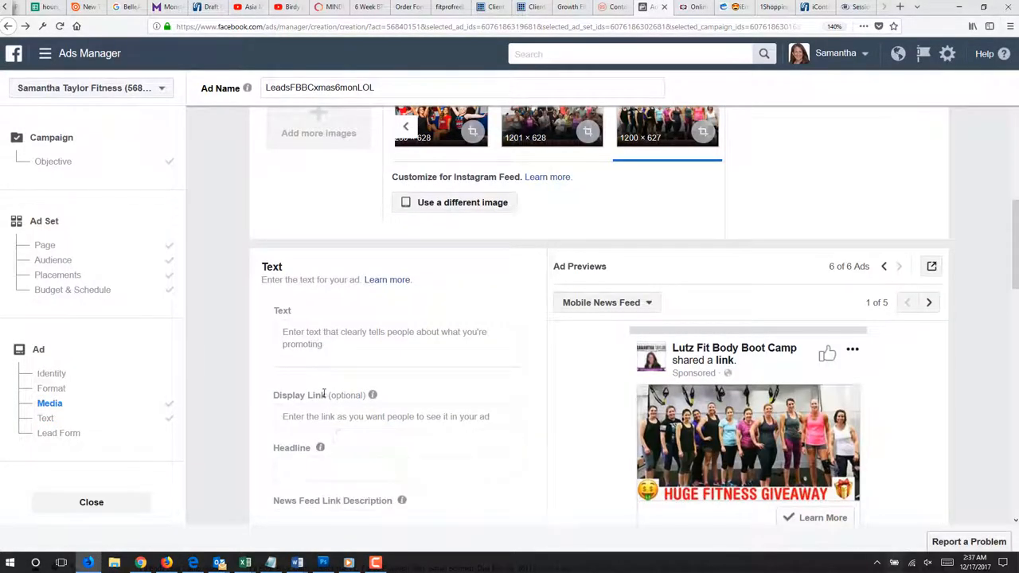
text(WIN the ULTIMATE FITNESS PACKAGE)
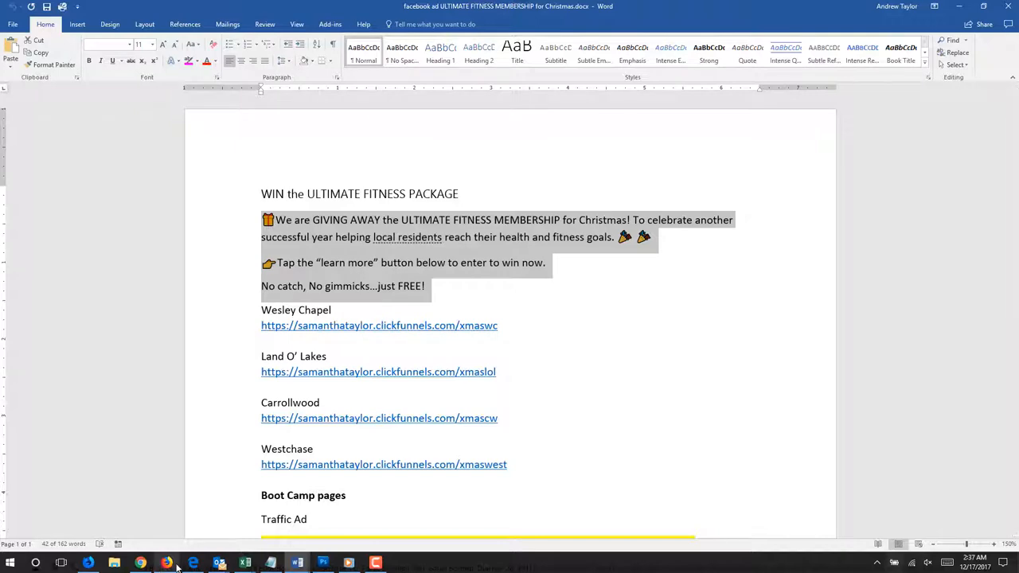
click(140, 563)
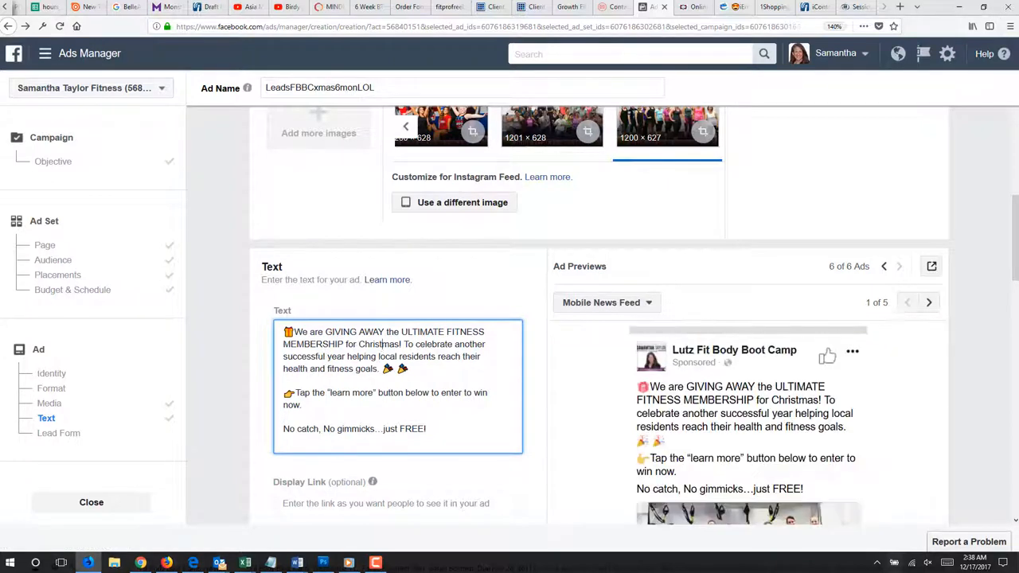
- Paste the Christmas giveaway message into the news feed link description
scroll(down, 3)
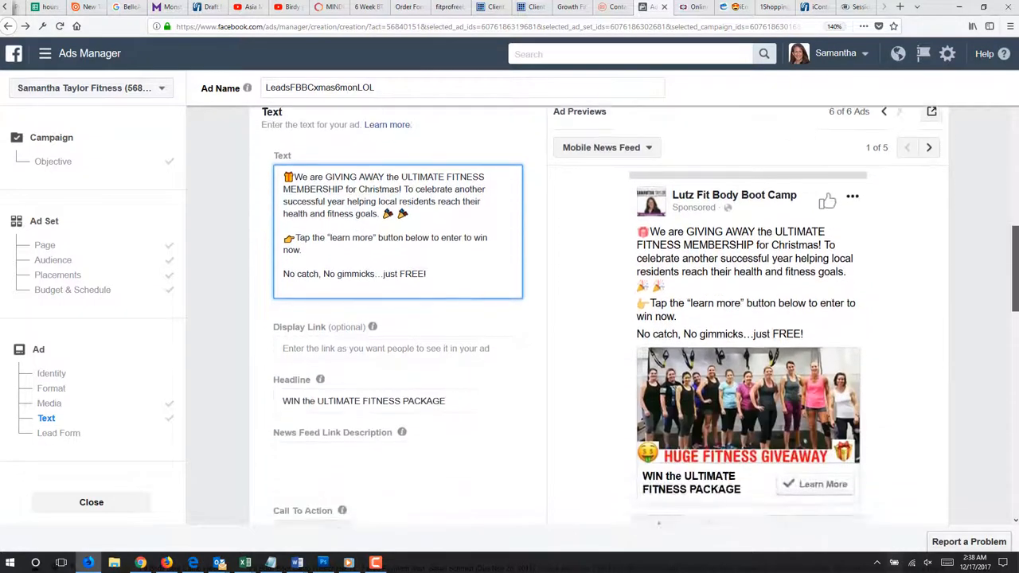
scroll(down, 3)
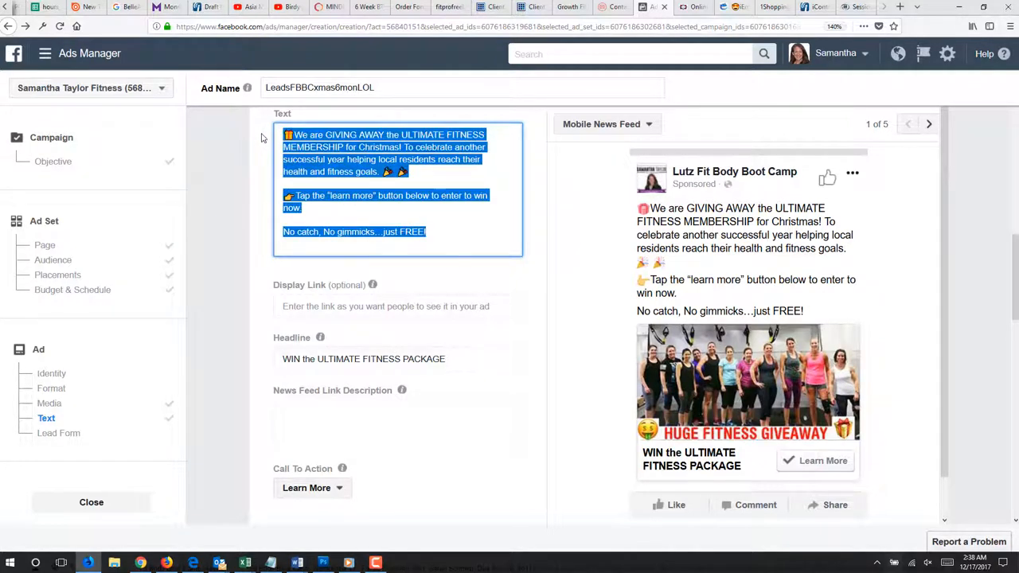
click(399, 424)
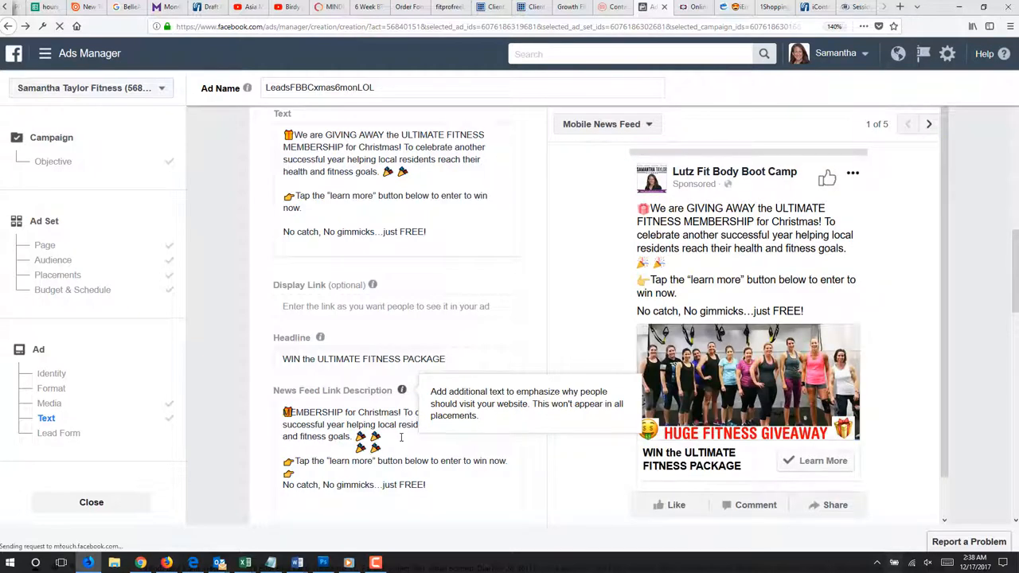
click(398, 446)
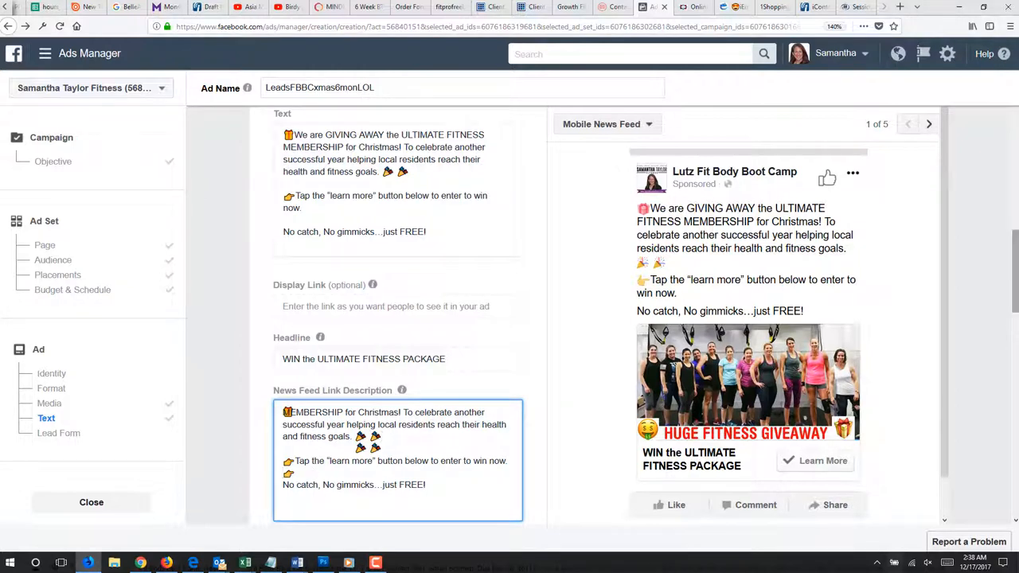
- Scroll through the ad's text settings down to the empty display link
scroll(down, 3)
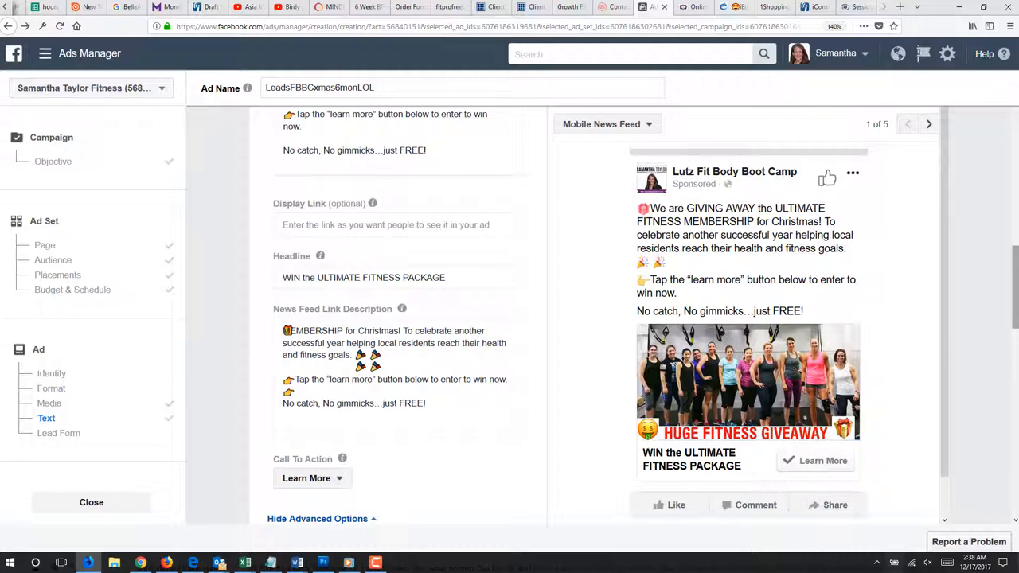
scroll(down, 3)
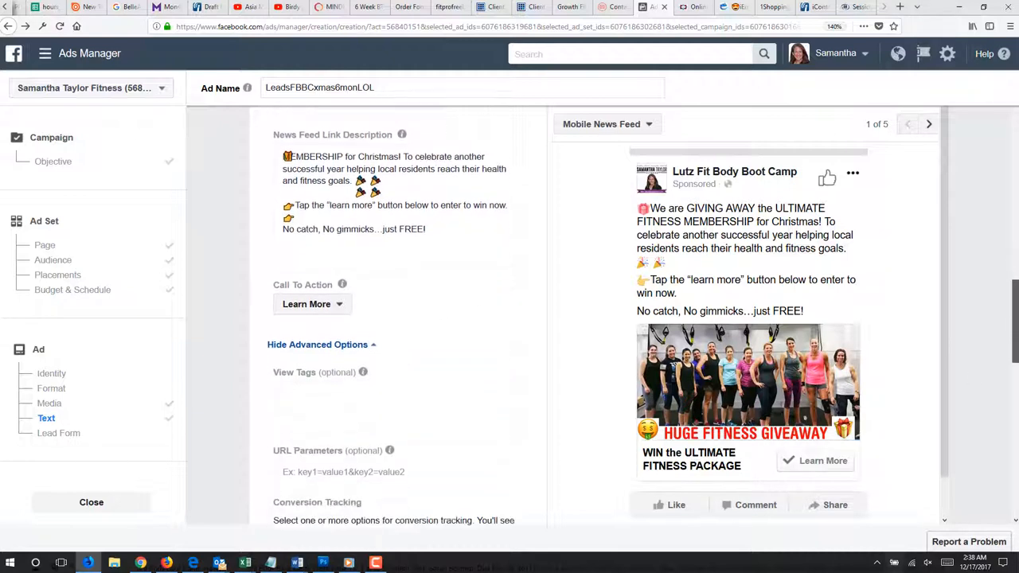
scroll(down, 3)
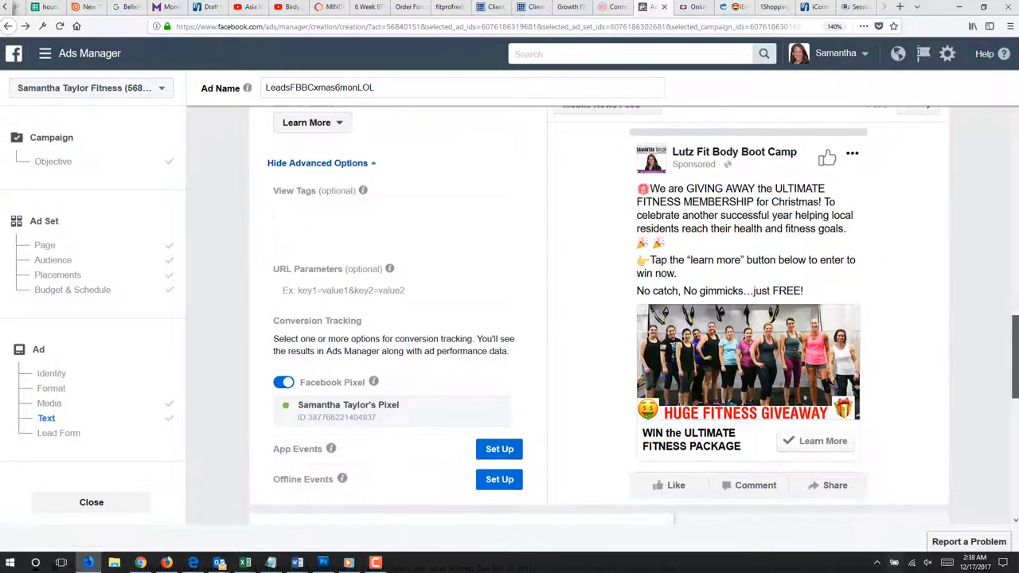
scroll(down, 3)
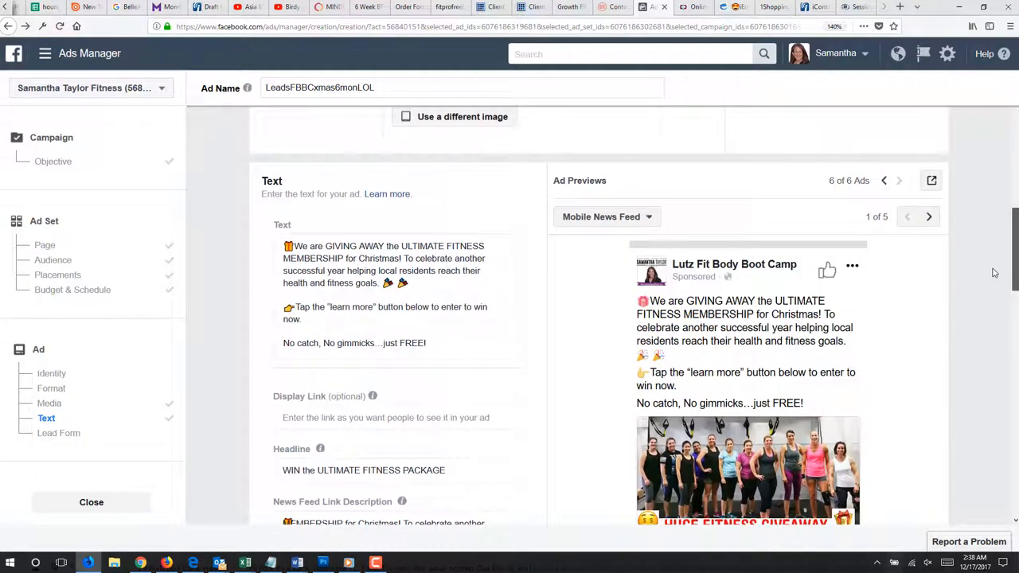
scroll(down, 3)
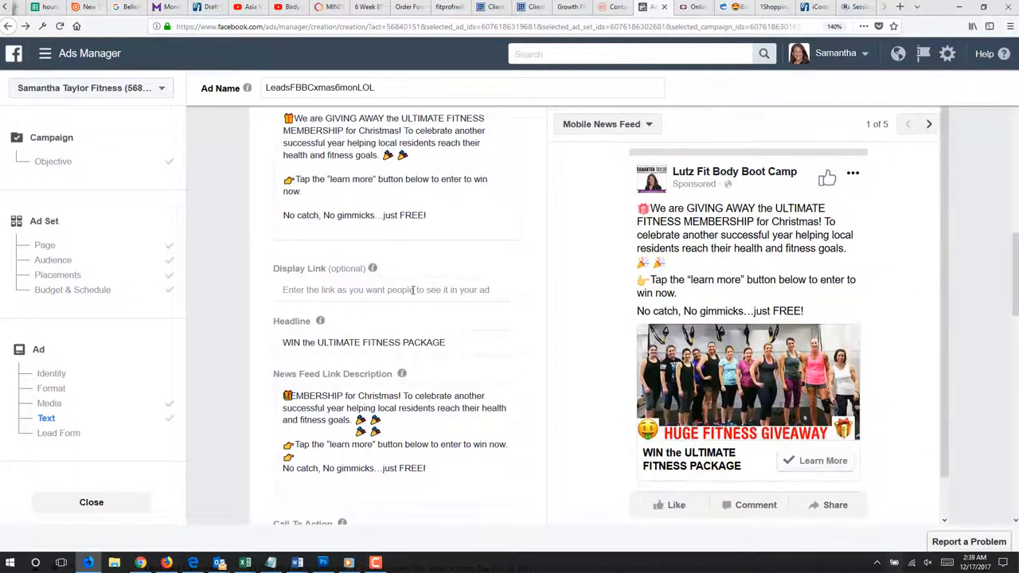
click(398, 290)
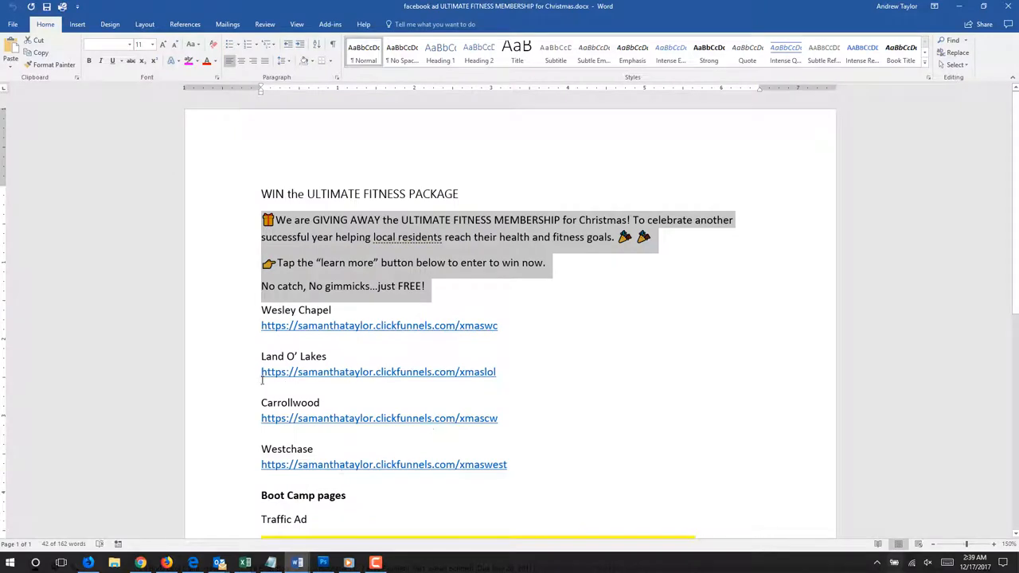
triple_click(379, 373)
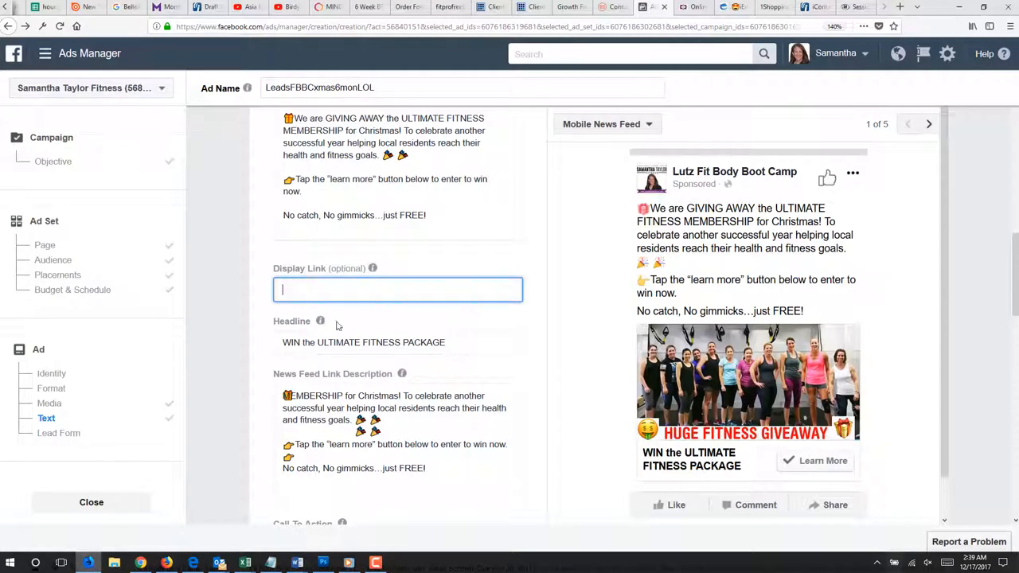
text(https://samanthataylor.clickfunnels.com/xmaslol)
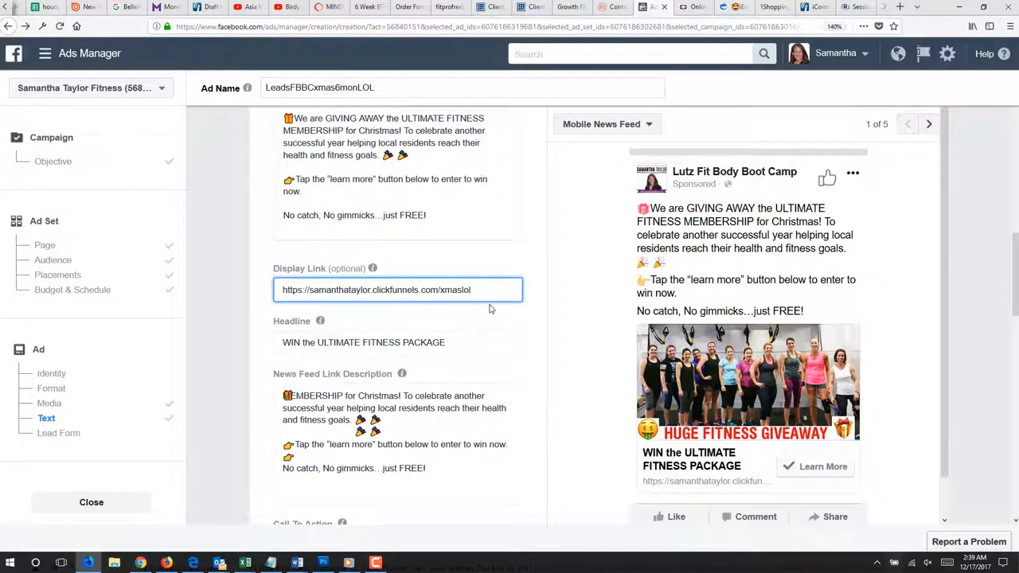
mouse_move(634, 463)
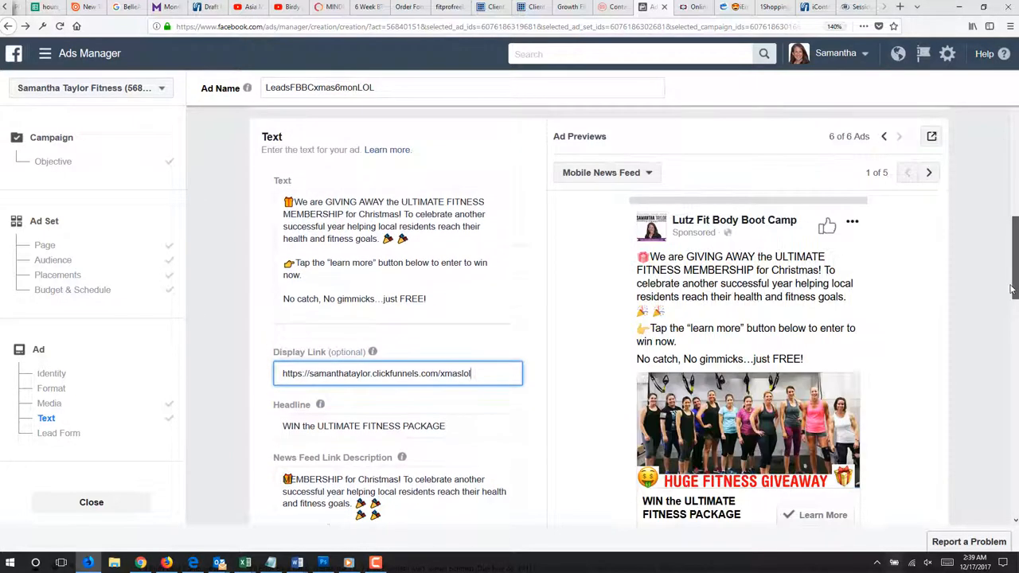
scroll(down, 3)
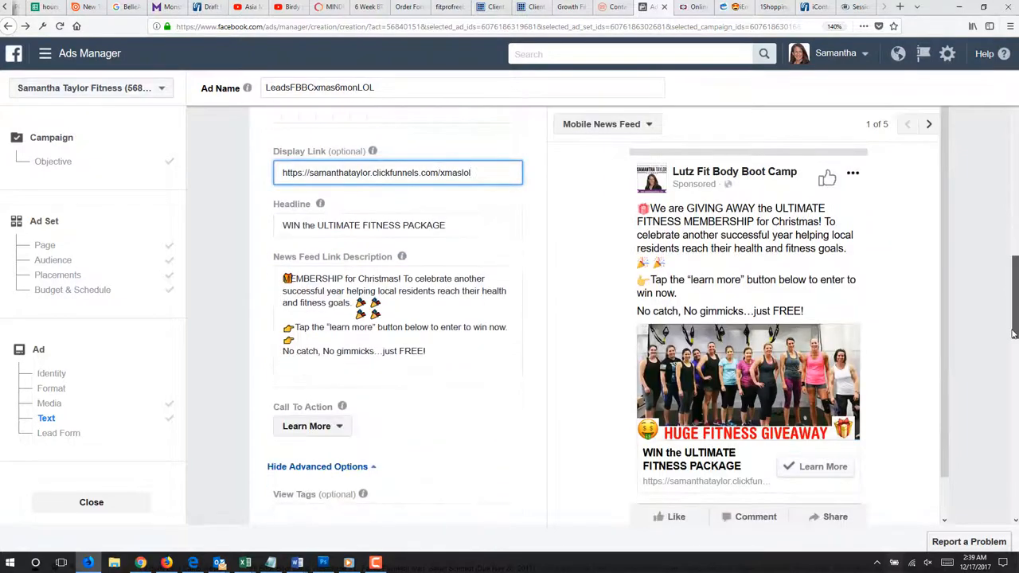
scroll(down, 3)
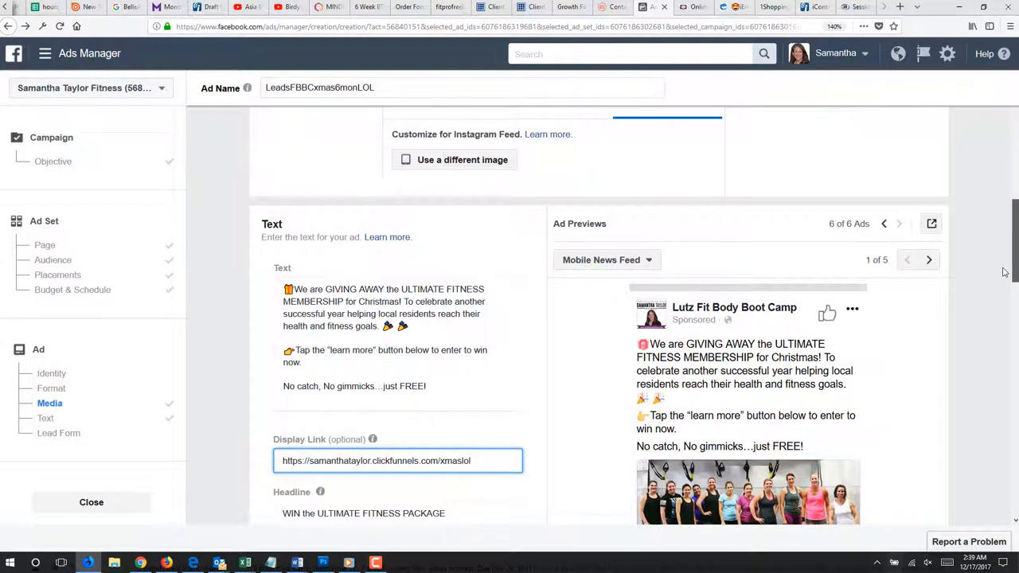
- Scroll to the Lead Form section listing FBLeadsLOLbtcSizzleCAvideos
click(398, 460)
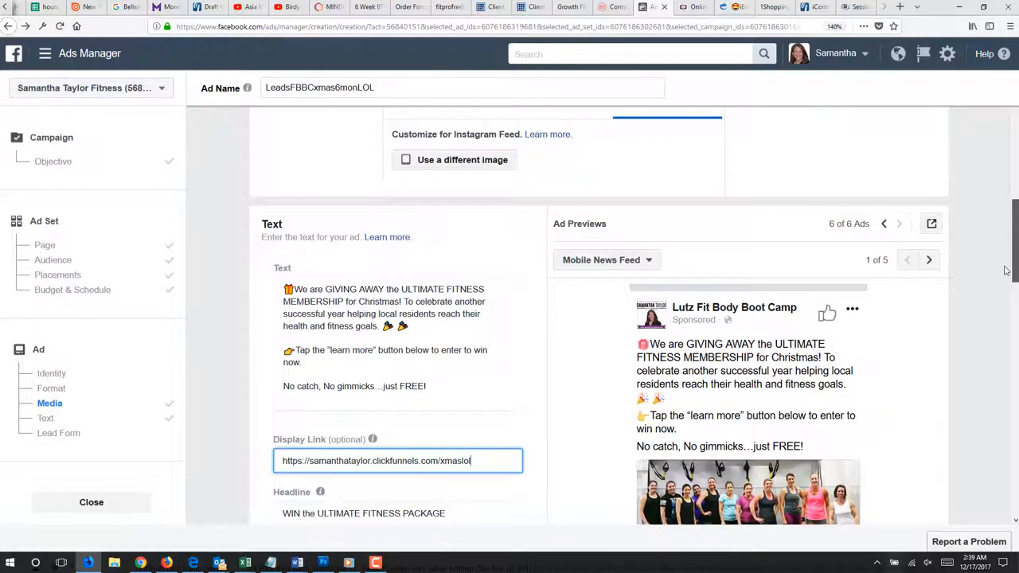
scroll(down, 3)
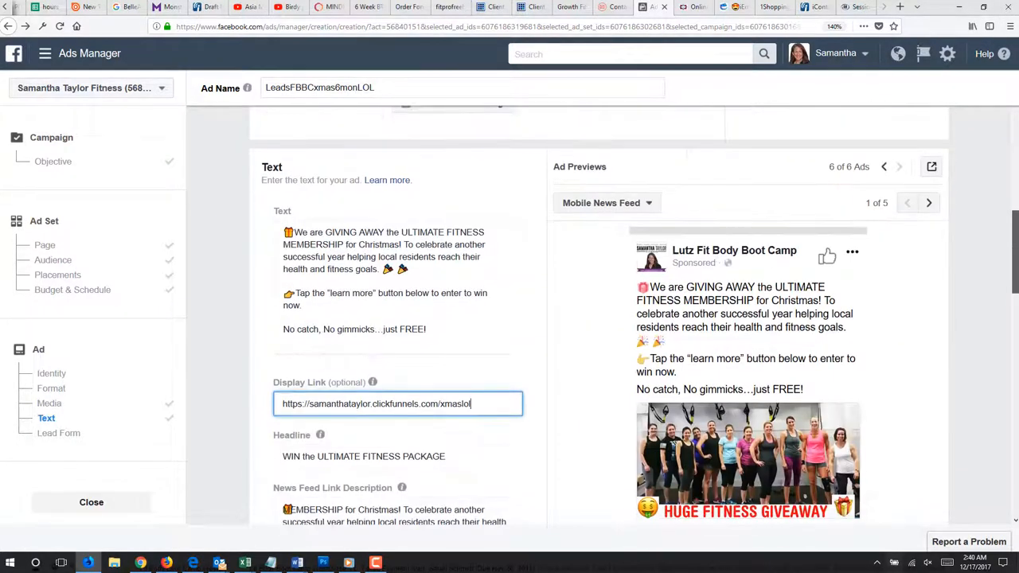
scroll(down, 3)
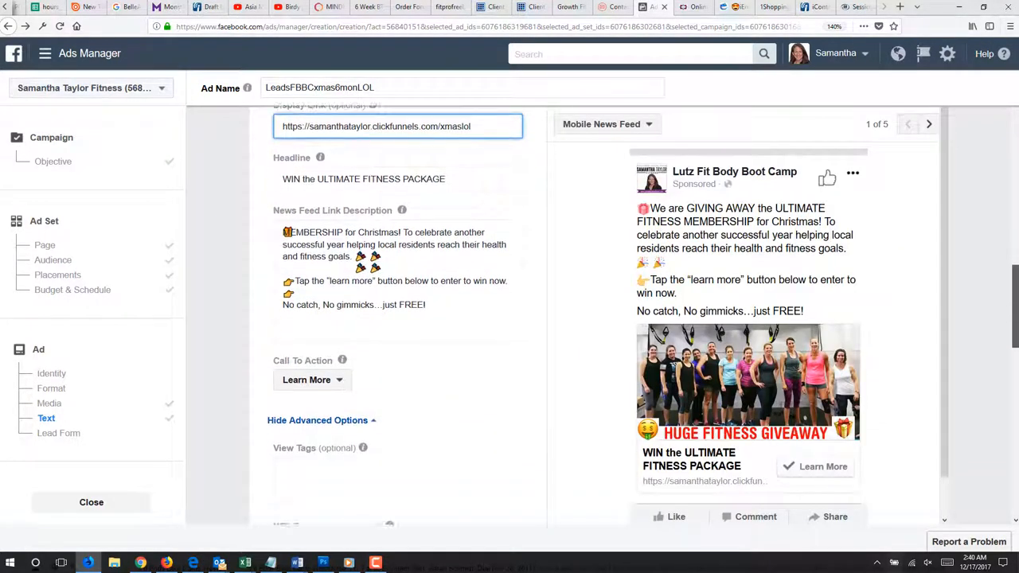
scroll(down, 3)
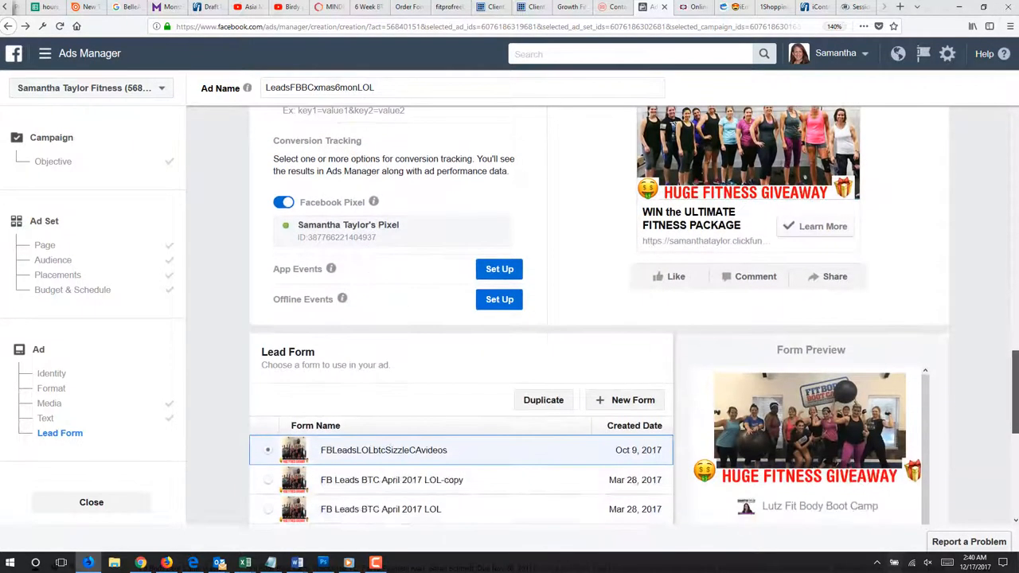
scroll(down, 3)
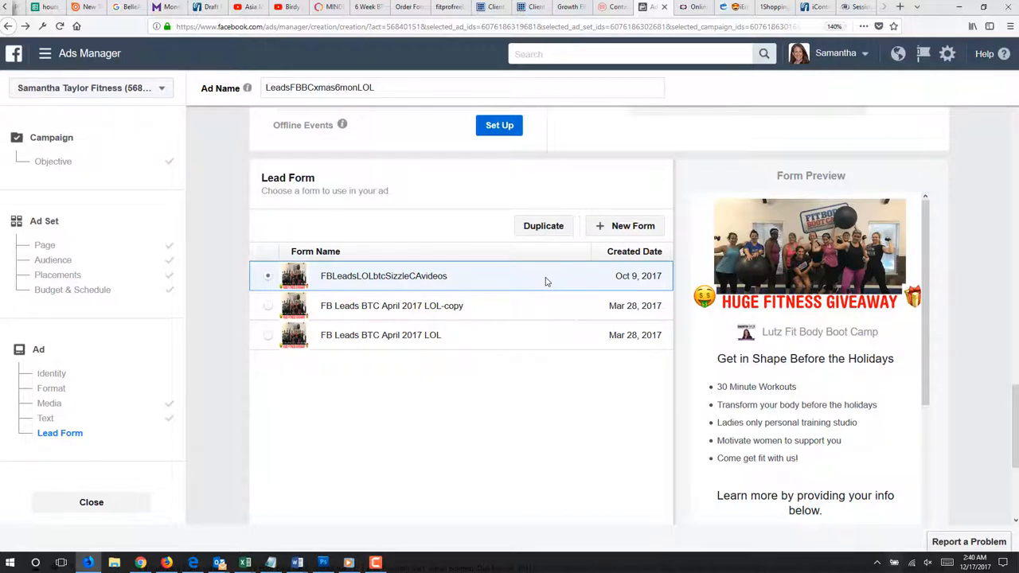
mouse_move(554, 283)
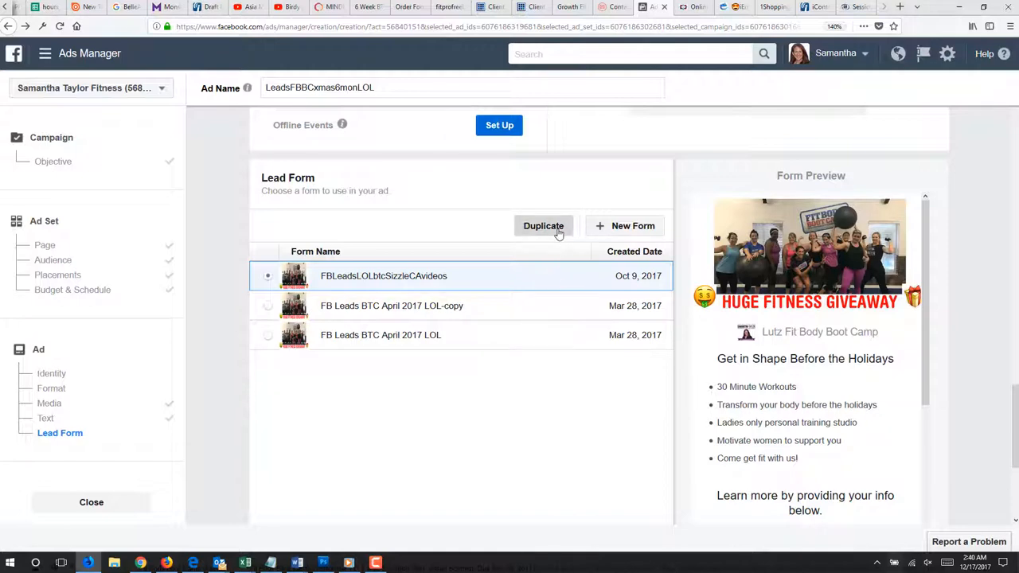
- Duplicate the FBLeadsLOLbtcSizzleCAvideos lead form into a -copy version
click(545, 226)
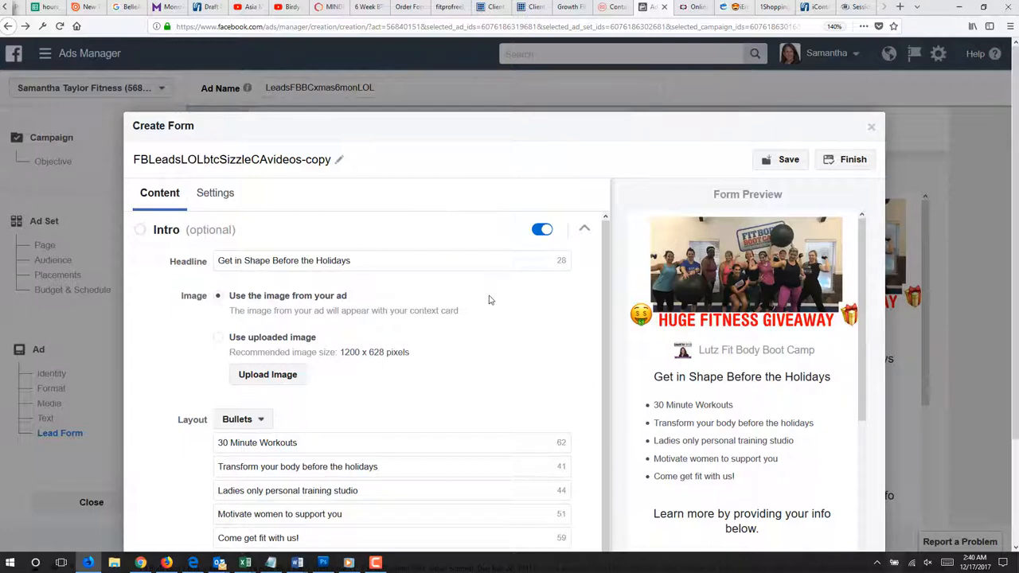
mouse_move(796, 250)
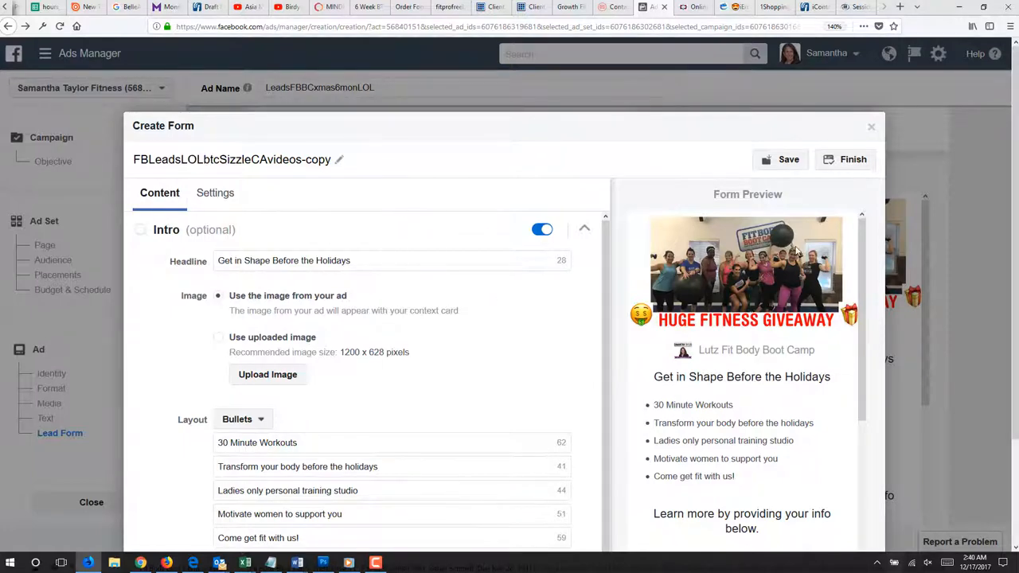
scroll(down, 3)
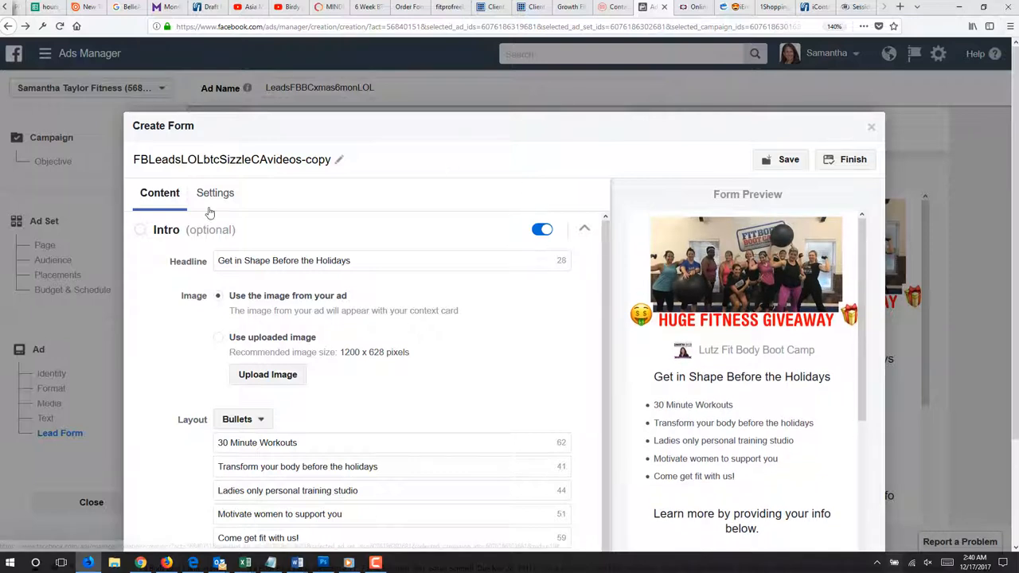
click(360, 261)
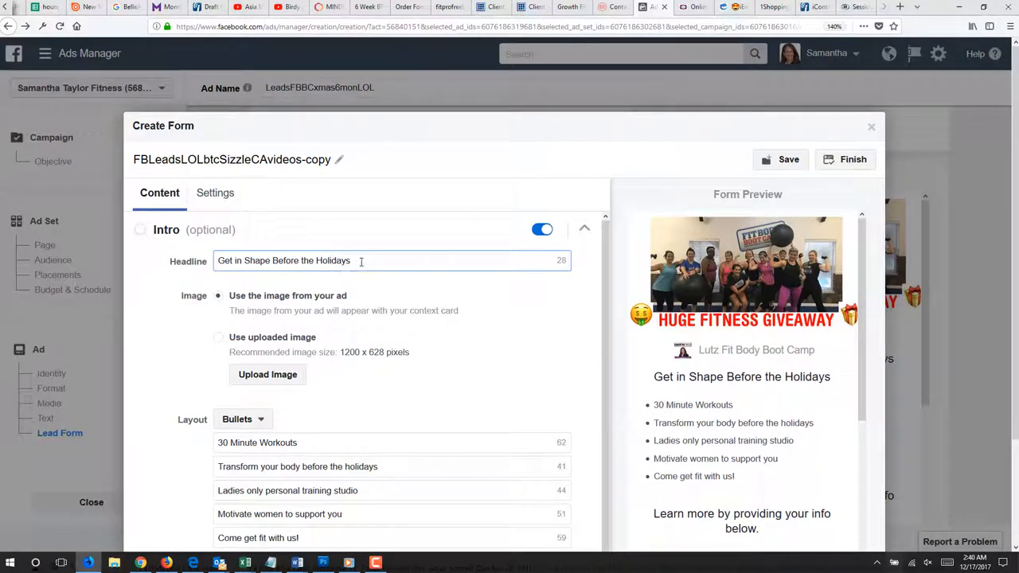
- Replace the copy's intro headline with 'WIN the ULTIMATE FITNESS PACKAGE'
triple_click(284, 262)
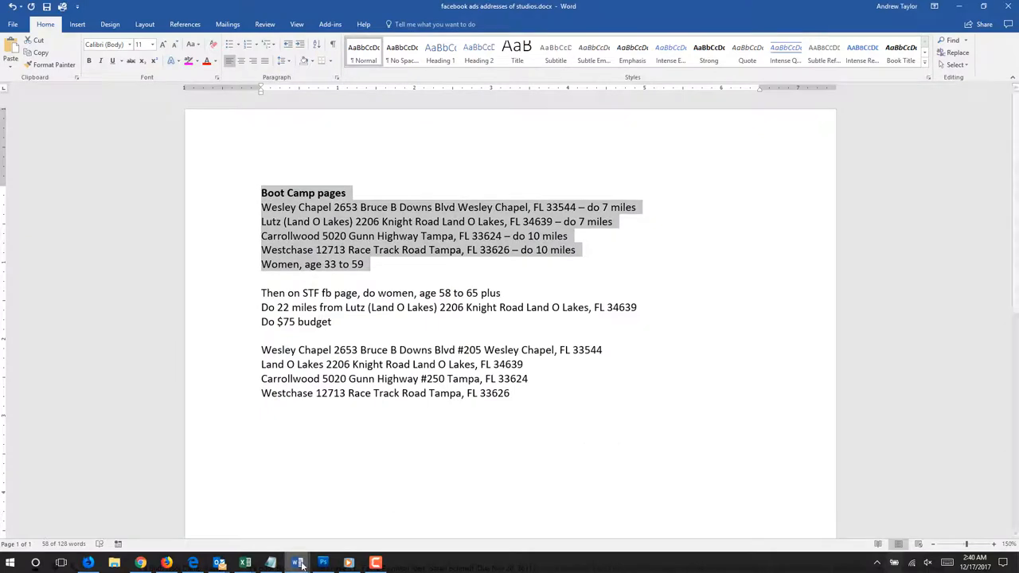
click(296, 564)
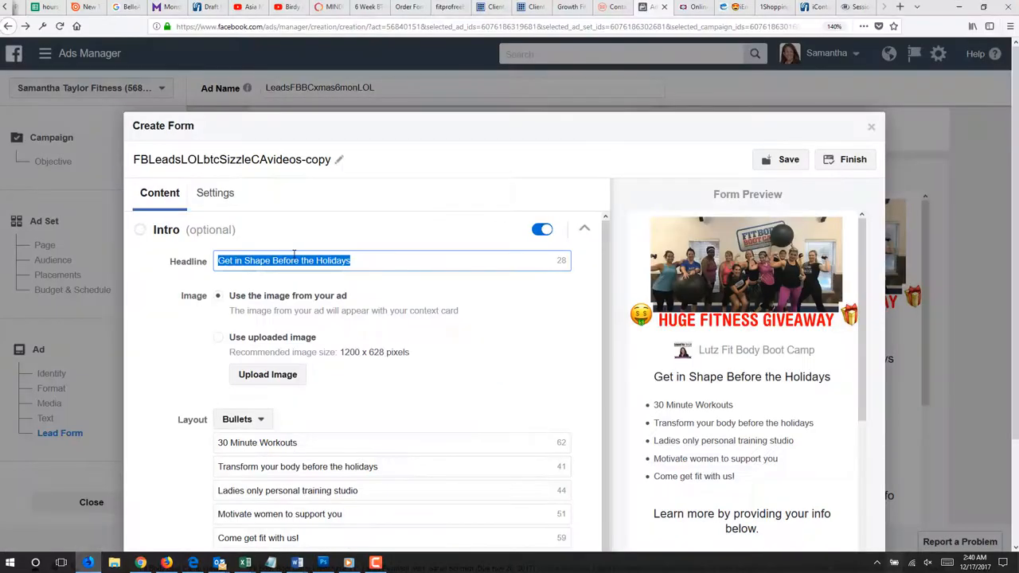
text(WIN the ULTIMATE FITNESS PACKAGE)
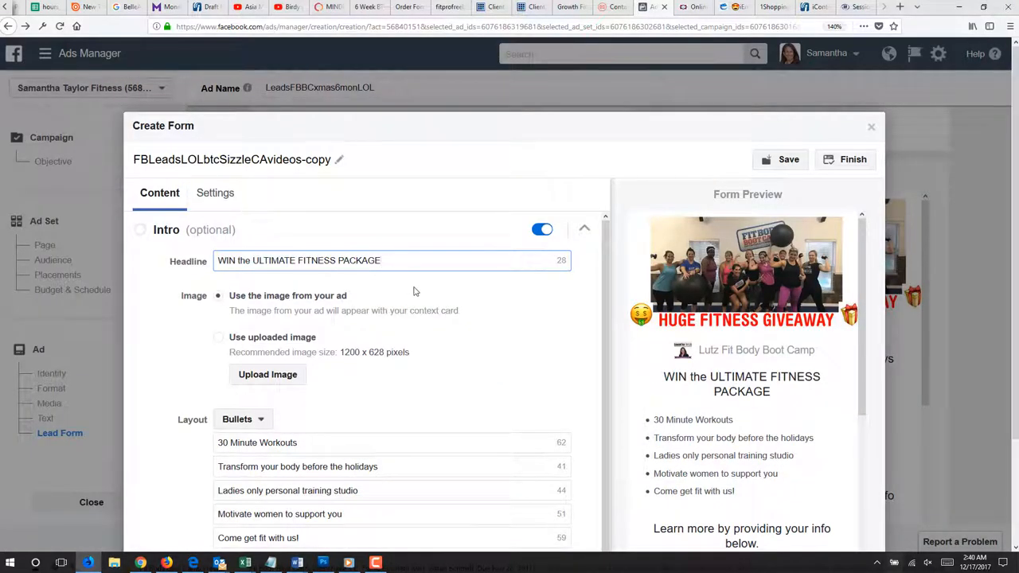
mouse_move(357, 314)
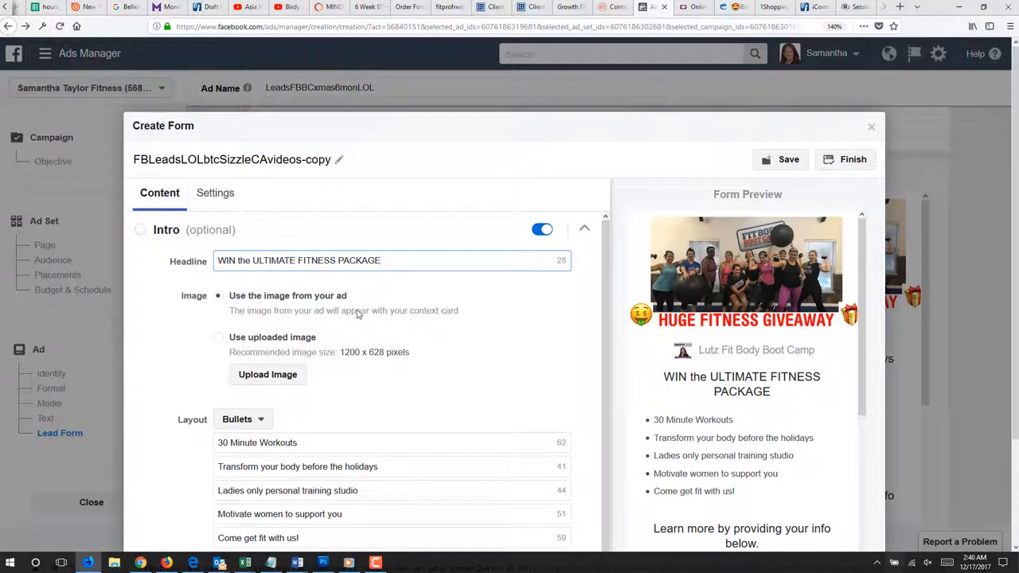
mouse_move(354, 394)
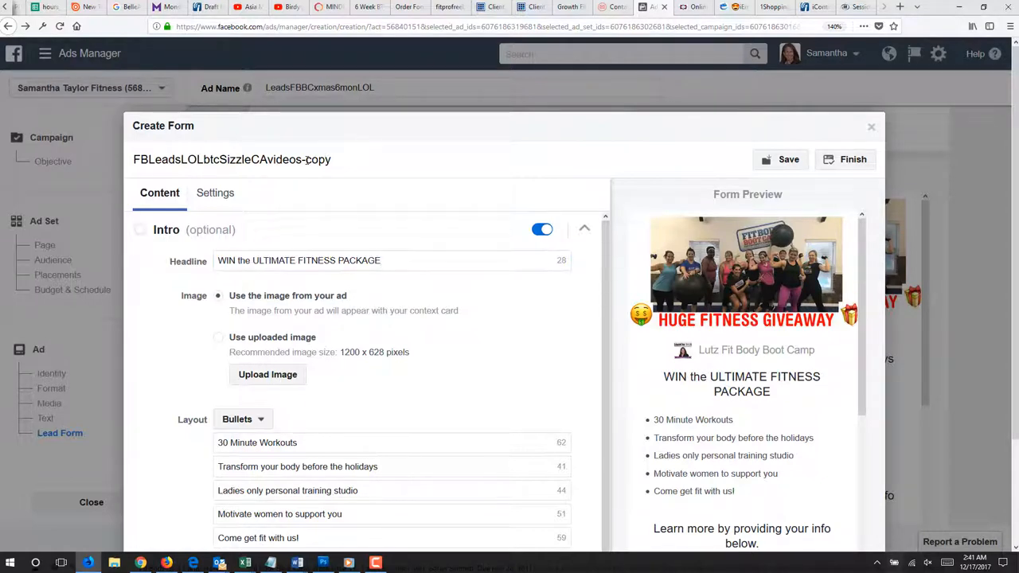
- Replace the copied form's name with LeadsFBBCxmas6monLOL
double_click(290, 159)
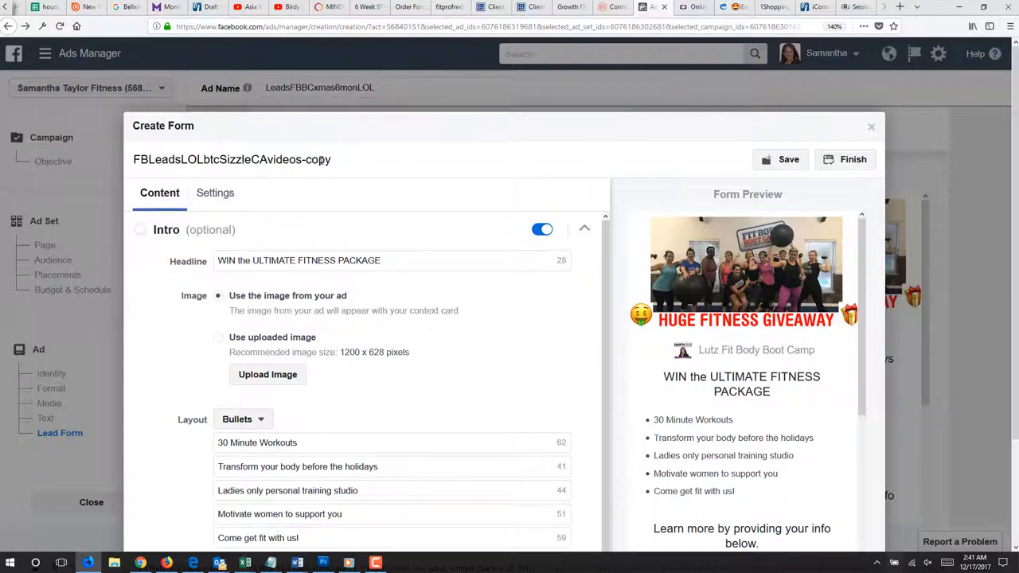
triple_click(232, 159)
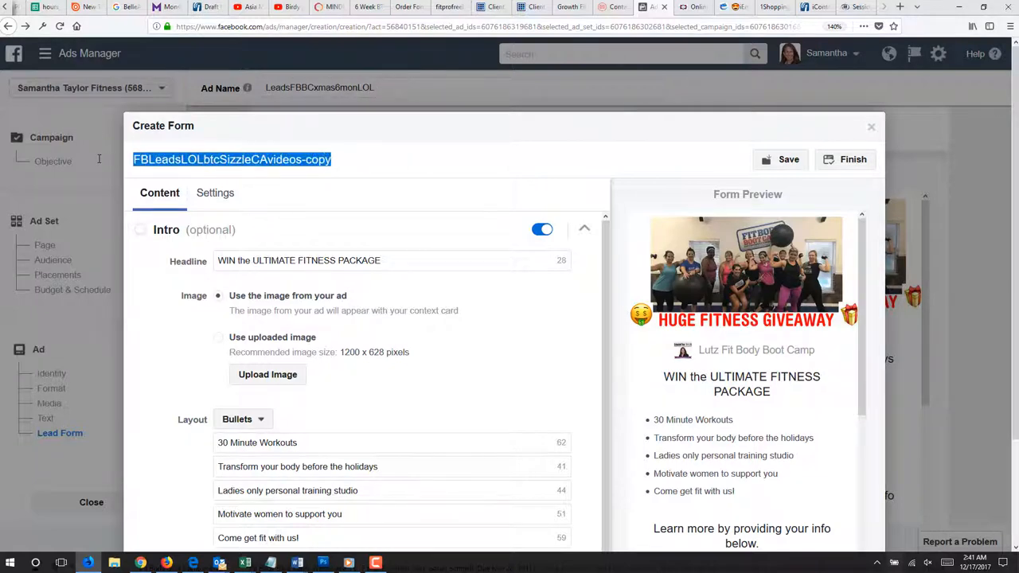
text(LeadsFB)
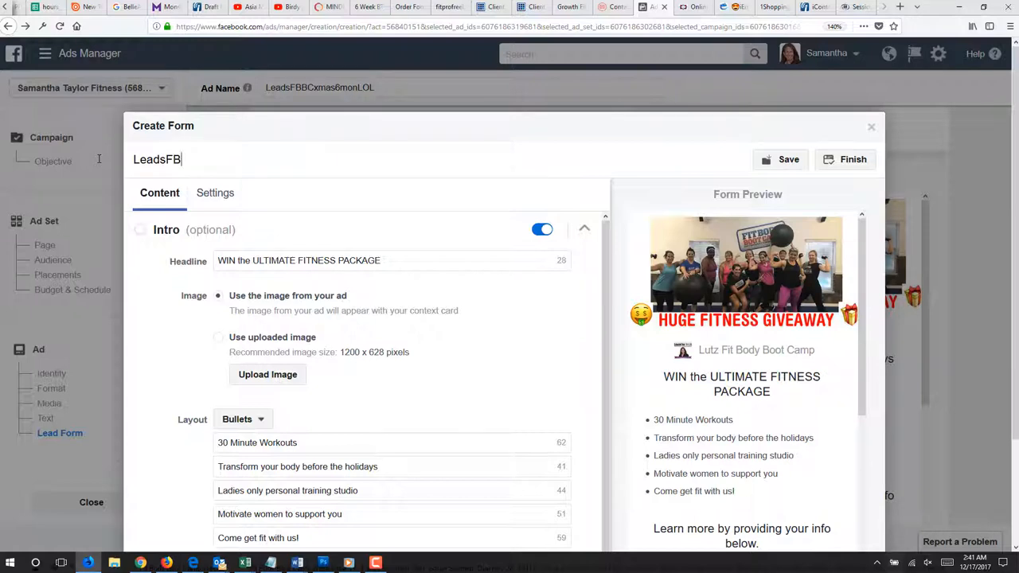
text(BCxmas)
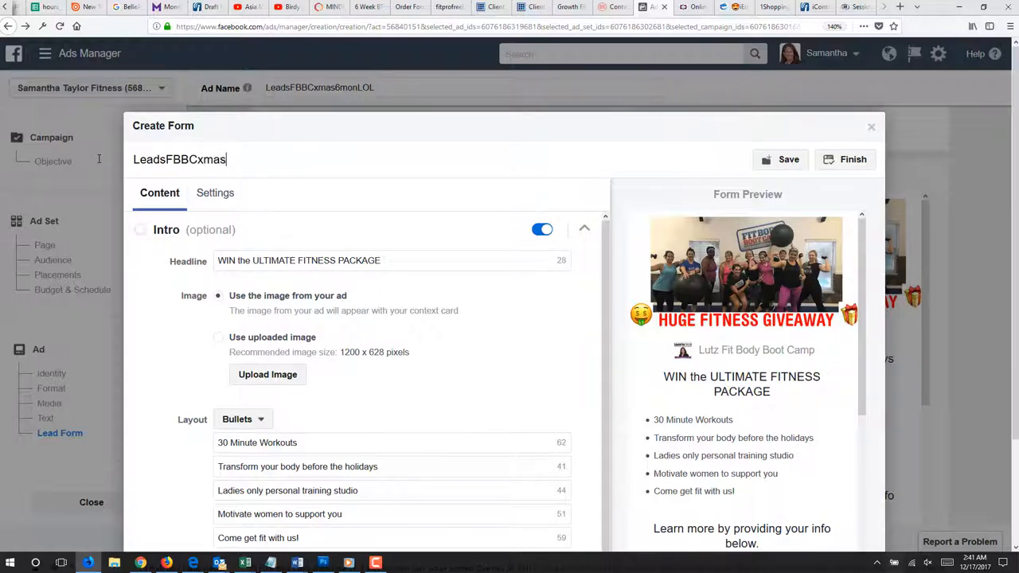
text(6m)
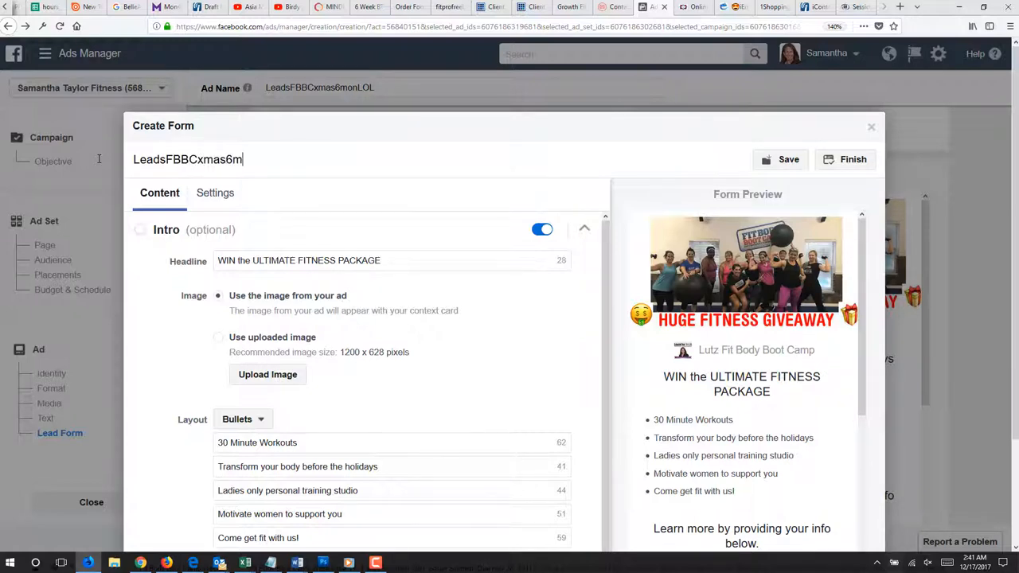
text(onLOL)
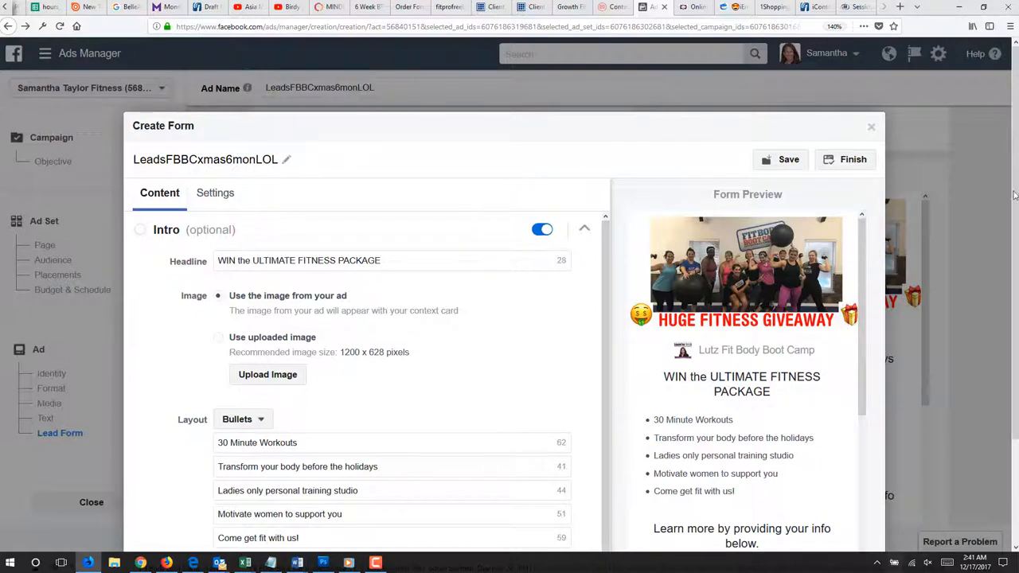
scroll(down, 3)
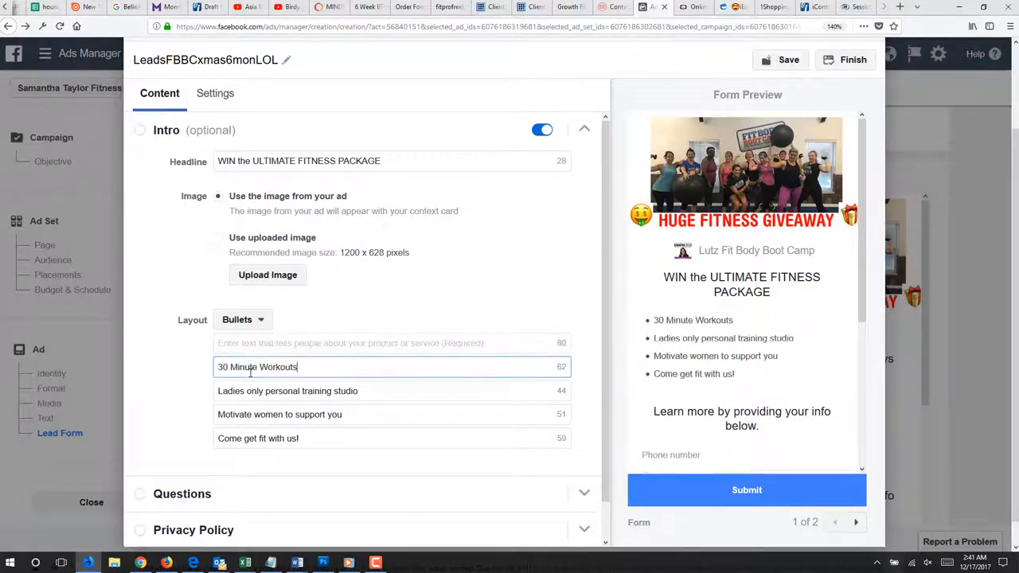
- Write the first intro bullet as 'Win 6 Months of Group Personal Training!'
click(350, 344)
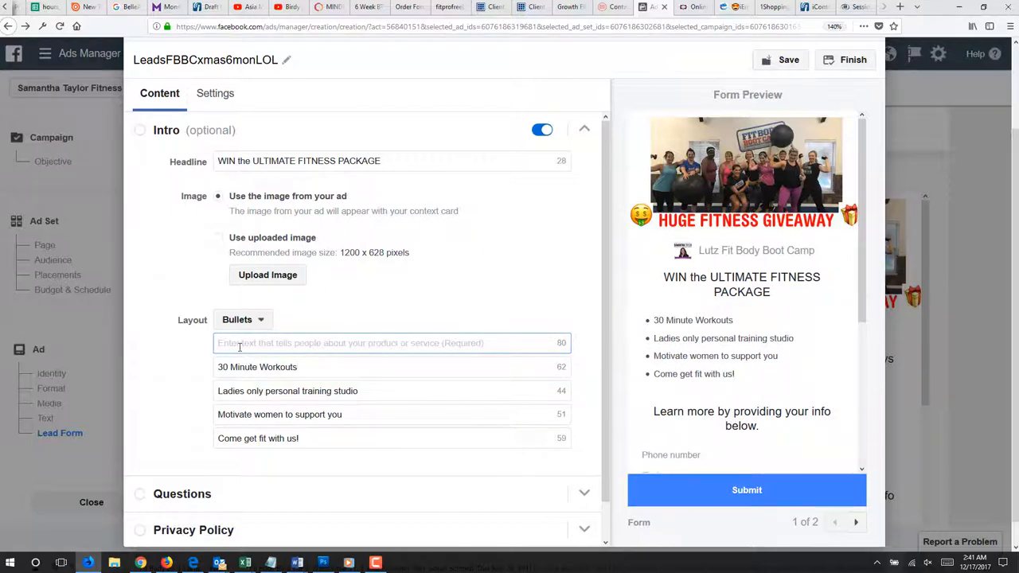
text(Win 6 Months of)
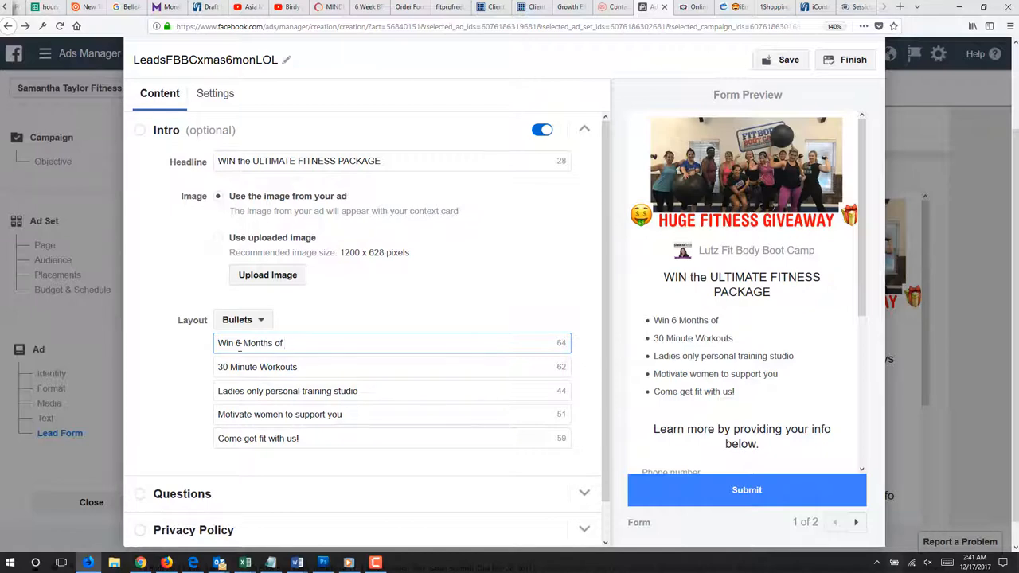
text(Group)
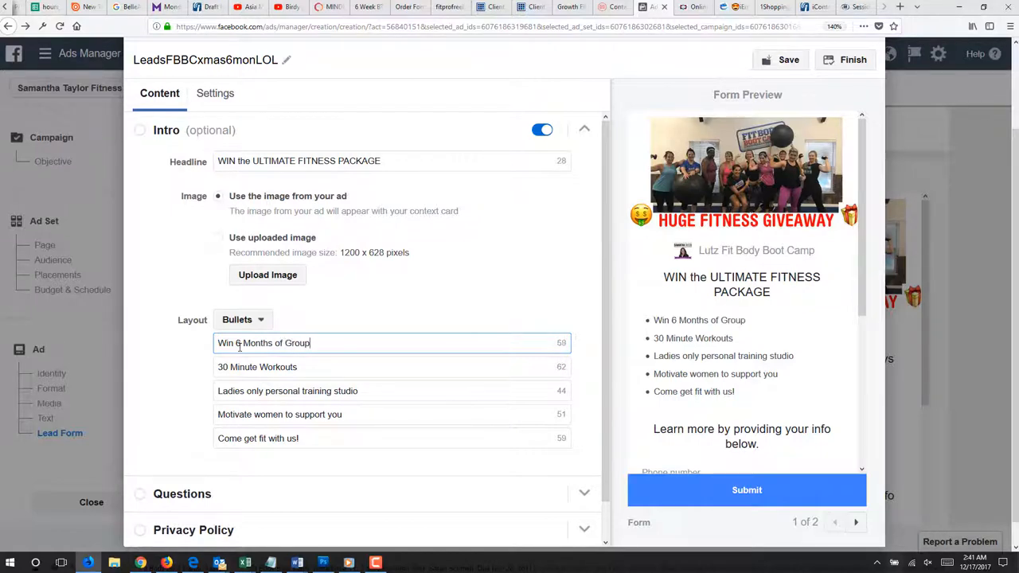
text(Personal Training!)
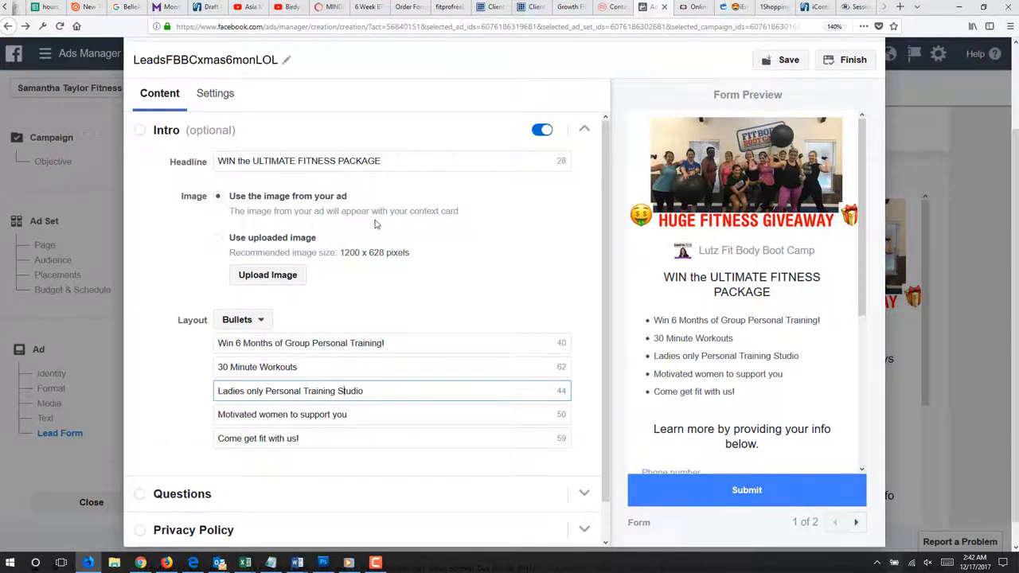
mouse_move(306, 336)
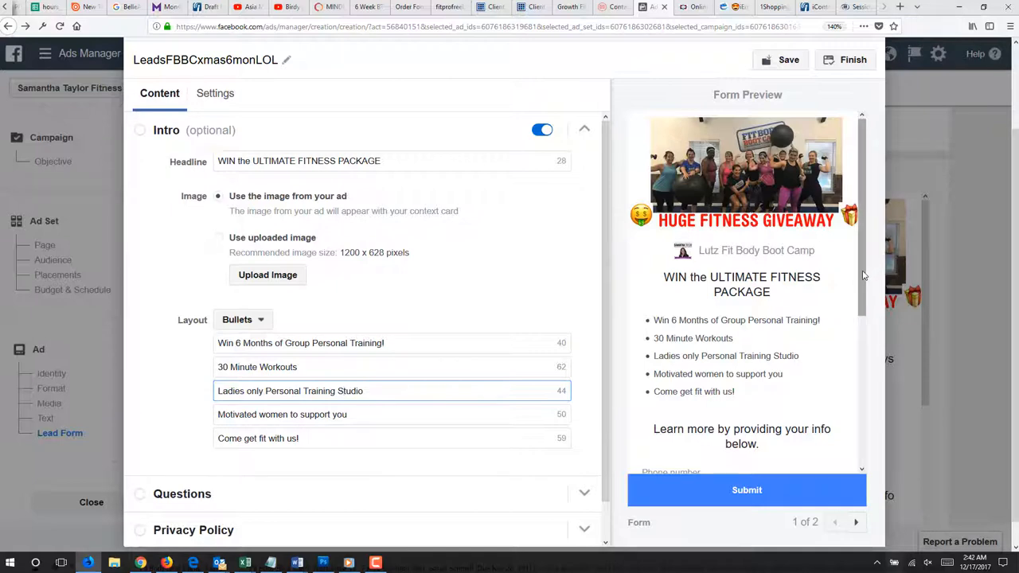
scroll(down, 3)
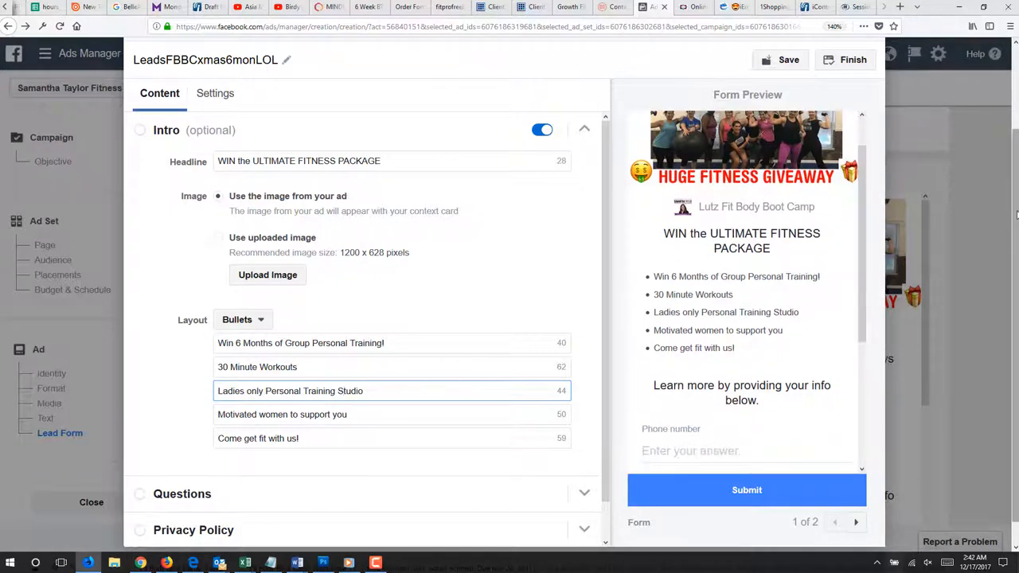
- Toggle Full name and Phone number in the requested user information, removing phone number
scroll(down, 3)
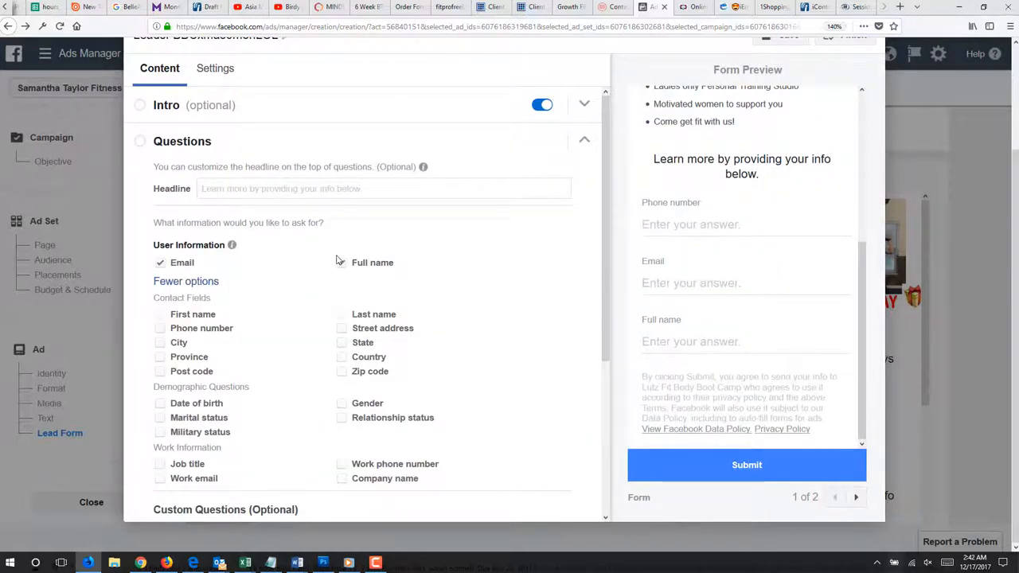
click(341, 262)
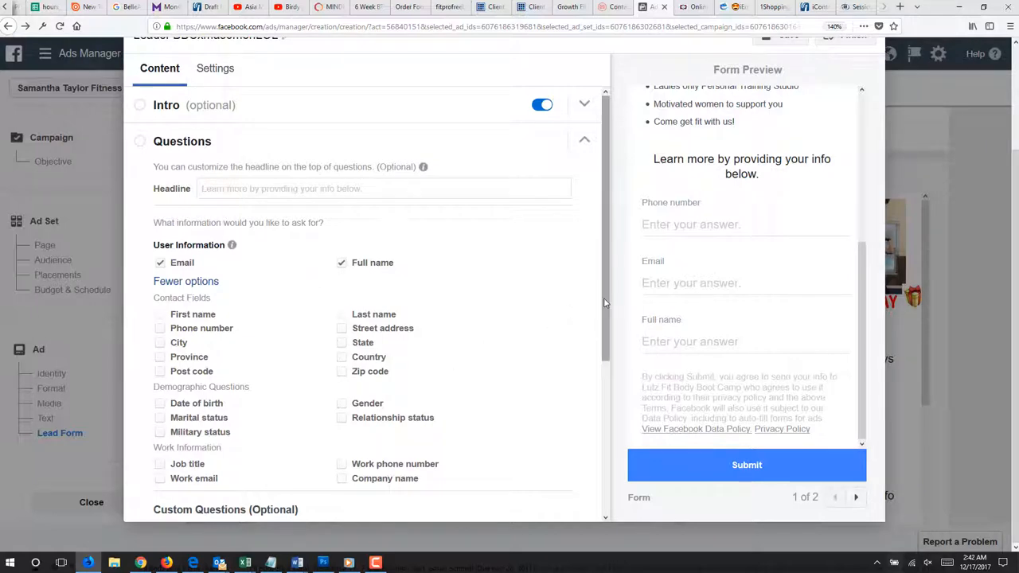
scroll(down, 3)
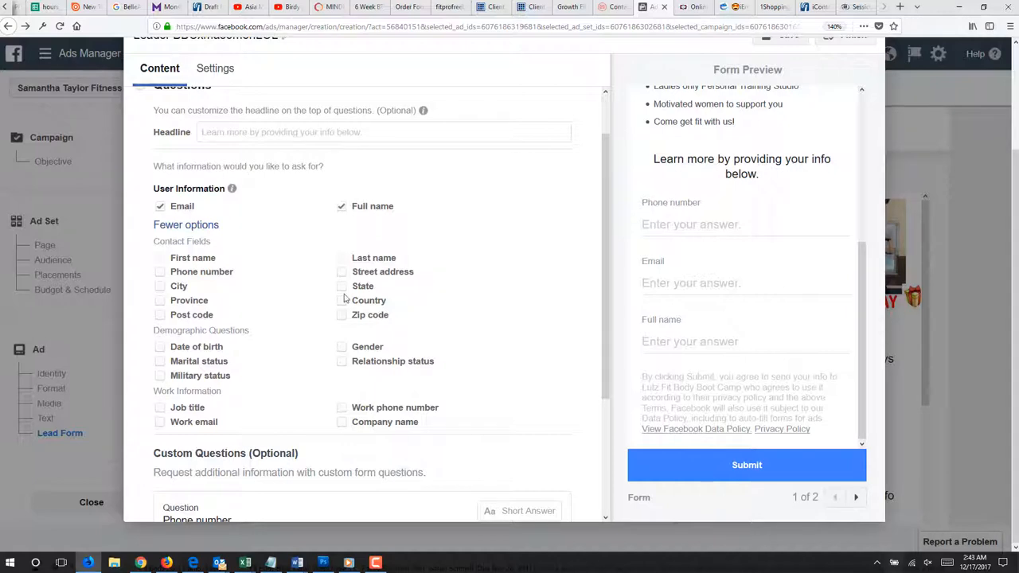
click(159, 270)
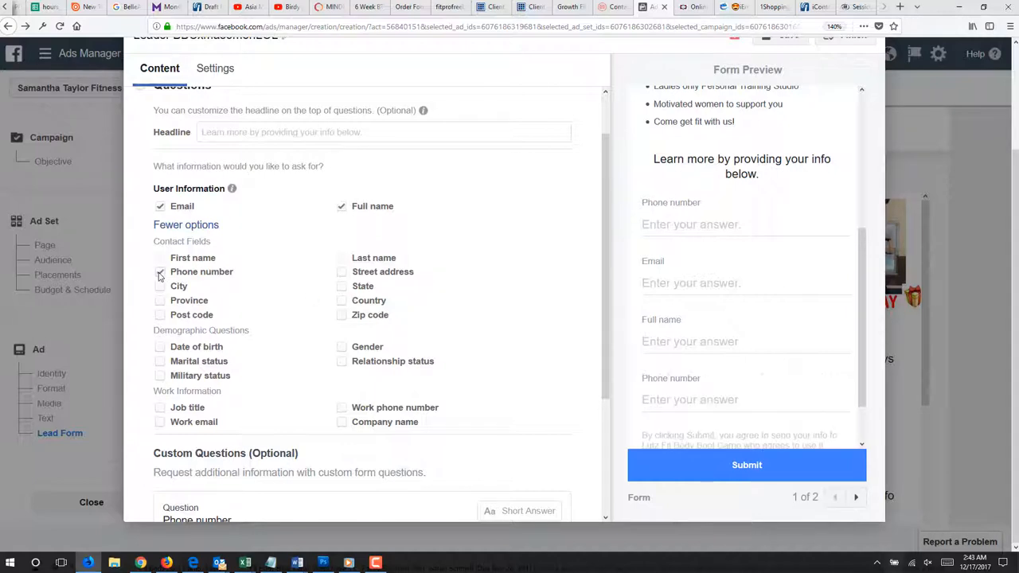
click(159, 271)
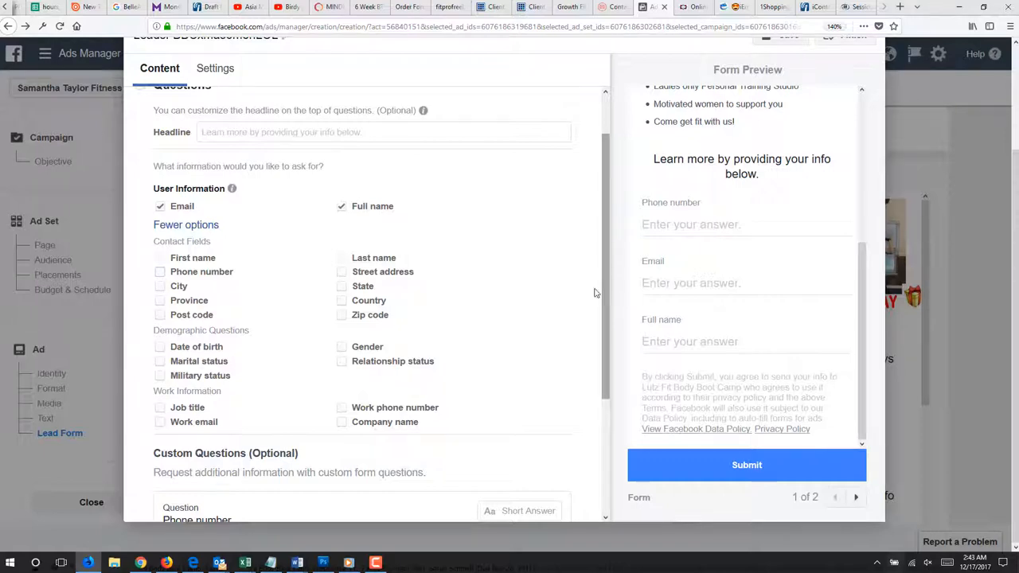
- Remove Full name so Email is the only requested user-information field
click(341, 207)
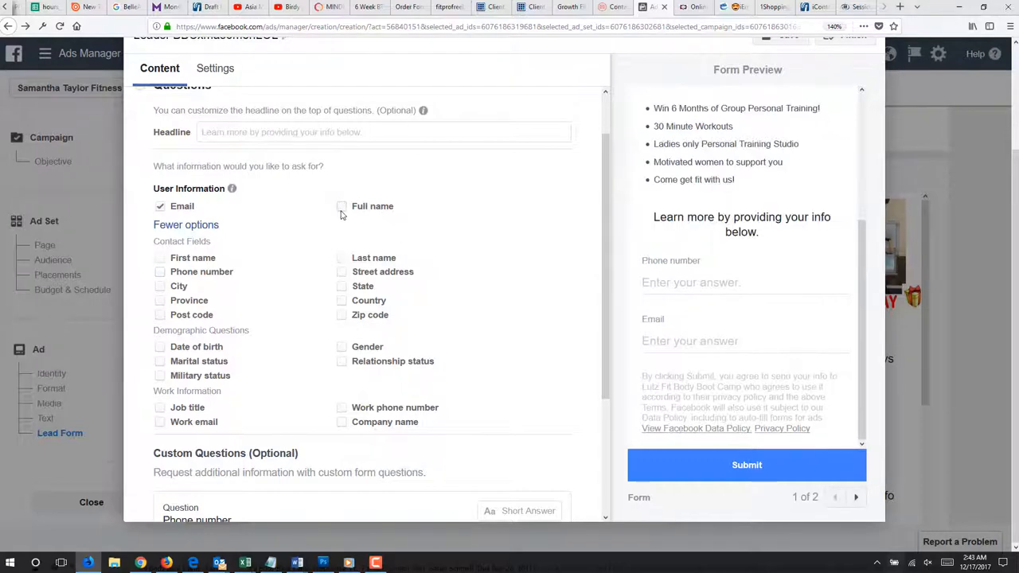
click(341, 207)
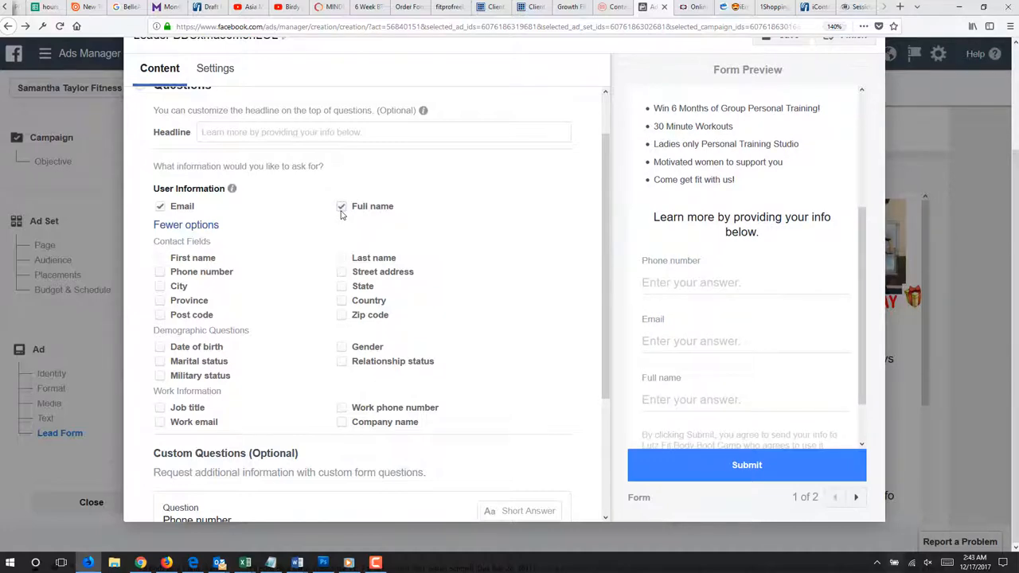
click(341, 207)
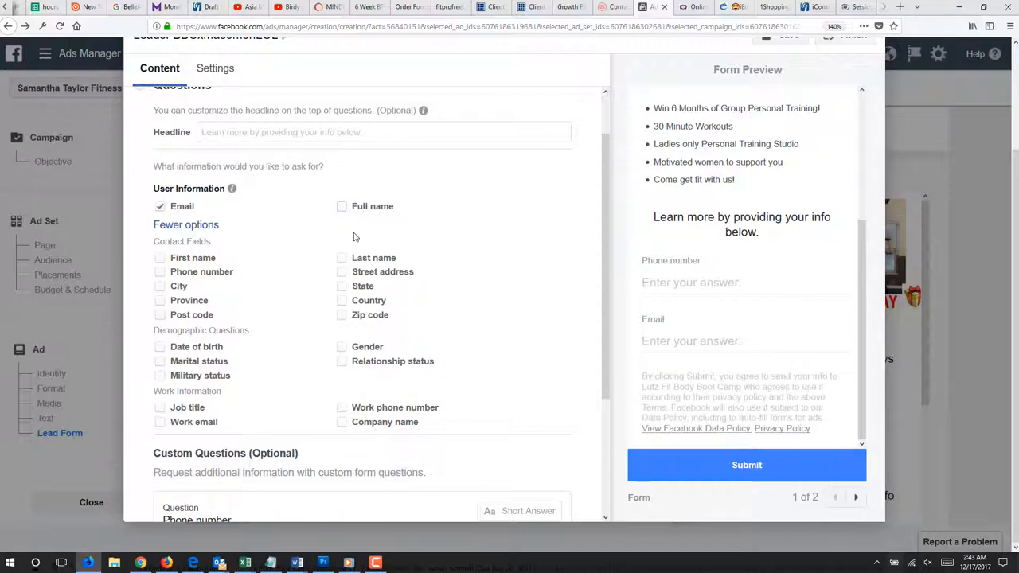
mouse_move(430, 250)
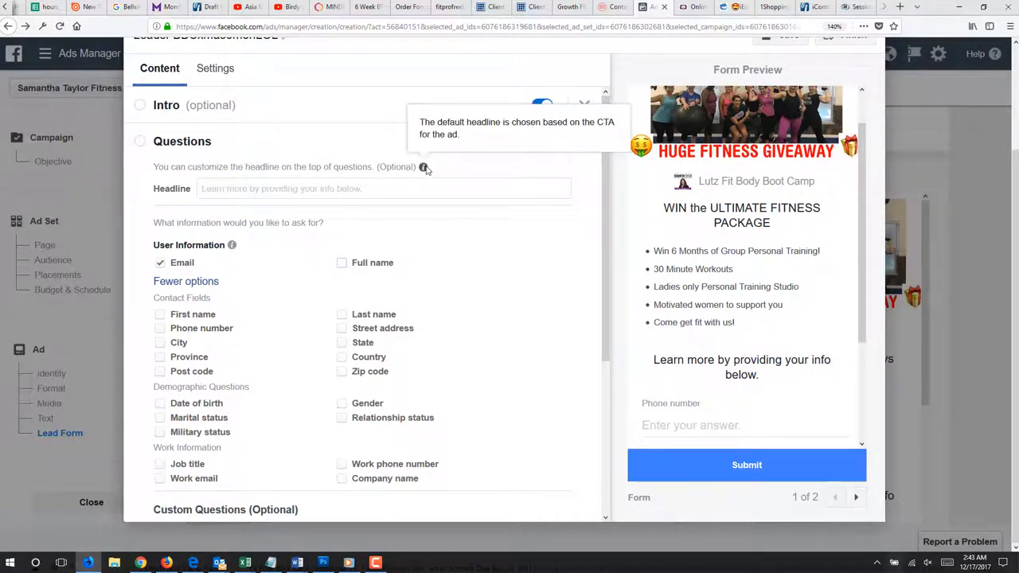
- Set the questions headline to 'WIN the ULTIMATE FITNESS PACKAGE'
click(386, 188)
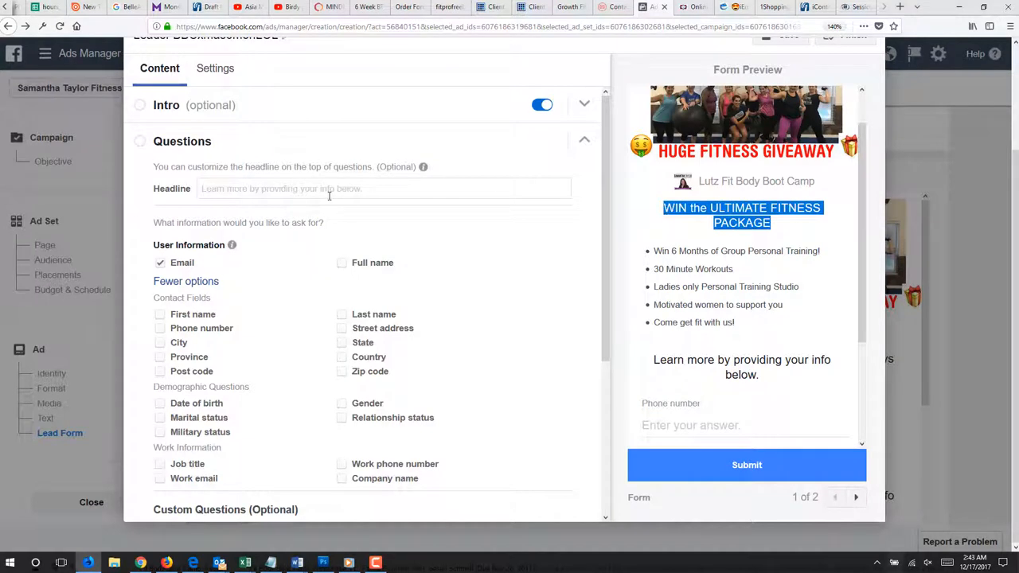
text(WIN the ULTIMATE FITNESS PACKAGE)
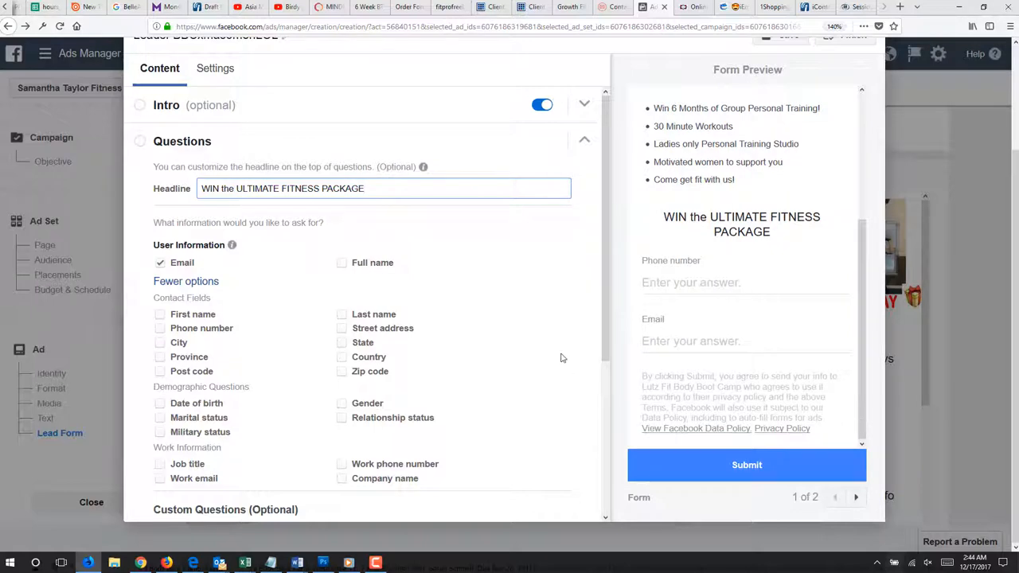
mouse_move(346, 315)
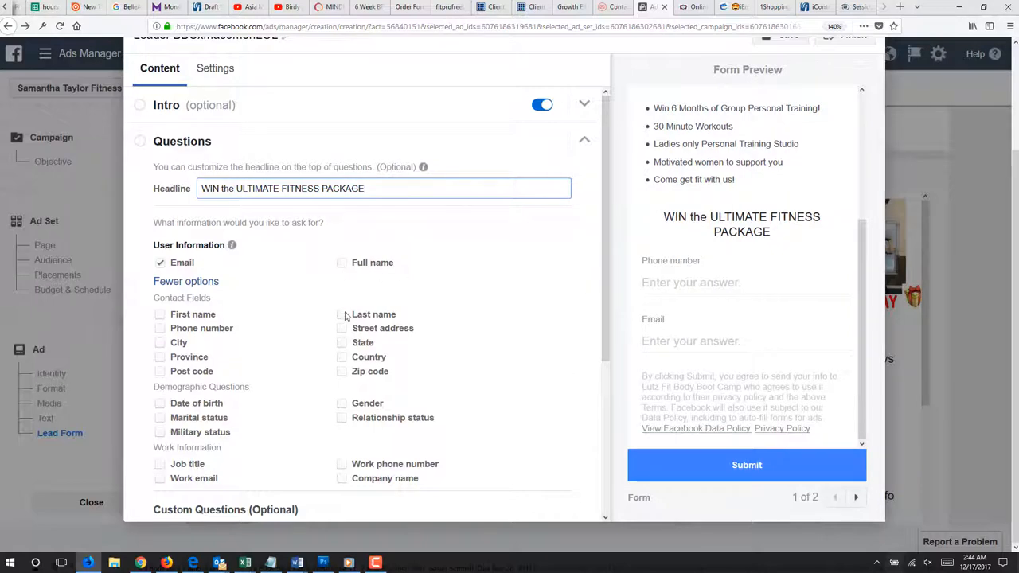
mouse_move(285, 315)
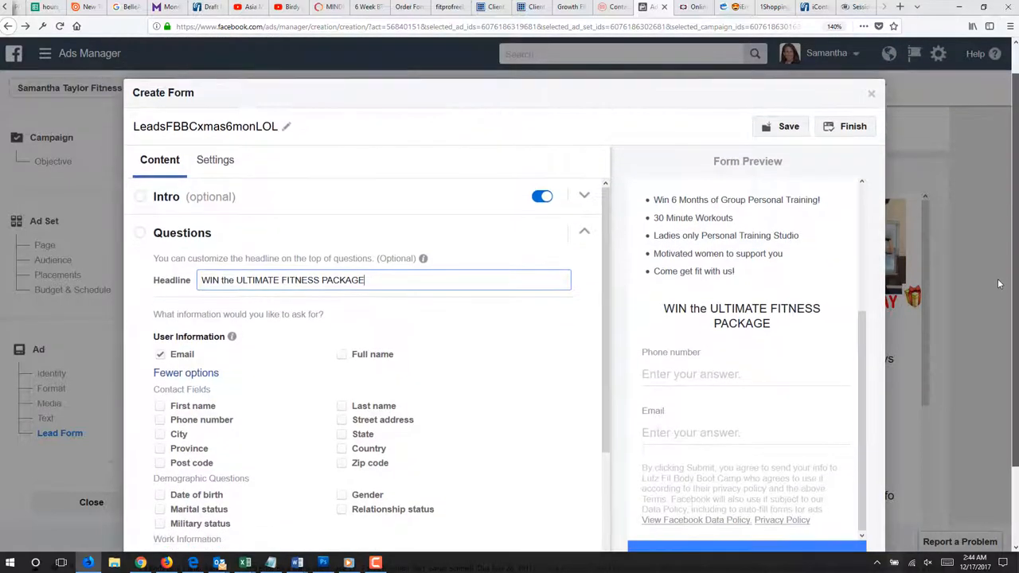
- Save all the lead form's changes to the draft
click(788, 128)
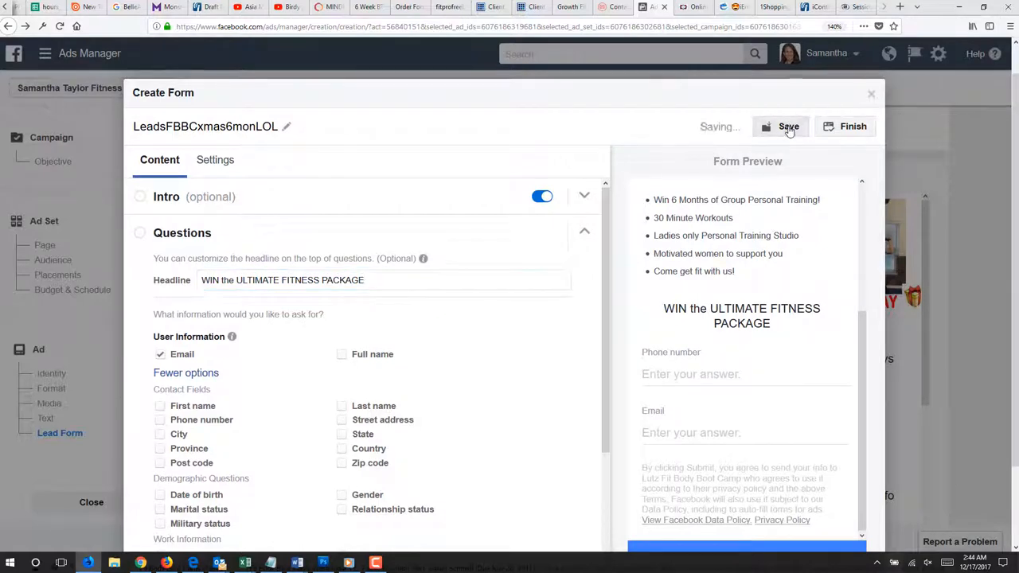
click(788, 126)
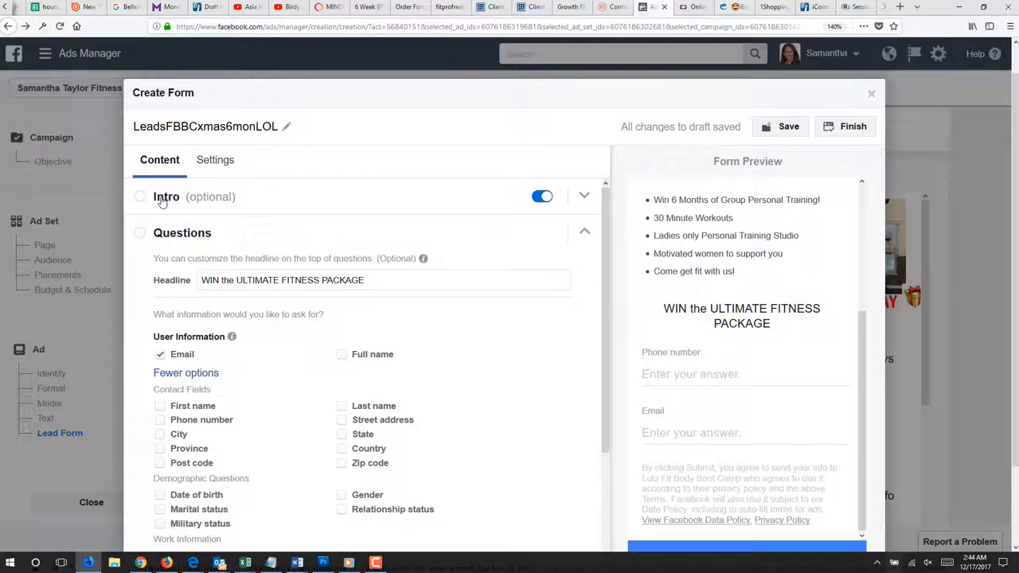
click(166, 197)
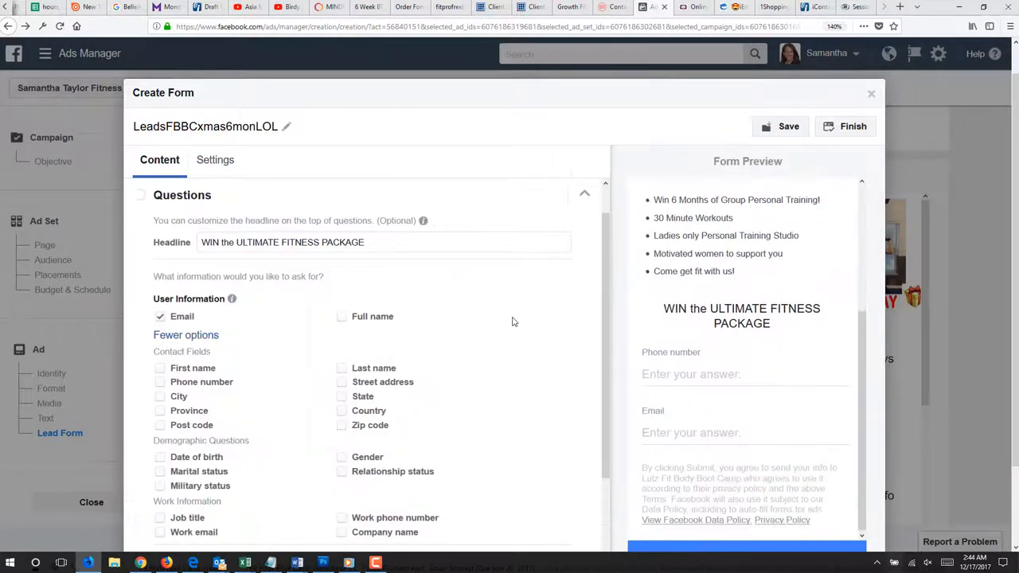
mouse_move(597, 318)
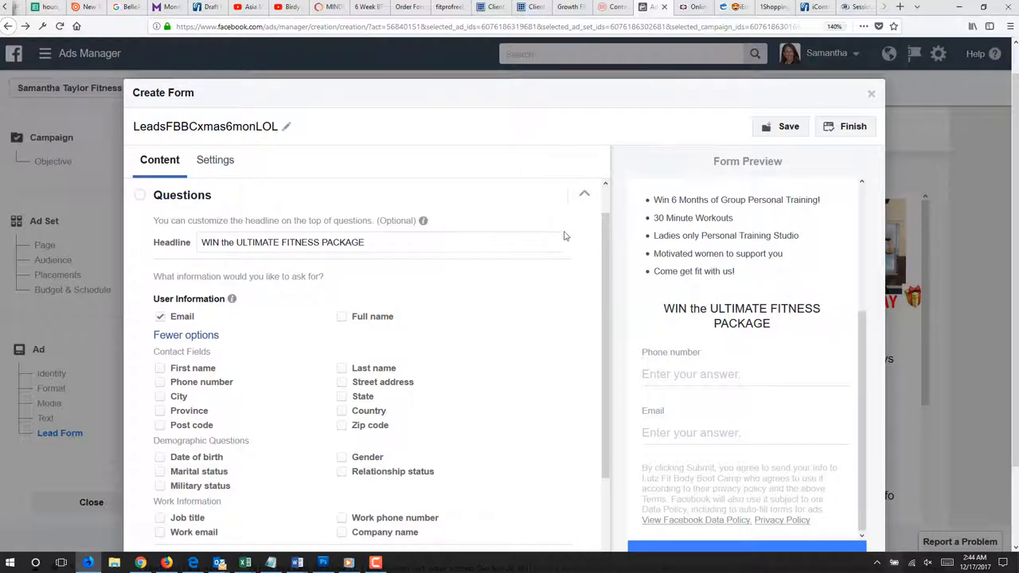
scroll(down, 3)
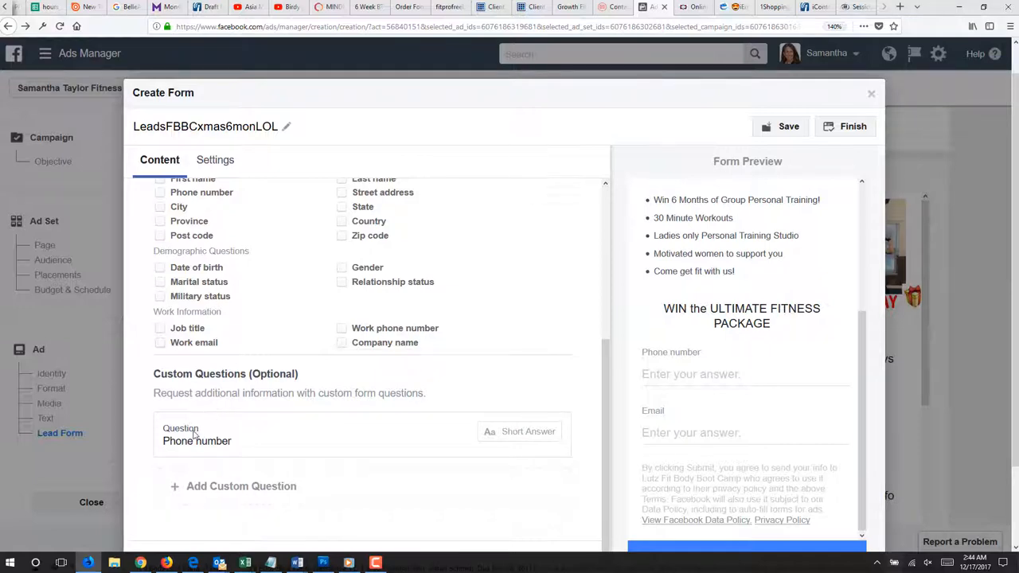
- Delete the short-answer Phone number custom question so only email is collected
click(197, 440)
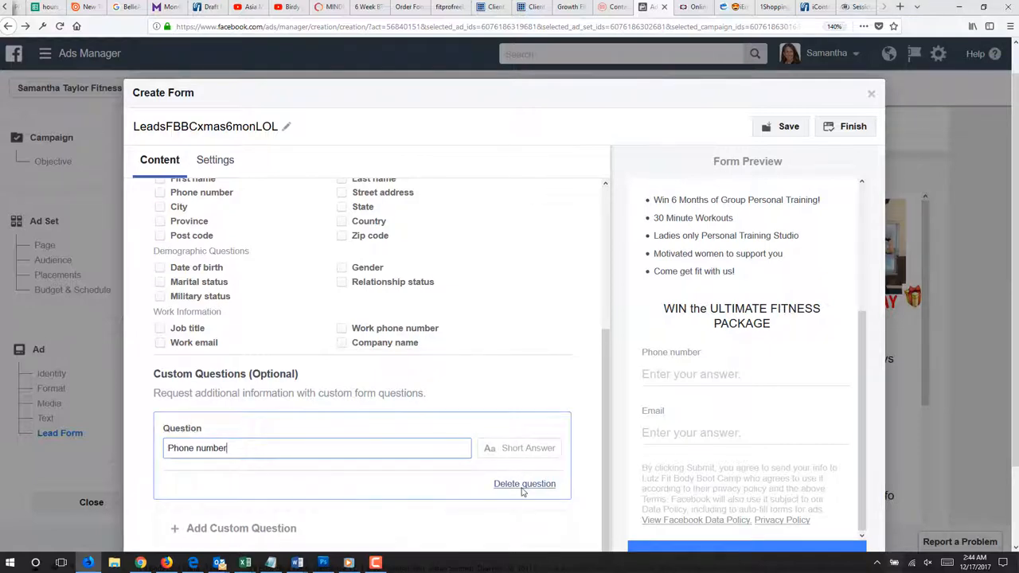
click(525, 484)
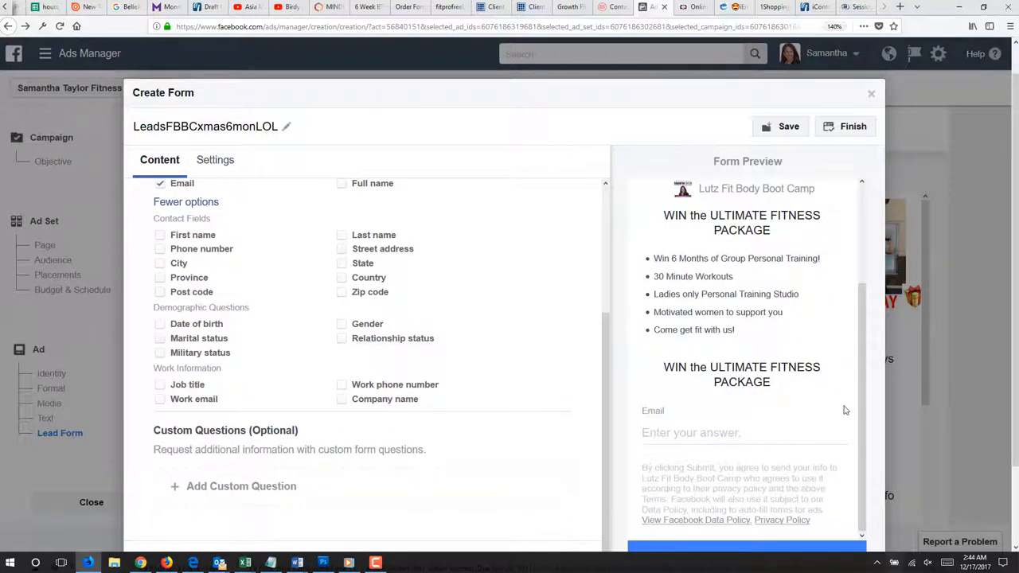
mouse_move(325, 436)
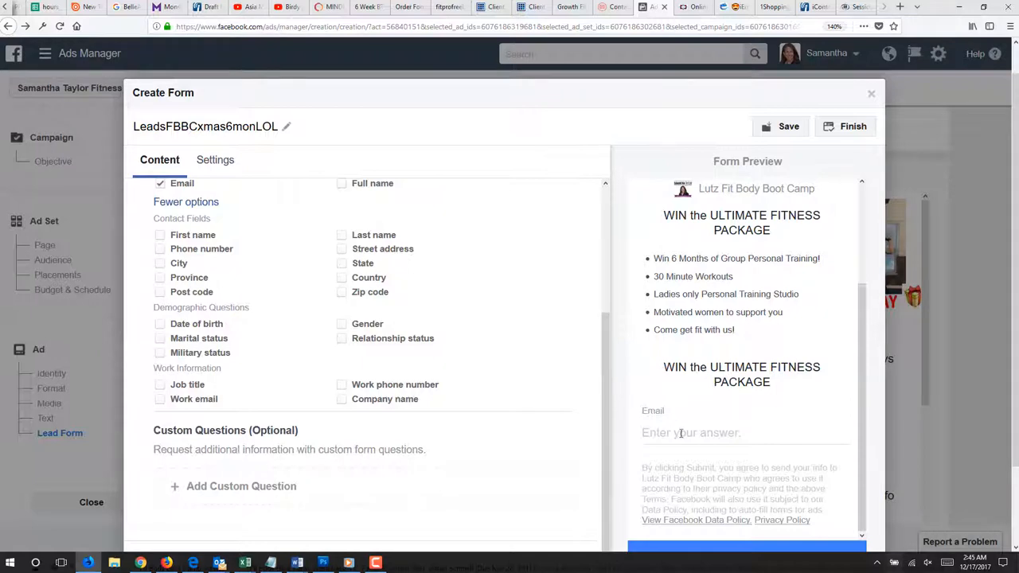
mouse_move(614, 436)
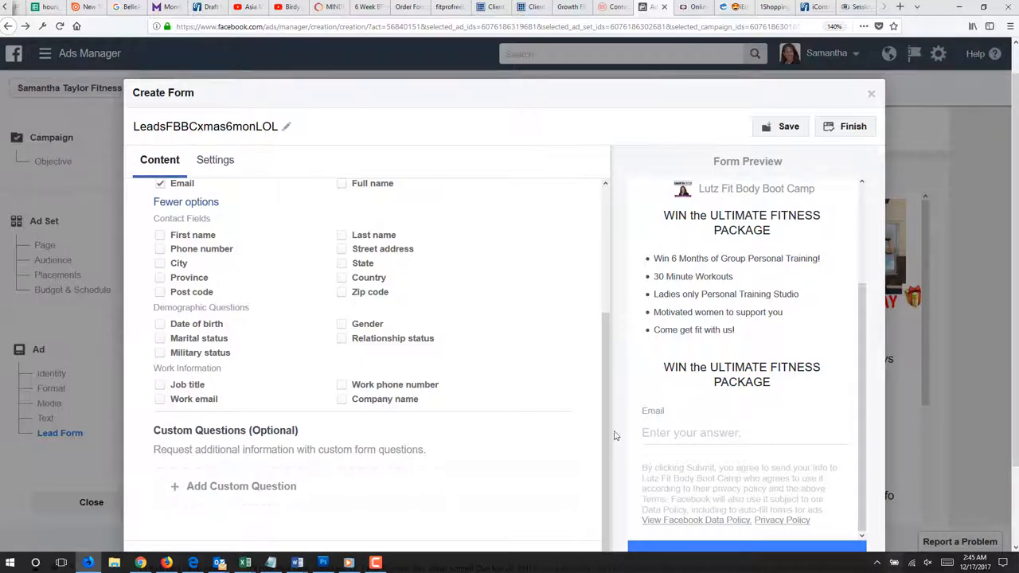
mouse_move(714, 382)
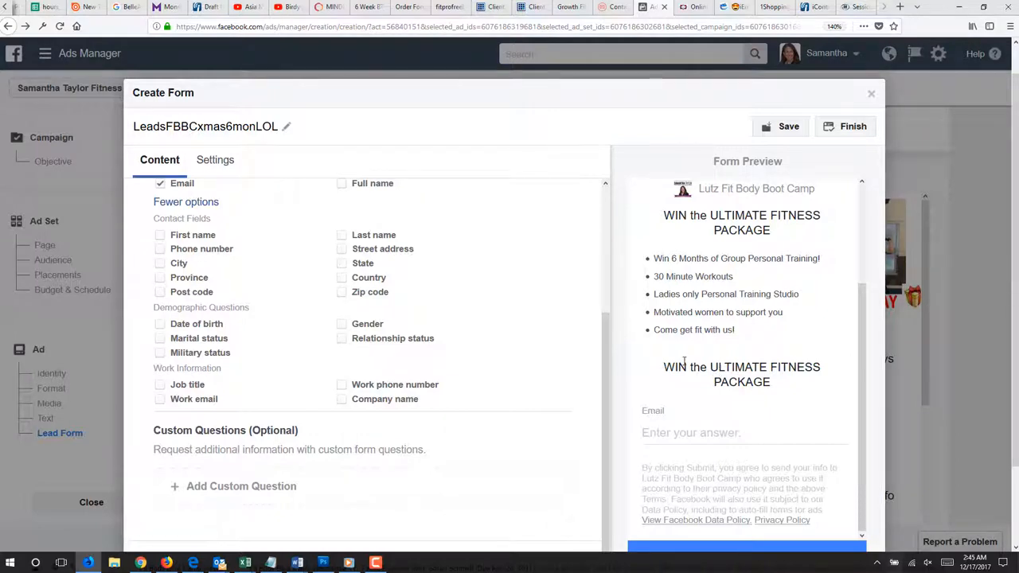
scroll(up, 3)
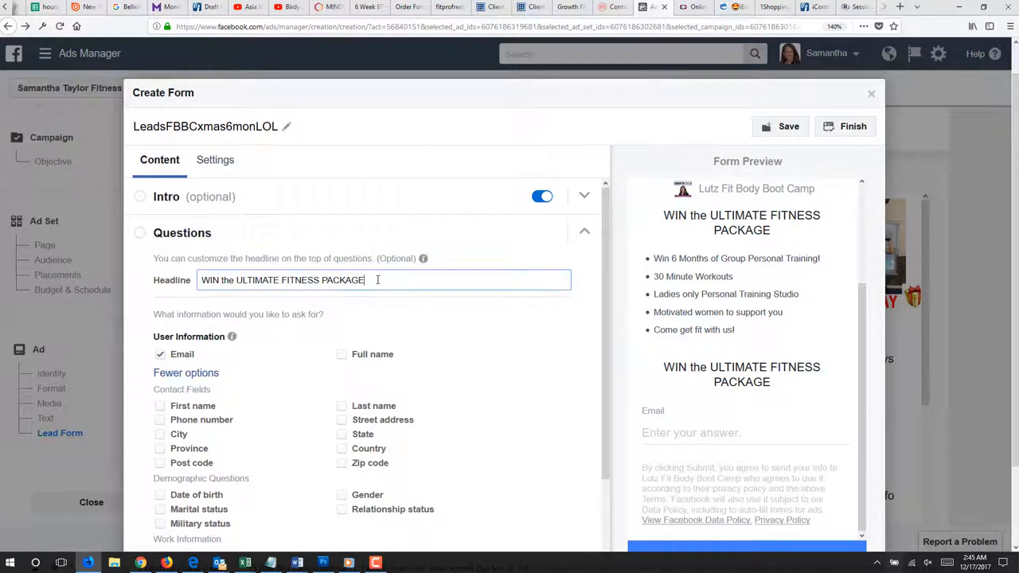
- Extend the headline with '- Announcing Winner by Christmas Eve', removing the stray letter from 'Even'
text(- An)
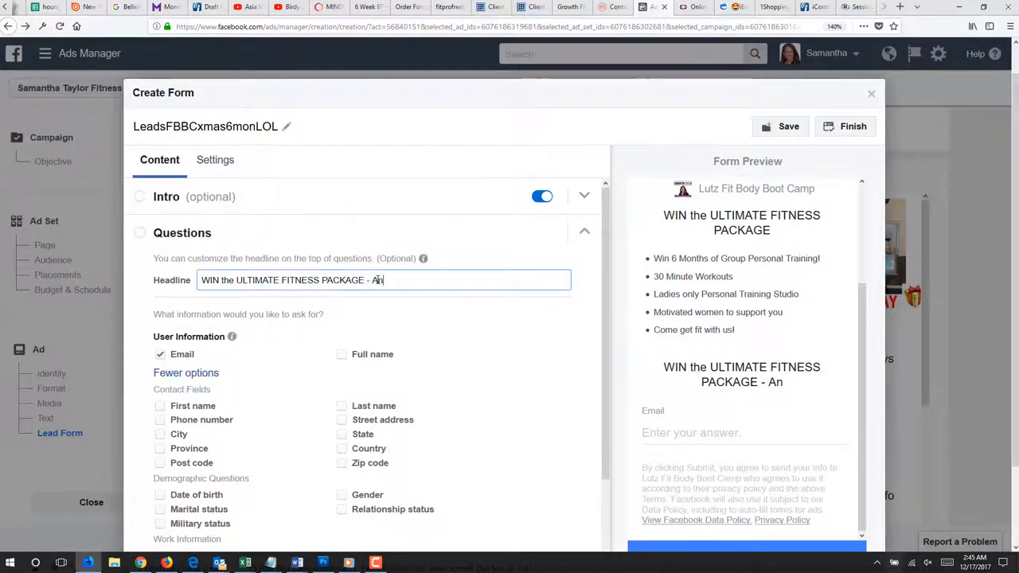
text(nnouncing Win)
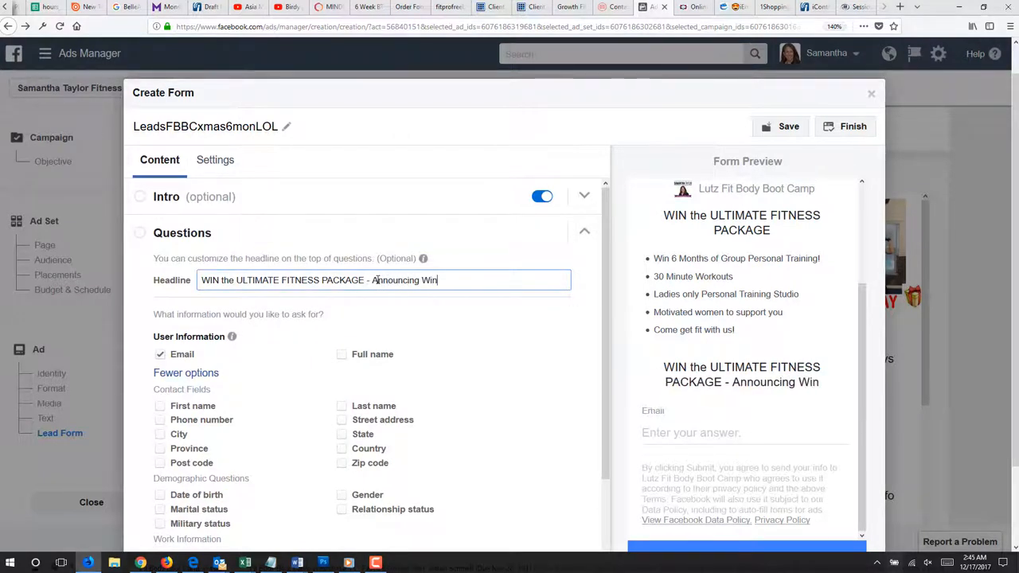
text(ner by Christmas Even)
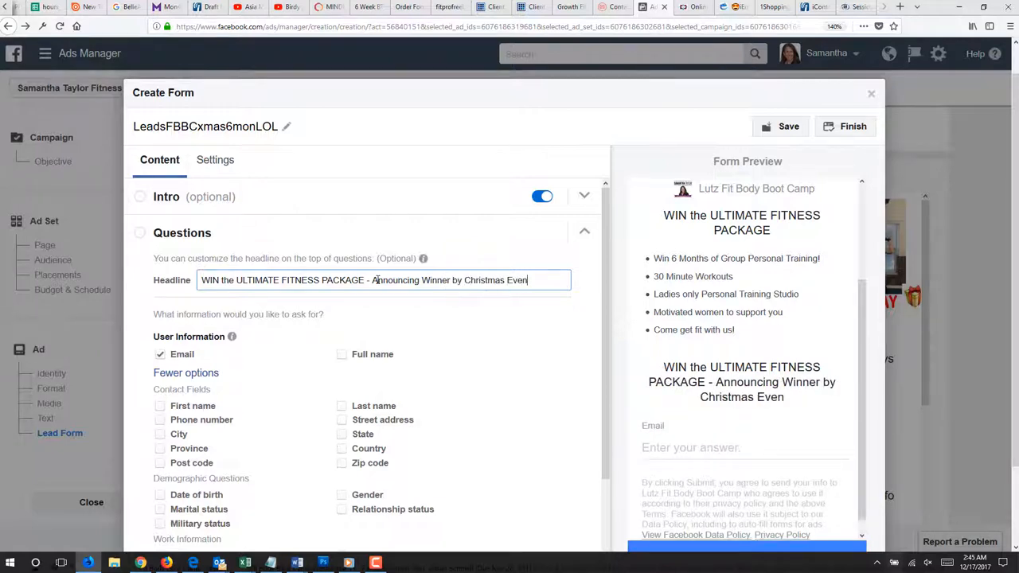
key(Backspace)
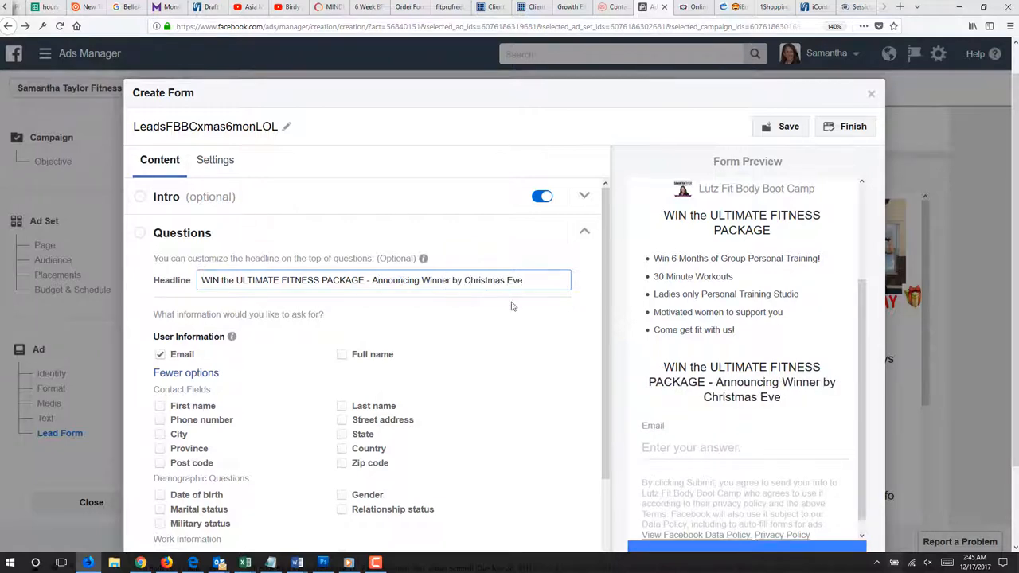
mouse_move(424, 258)
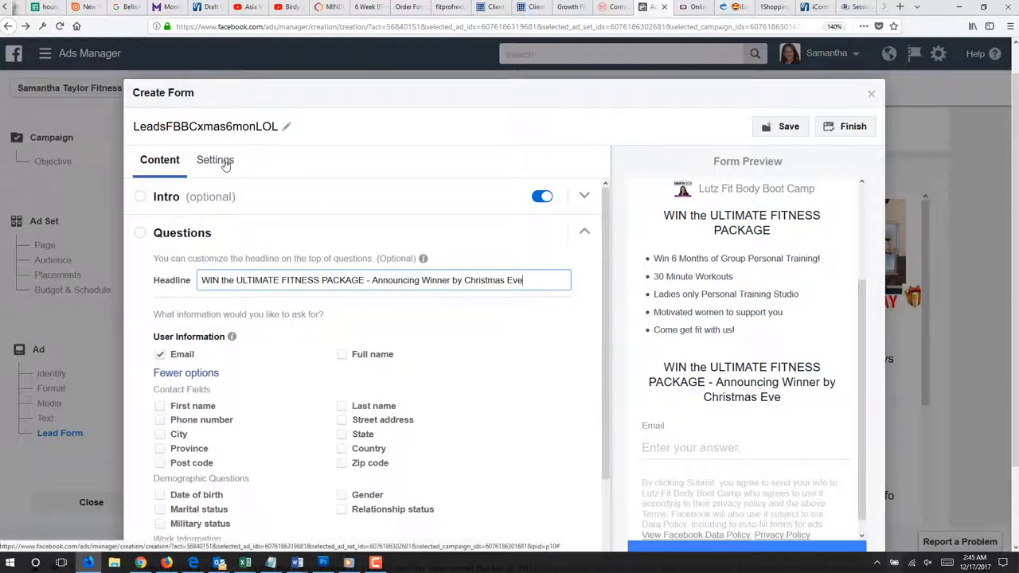
- Check the form's Settings and return to the Content view
click(215, 159)
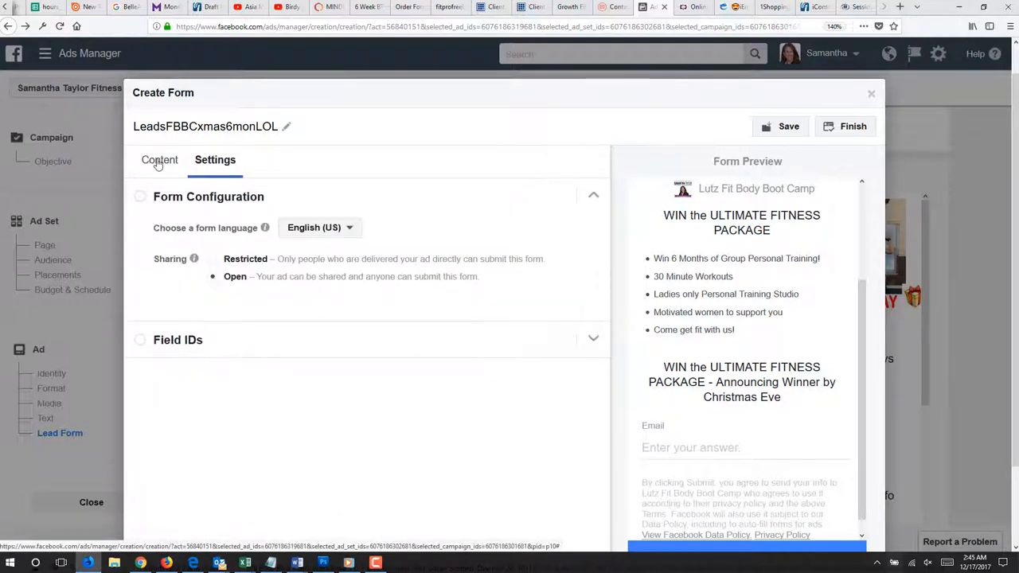
click(160, 159)
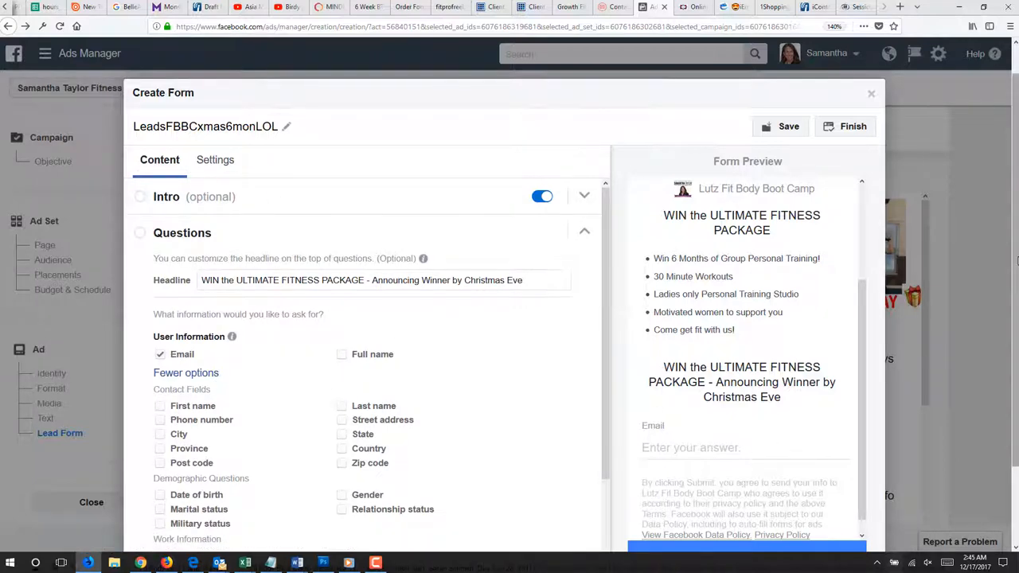
- Review the privacy policy section and expand the Thank You Screen settings
scroll(down, 3)
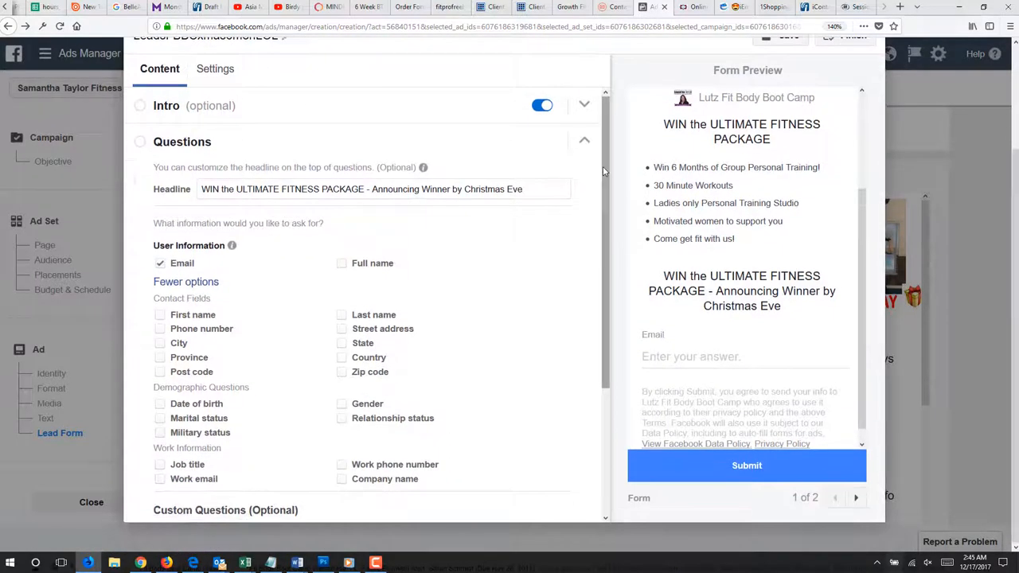
scroll(down, 3)
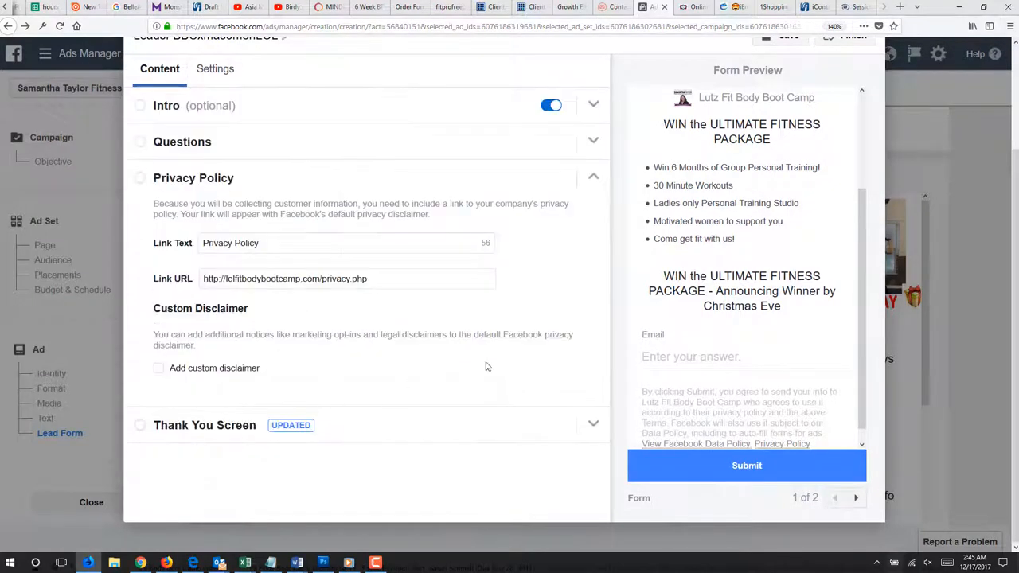
mouse_move(337, 318)
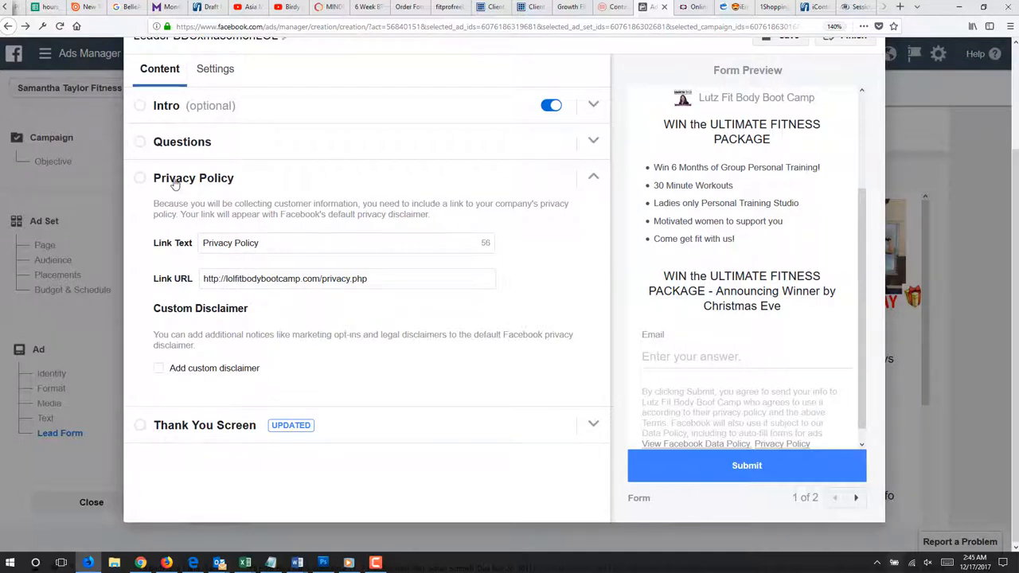
mouse_move(197, 116)
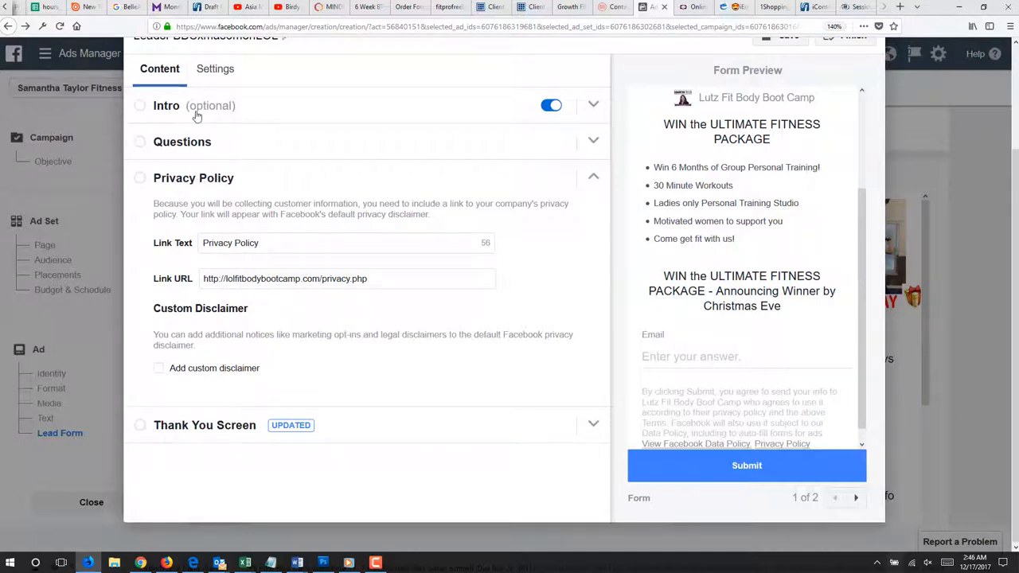
click(204, 423)
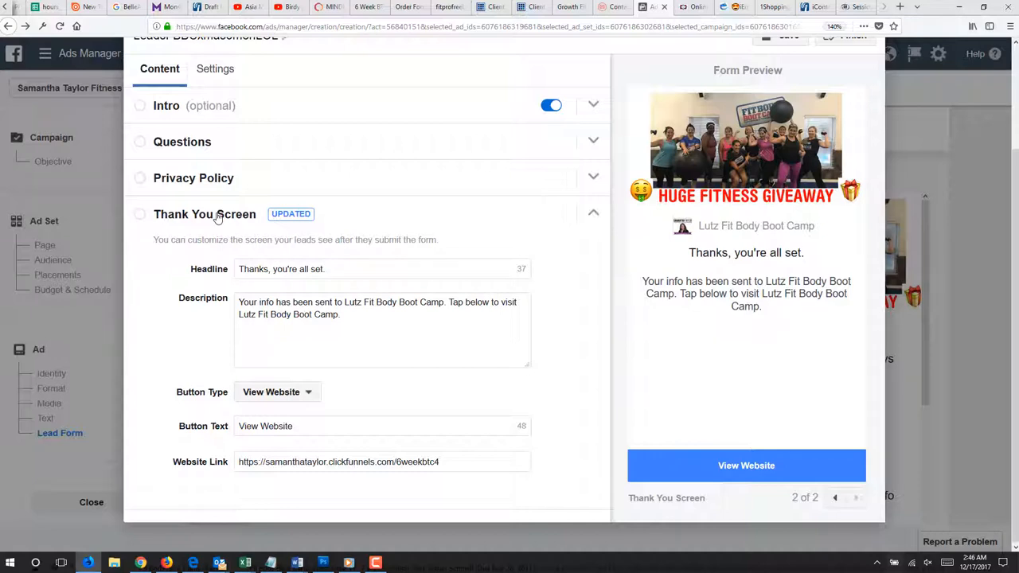
mouse_move(465, 476)
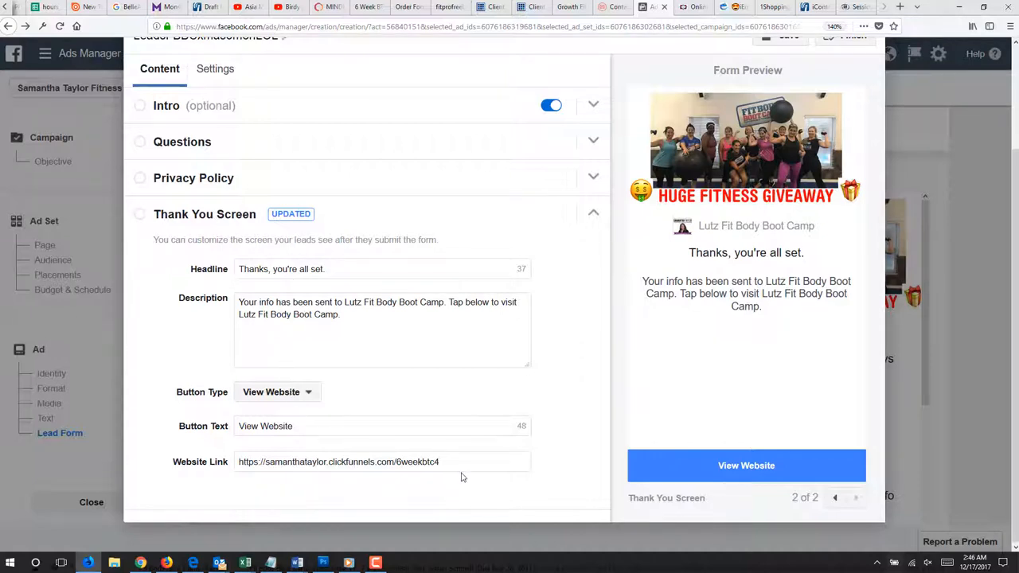
- Select the clickfunnels URL in the Website Link field for replacement
triple_click(337, 461)
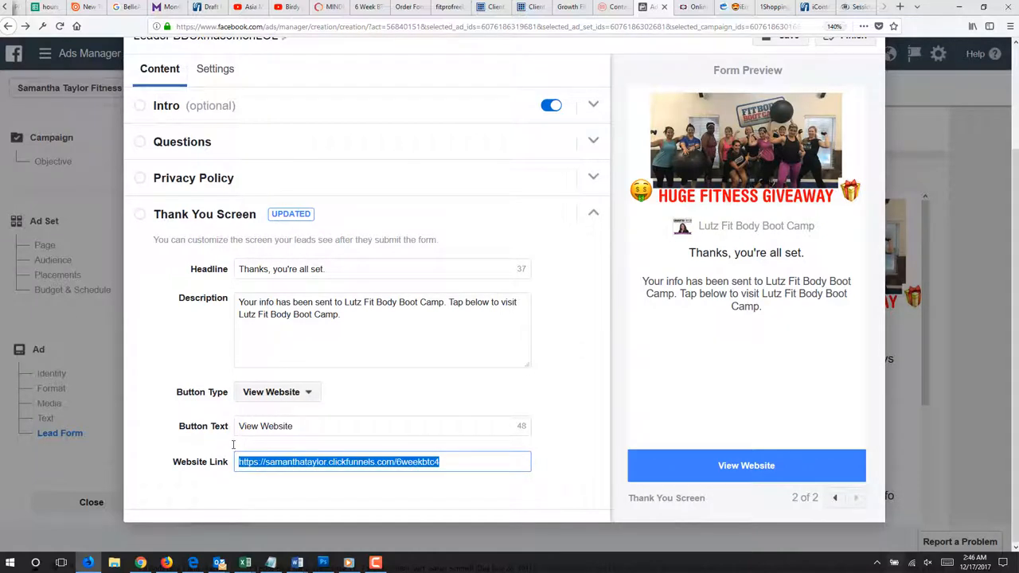
mouse_move(355, 494)
text(www.samanthataylorfitness.com)
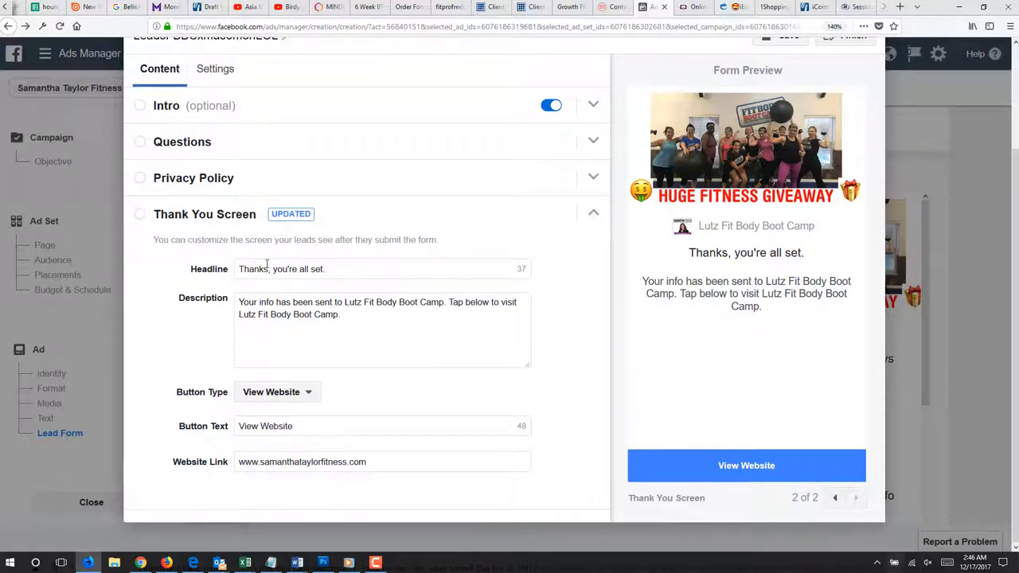
- Change the thank-you headline to 'Thanks, you're entered to win!'
click(344, 268)
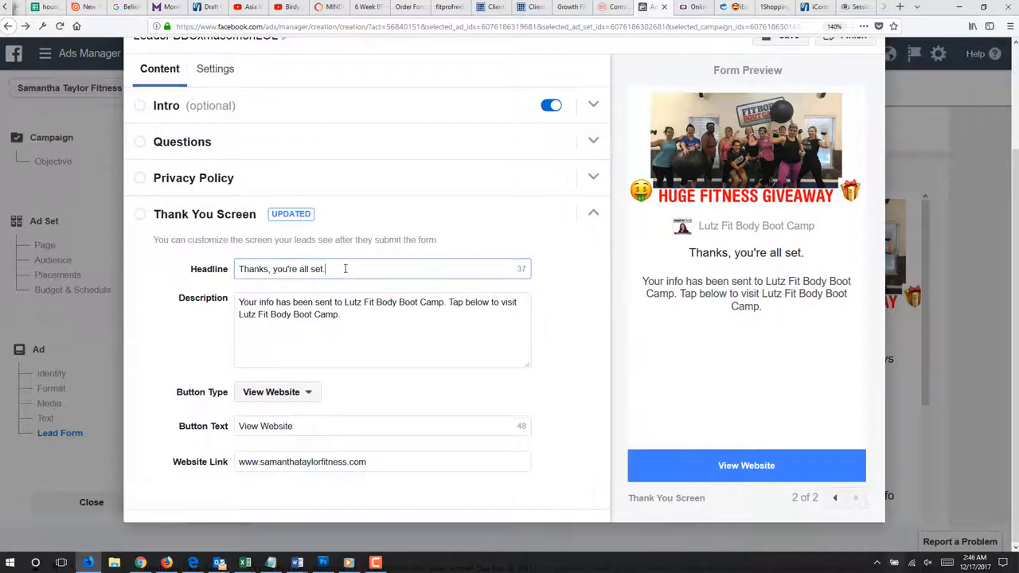
double_click(311, 268)
text(ntered)
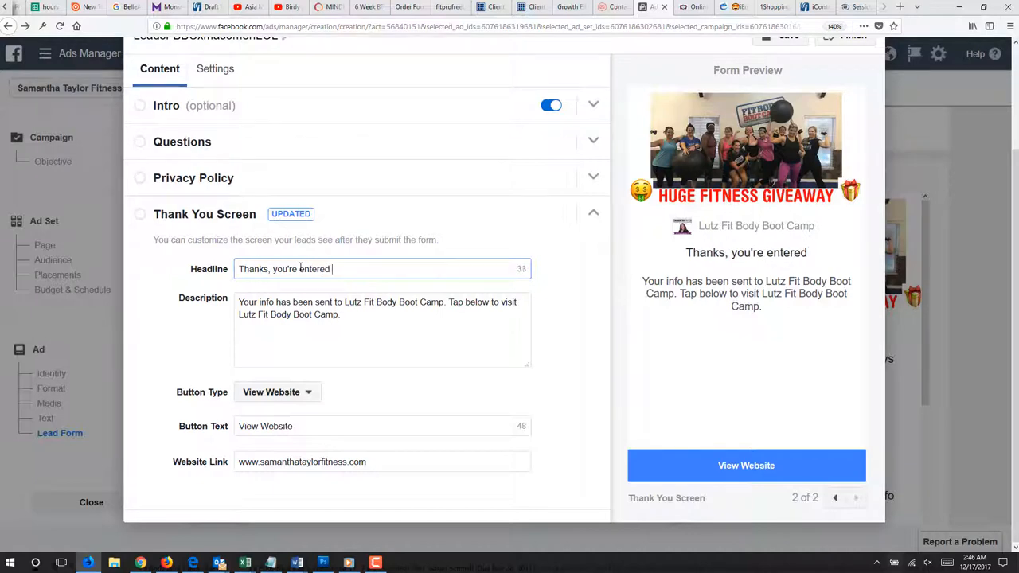
text(to win!)
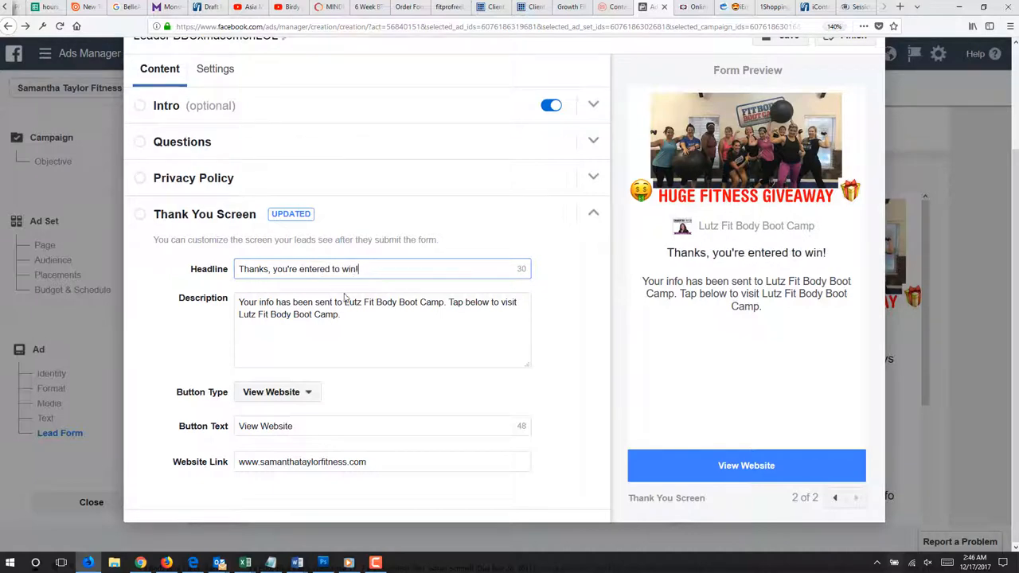
click(382, 316)
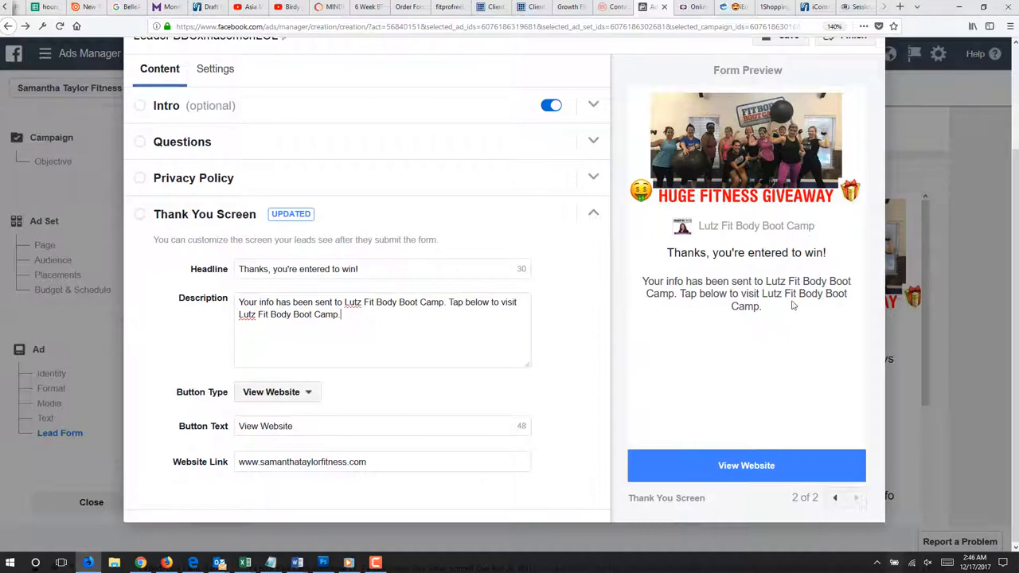
mouse_move(510, 300)
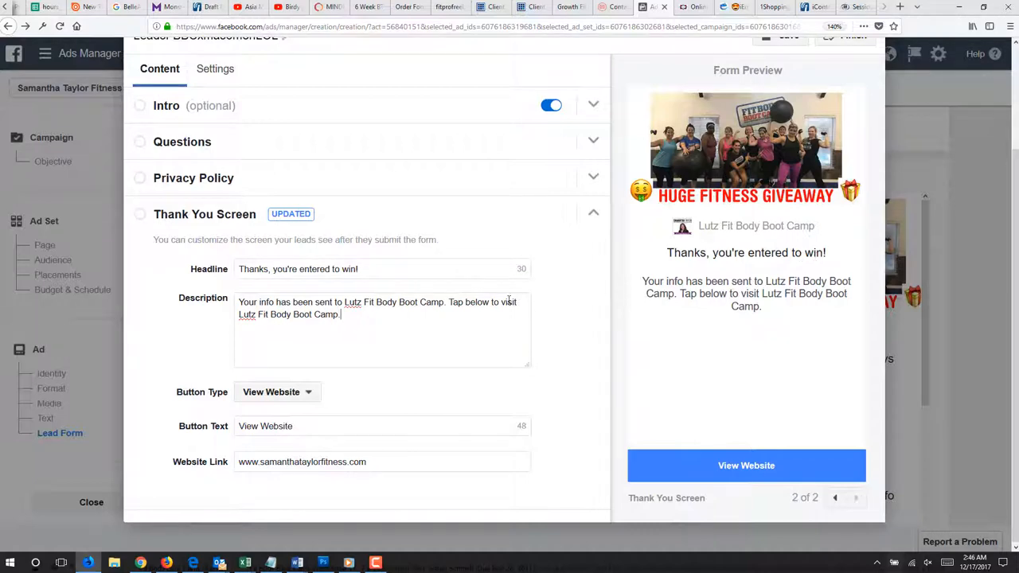
- Try adding a 'Please cons...' sharing line to the headline, then erase it
click(382, 267)
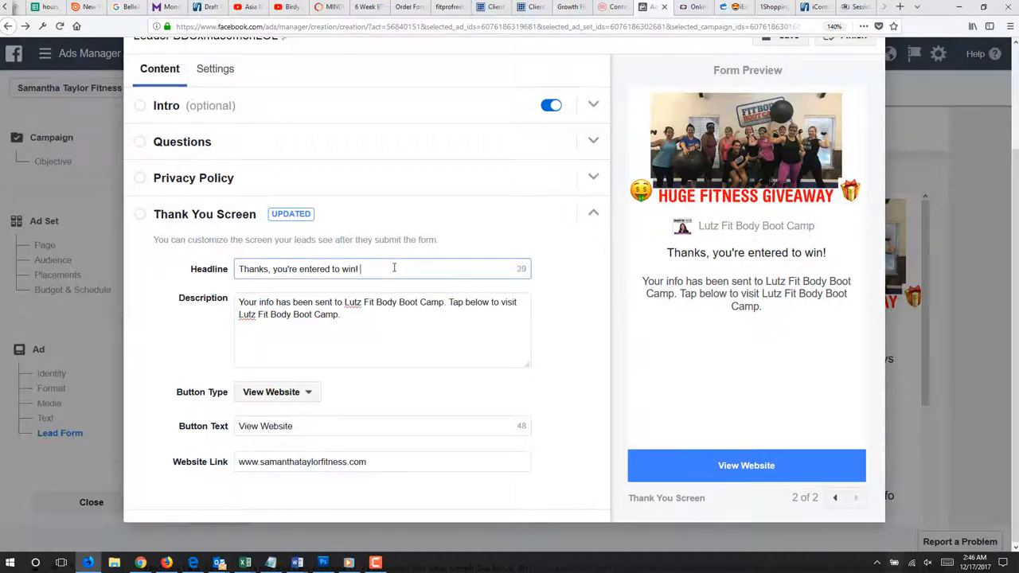
text(Please consider sharing wi)
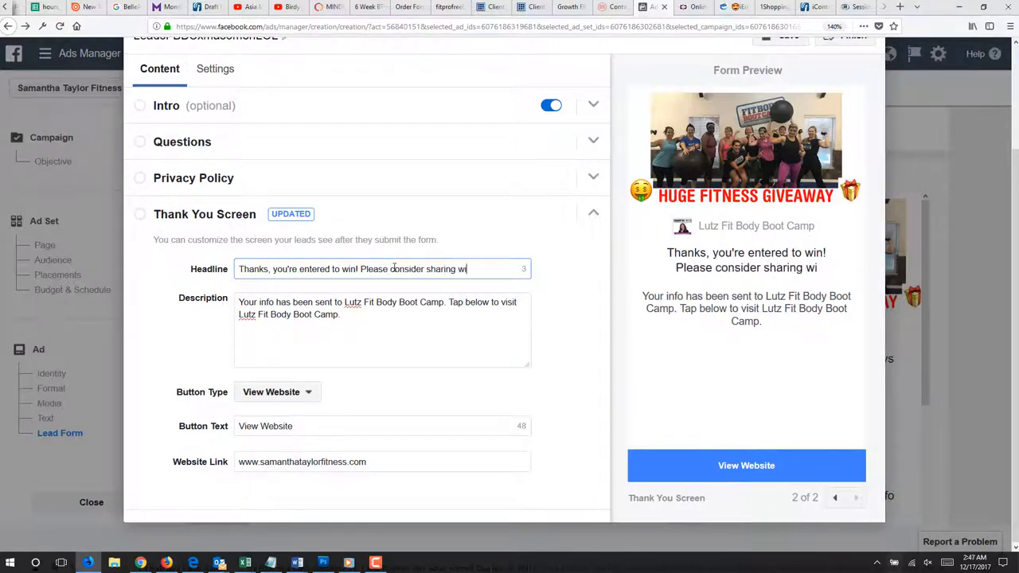
key(BackSpace)
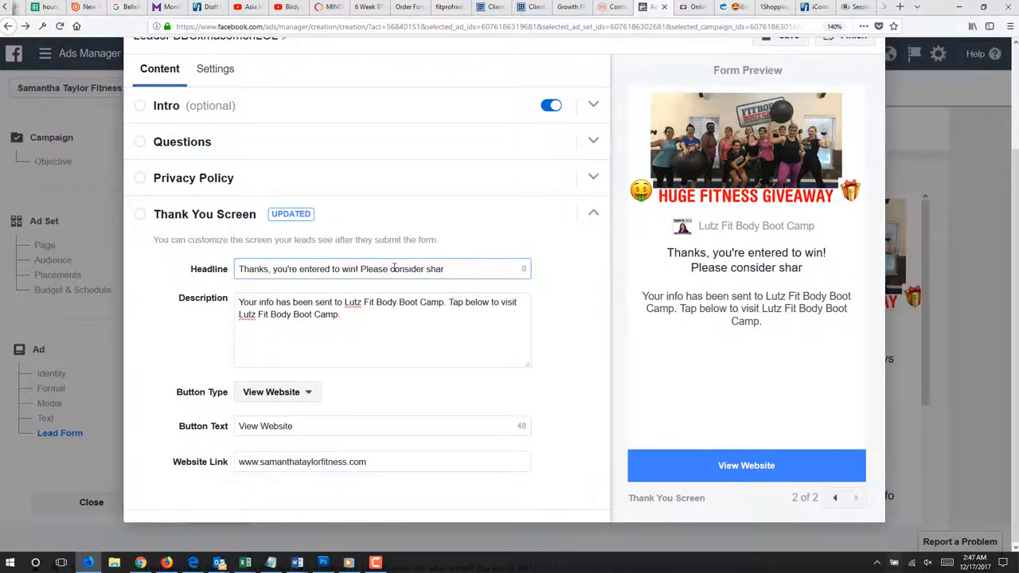
key(Backspace)
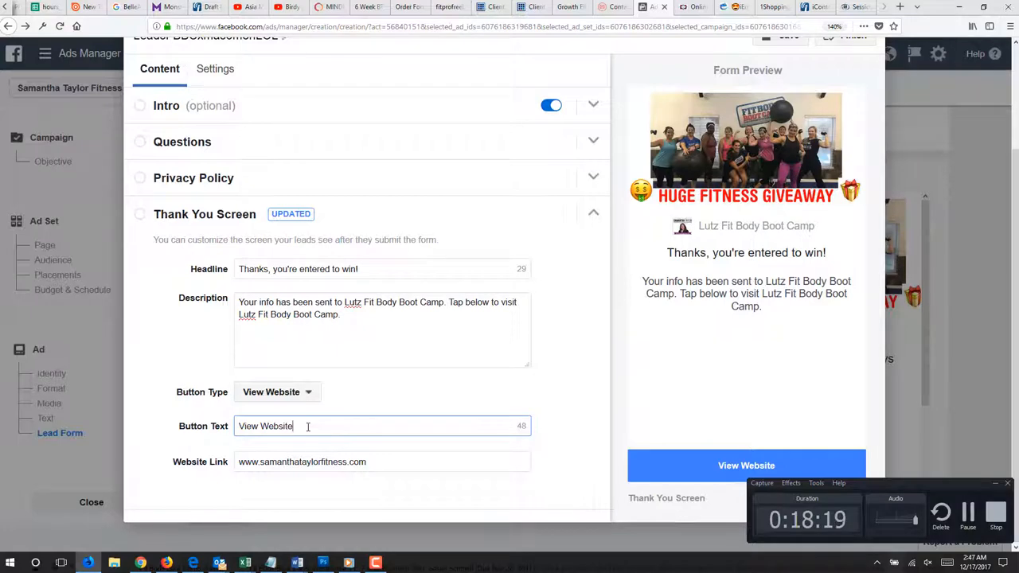
- Extend the button text to 'View Website & Before and After Photos'
text(& Before)
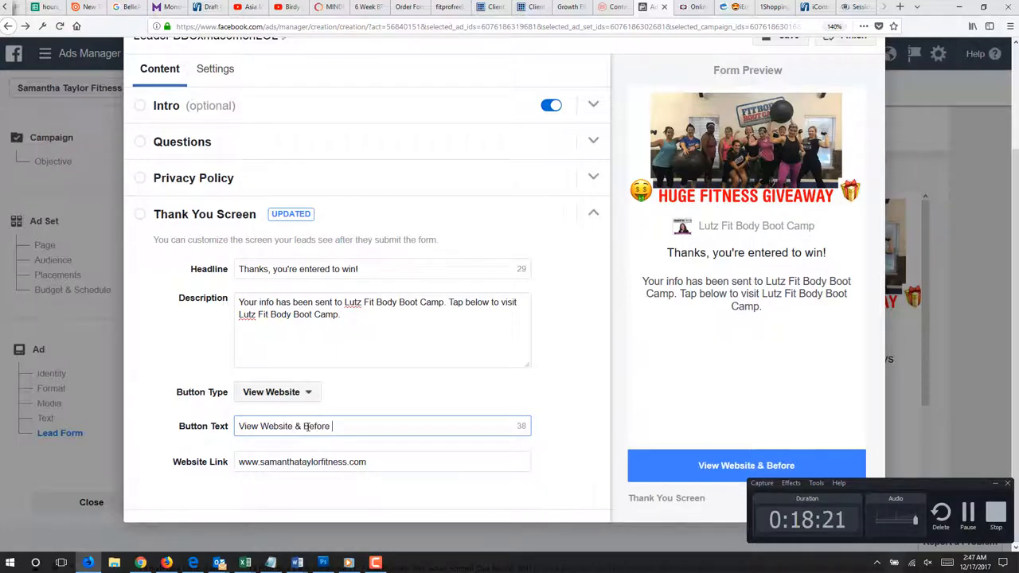
text(and After Photos)
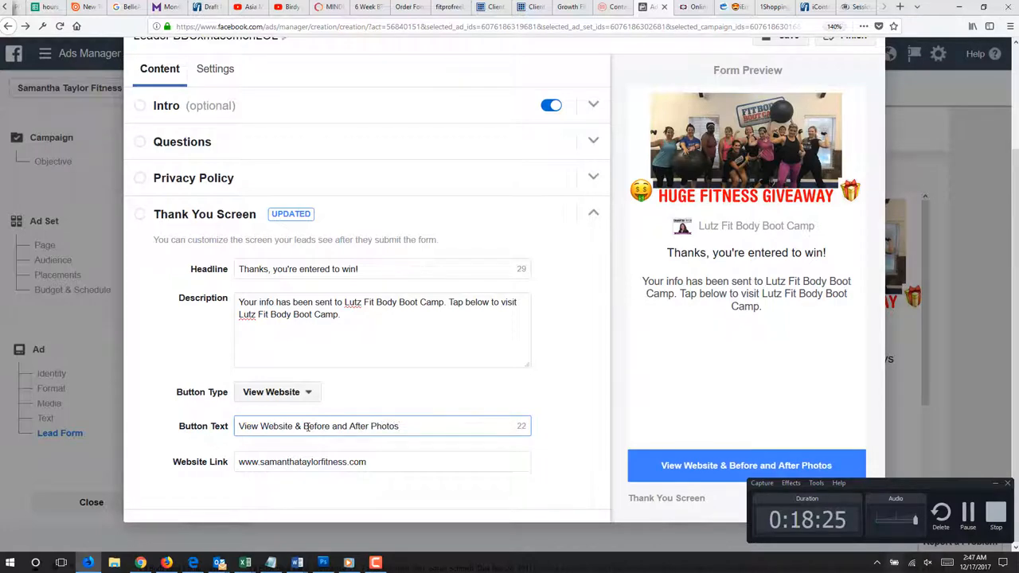
mouse_move(374, 454)
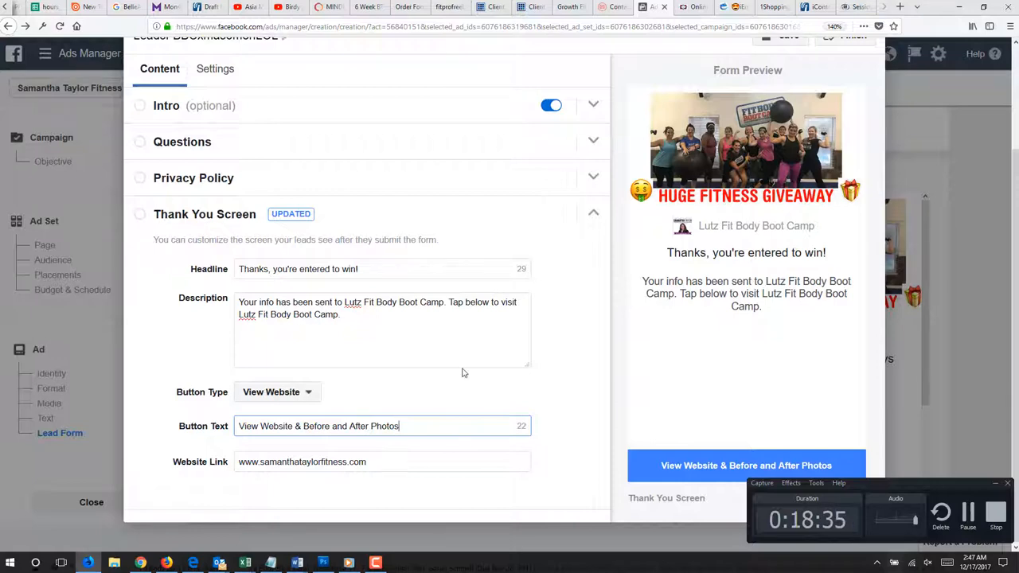
mouse_move(943, 487)
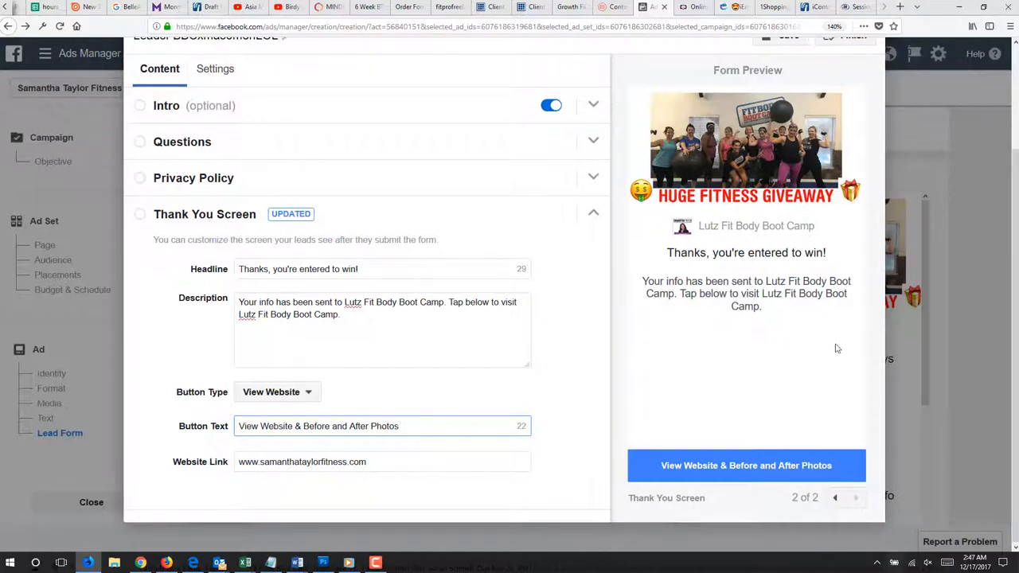
mouse_move(194, 188)
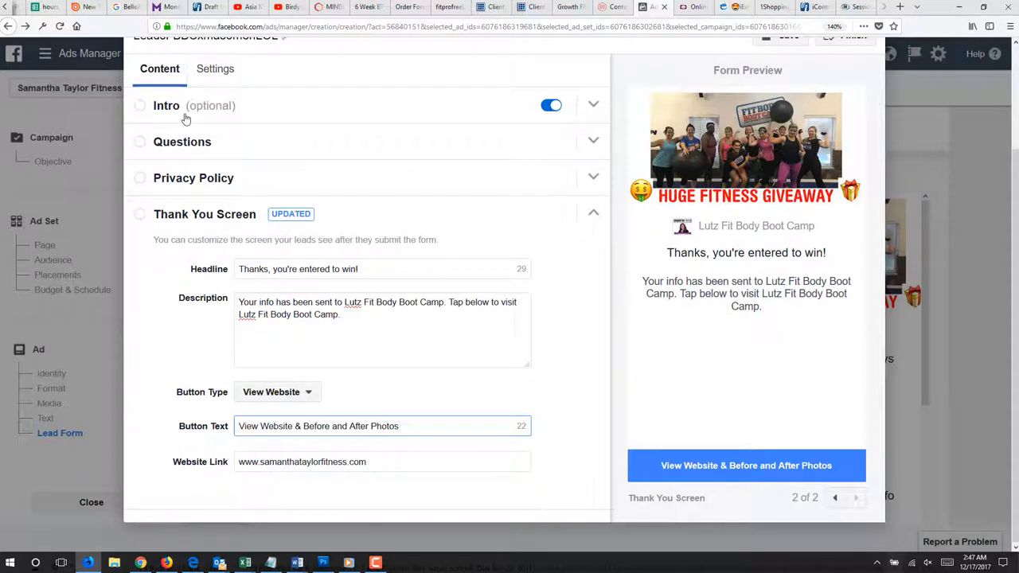
- Check the form's language and sharing settings, then return to the thank-you screen content
click(215, 69)
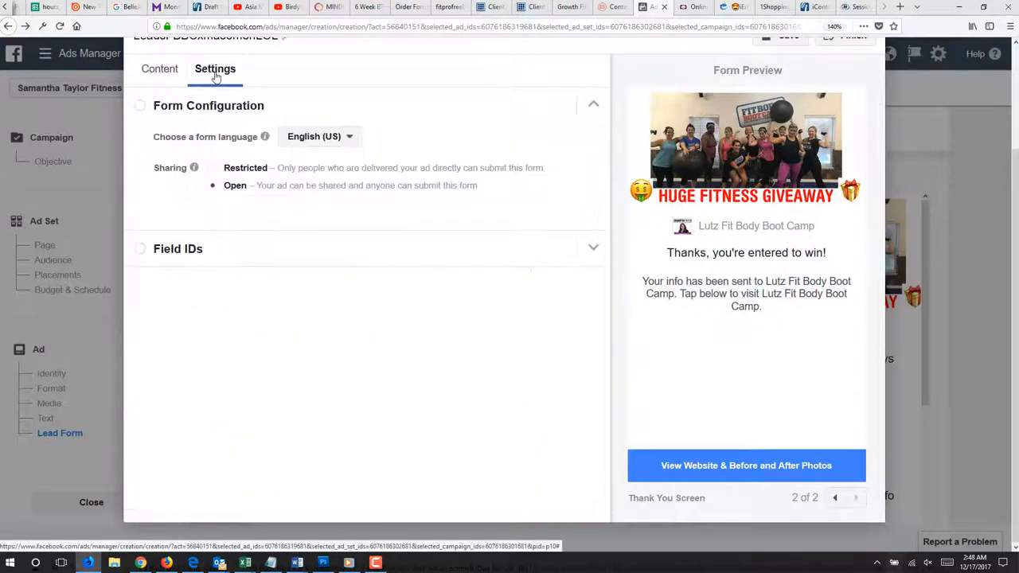
mouse_move(159, 72)
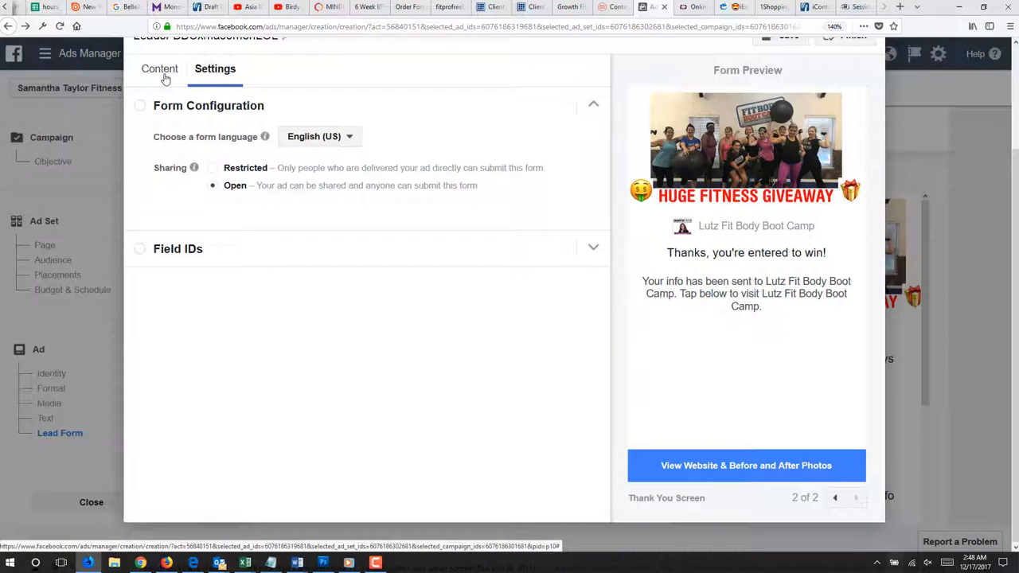
click(159, 68)
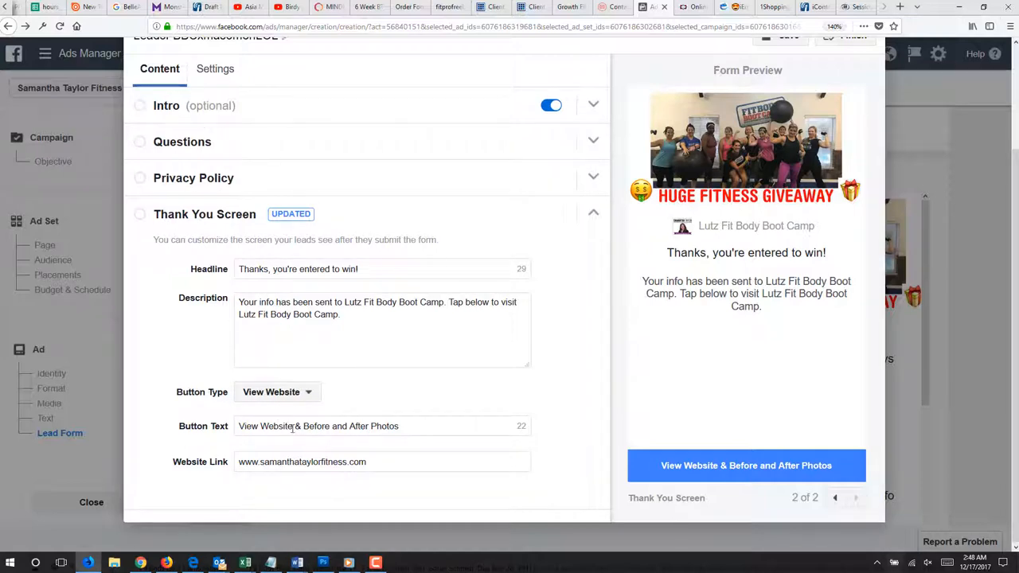
mouse_move(290, 485)
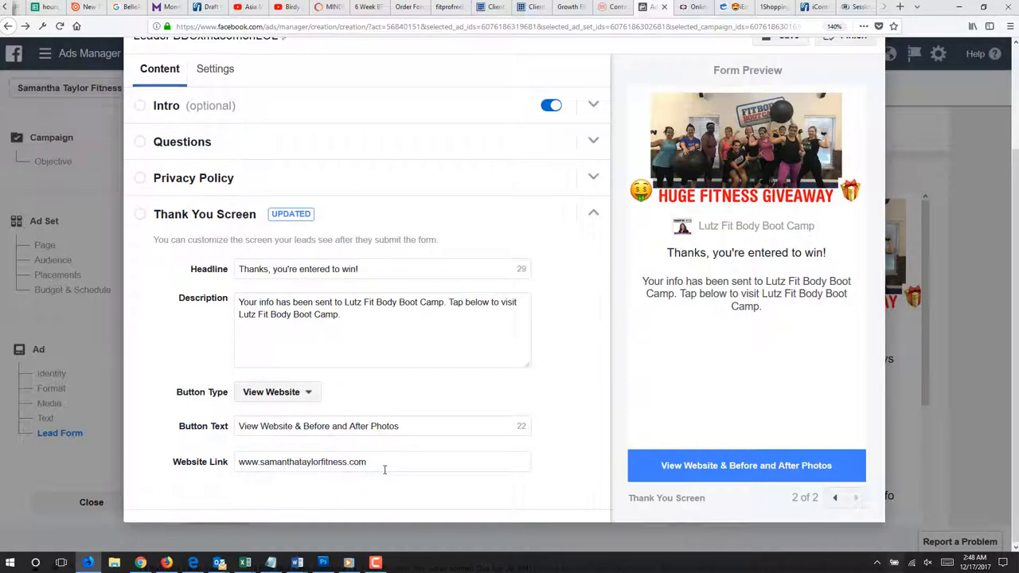
mouse_move(605, 384)
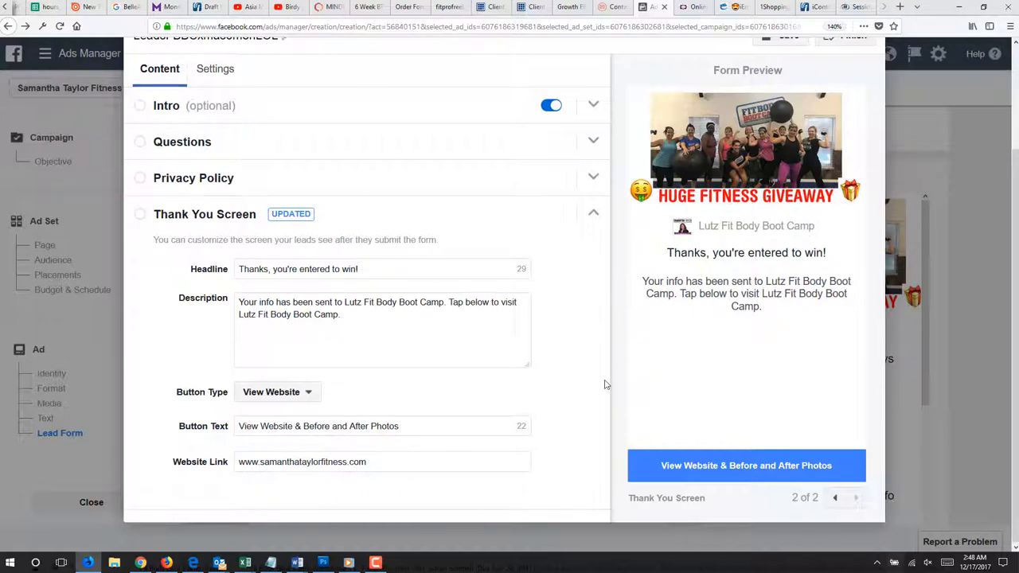
mouse_move(602, 387)
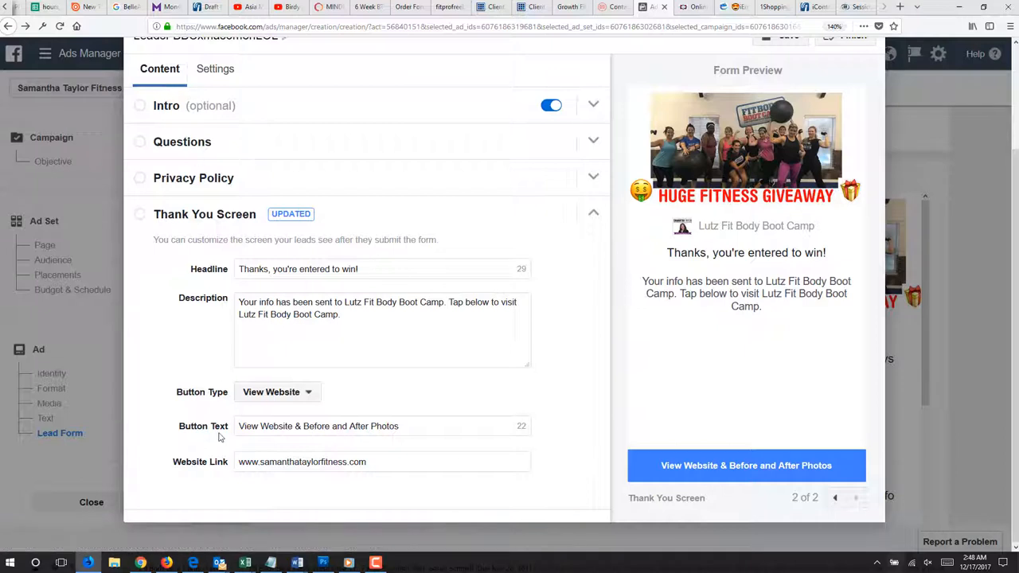
mouse_move(610, 270)
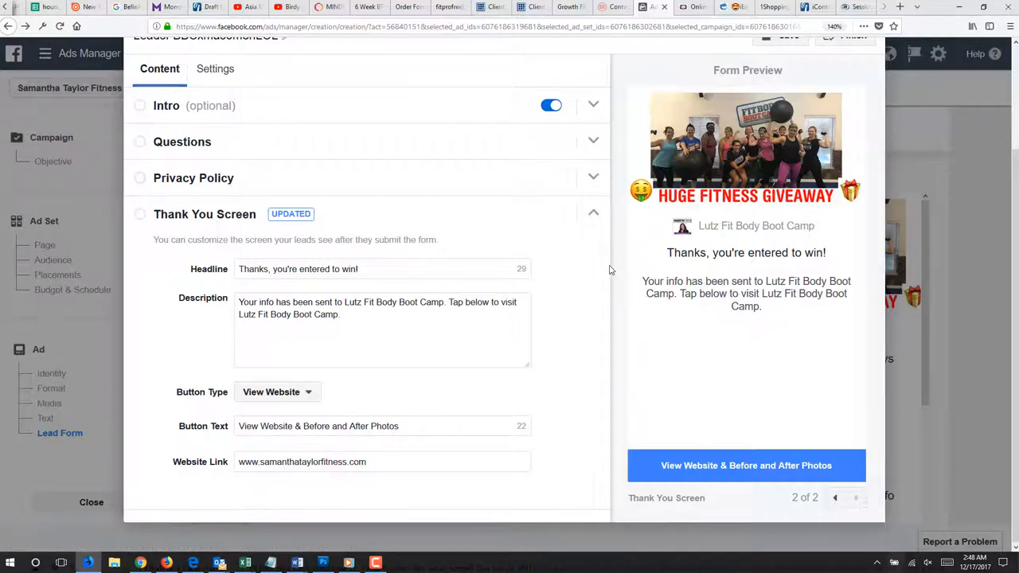
mouse_move(293, 398)
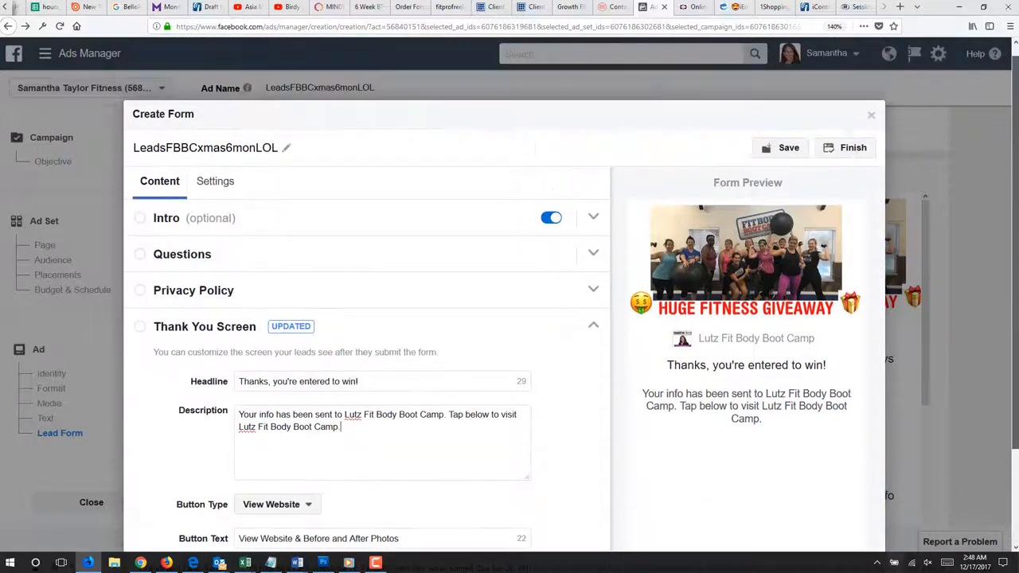
- Restore the form name to LeadsFBBCxmas6monLOL and finish the lead form
scroll(down, 3)
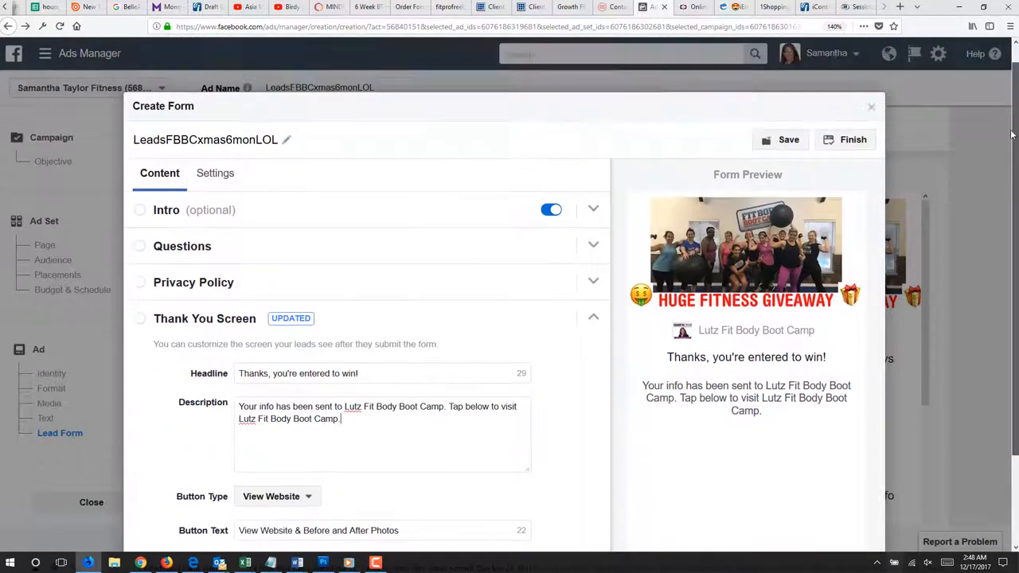
click(788, 141)
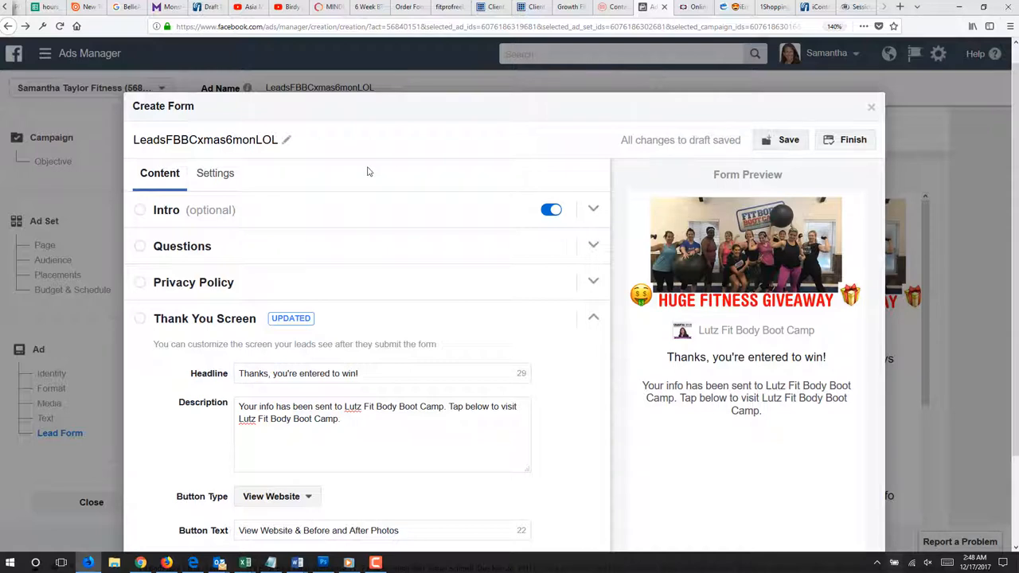
double_click(266, 140)
text(LOL)
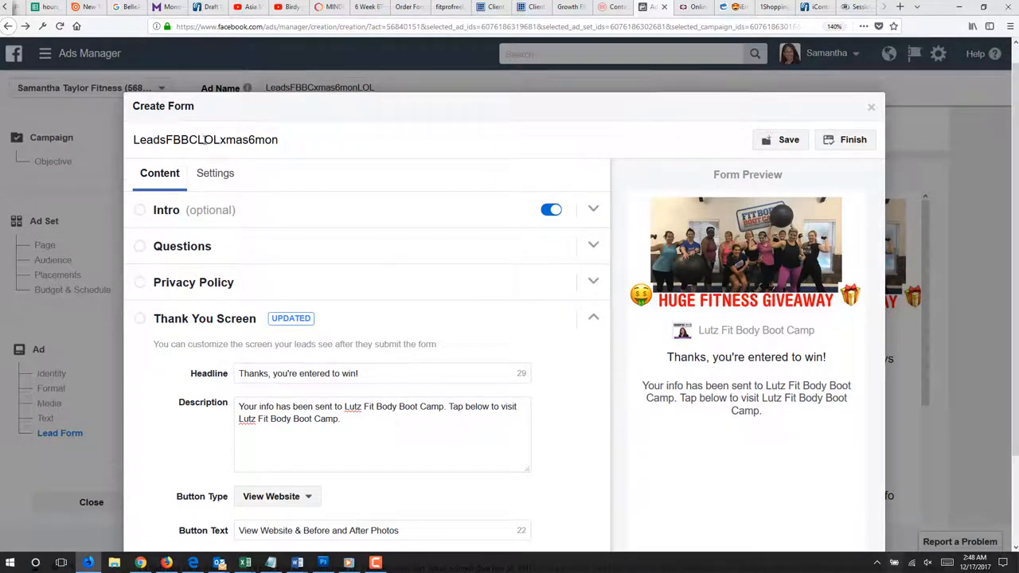
double_click(209, 140)
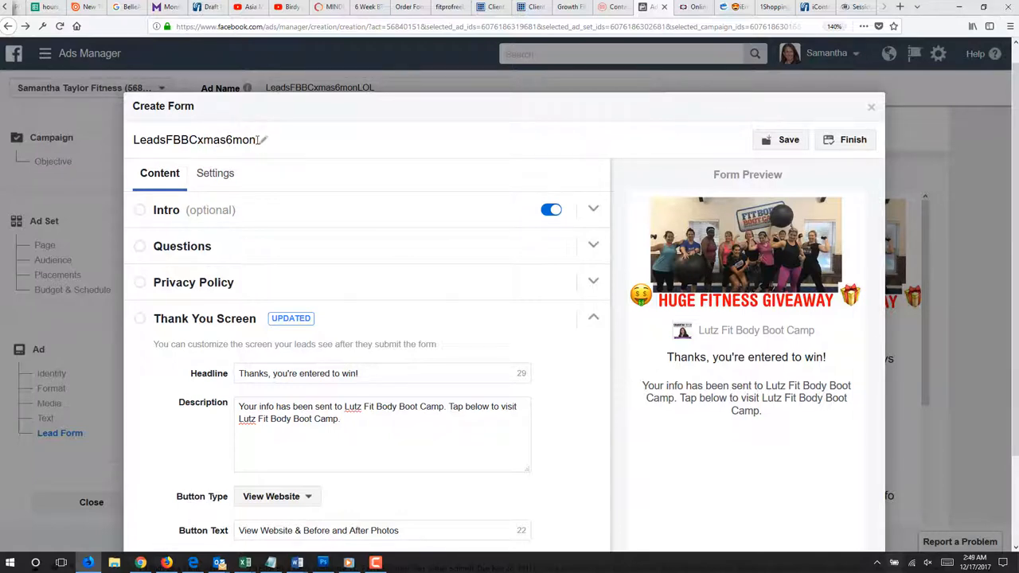
text(LOL)
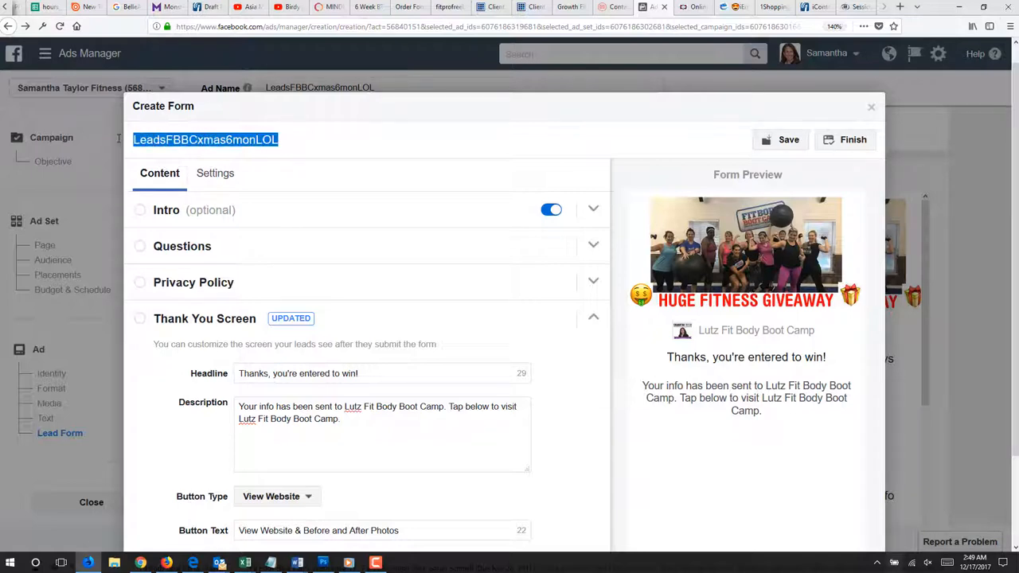
mouse_move(659, 162)
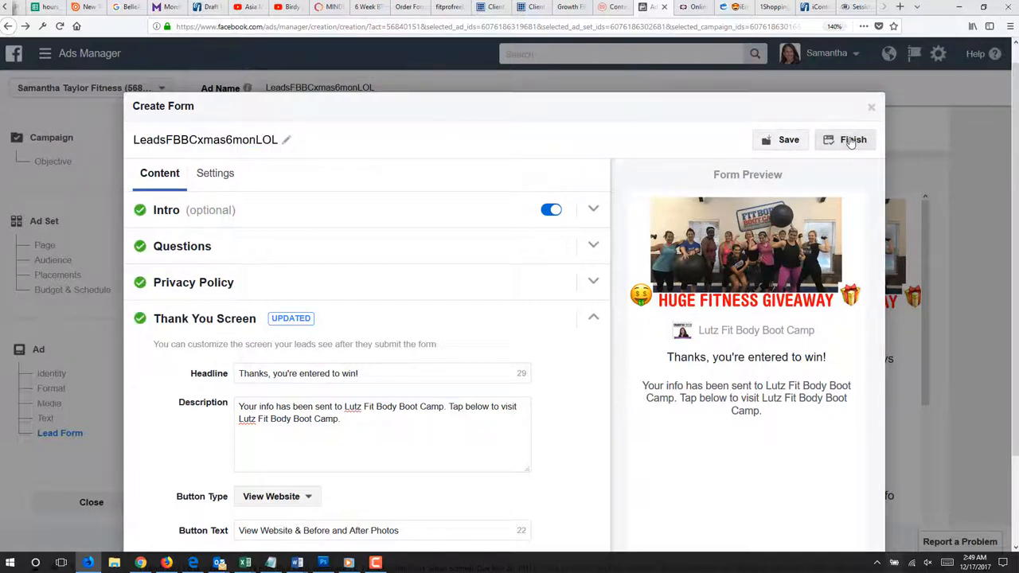
click(854, 140)
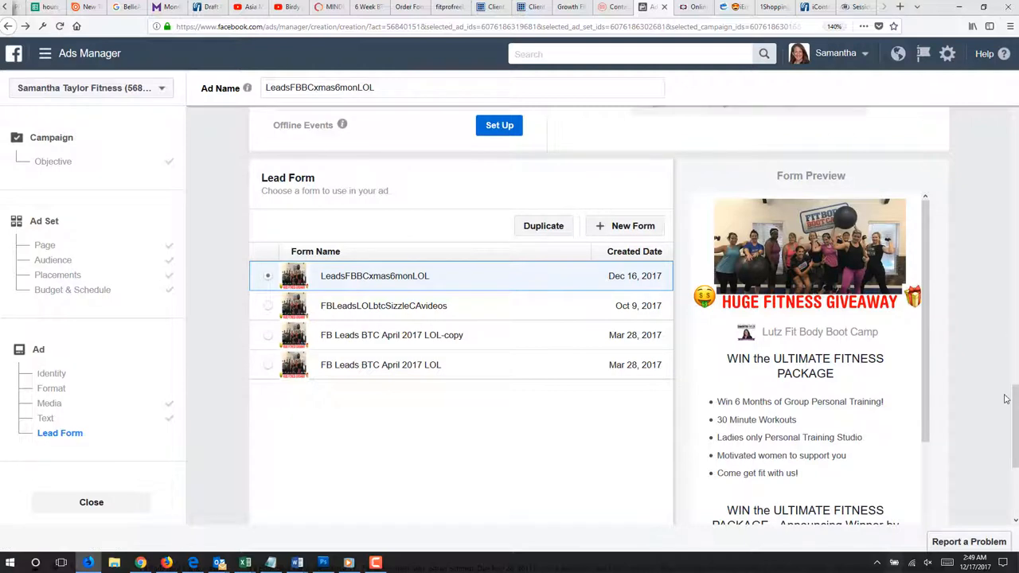
- With LeadsFBBCxmas6monLOL selected, preview the giveaway intro and thank-you pages of the form
scroll(down, 3)
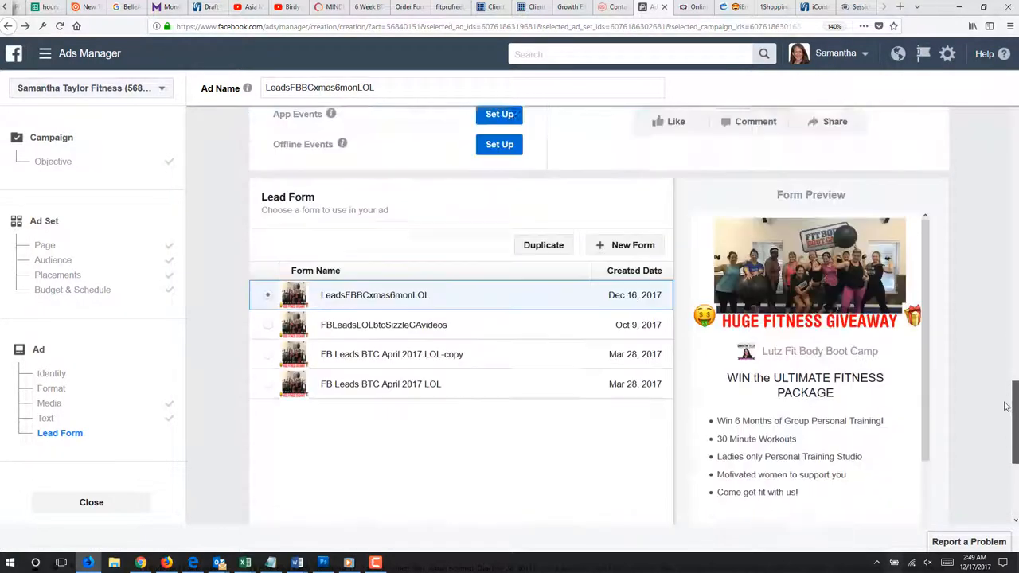
scroll(down, 3)
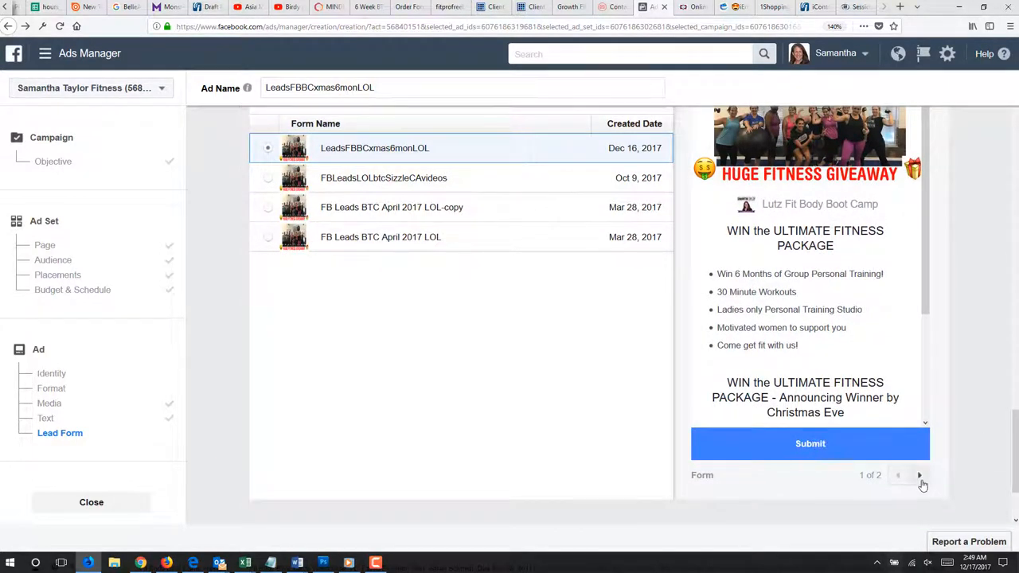
click(920, 474)
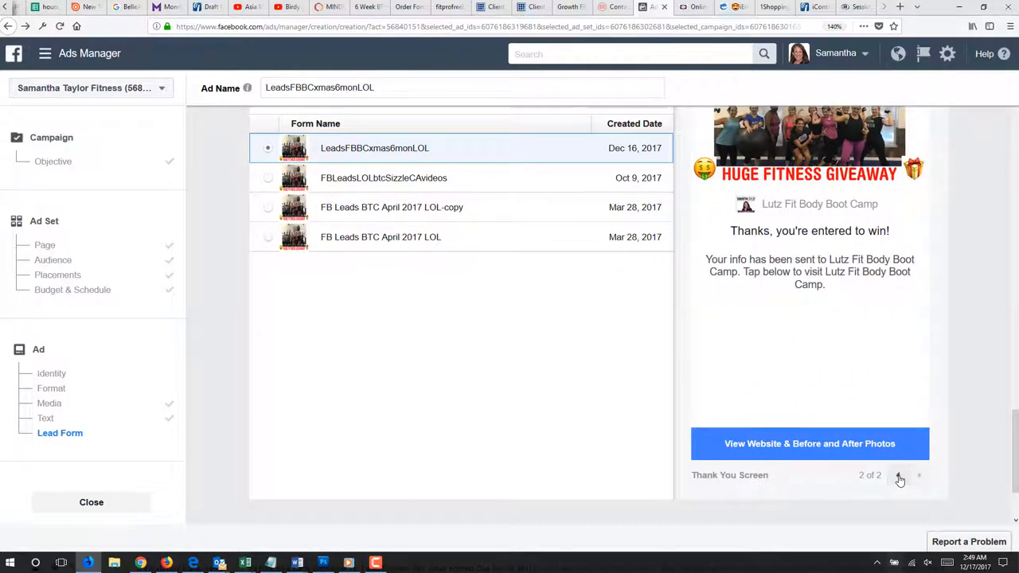
click(898, 474)
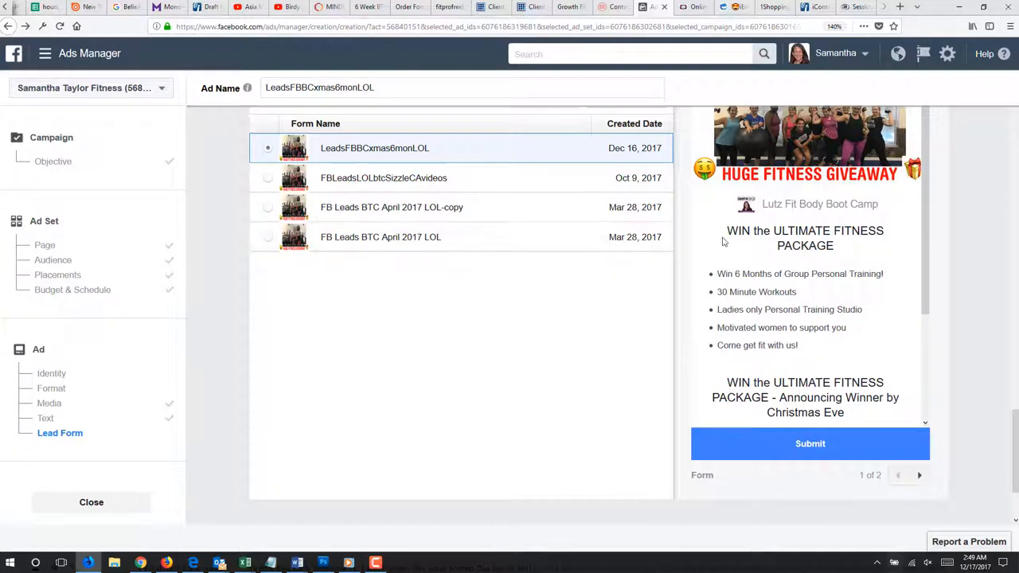
scroll(down, 3)
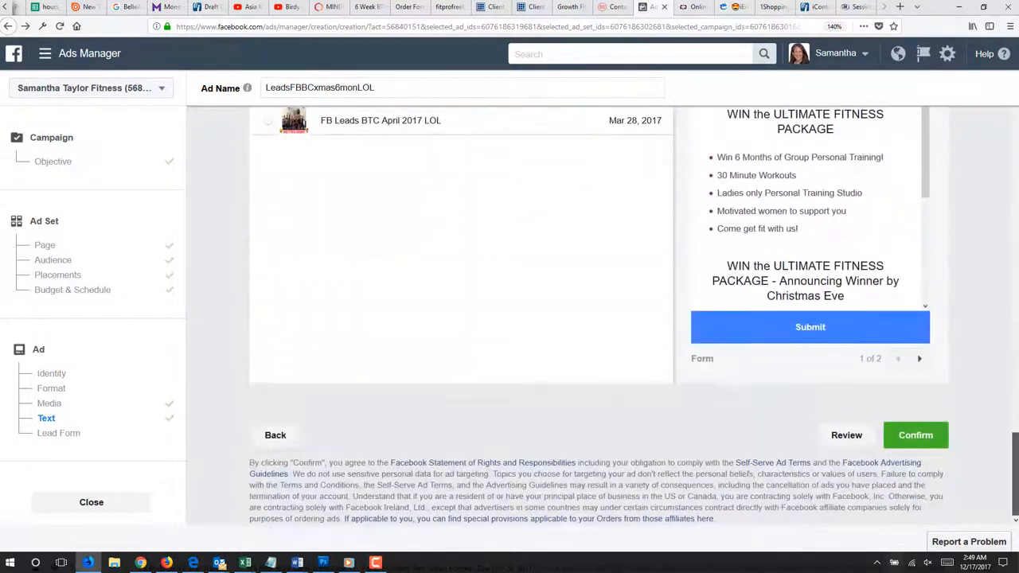
- Confirm and continue so the ad is submitted for review, with Zapier CRM shown connected
click(915, 435)
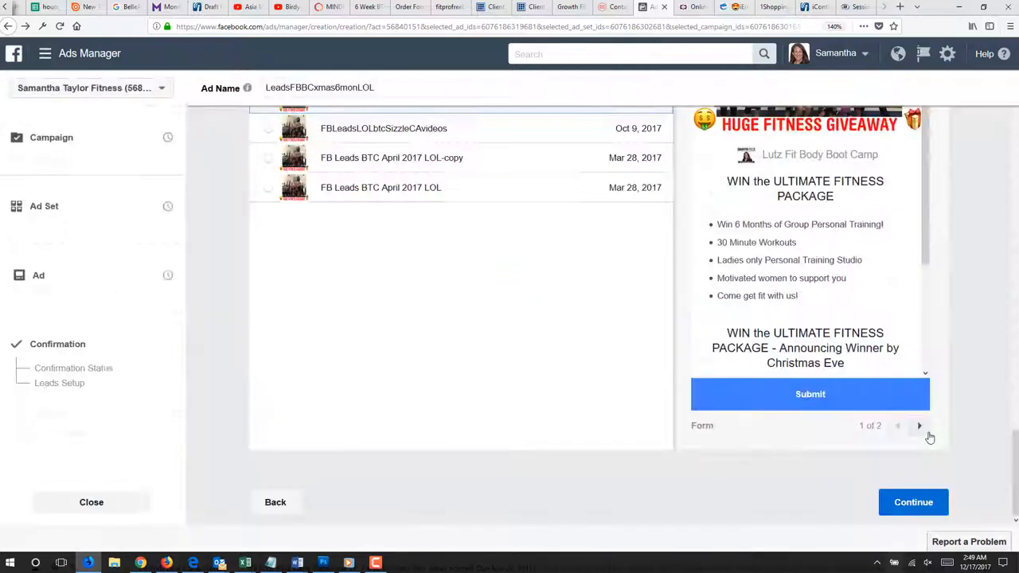
click(913, 502)
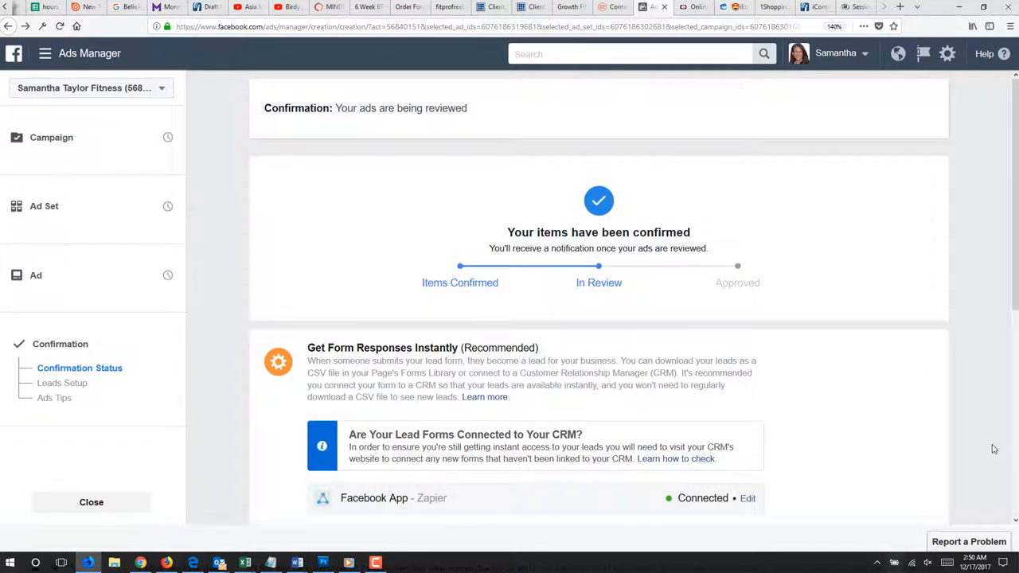
mouse_move(914, 460)
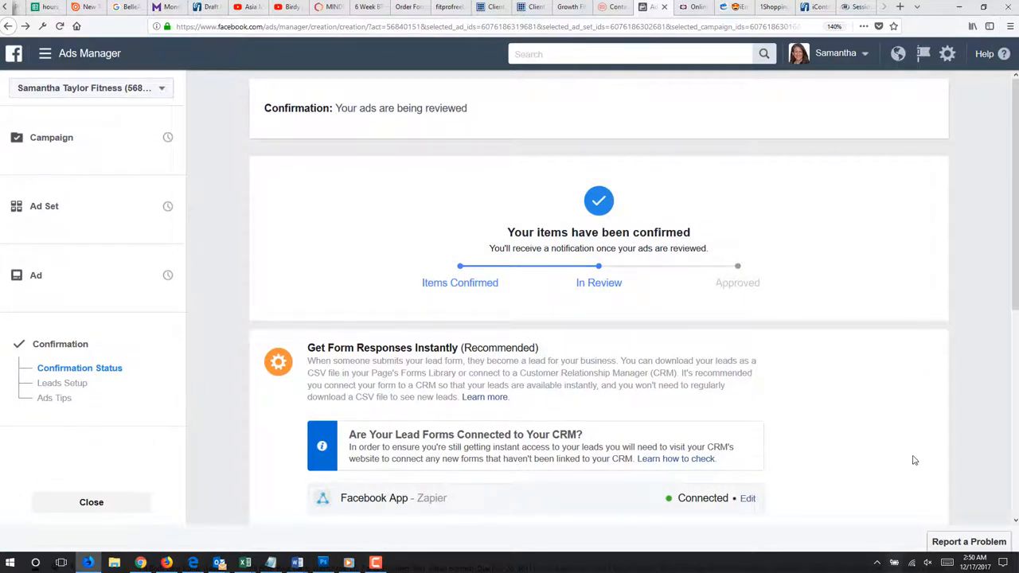
mouse_move(947, 348)
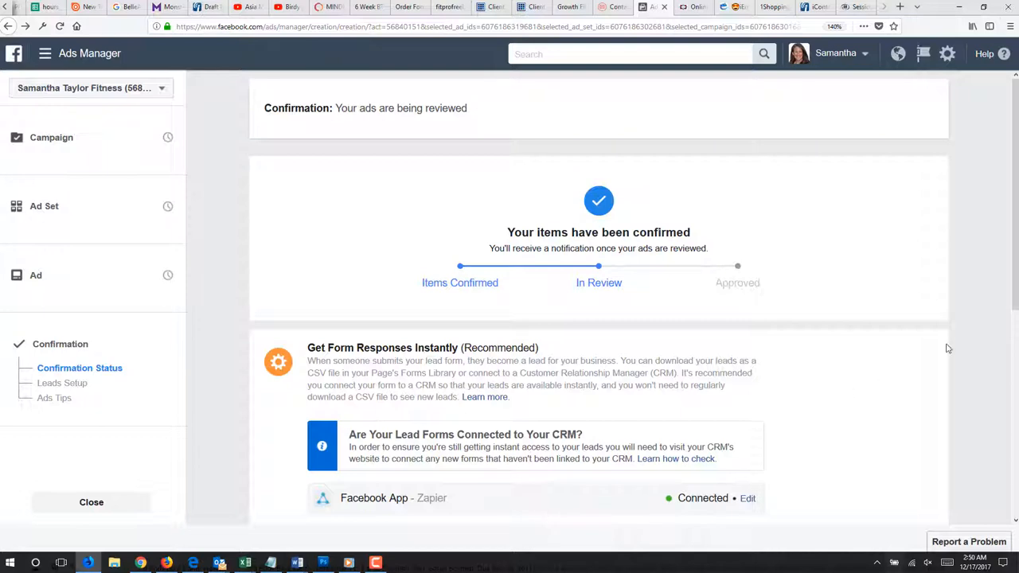
scroll(down, 3)
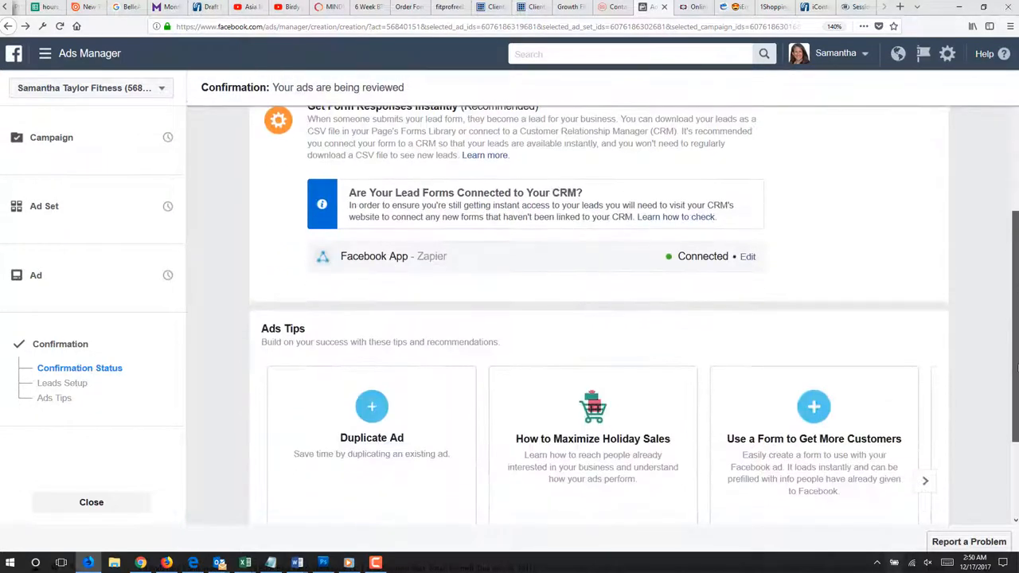
scroll(down, 3)
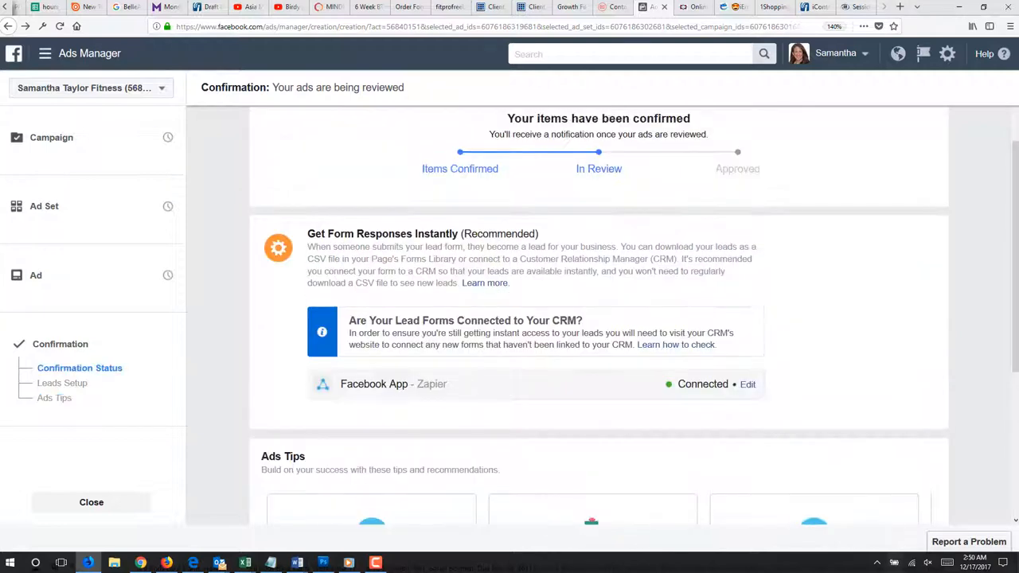
mouse_move(503, 408)
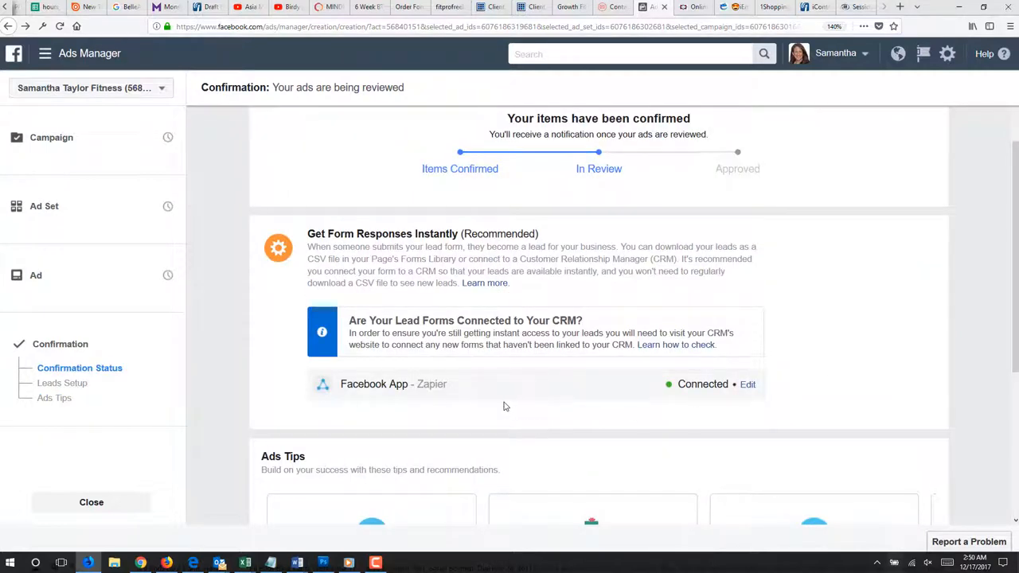
mouse_move(403, 548)
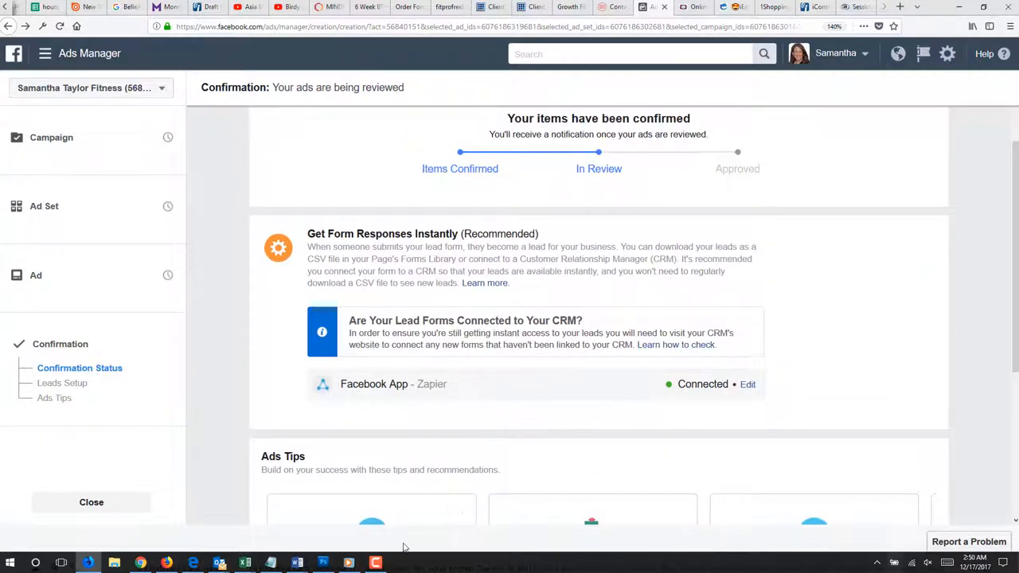
click(376, 563)
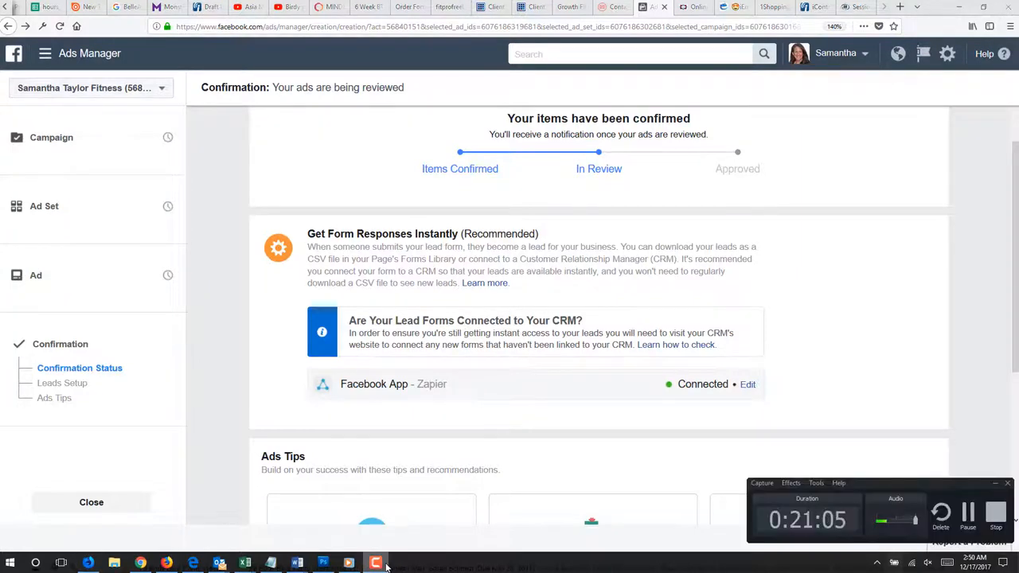